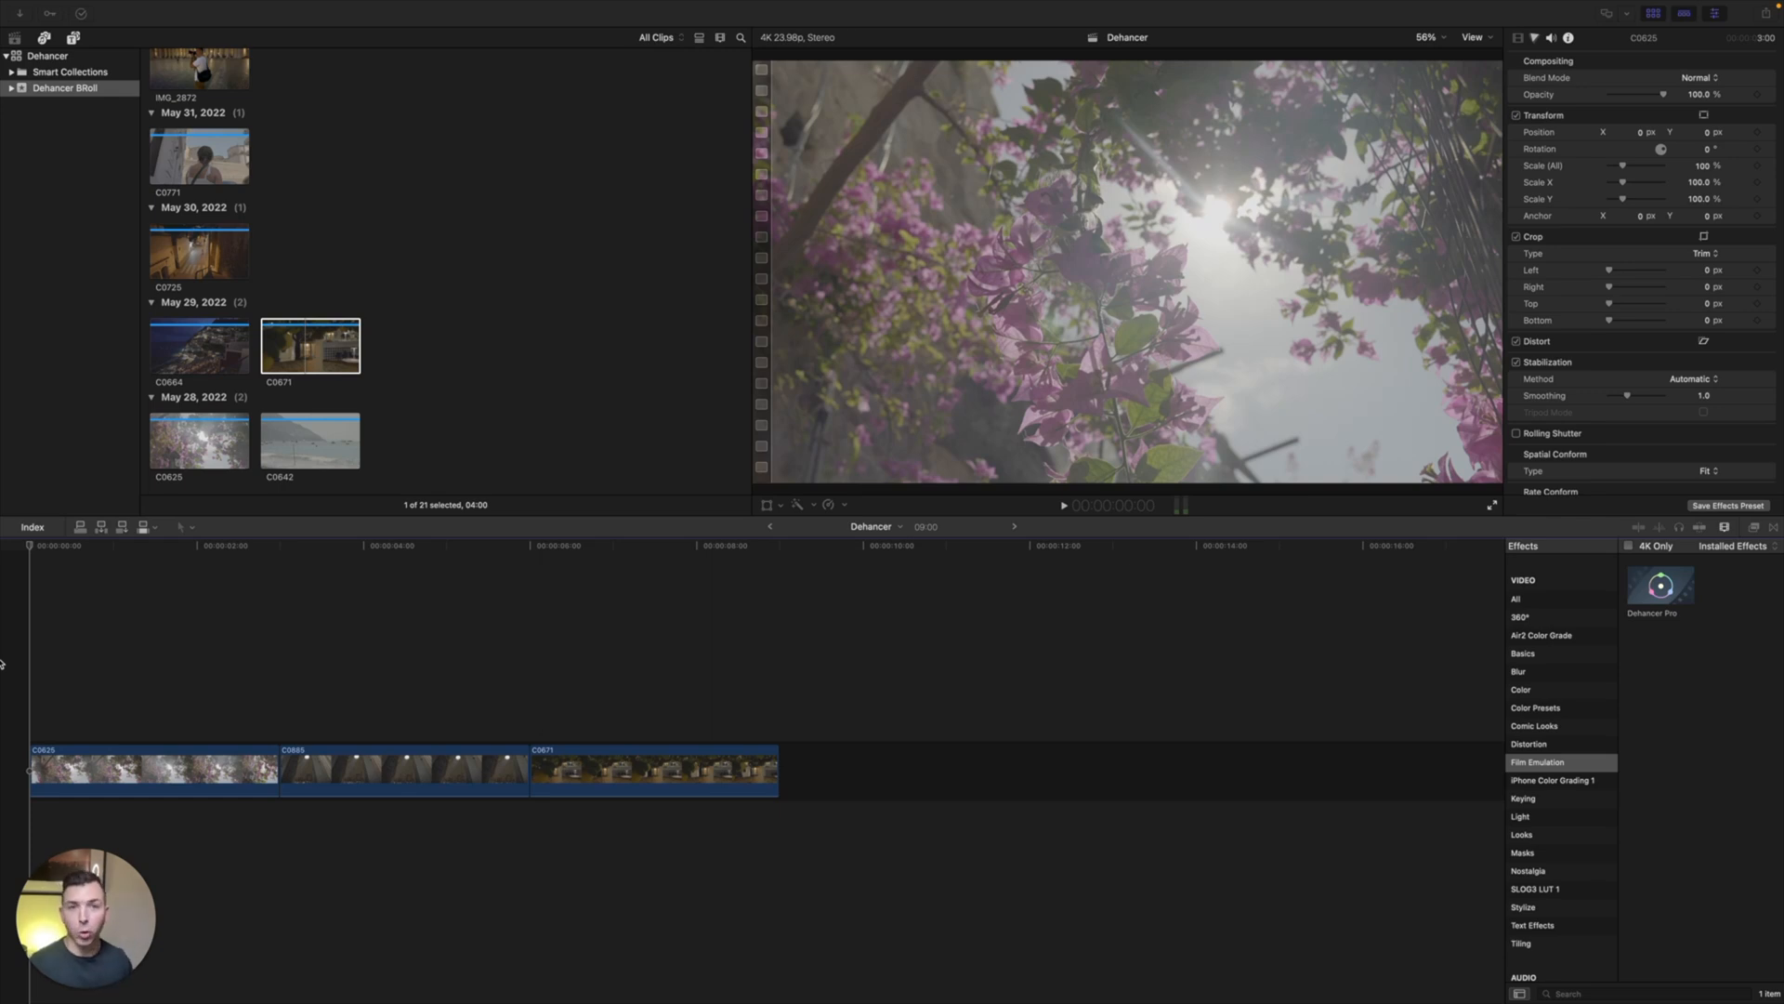
{"action": "mouse_move", "coordinate": [91, 665]}
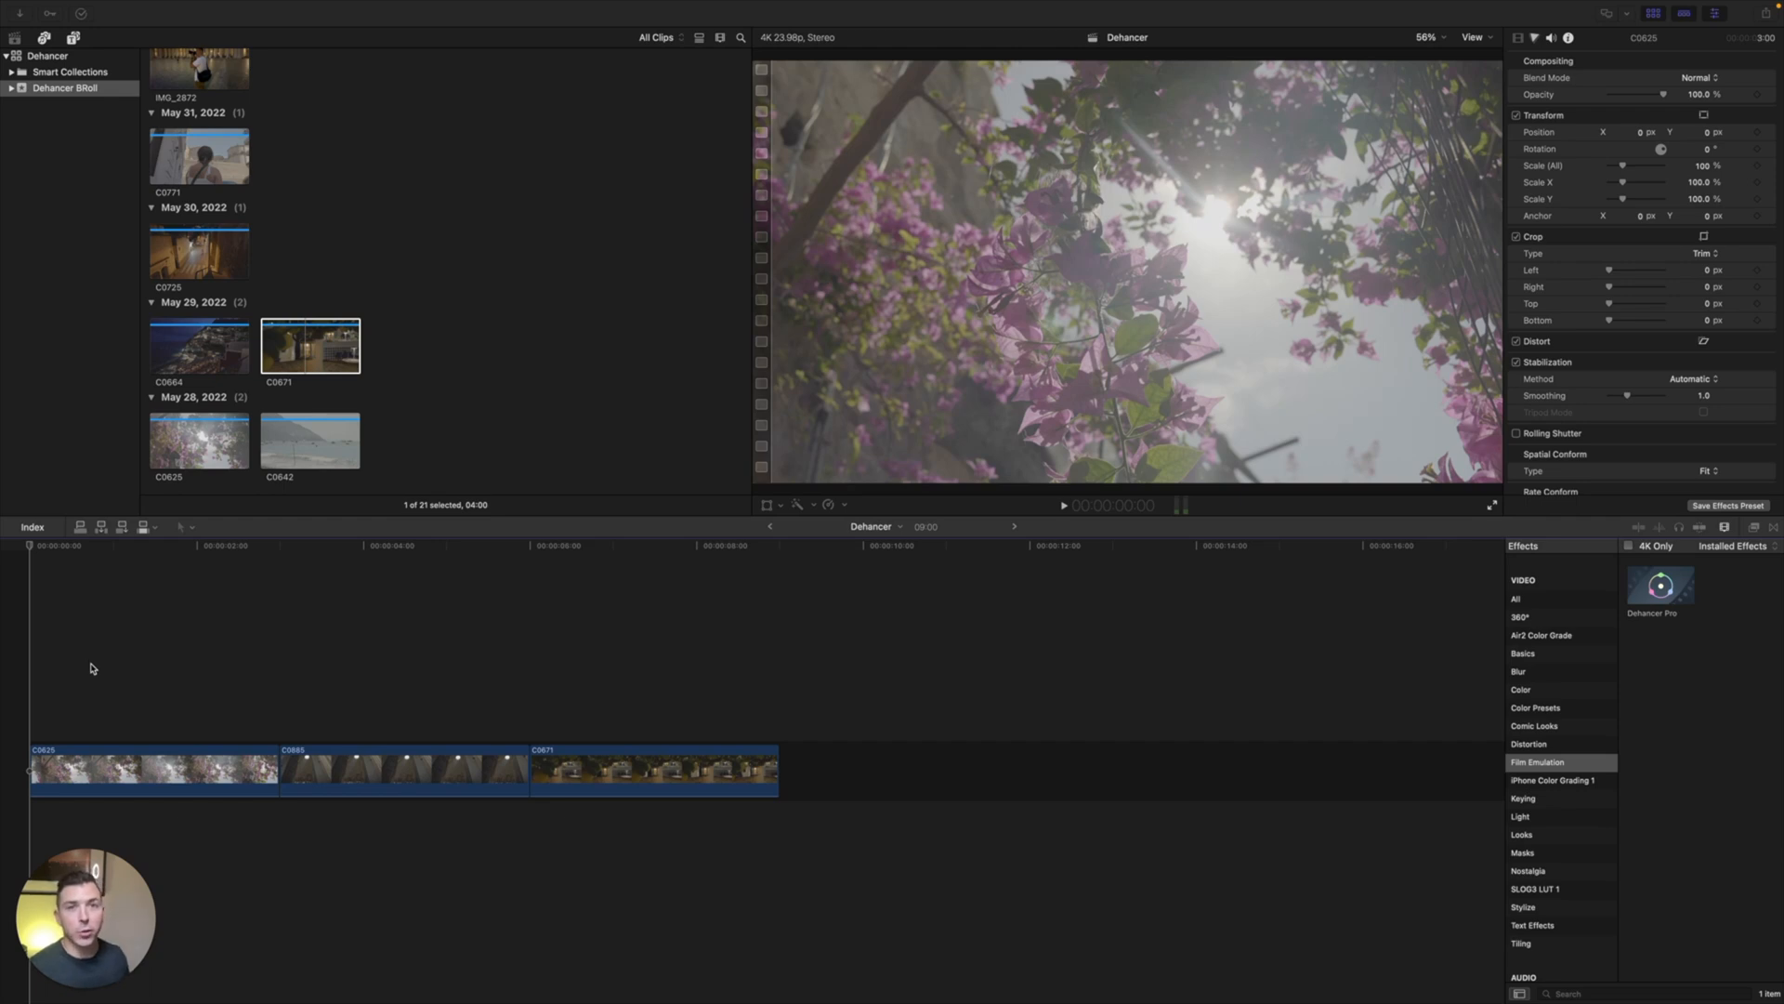
{"action": "mouse_move", "coordinate": [160, 674]}
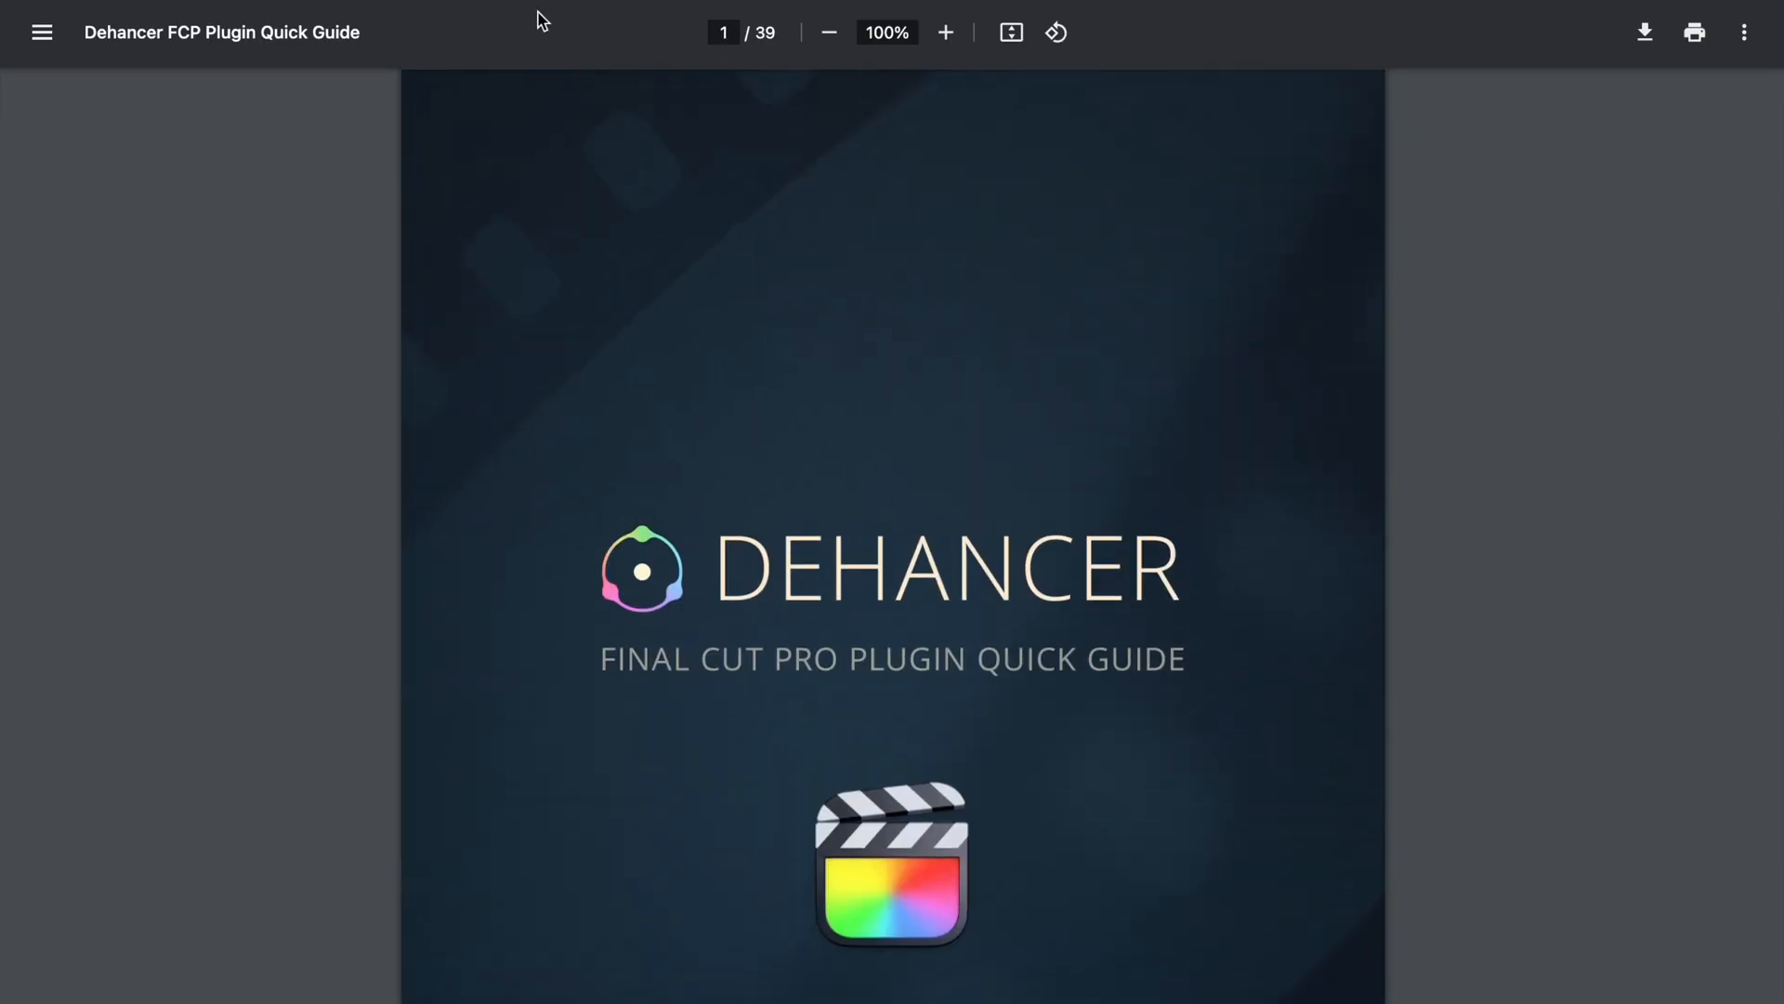
Step: Scroll the Dehancer FCP Plugin Quick Guide PDF down to its Contents page
{"action": "scroll", "scroll_direction": "down", "scroll_amount": 3}
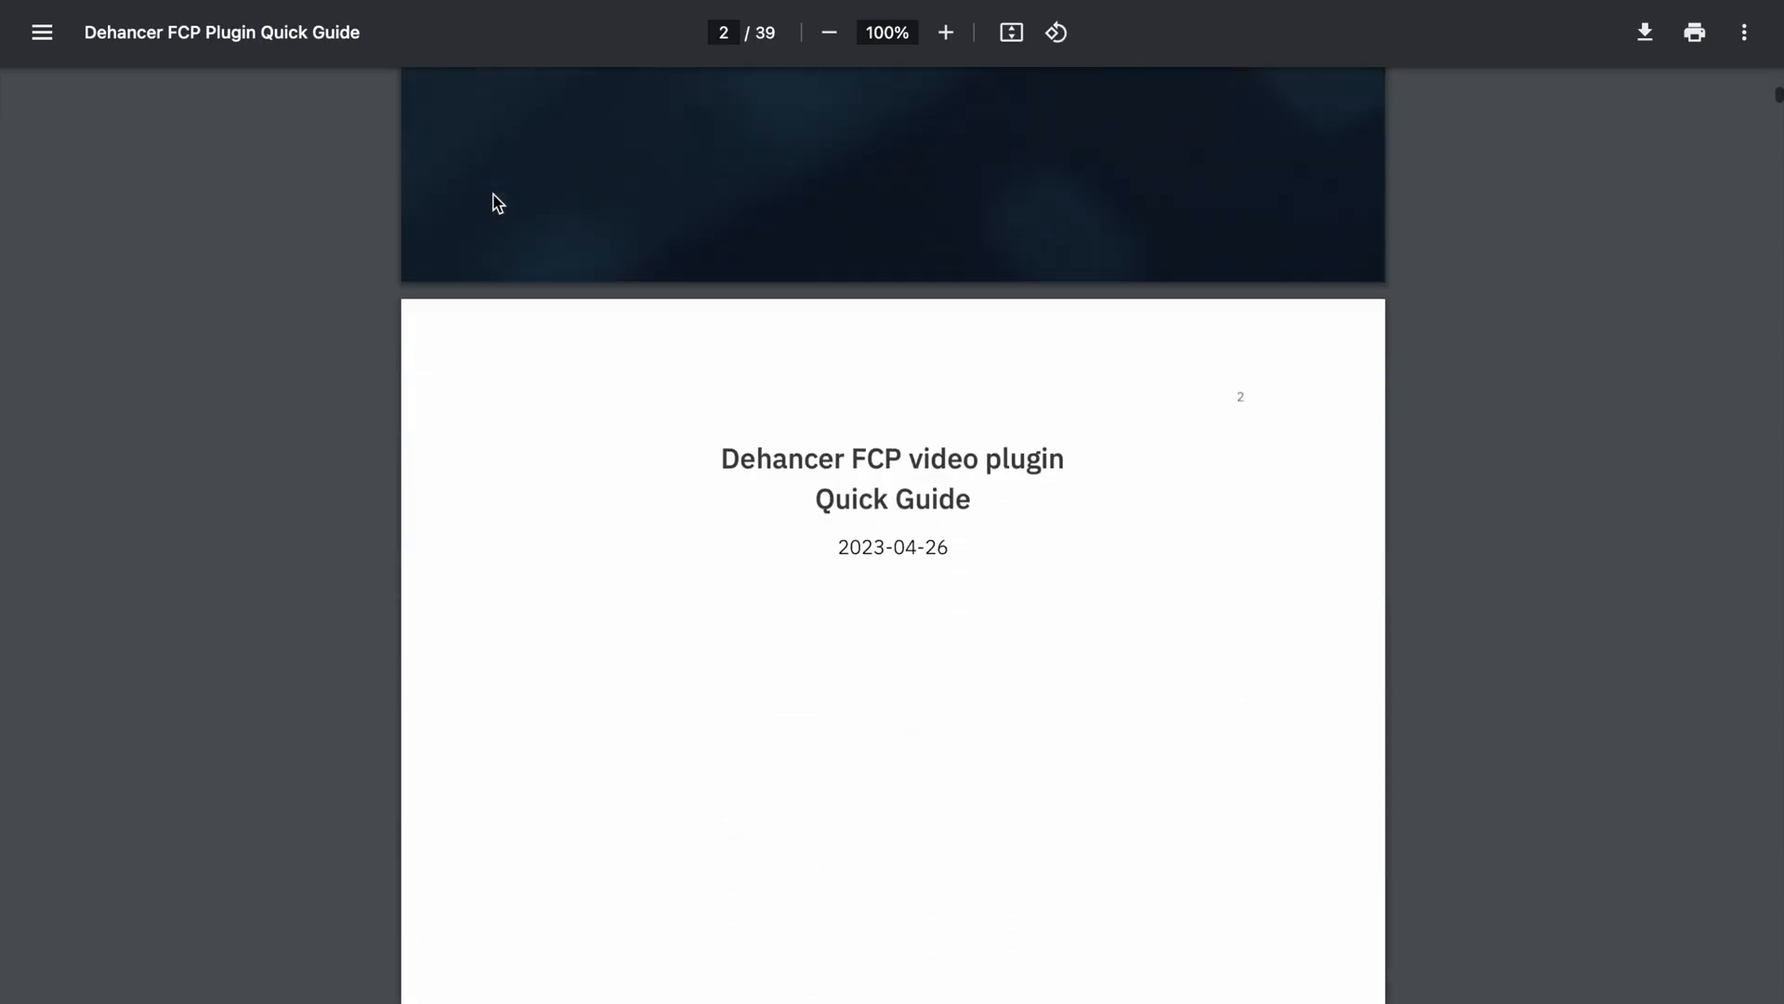
{"action": "scroll", "scroll_direction": "down", "scroll_amount": 3}
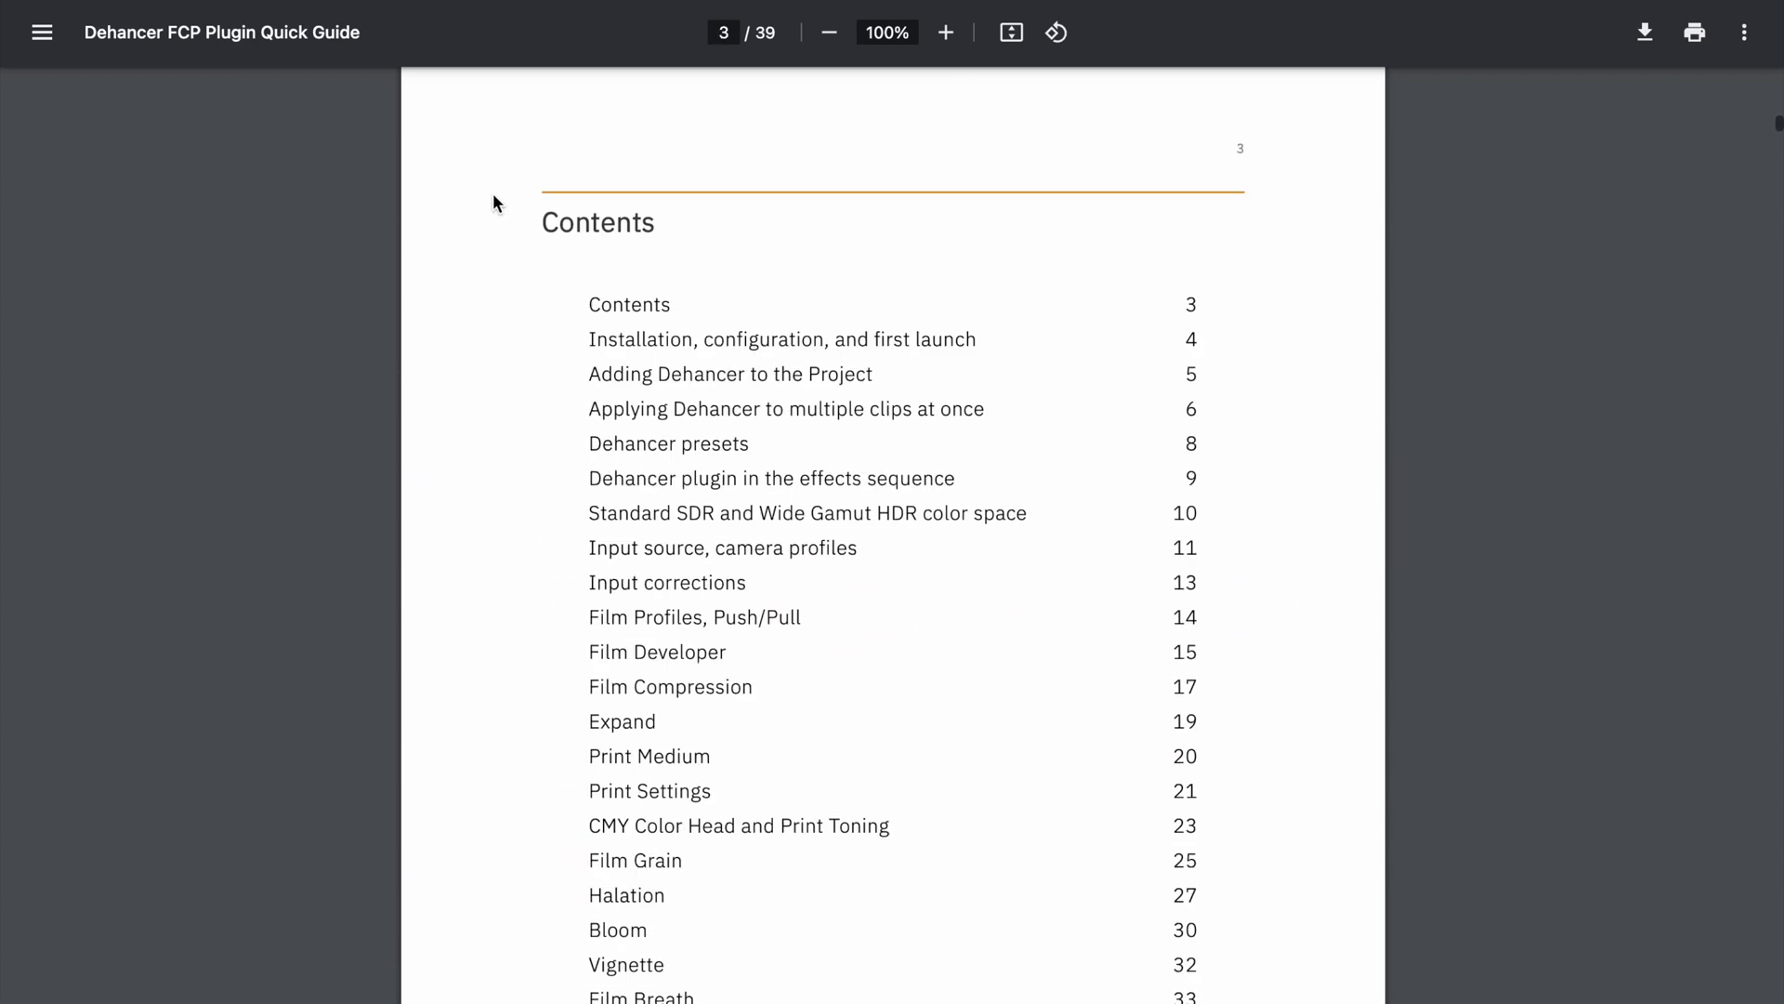
{"action": "scroll", "scroll_direction": "down", "scroll_amount": 3}
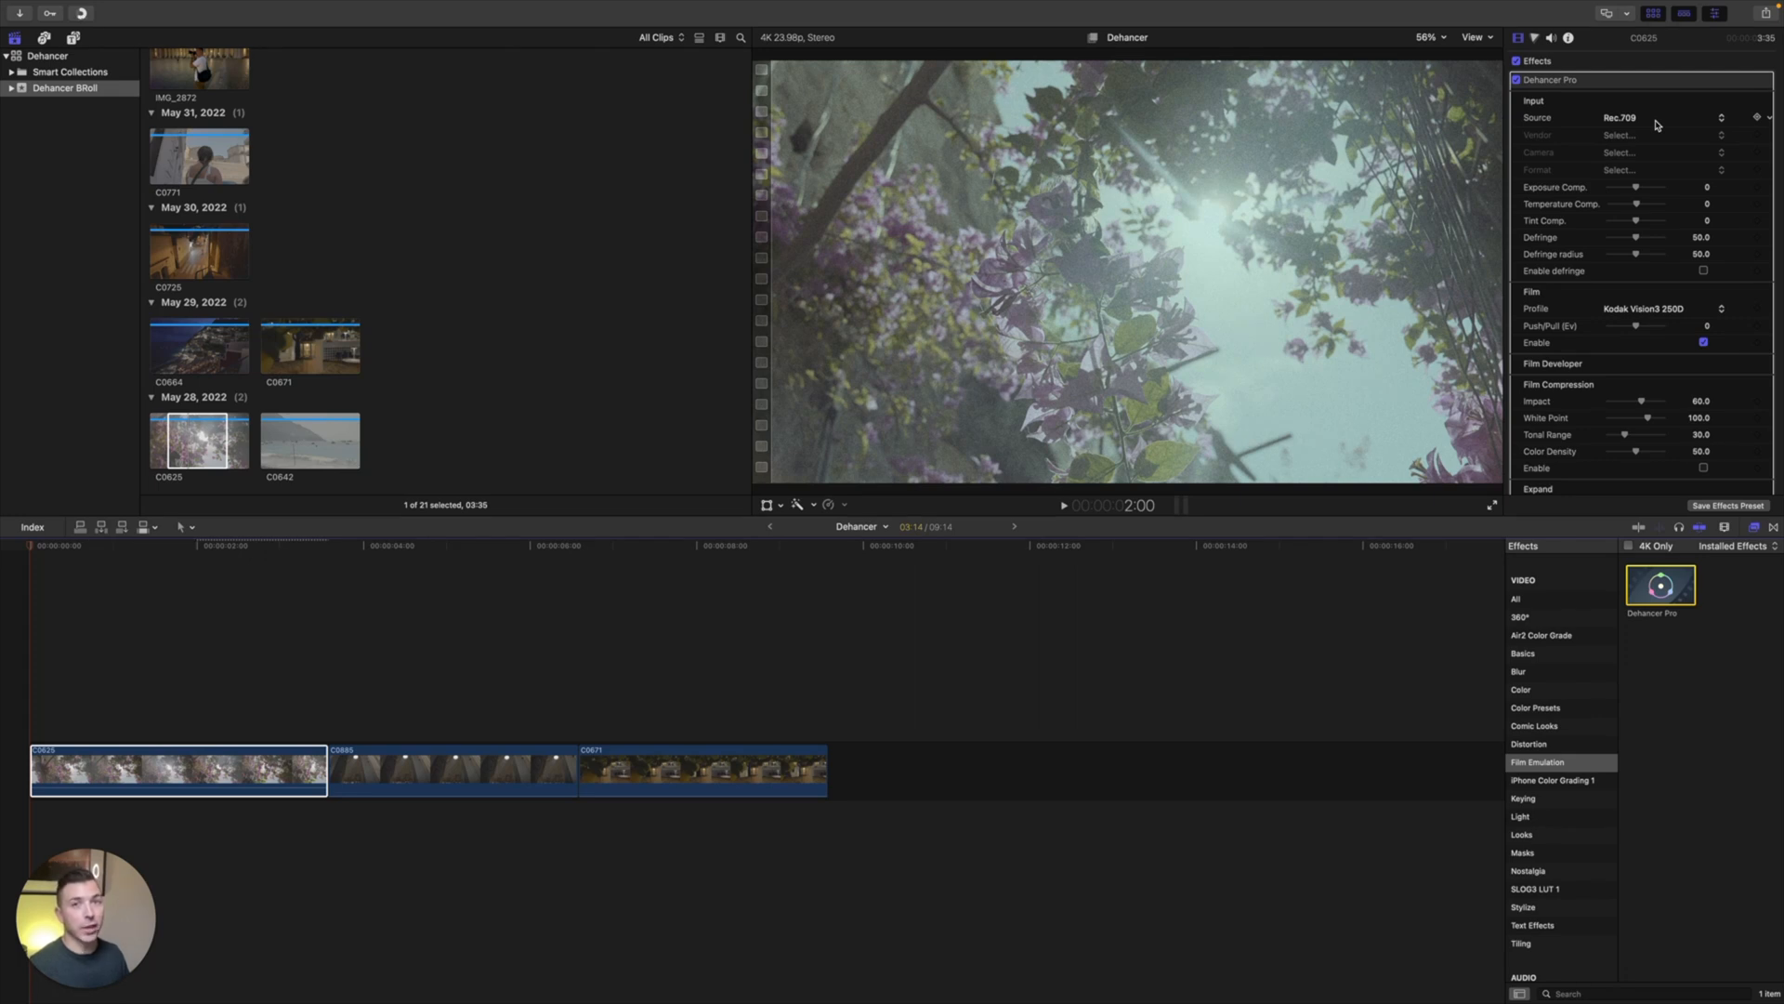
Step: Set Dehancer's source to a Sony Alpha 7 IV camera in S-Log3 S-Gamut3.Cine format
{"action": "left_click", "coordinate": [1651, 117]}
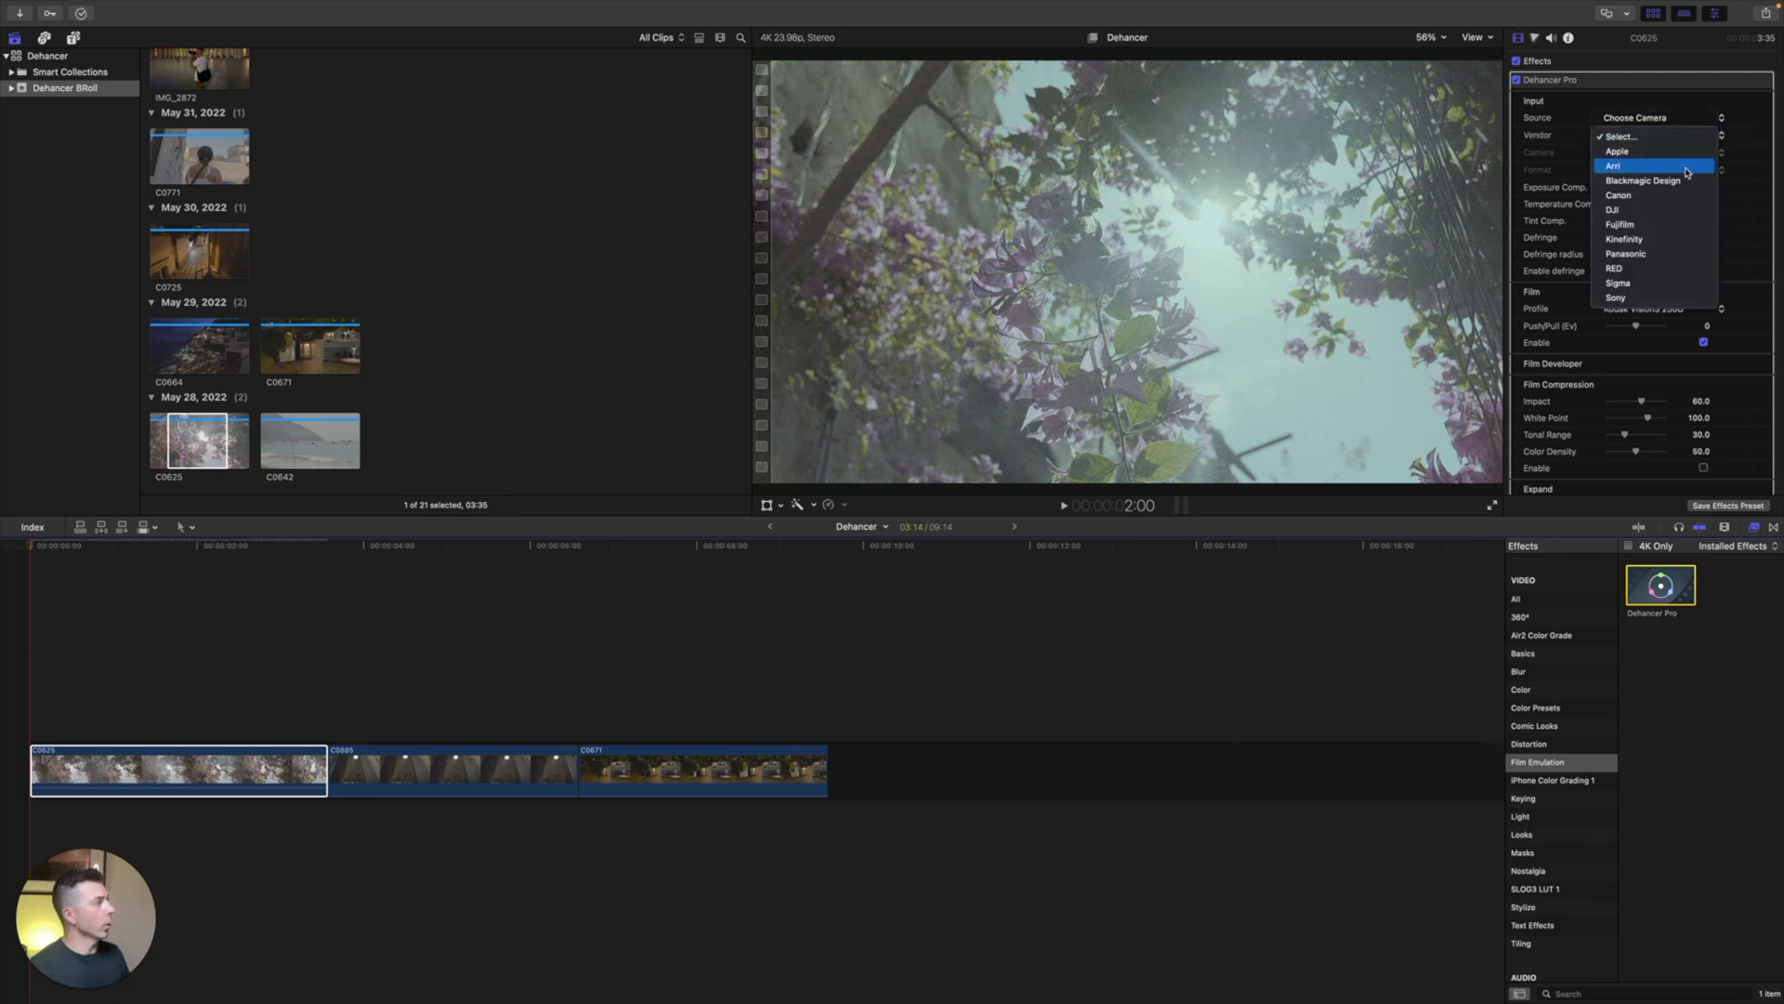
{"action": "left_click", "coordinate": [1615, 297]}
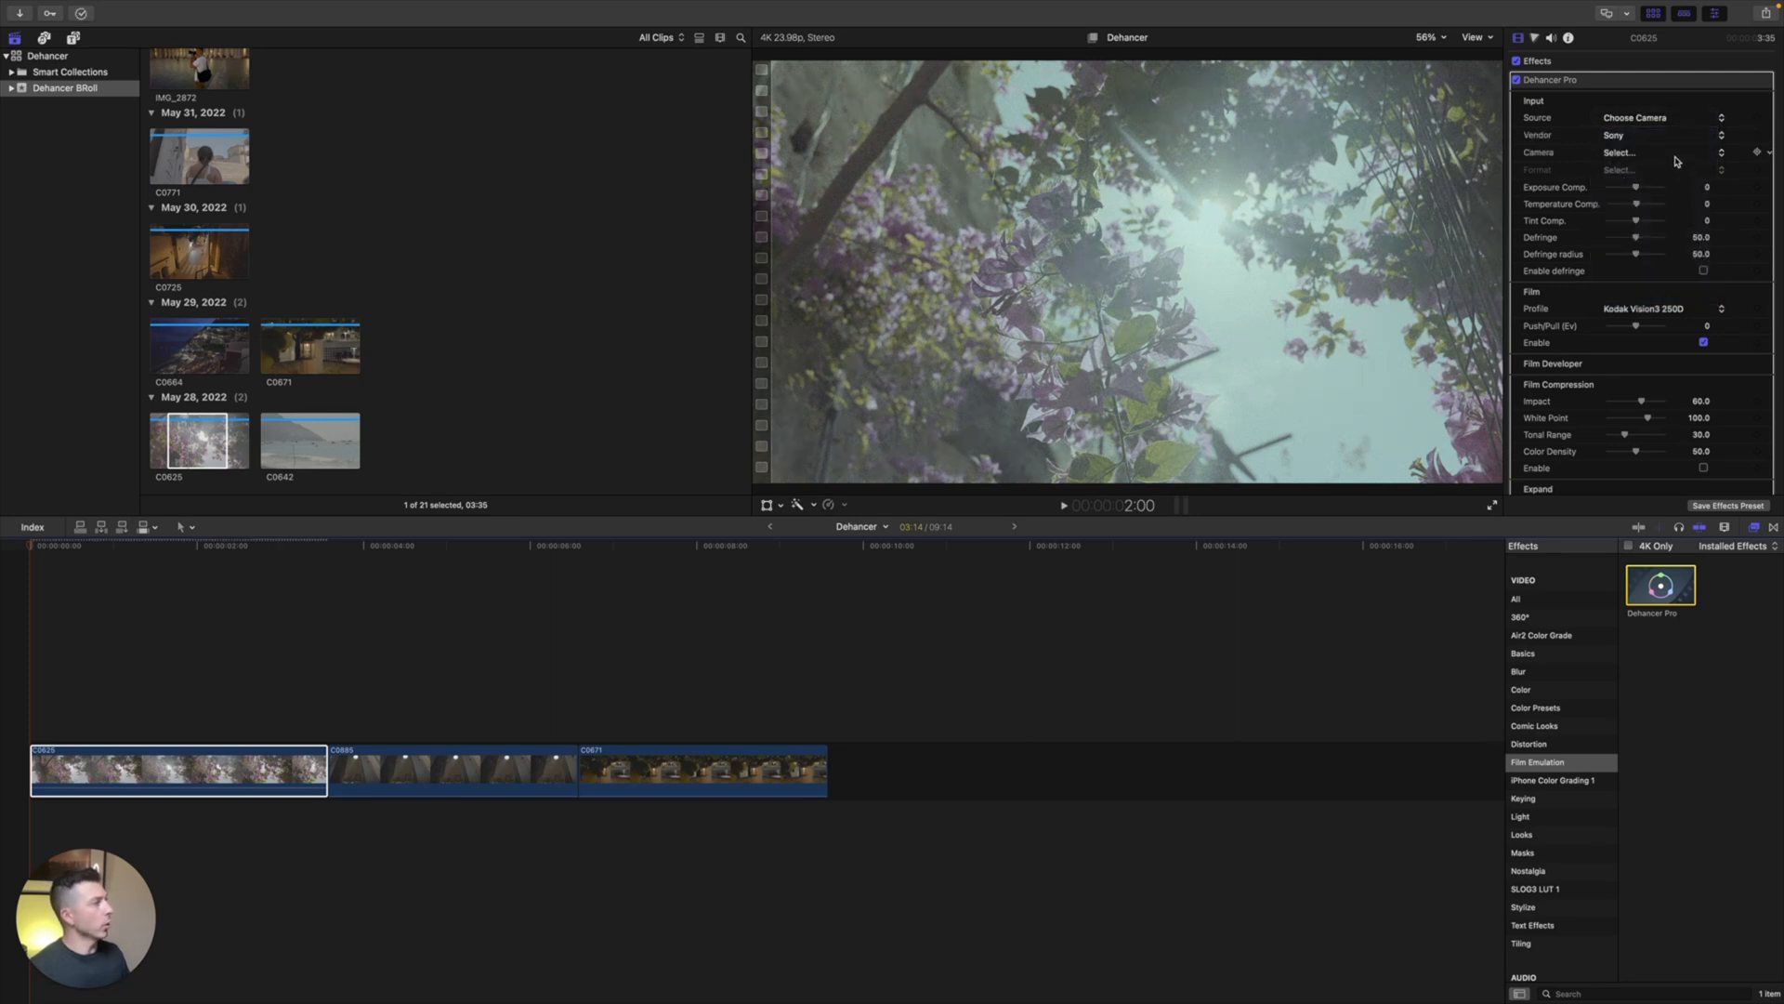
{"action": "left_click", "coordinate": [1662, 152]}
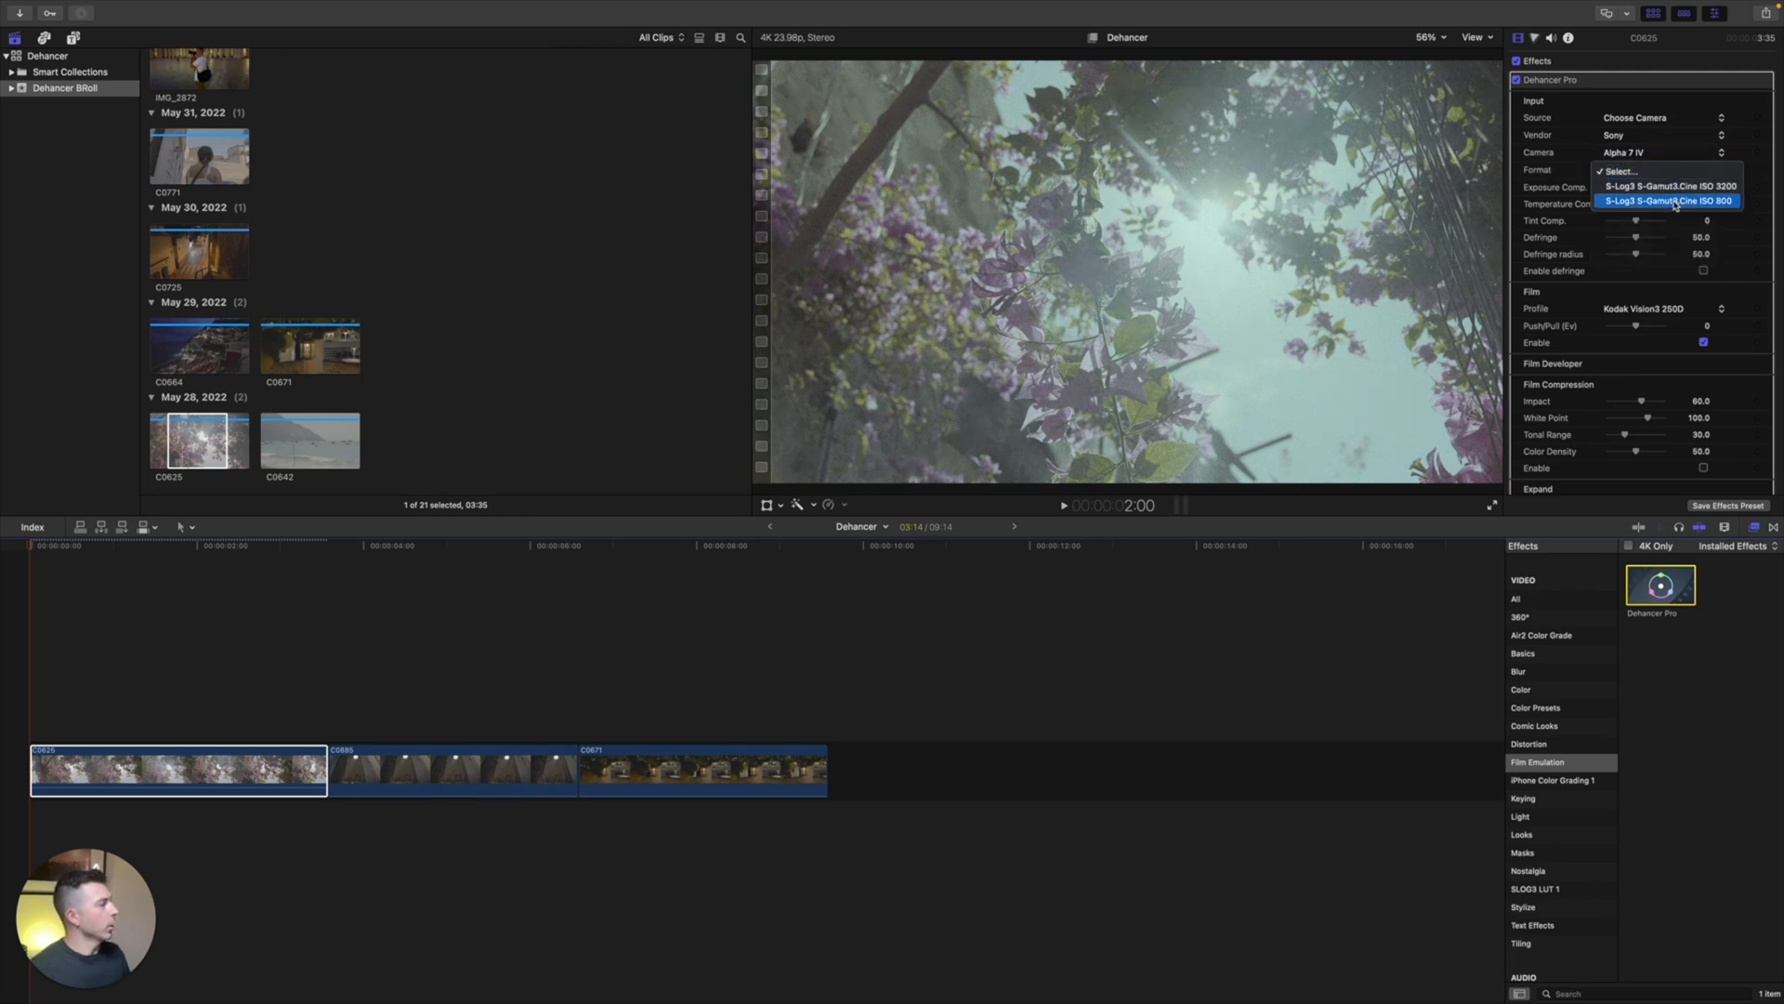
{"action": "left_click", "coordinate": [1669, 201]}
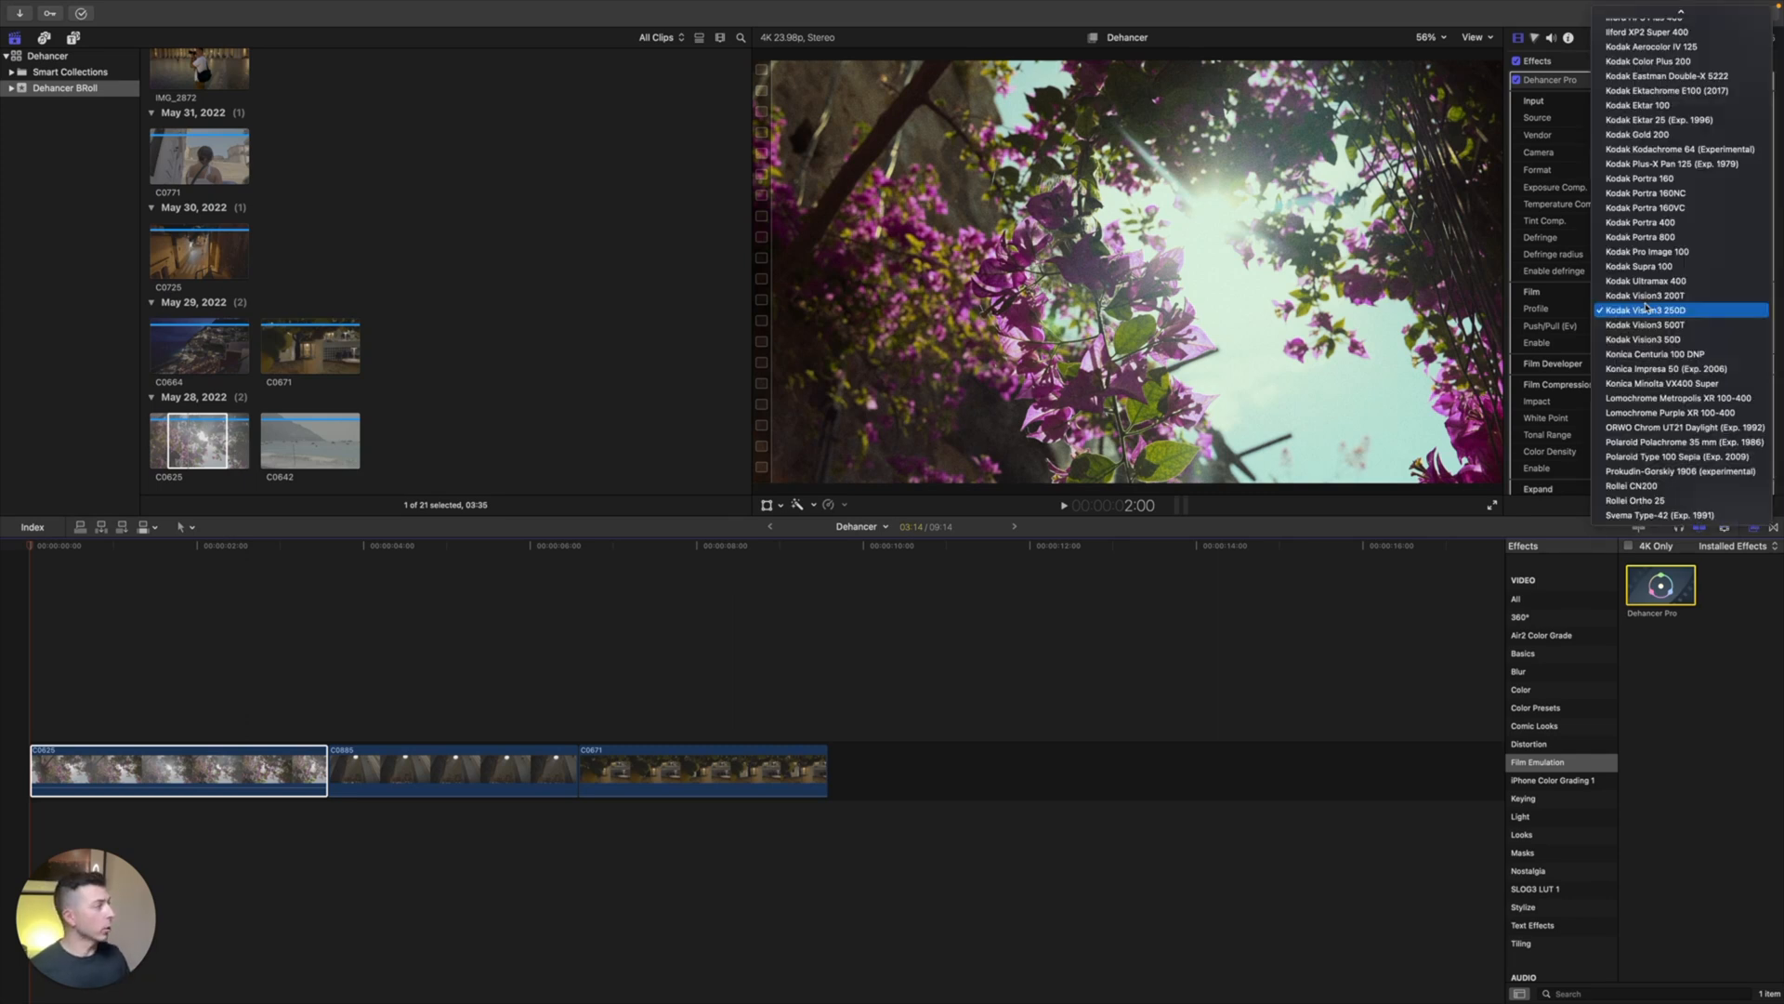
Step: Scroll the Inspector back up to the Film Profile and Temperature Comp. controls
{"action": "scroll", "scroll_direction": "up", "scroll_amount": 3}
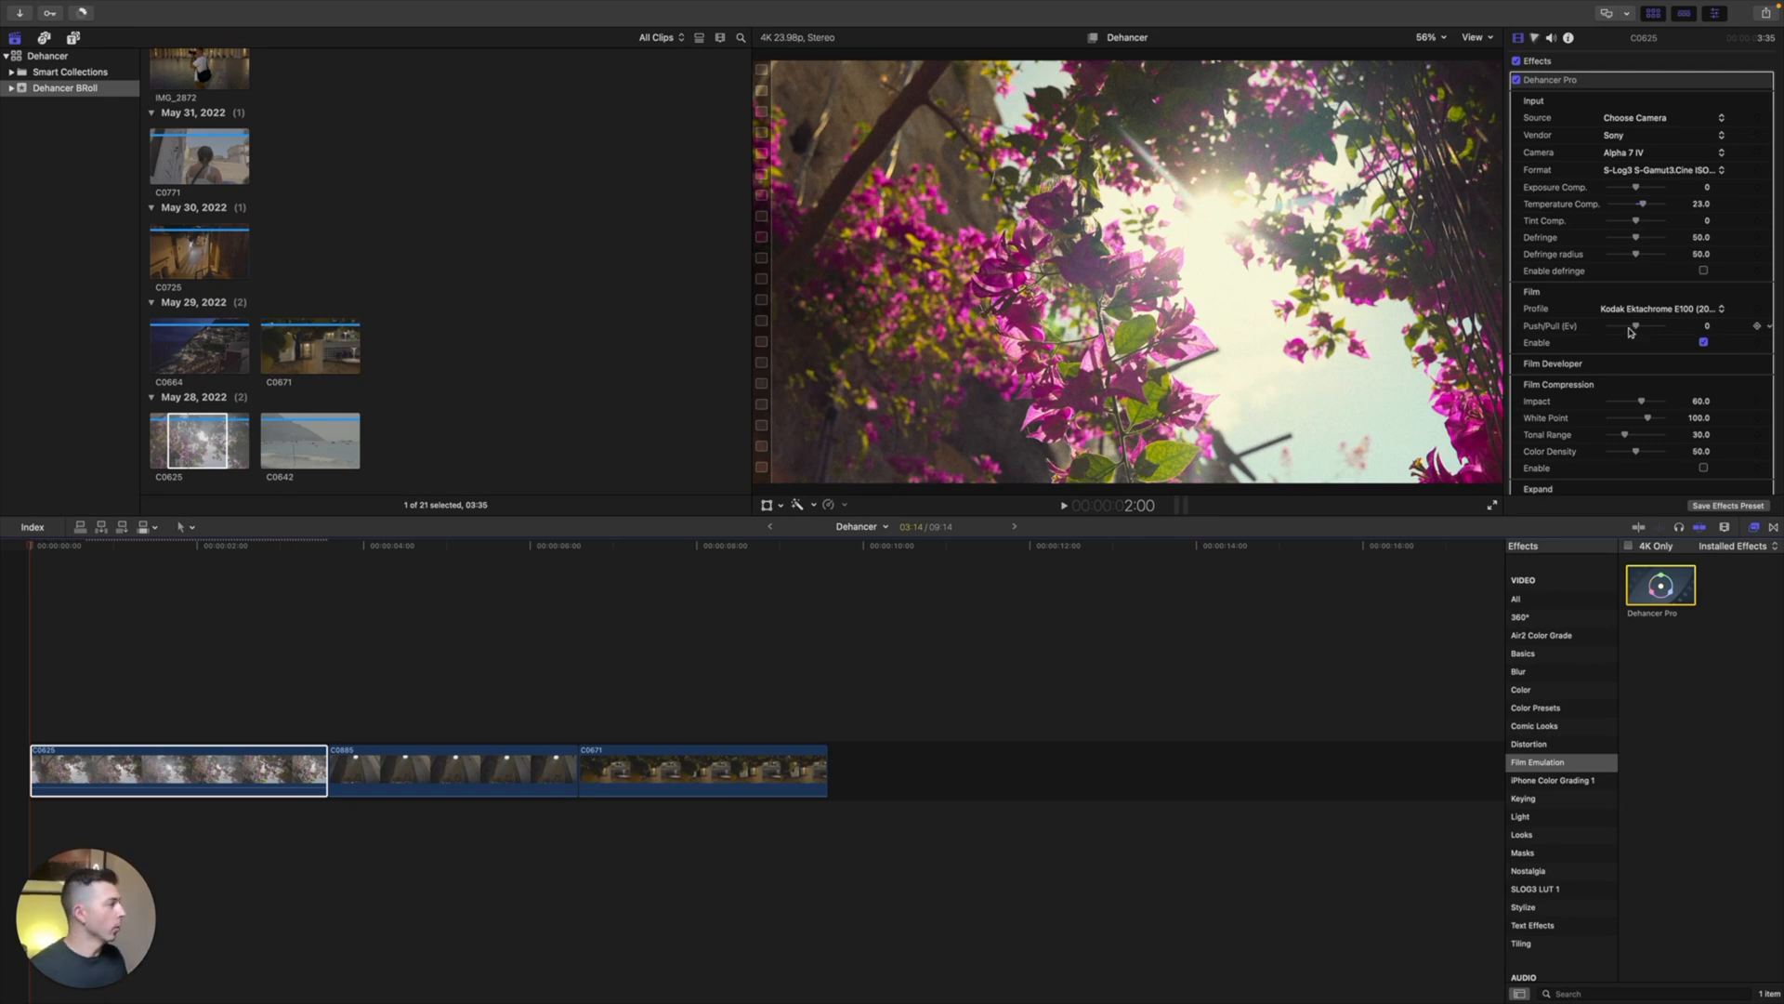
Step: Scroll the Inspector down to the Film Compression and Expand sections
{"action": "scroll", "scroll_direction": "down", "scroll_amount": 3}
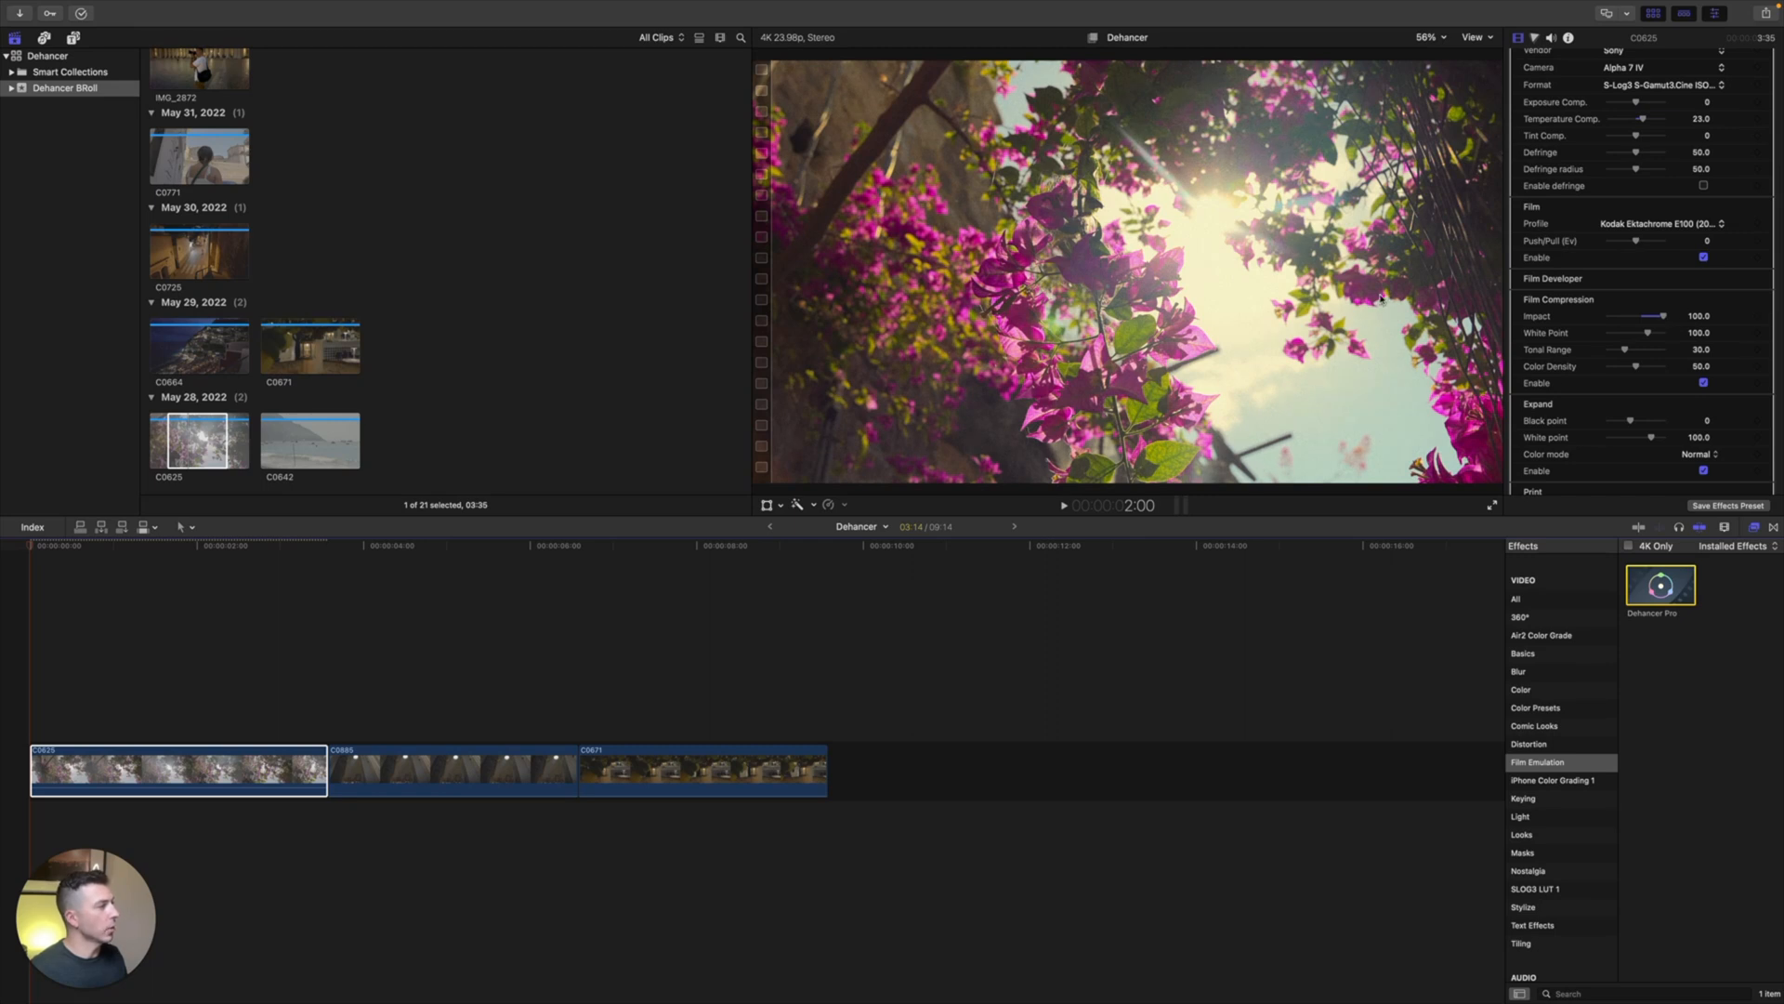
{"action": "mouse_move", "coordinate": [1234, 423]}
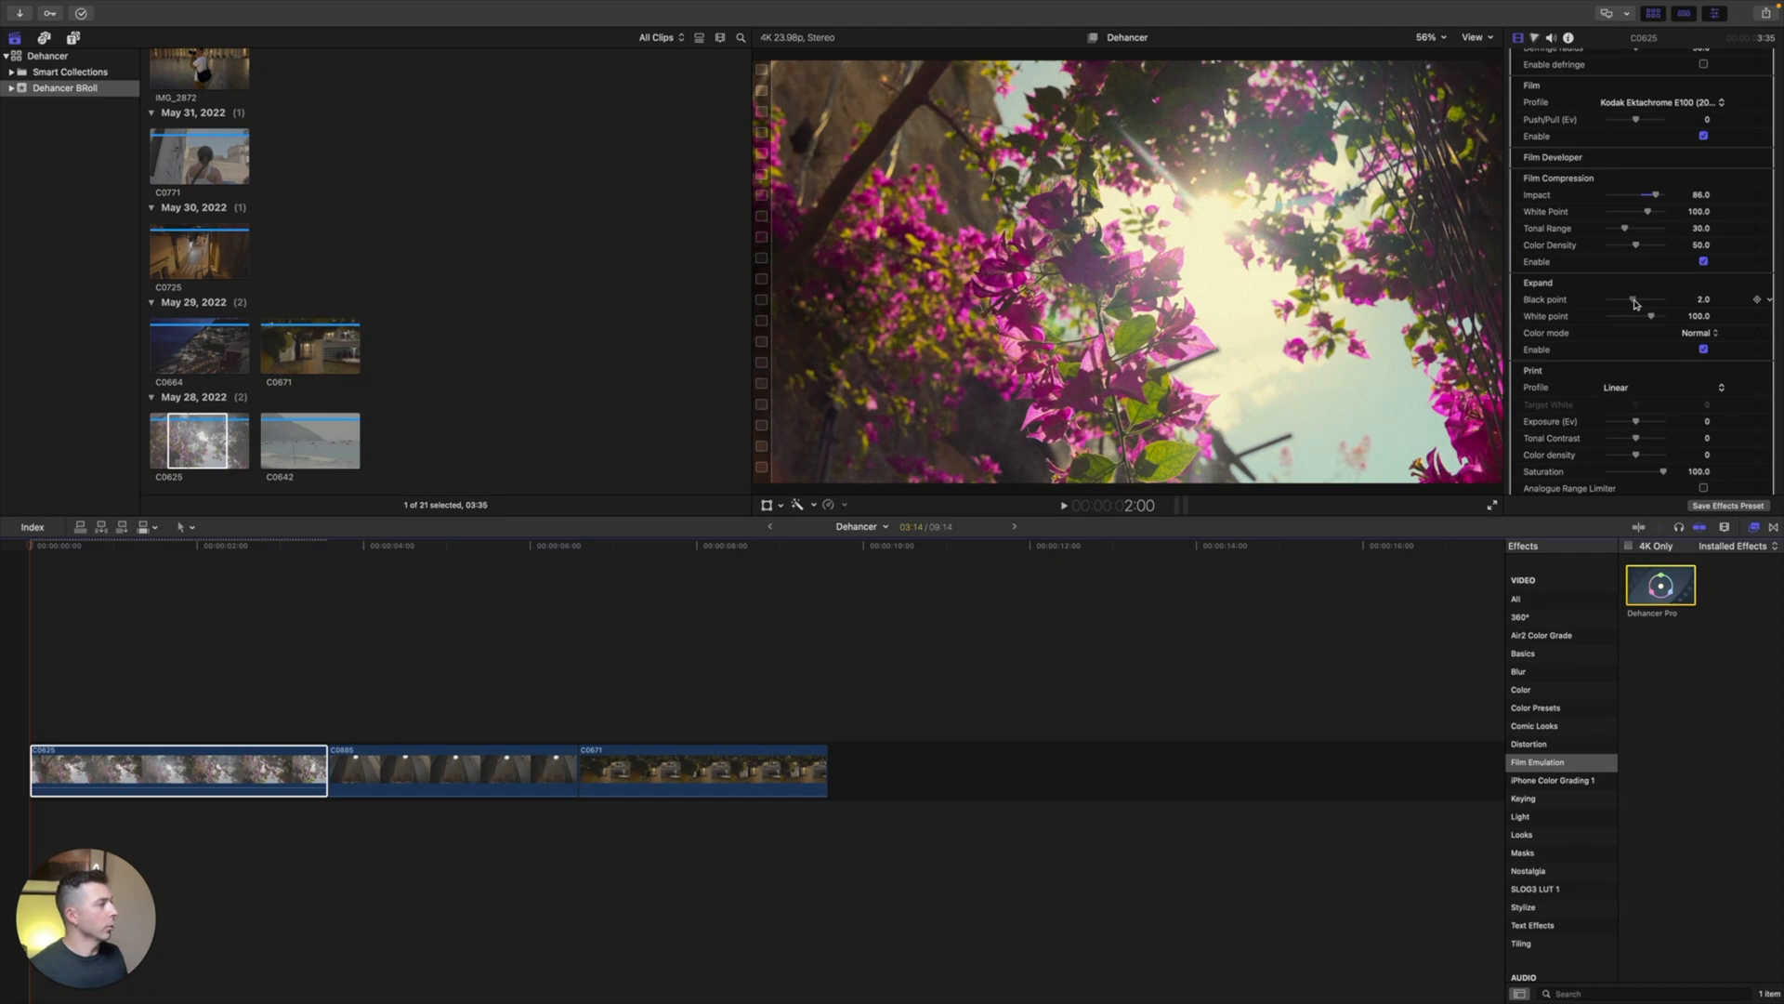
Step: Choose Kodak 2383 Print Film as the print stock for the flower clip
{"action": "scroll", "scroll_direction": "down", "scroll_amount": 3}
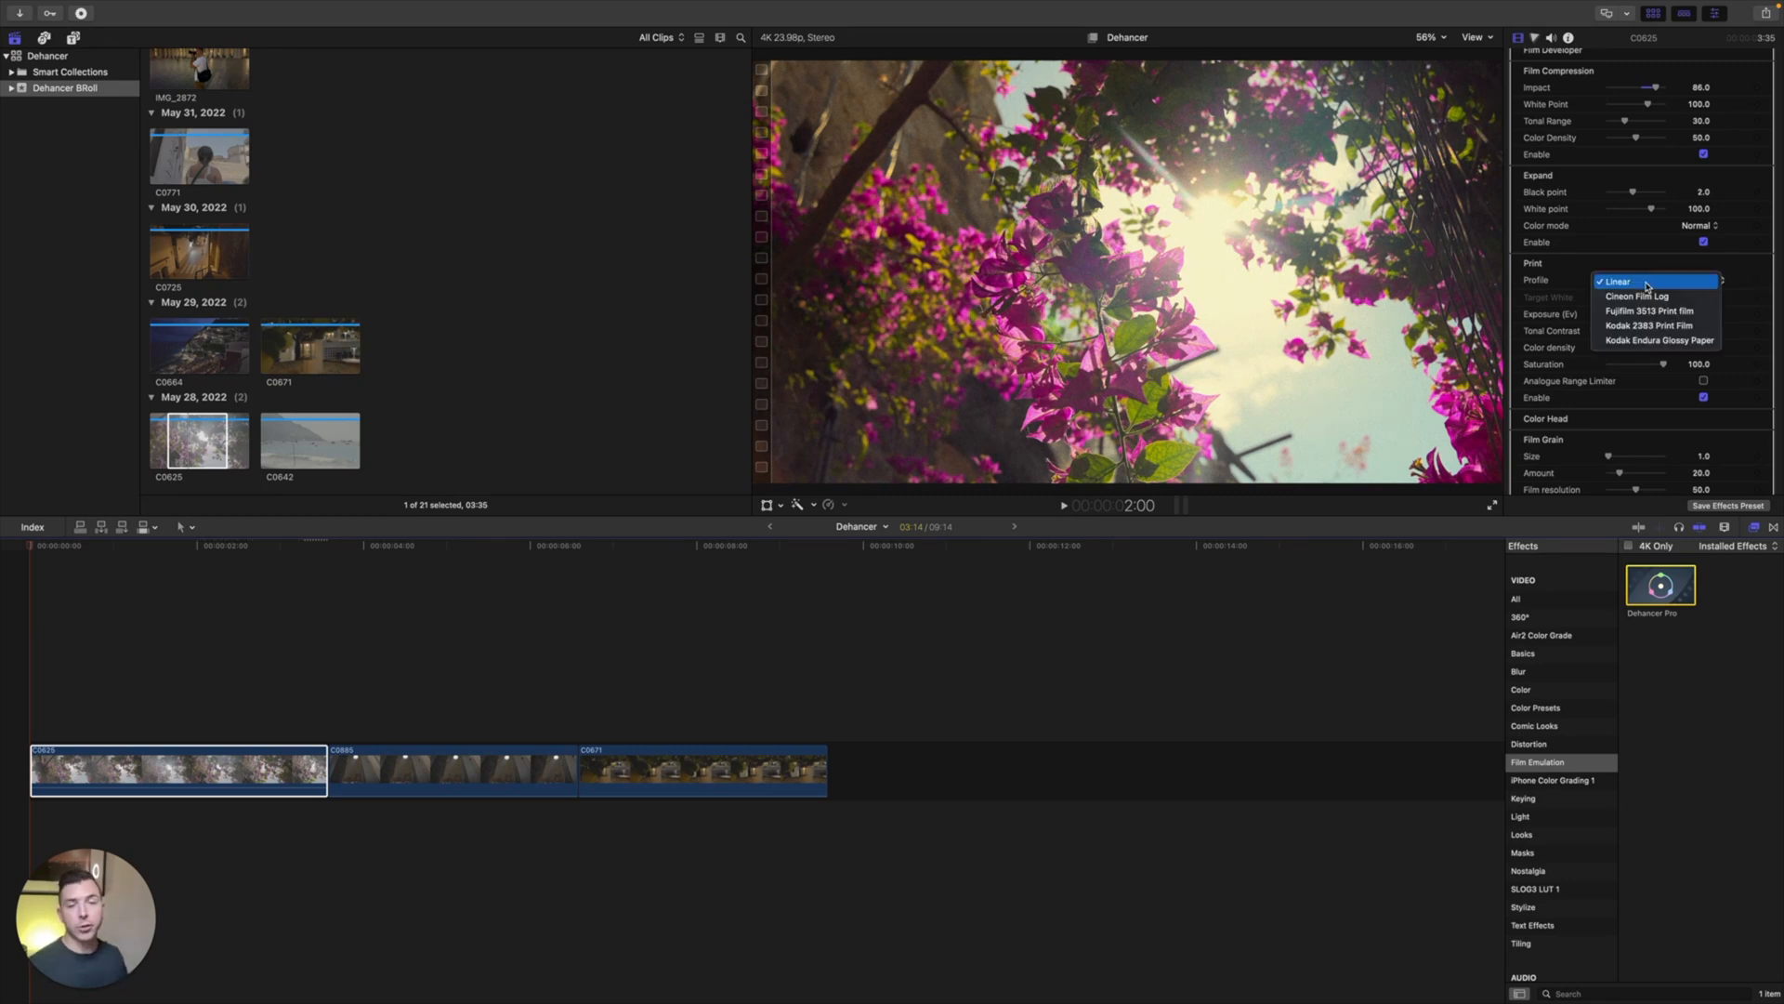
{"action": "mouse_move", "coordinate": [1656, 325]}
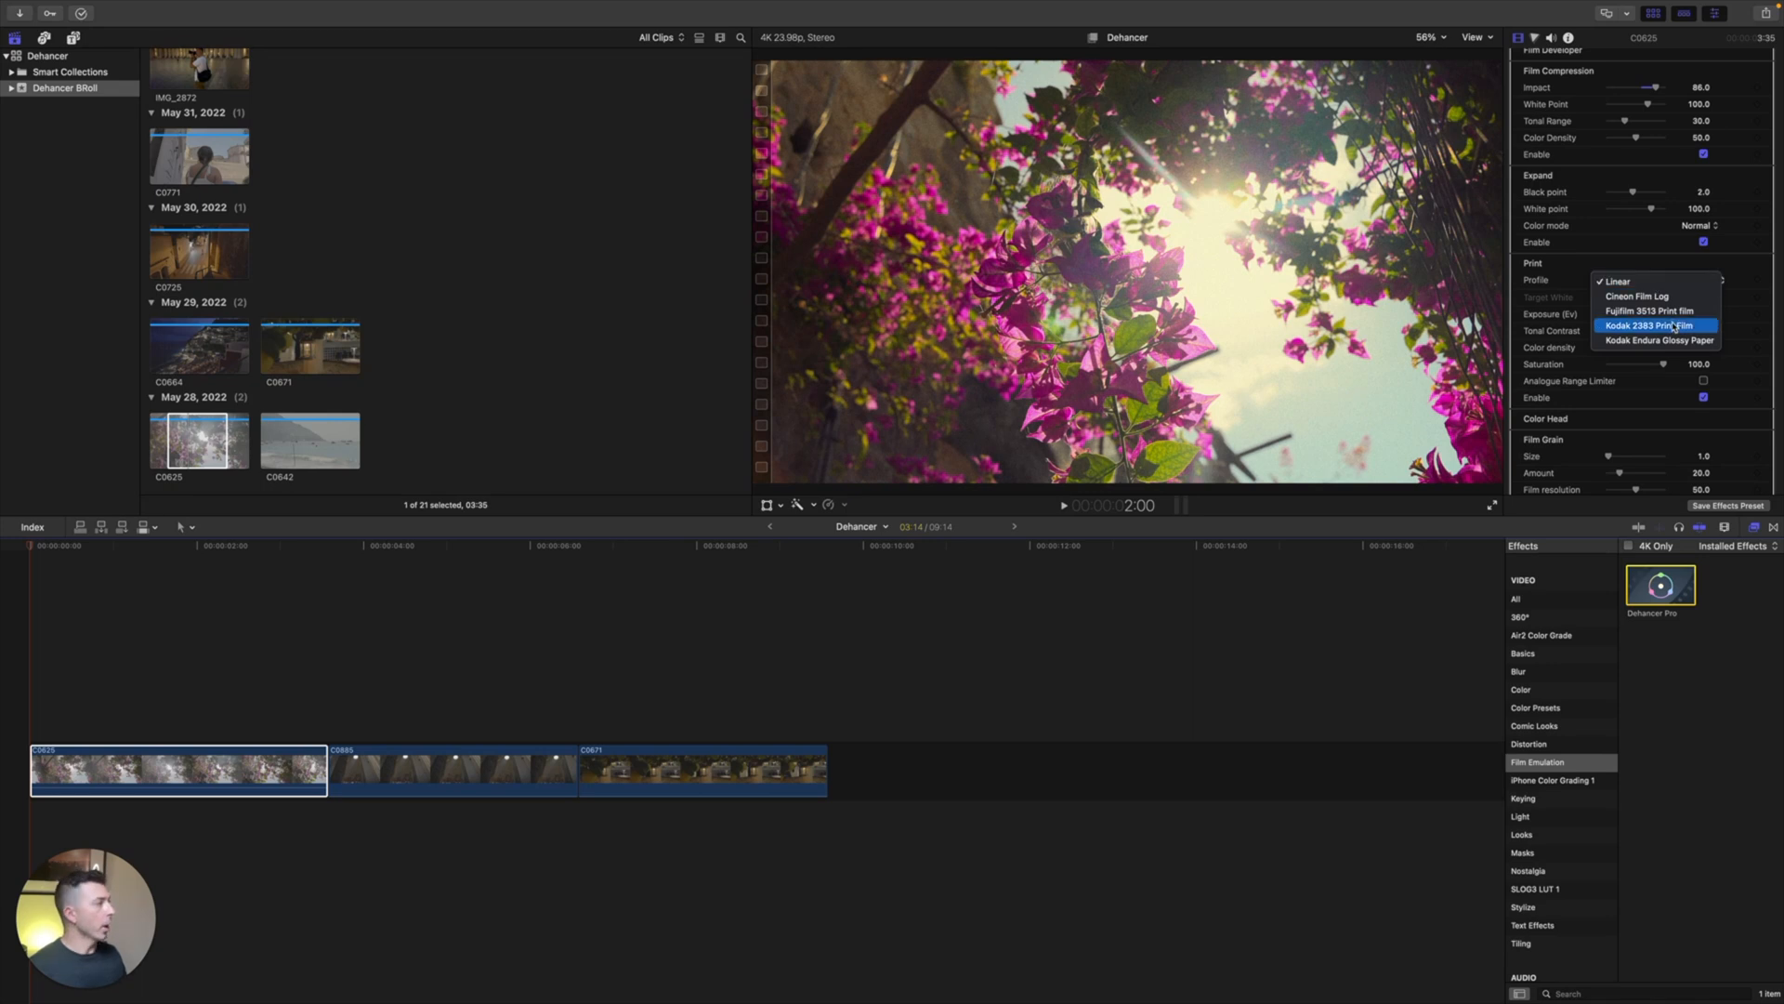
{"action": "mouse_move", "coordinate": [1694, 341]}
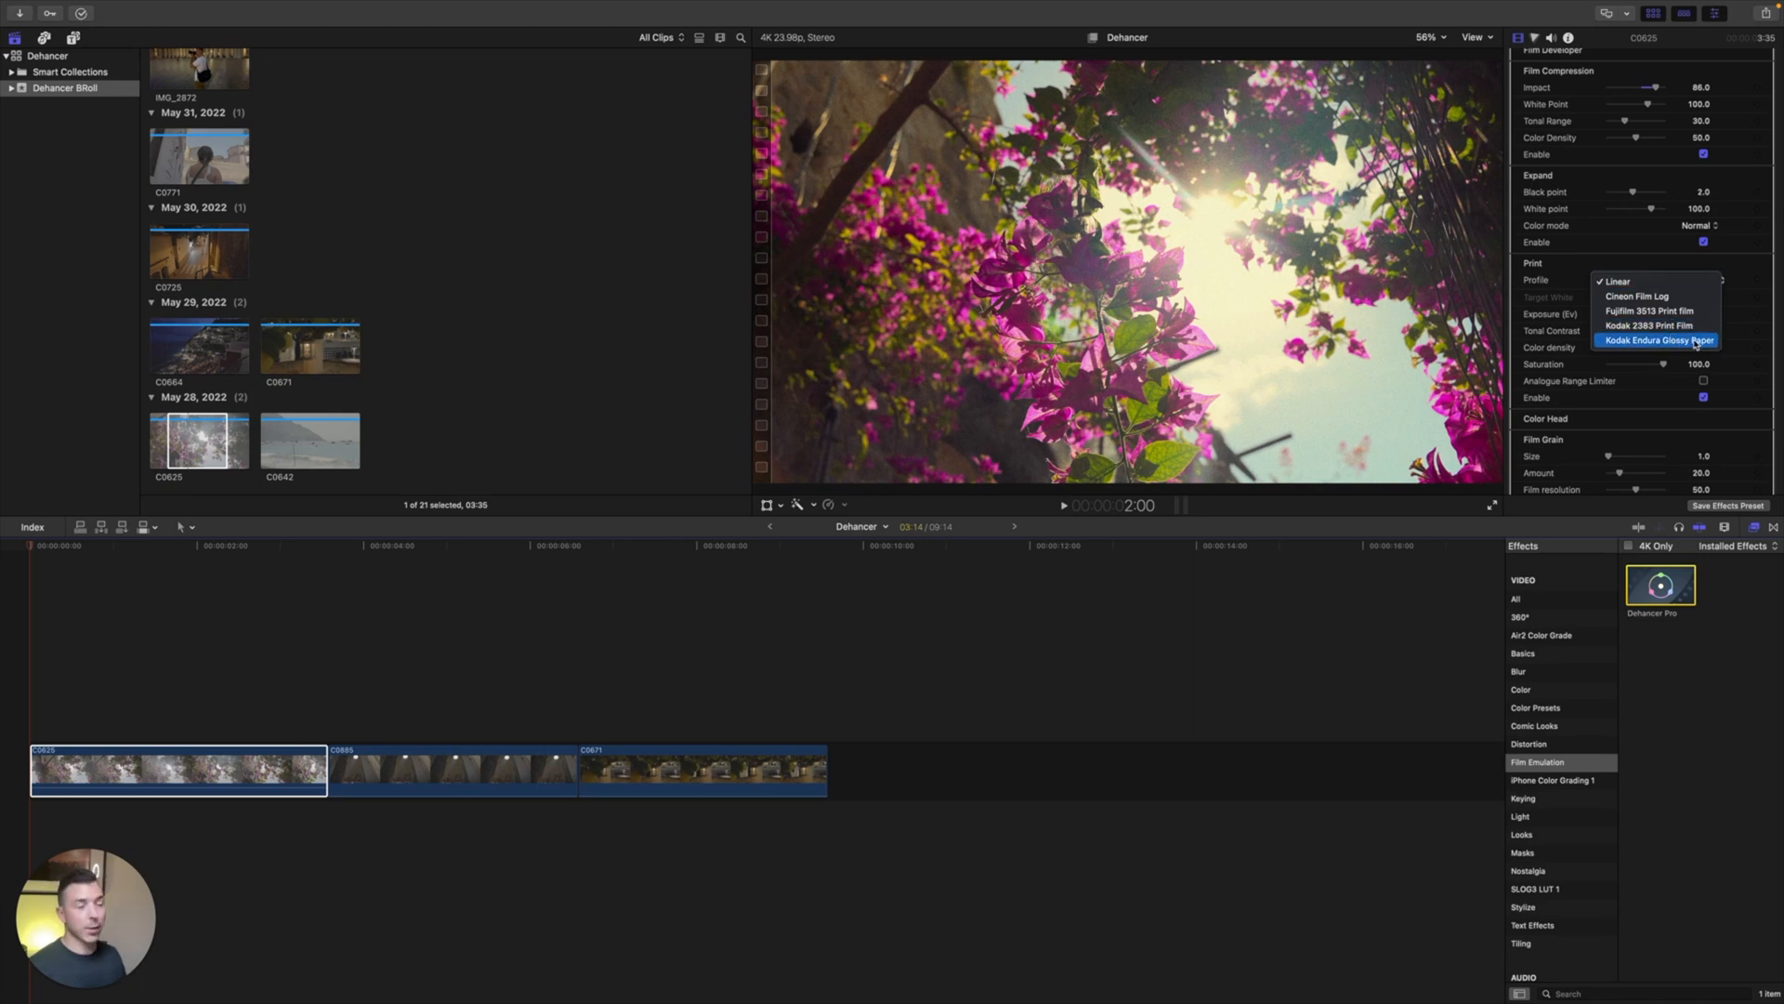
{"action": "mouse_move", "coordinate": [1645, 326]}
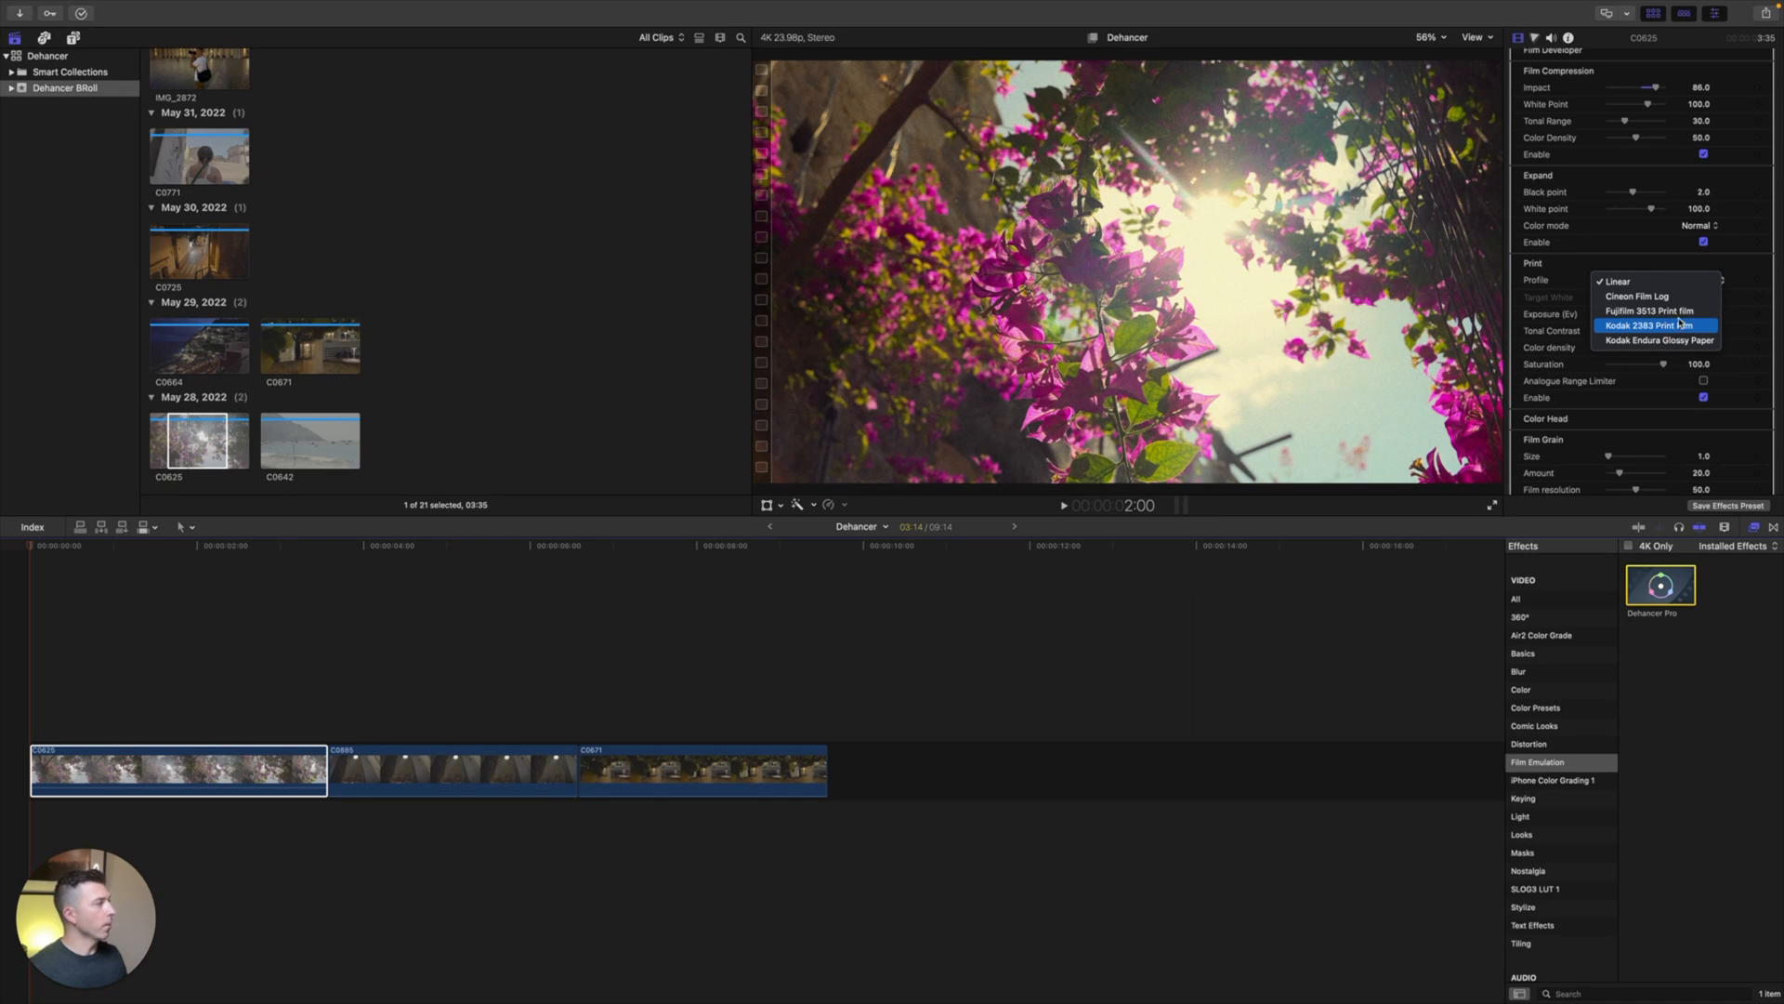
{"action": "left_click", "coordinate": [1650, 310]}
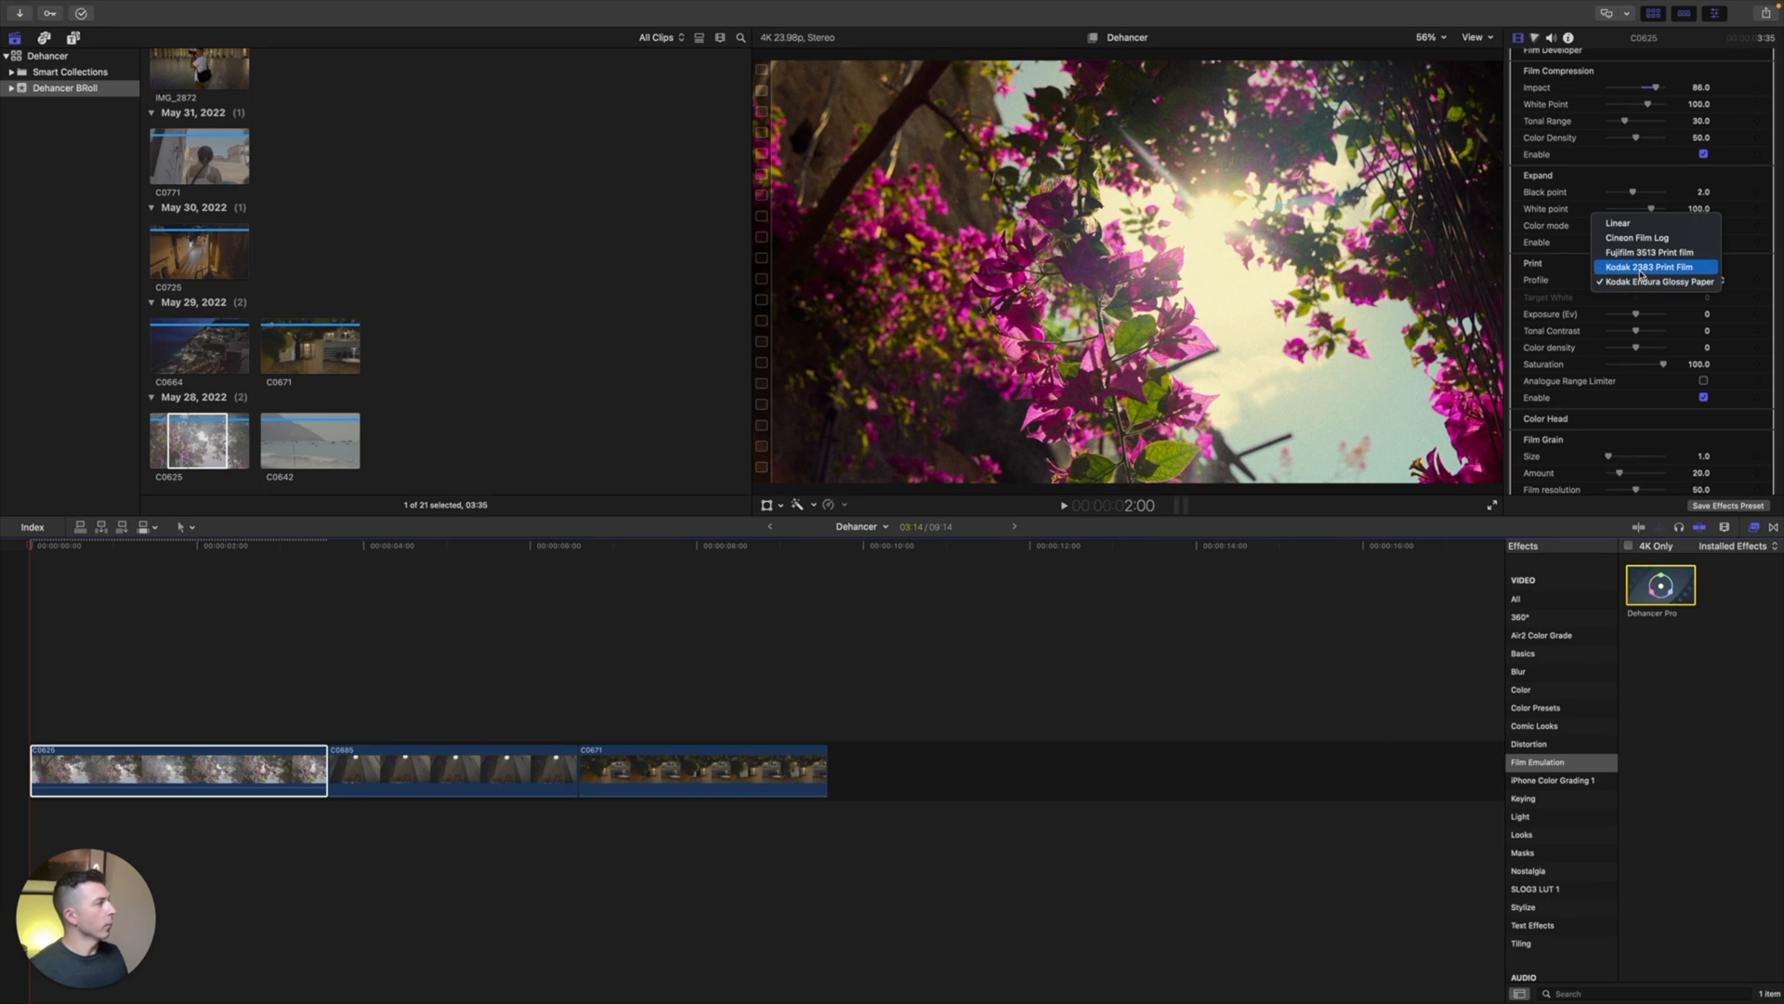
{"action": "left_click", "coordinate": [1656, 266]}
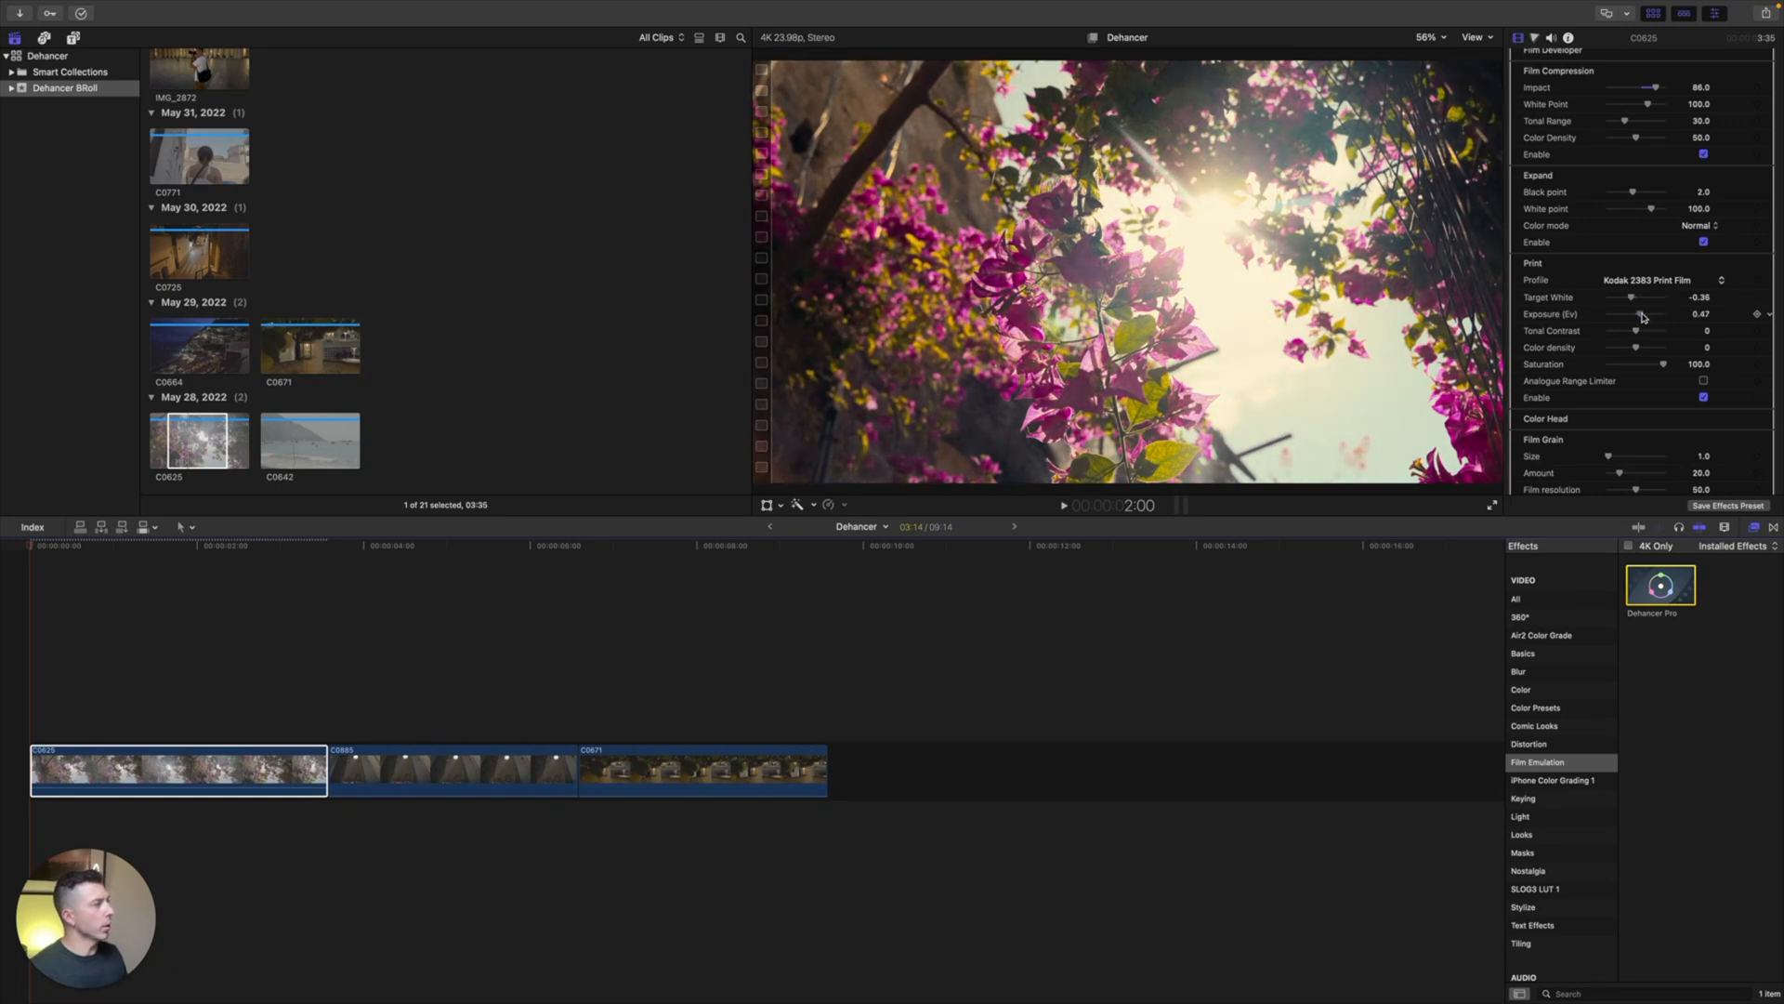
{"action": "scroll", "scroll_direction": "down", "scroll_amount": 3}
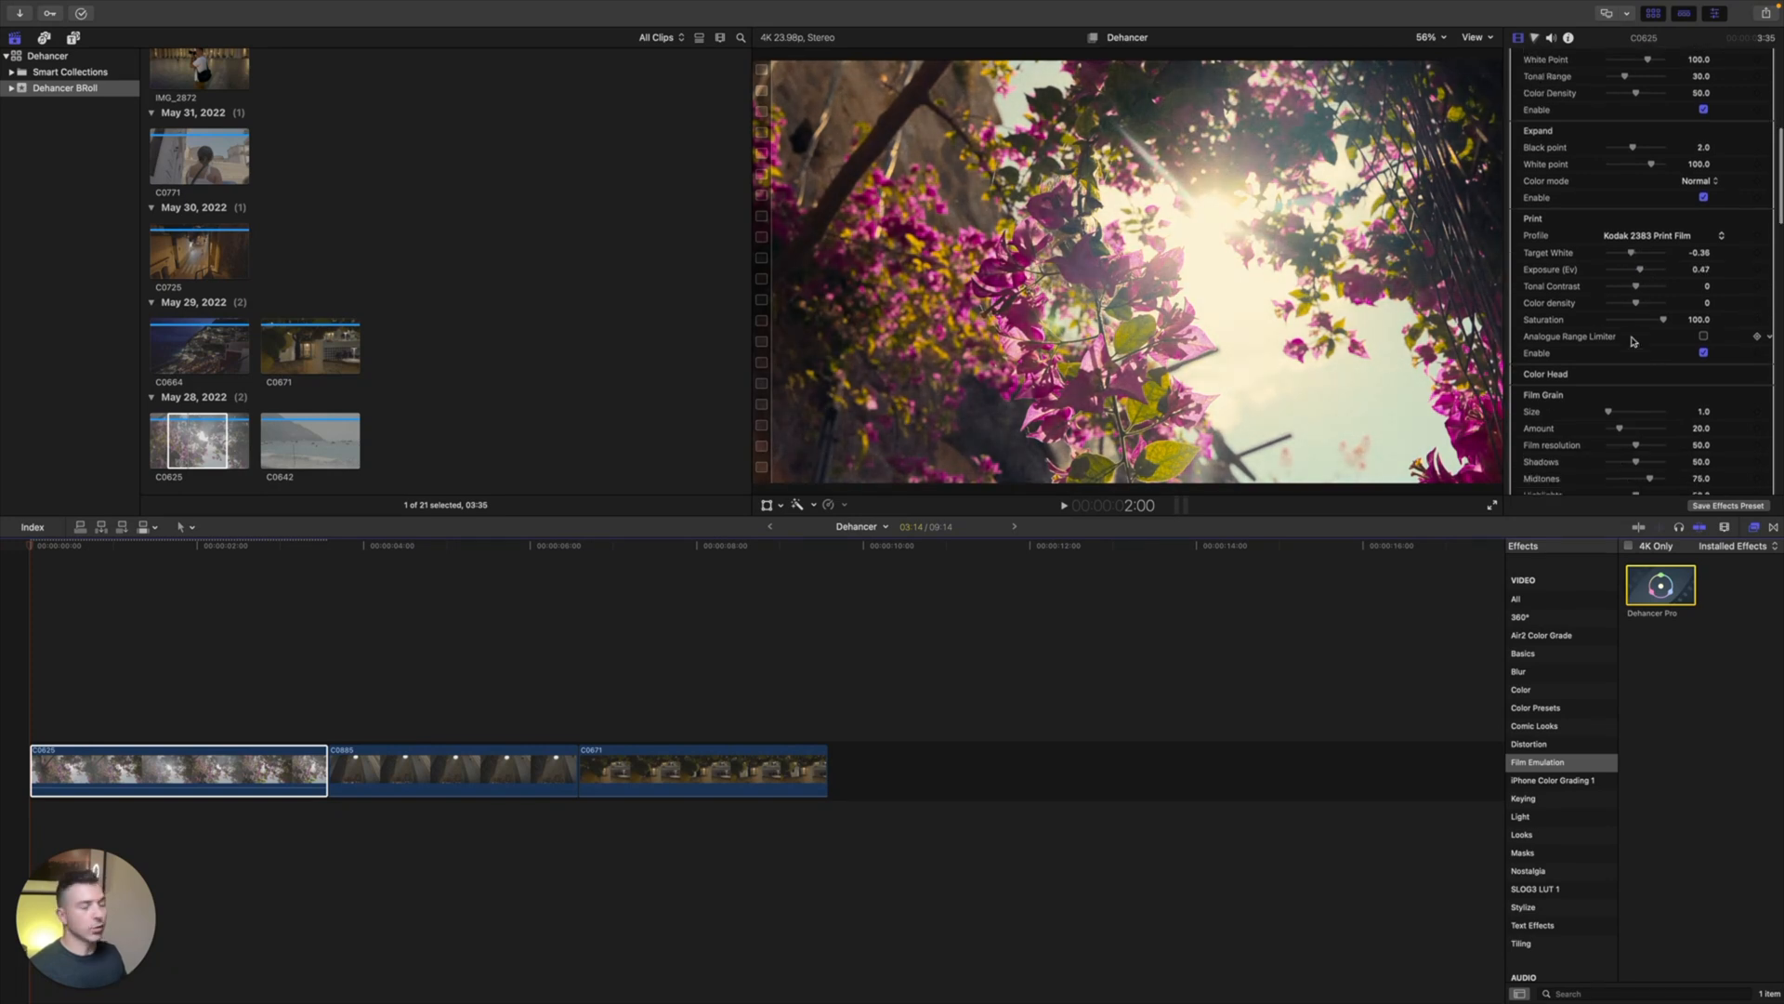
Step: Scroll the Inspector down through the Film Grain and Halation sections
{"action": "scroll", "scroll_direction": "down", "scroll_amount": 3}
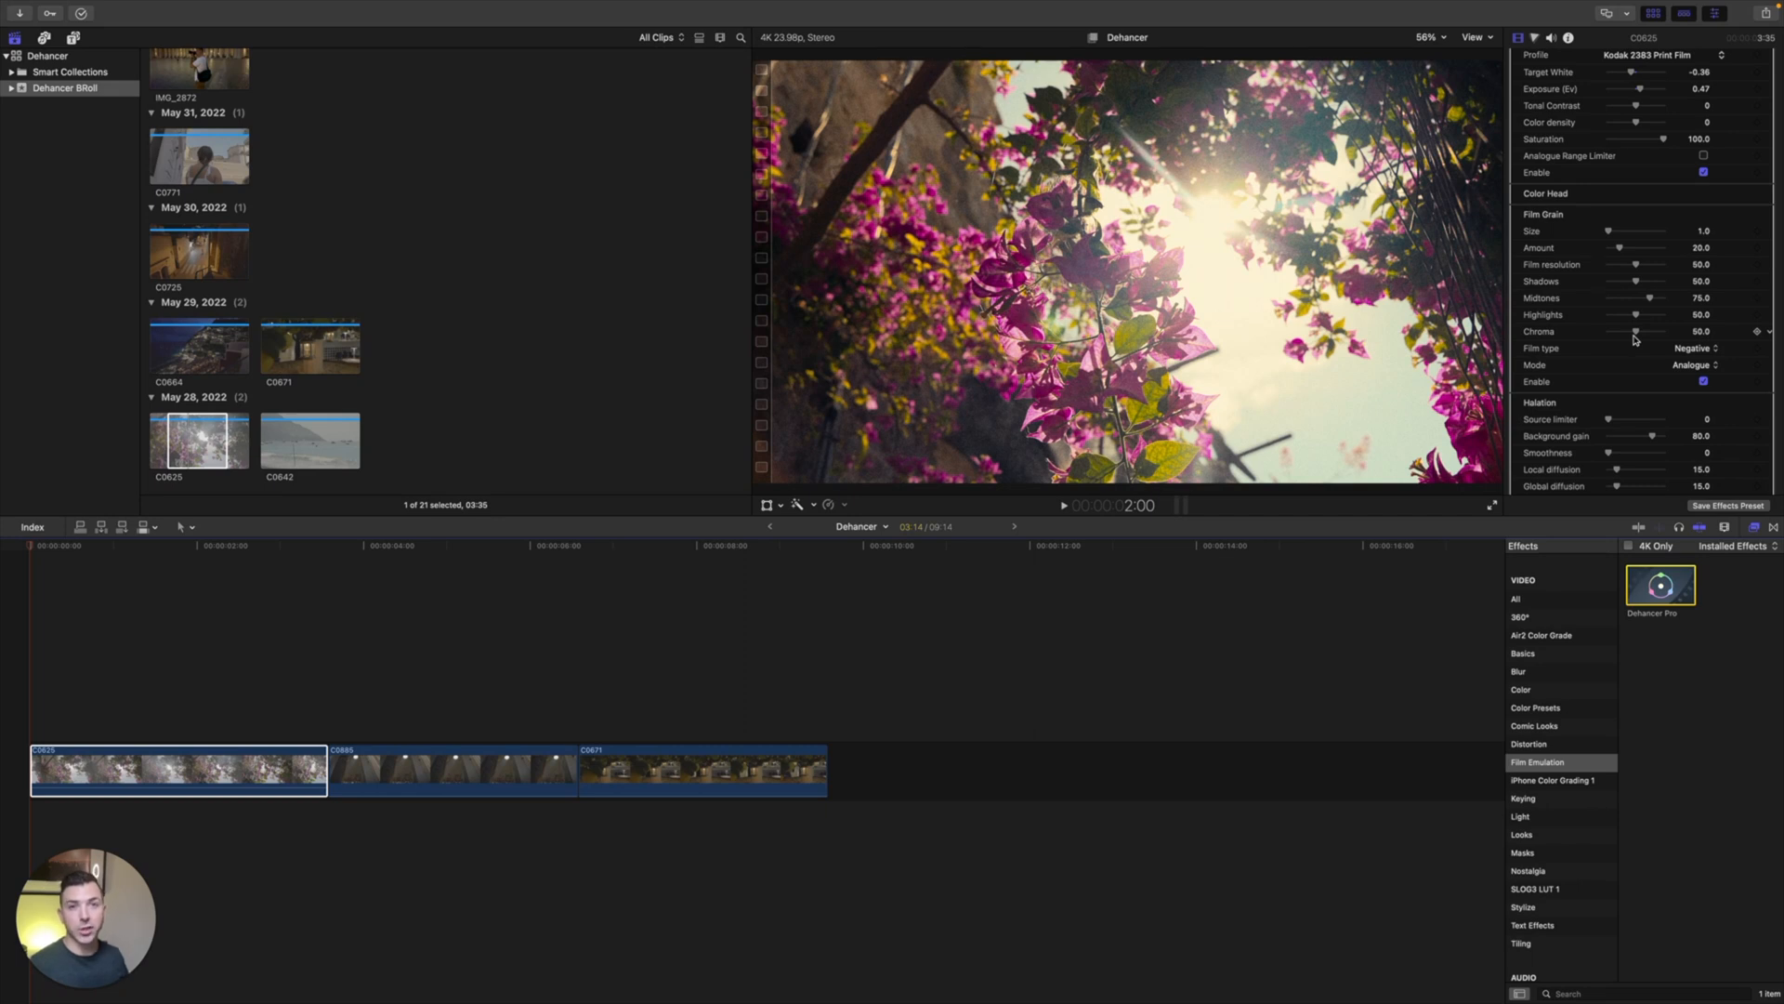
{"action": "mouse_move", "coordinate": [1613, 236]}
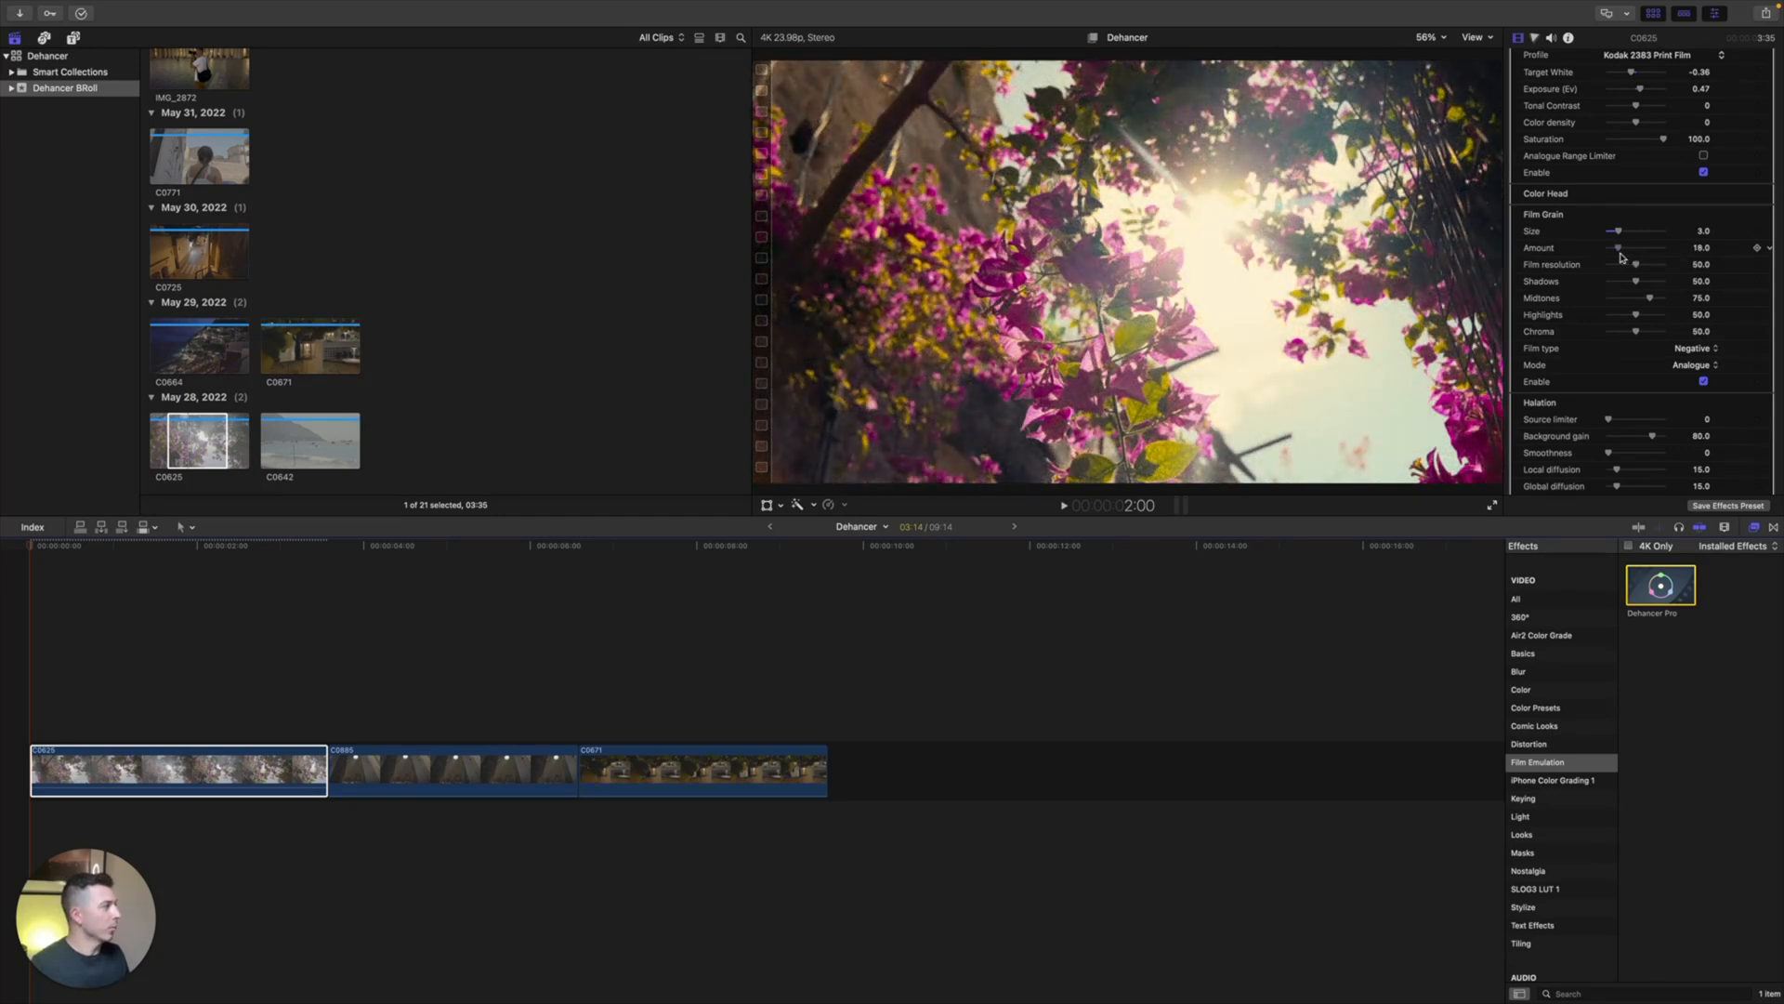
{"action": "scroll", "scroll_direction": "down", "scroll_amount": 3}
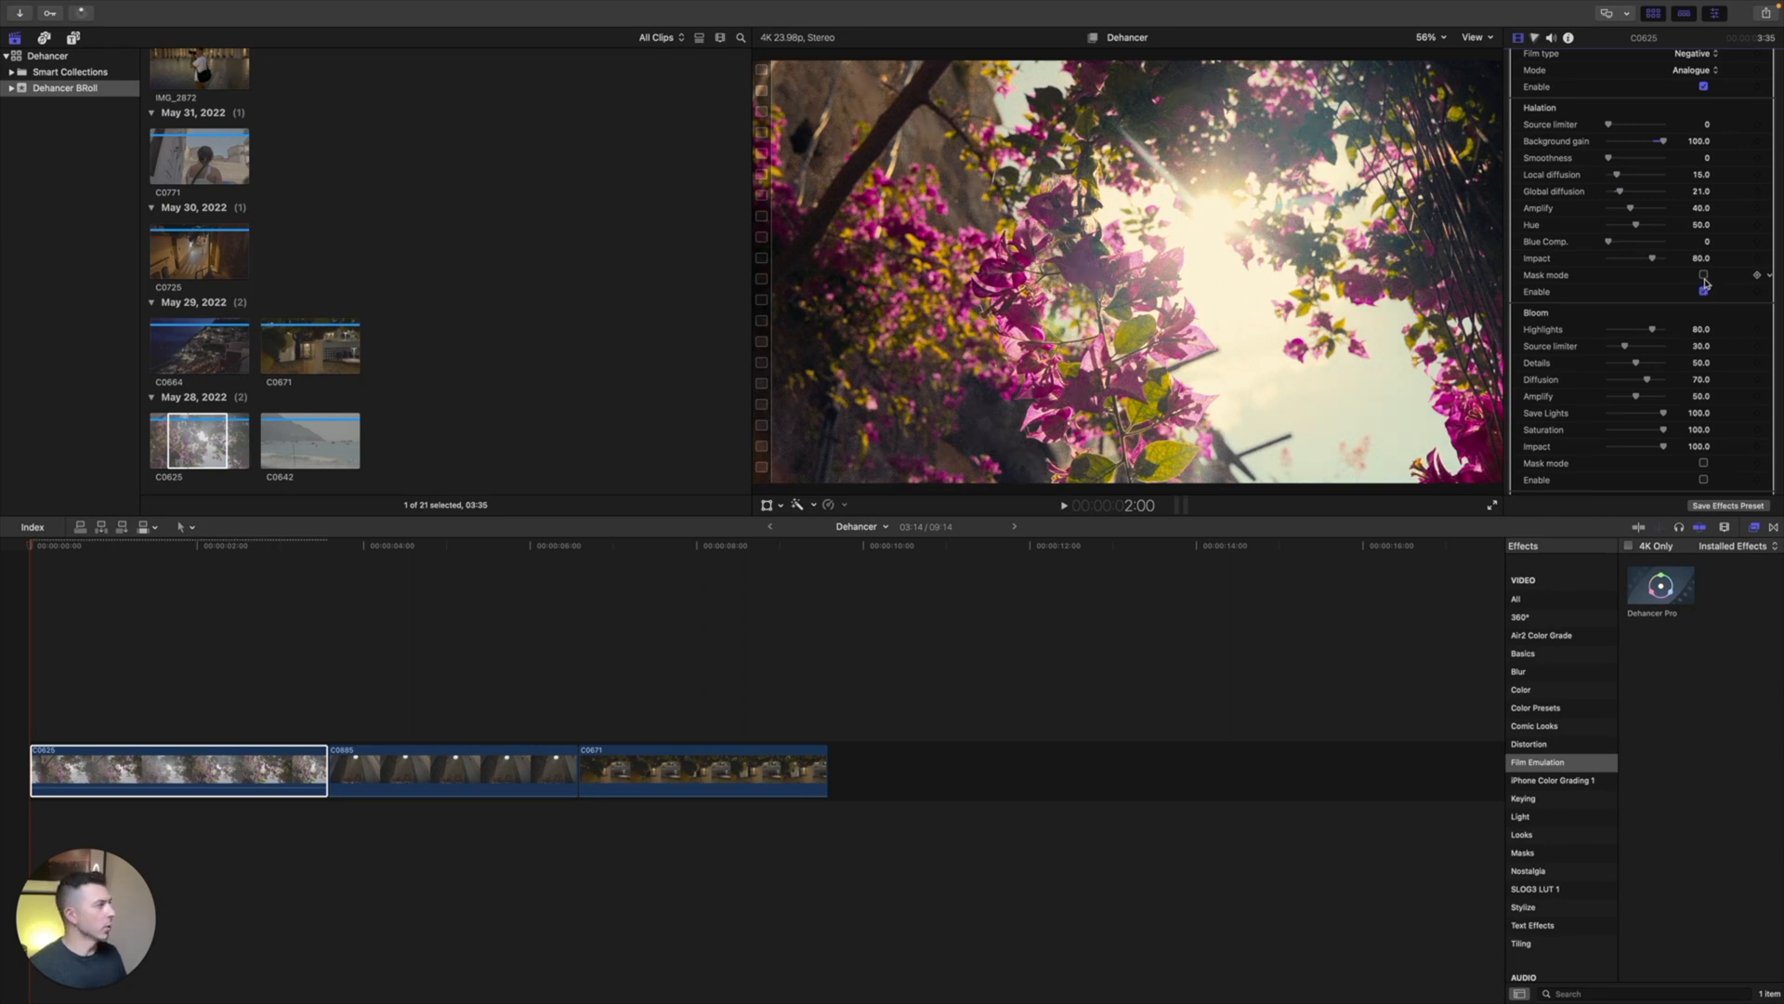
Step: Preview the halation mask while setting global diffusion to 27, then hide the mask
{"action": "left_click", "coordinate": [1704, 275]}
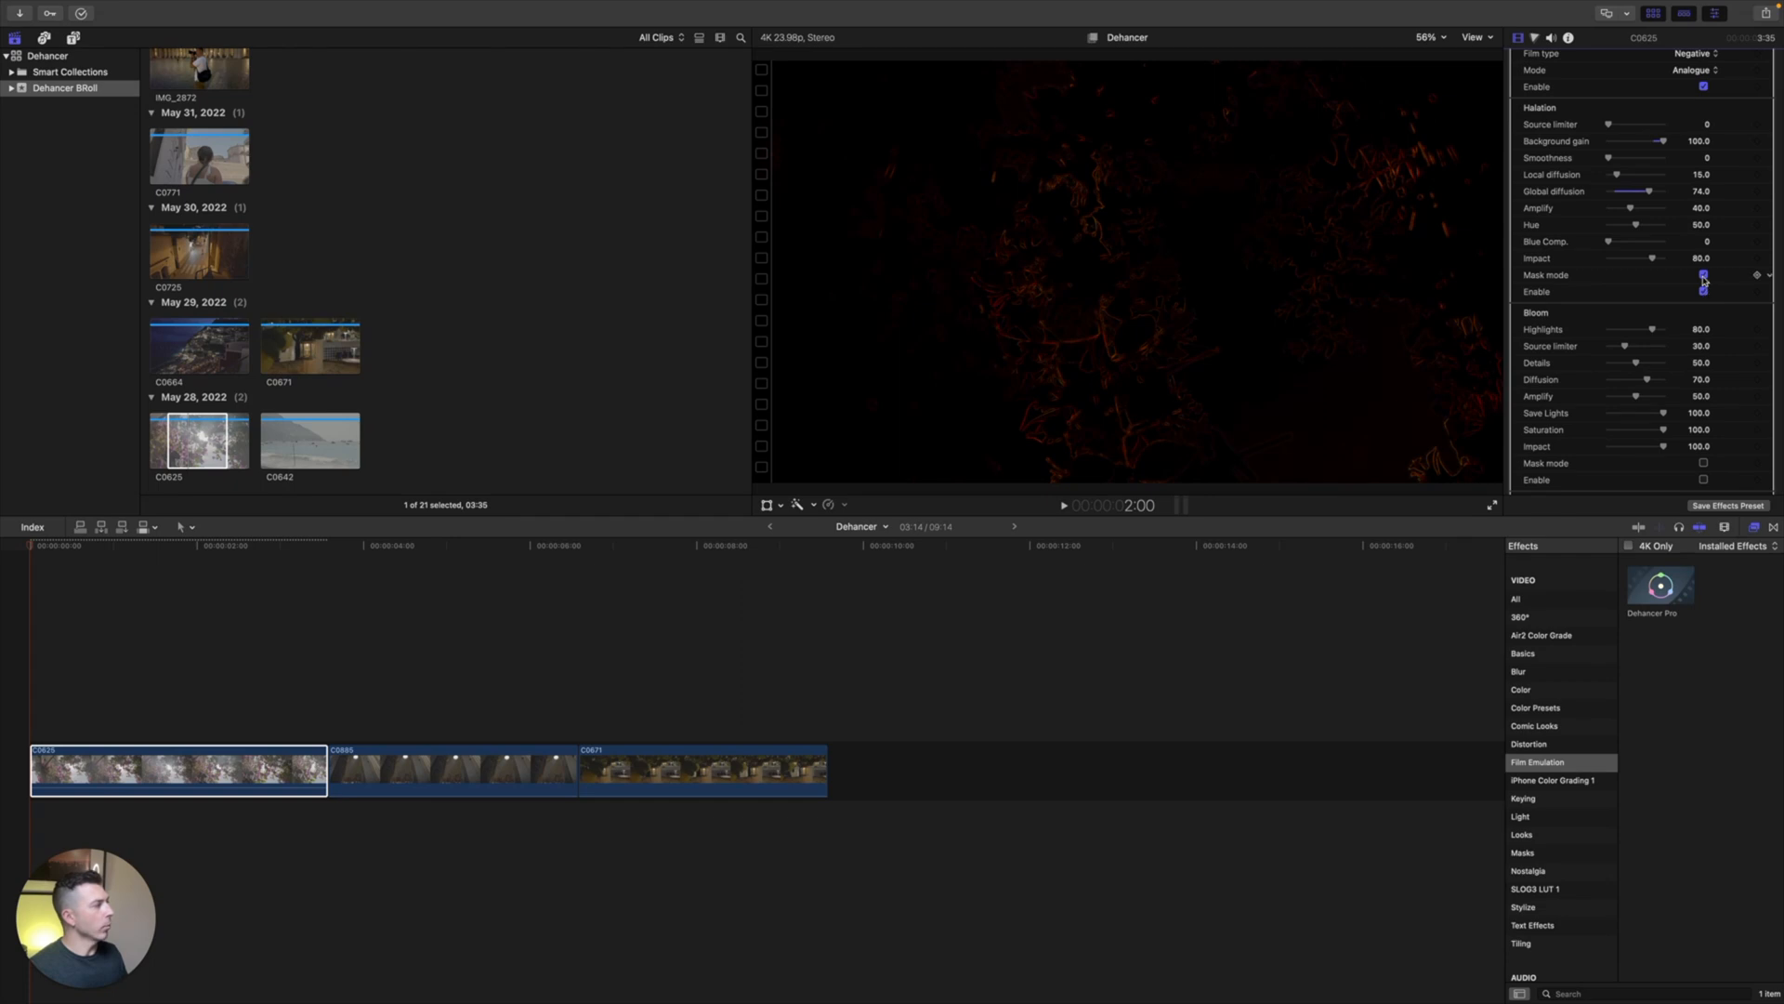
{"action": "left_click", "coordinate": [1705, 275]}
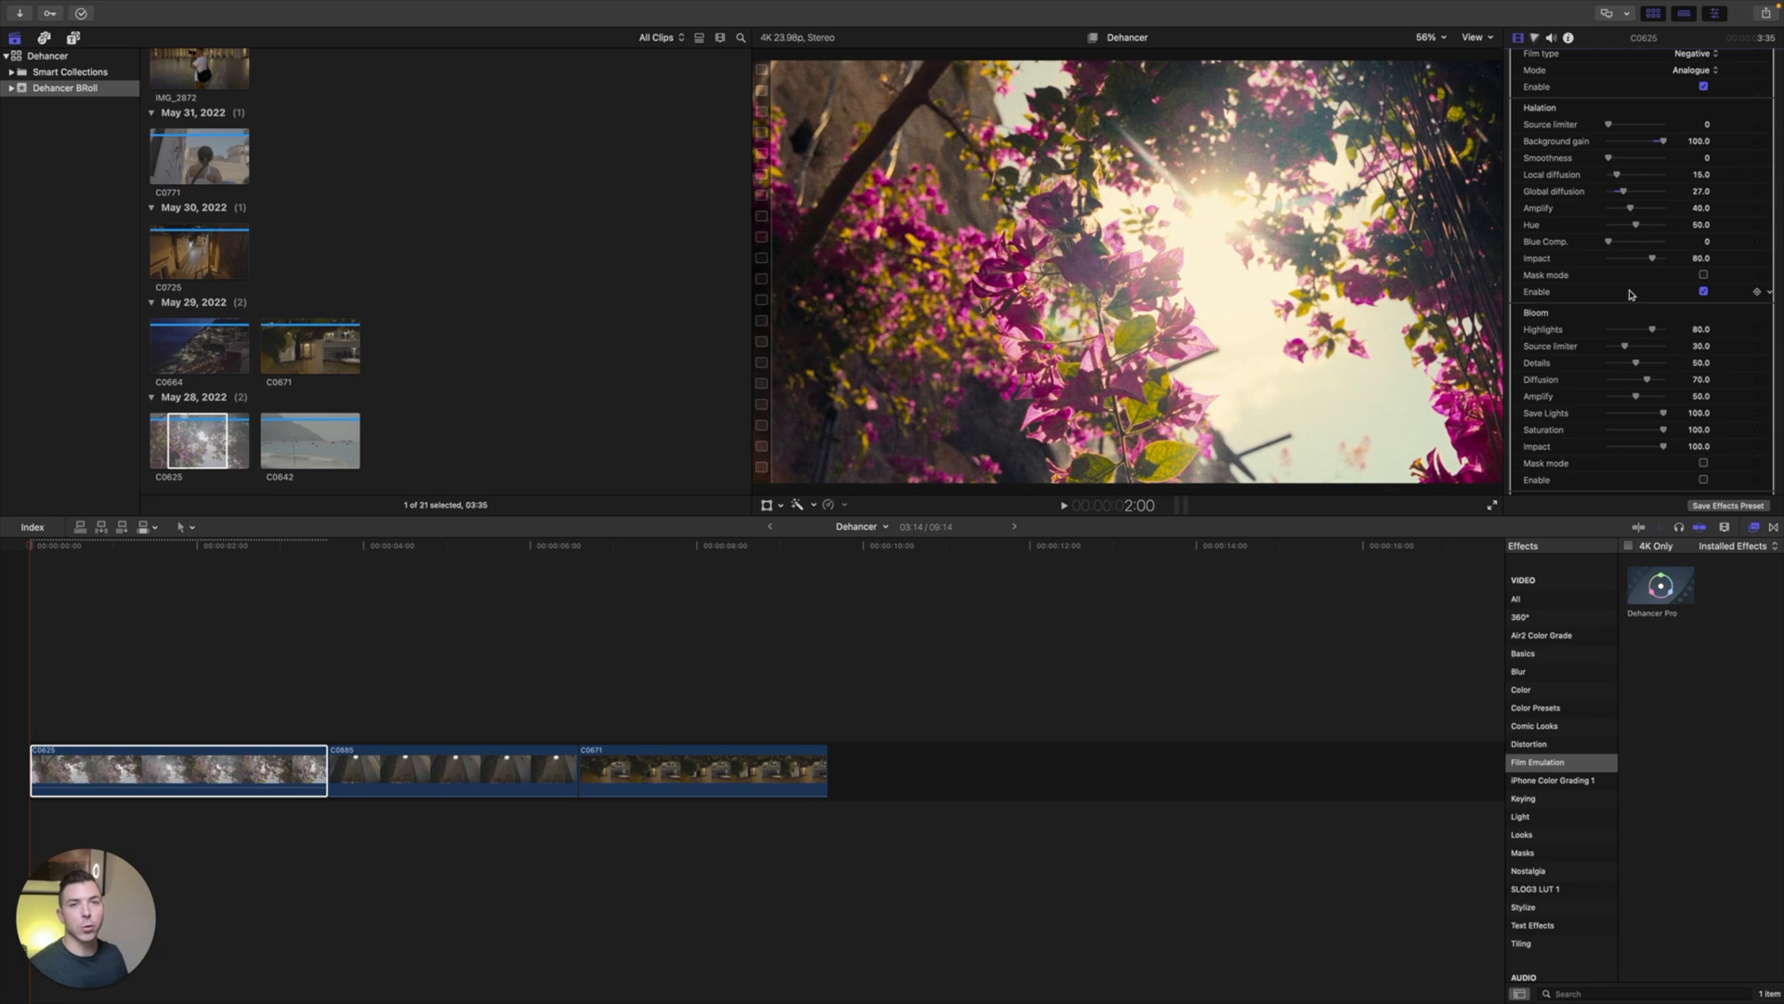
{"action": "scroll", "scroll_direction": "down", "scroll_amount": 3}
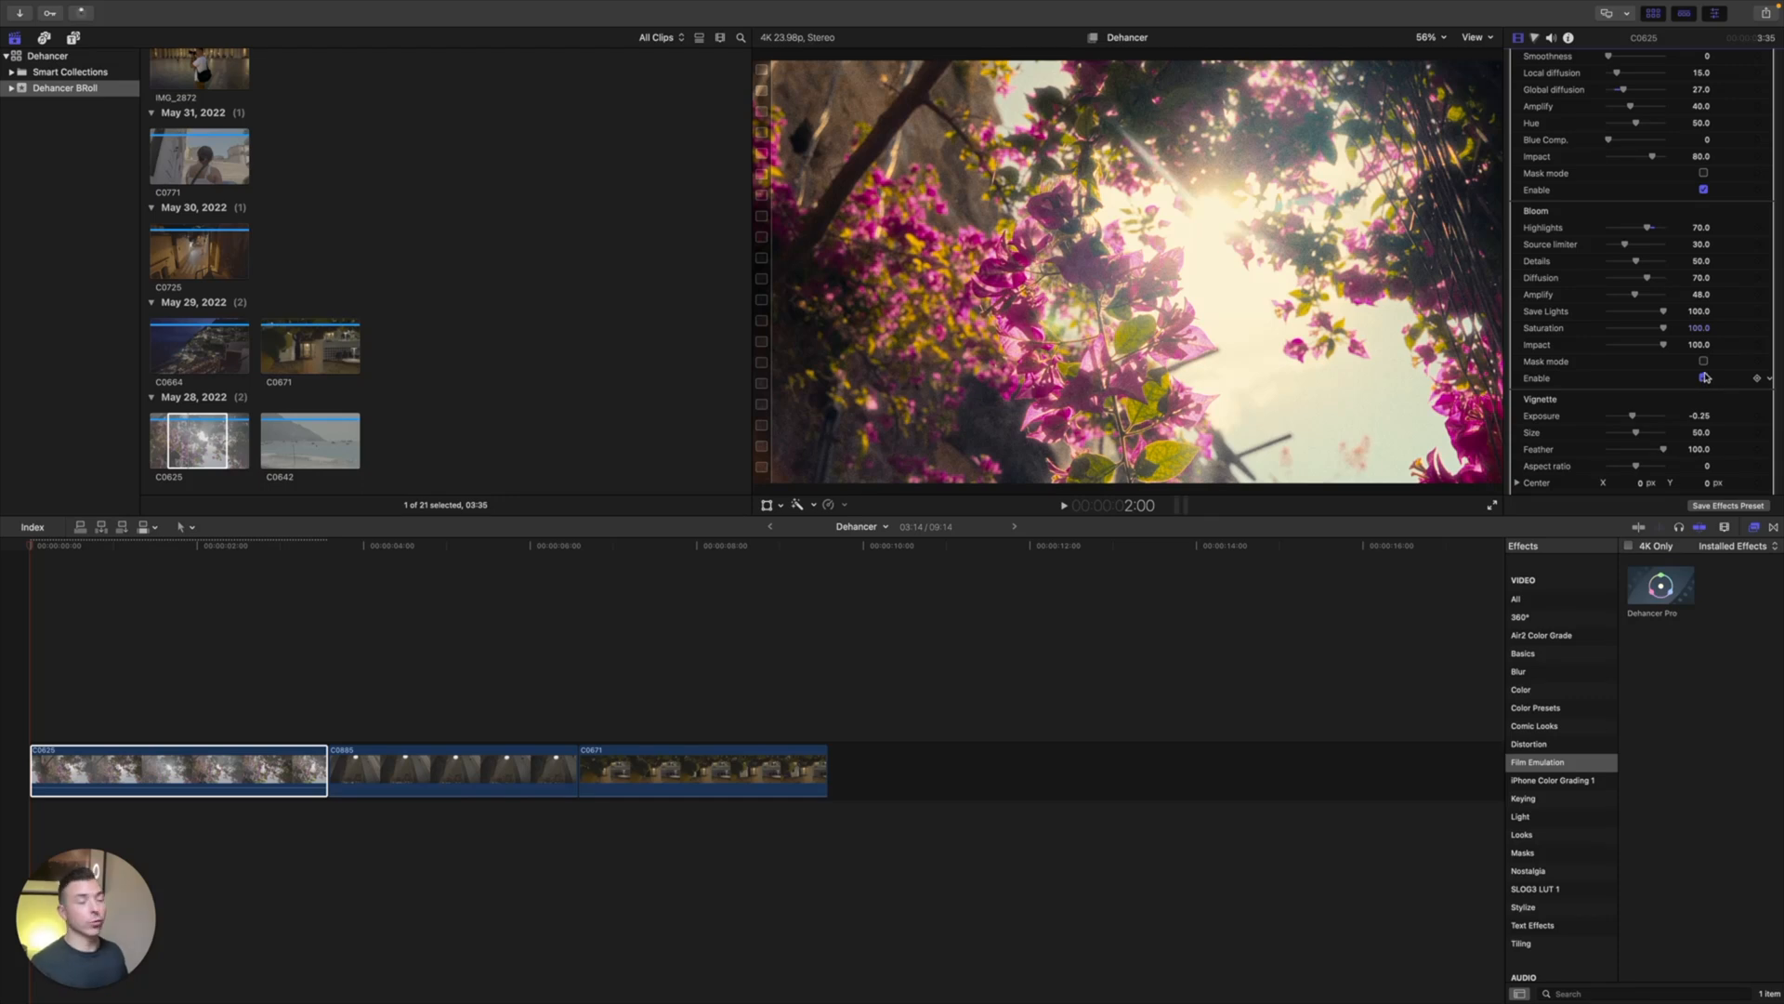
Step: Enable Bloom on the flower clip, check its mask, then select clip C0685 to grade next
{"action": "left_click", "coordinate": [1705, 377]}
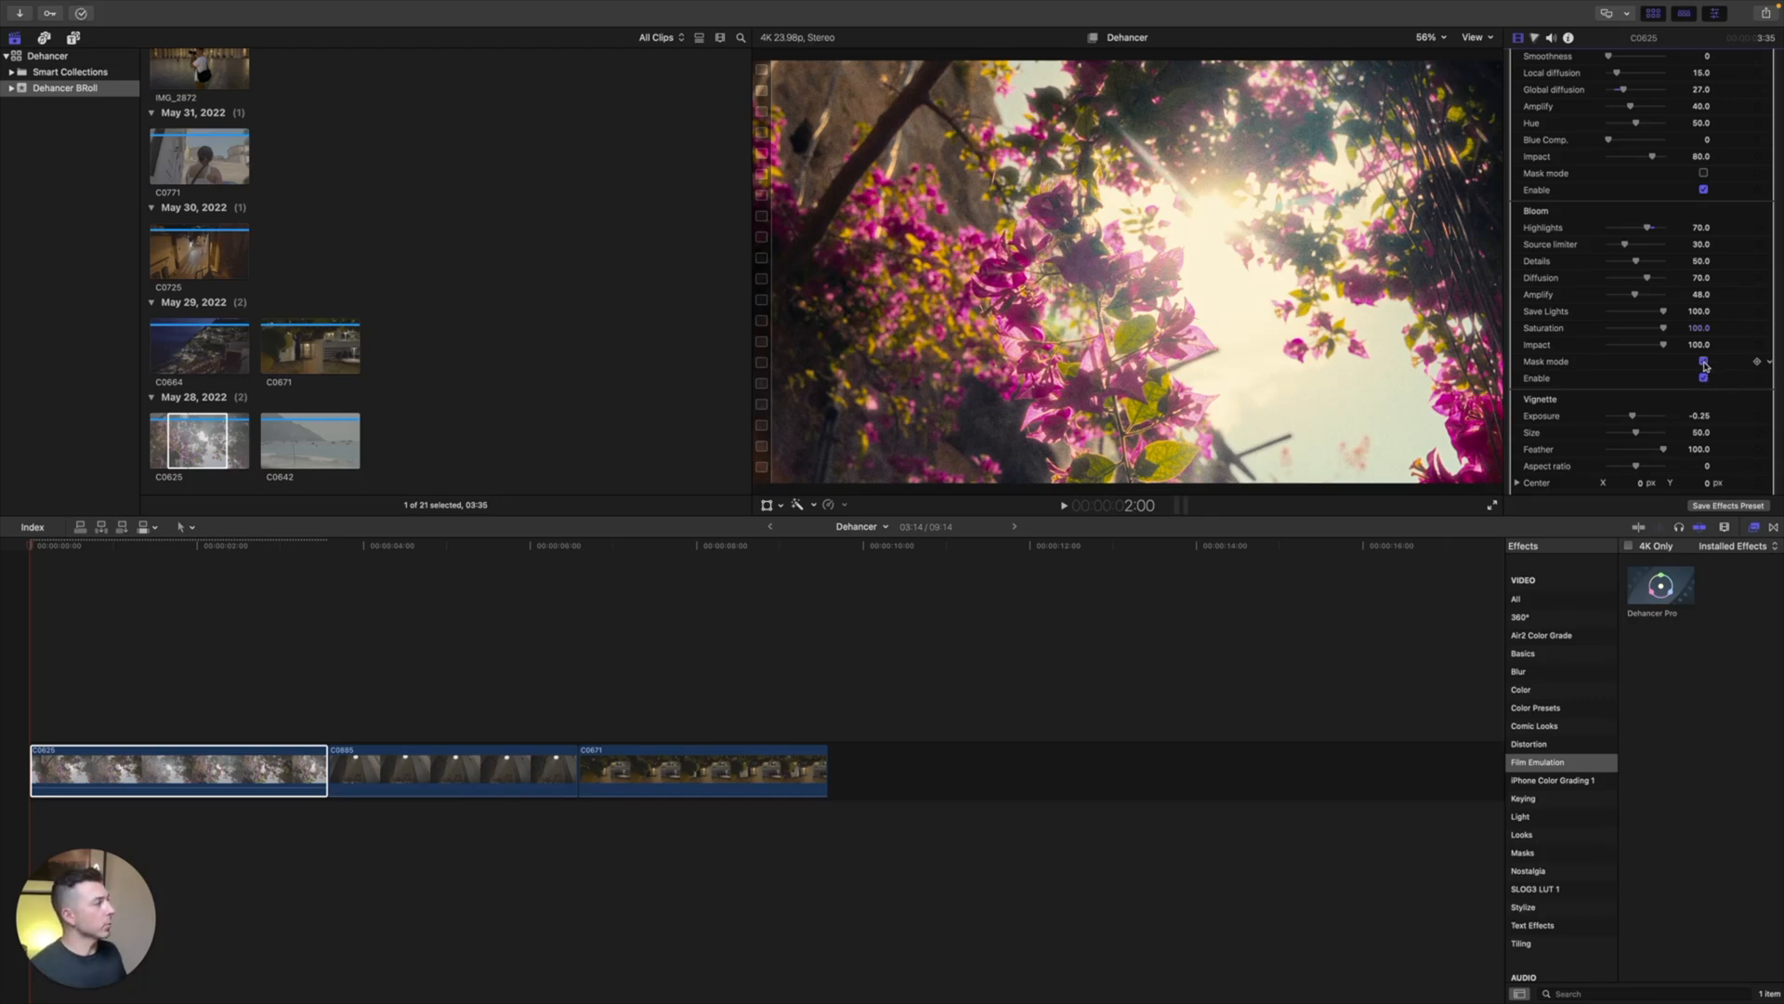
{"action": "left_click", "coordinate": [1702, 362]}
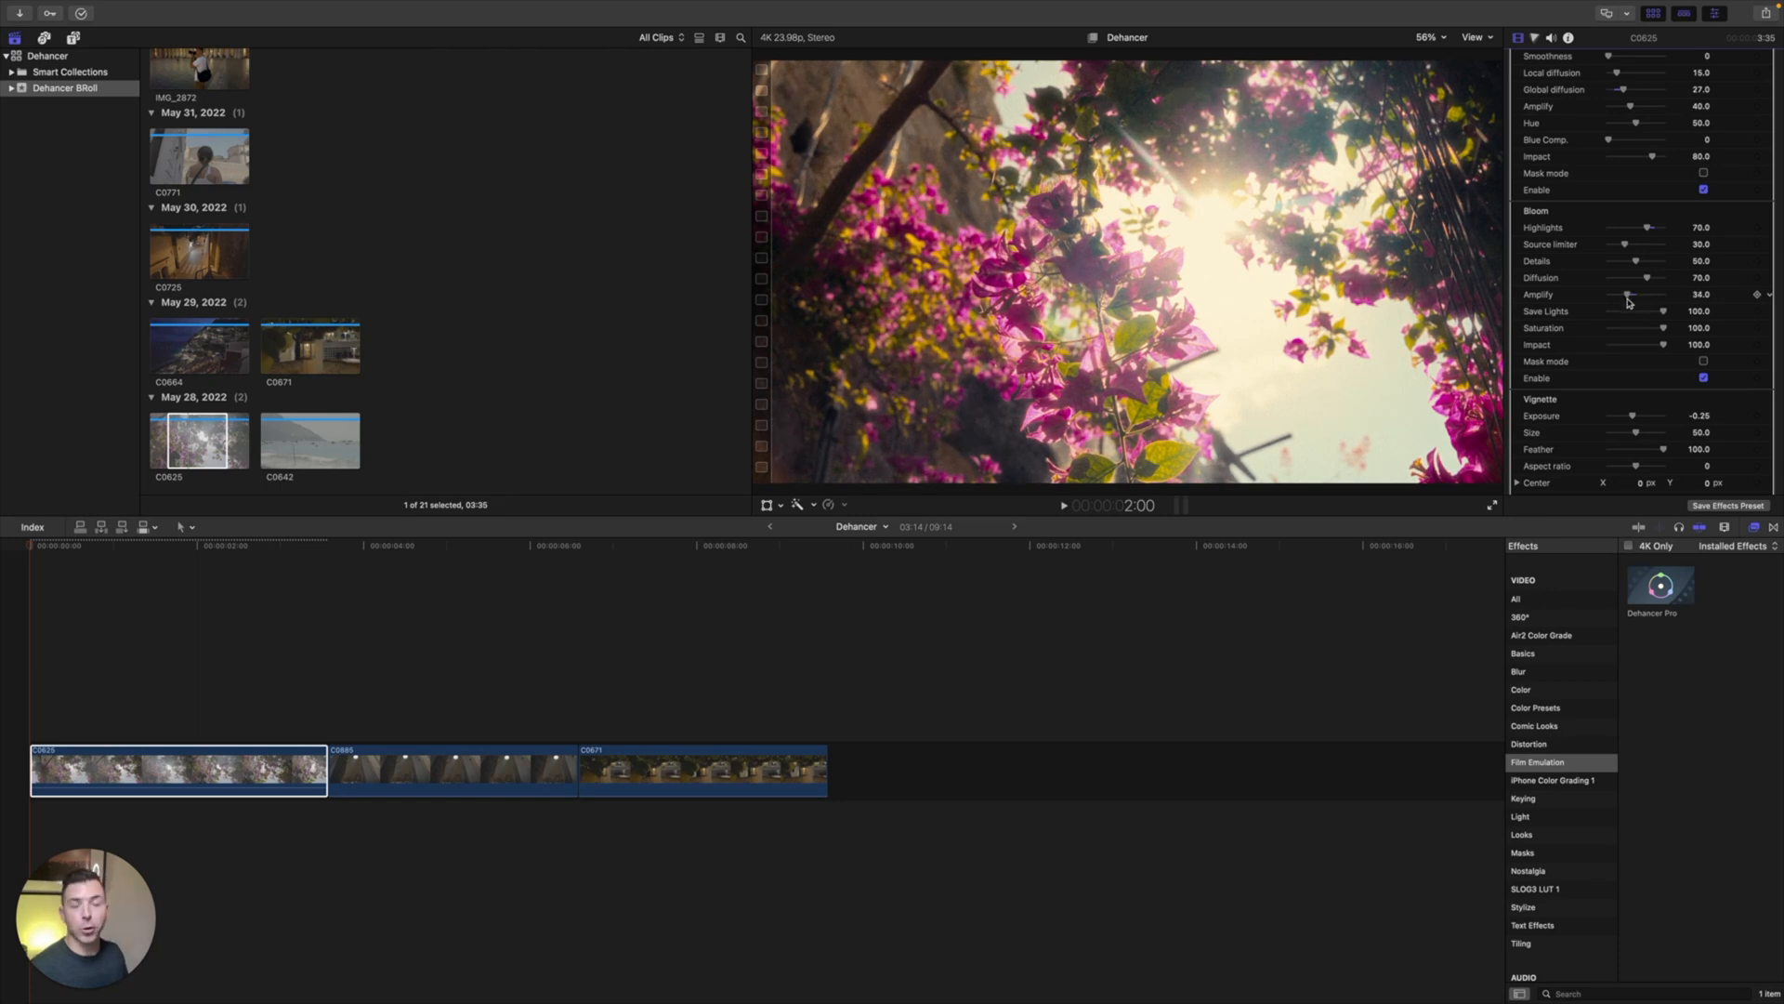
{"action": "scroll", "scroll_direction": "down", "scroll_amount": 3}
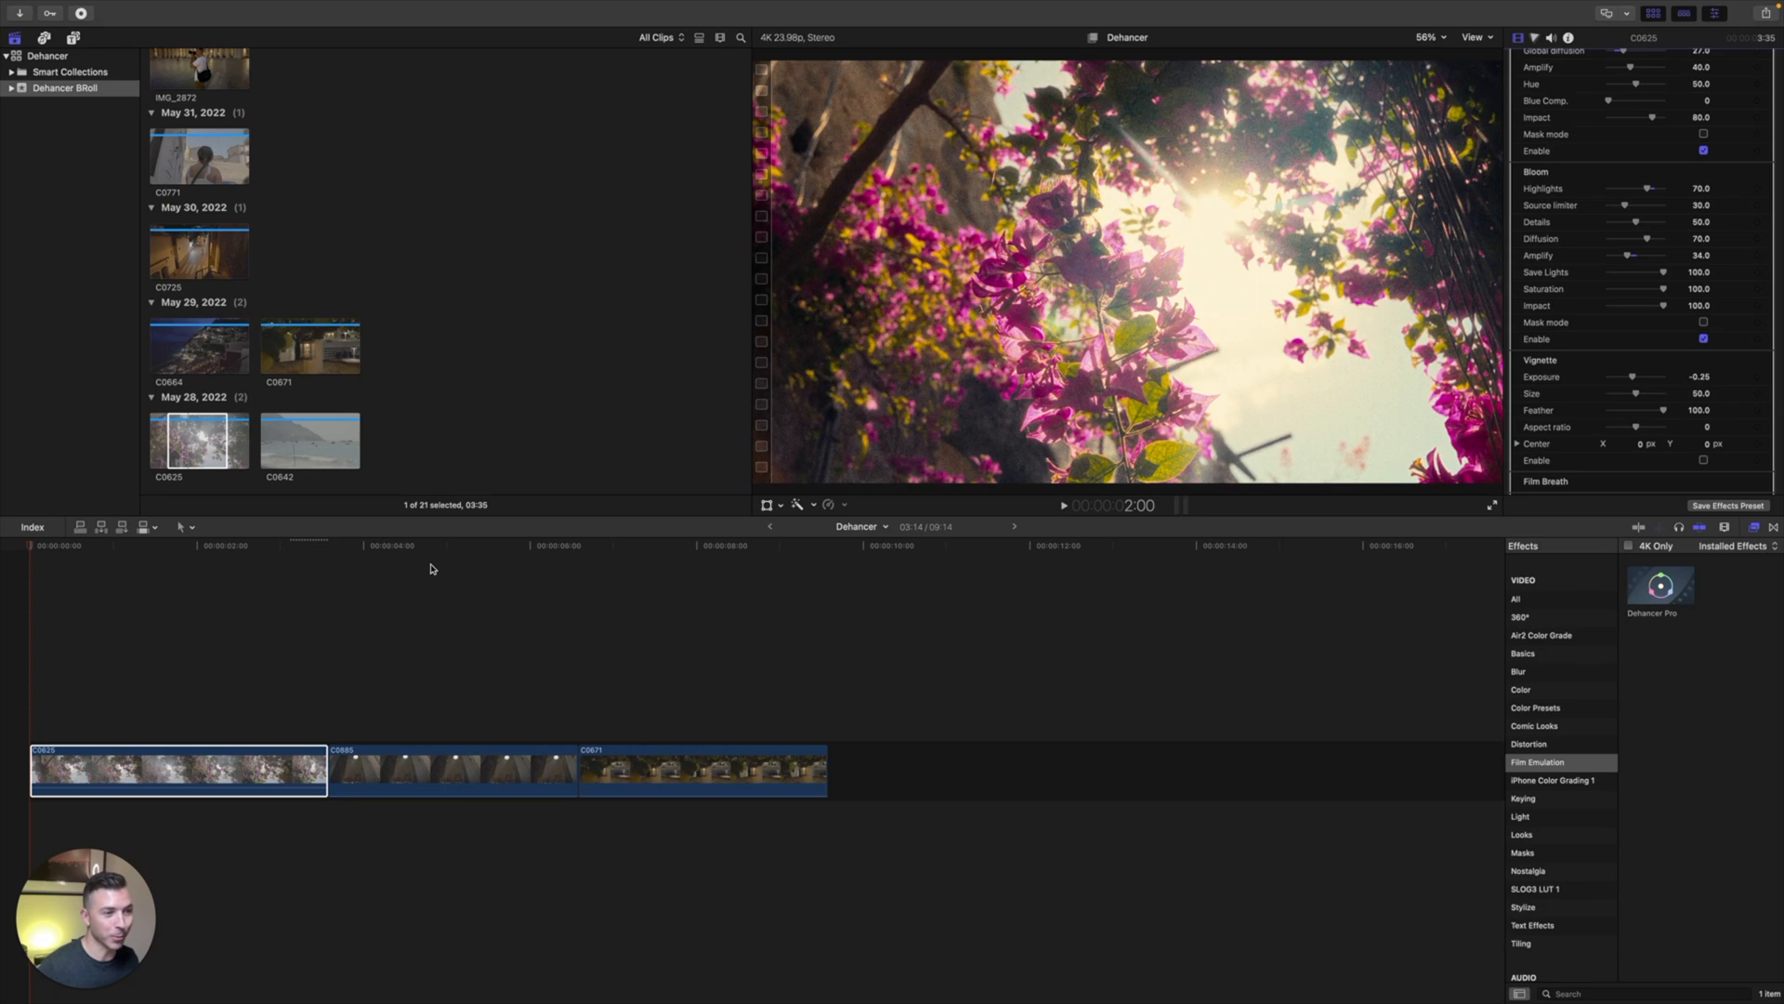
{"action": "left_click", "coordinate": [451, 768]}
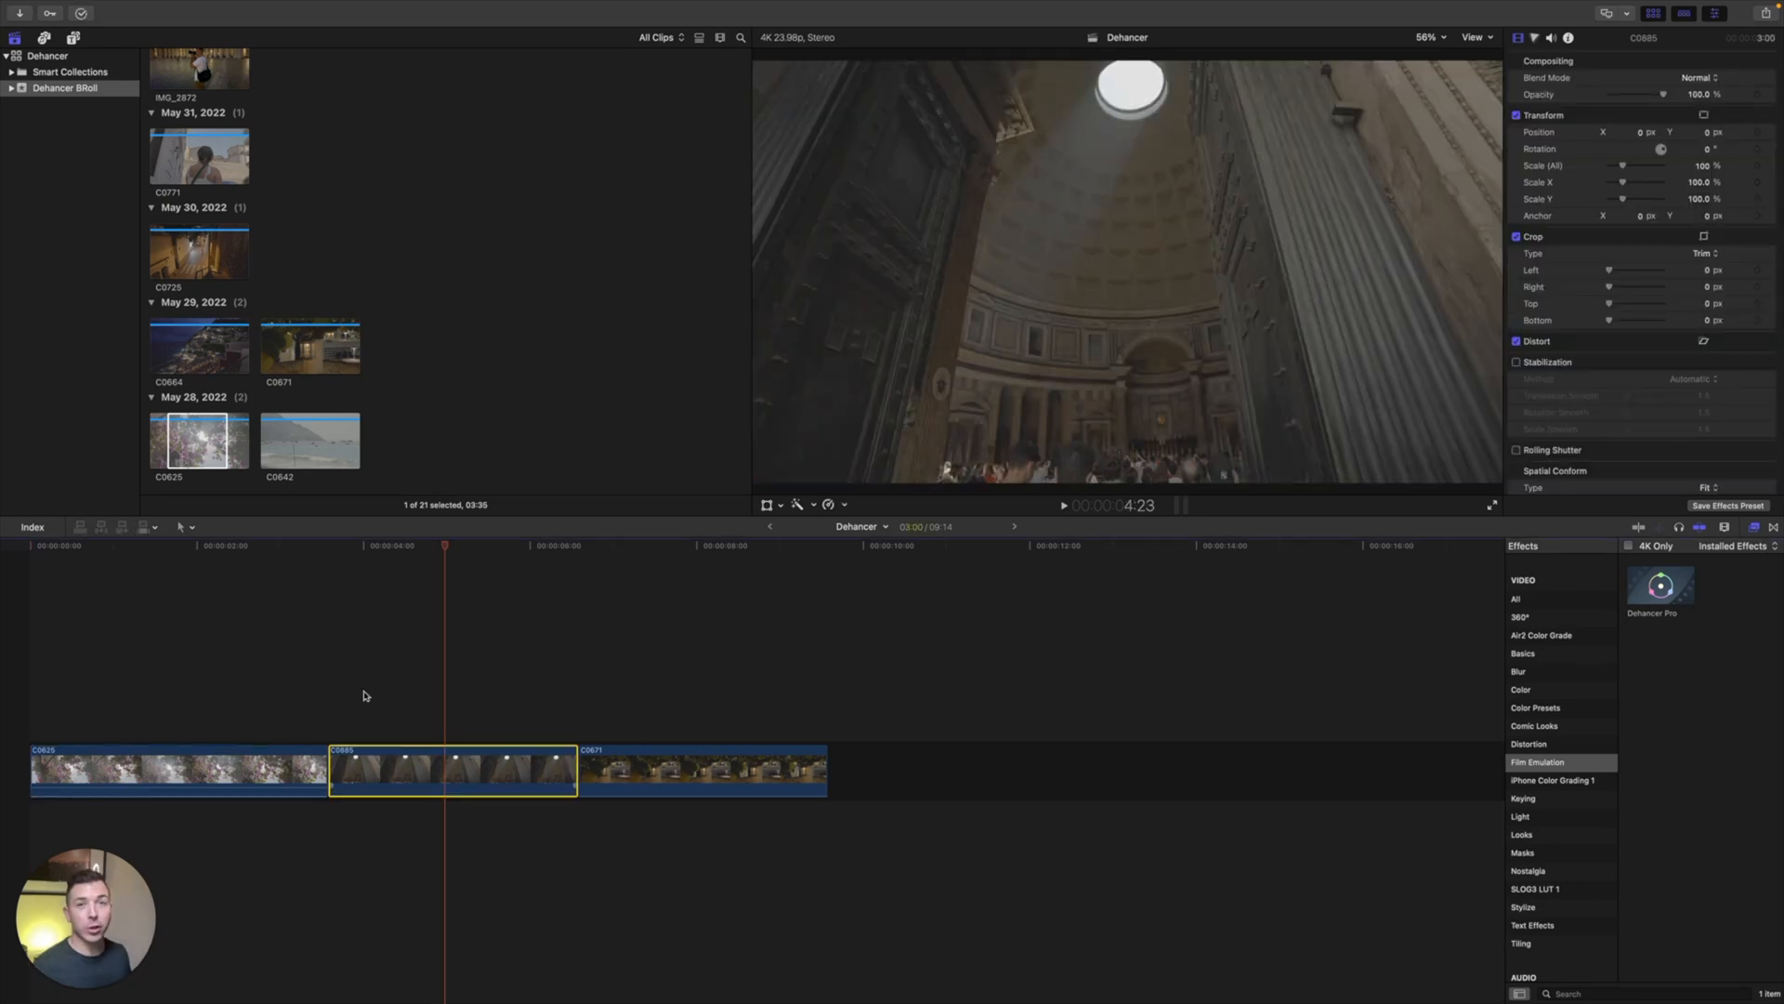
{"action": "mouse_move", "coordinate": [381, 689]}
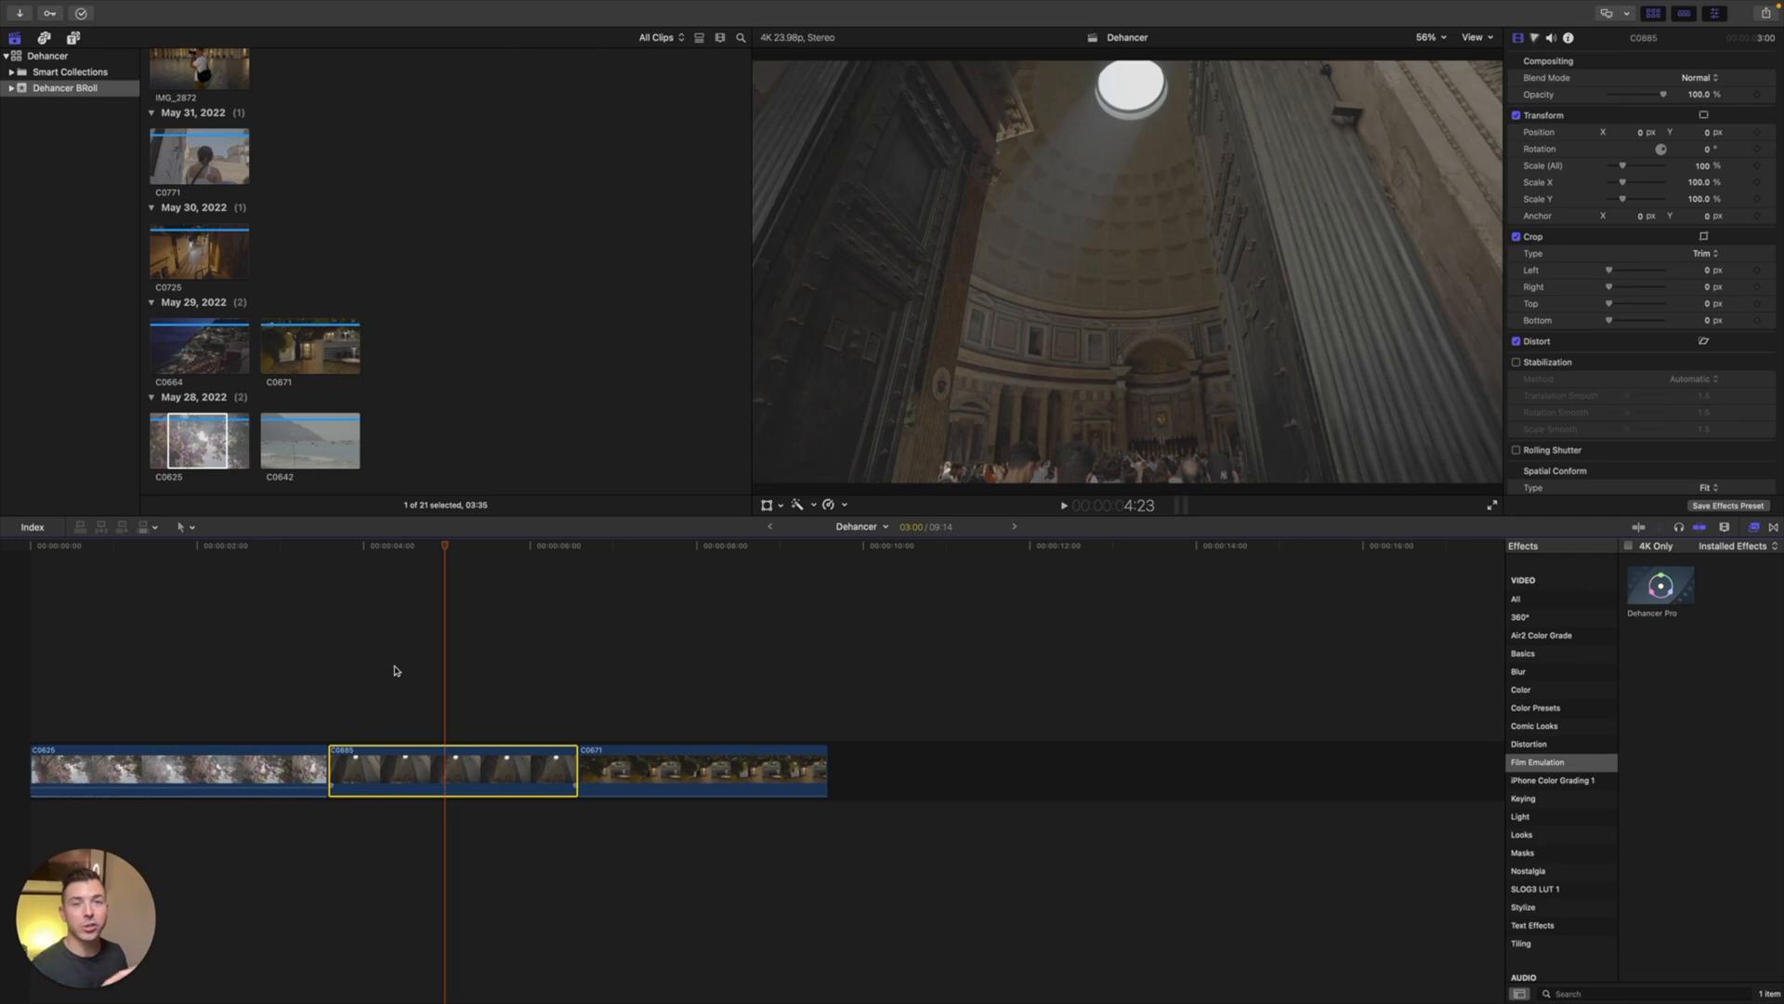
{"action": "mouse_move", "coordinate": [403, 653]}
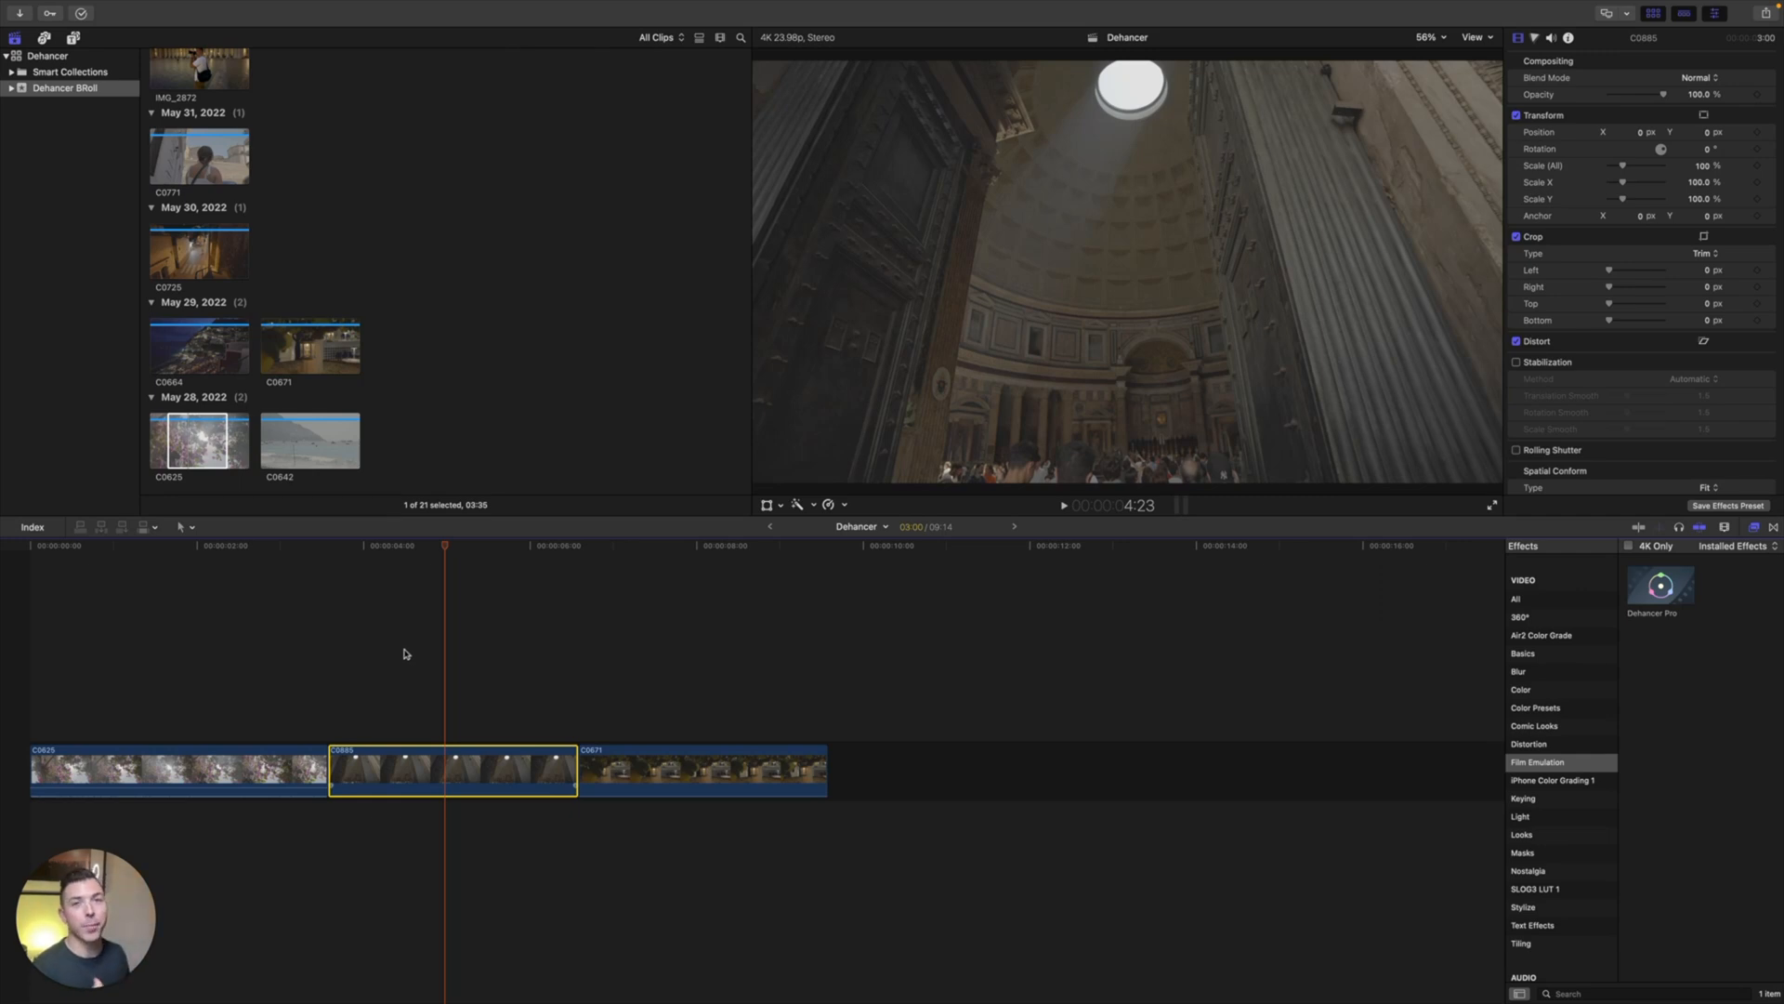
{"action": "mouse_move", "coordinate": [1427, 414]}
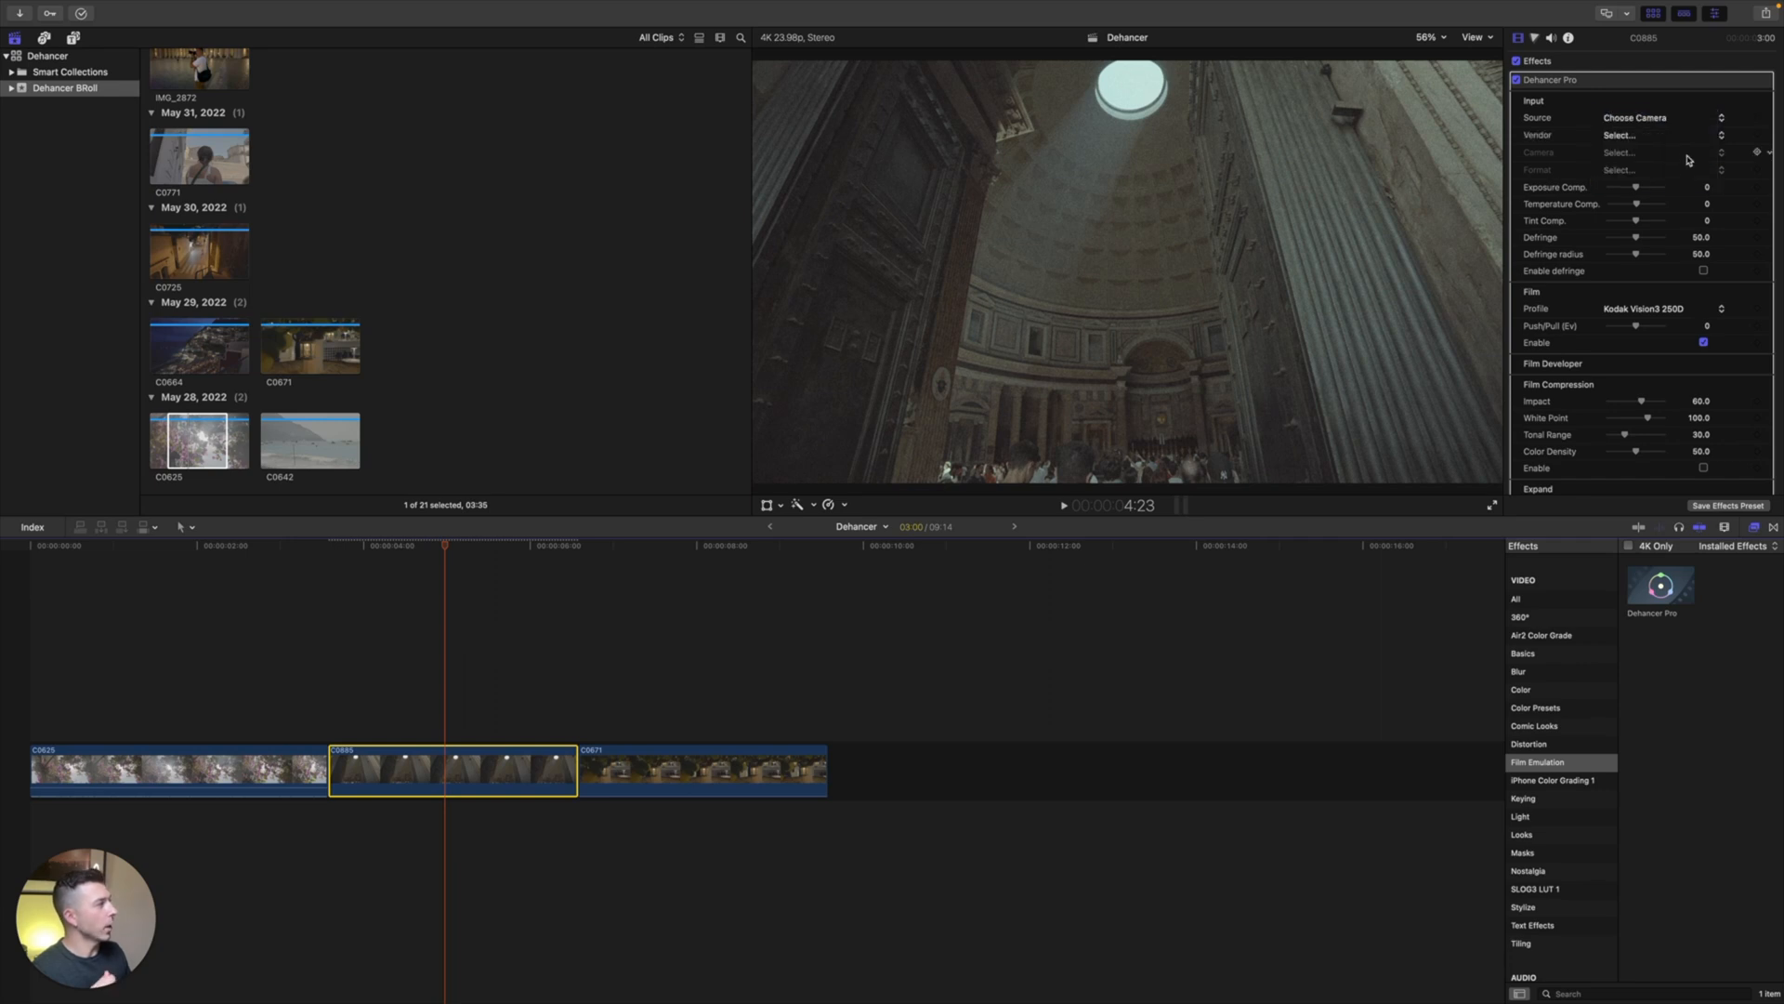
Step: Set the dome clip's Dehancer source to Sony Alpha 7 IV and reach the recording format list
{"action": "left_click", "coordinate": [1662, 133]}
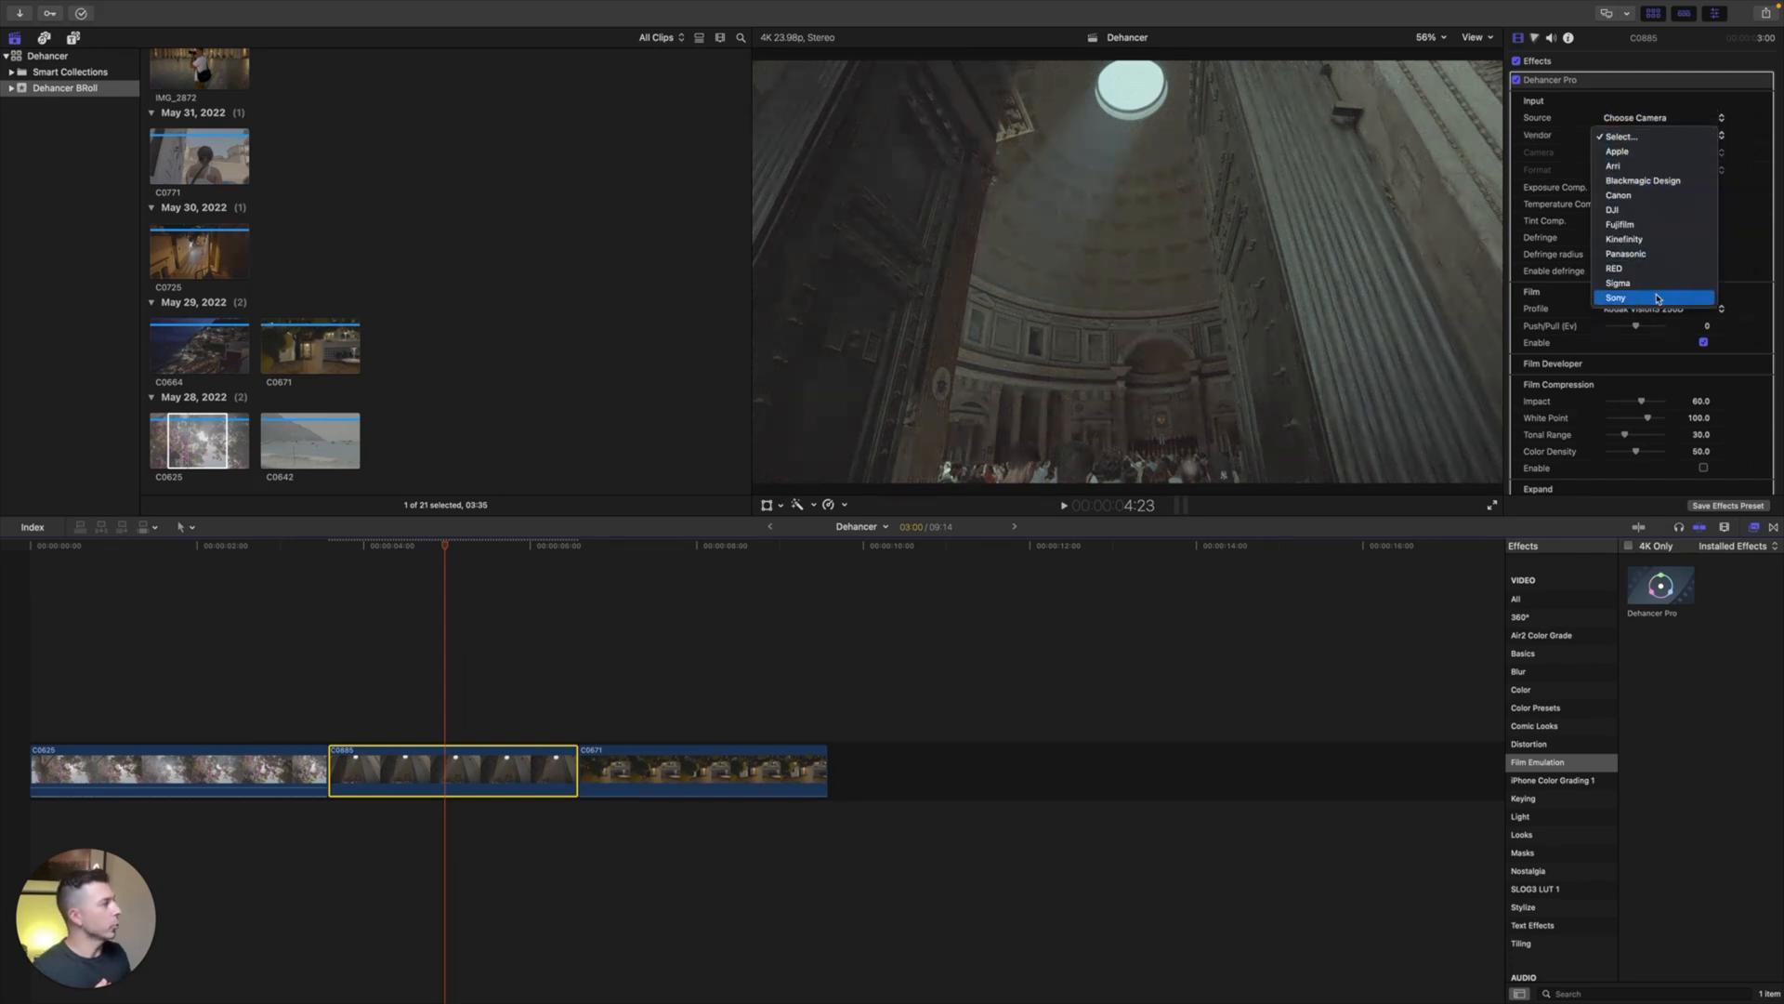
{"action": "left_click", "coordinate": [1615, 297]}
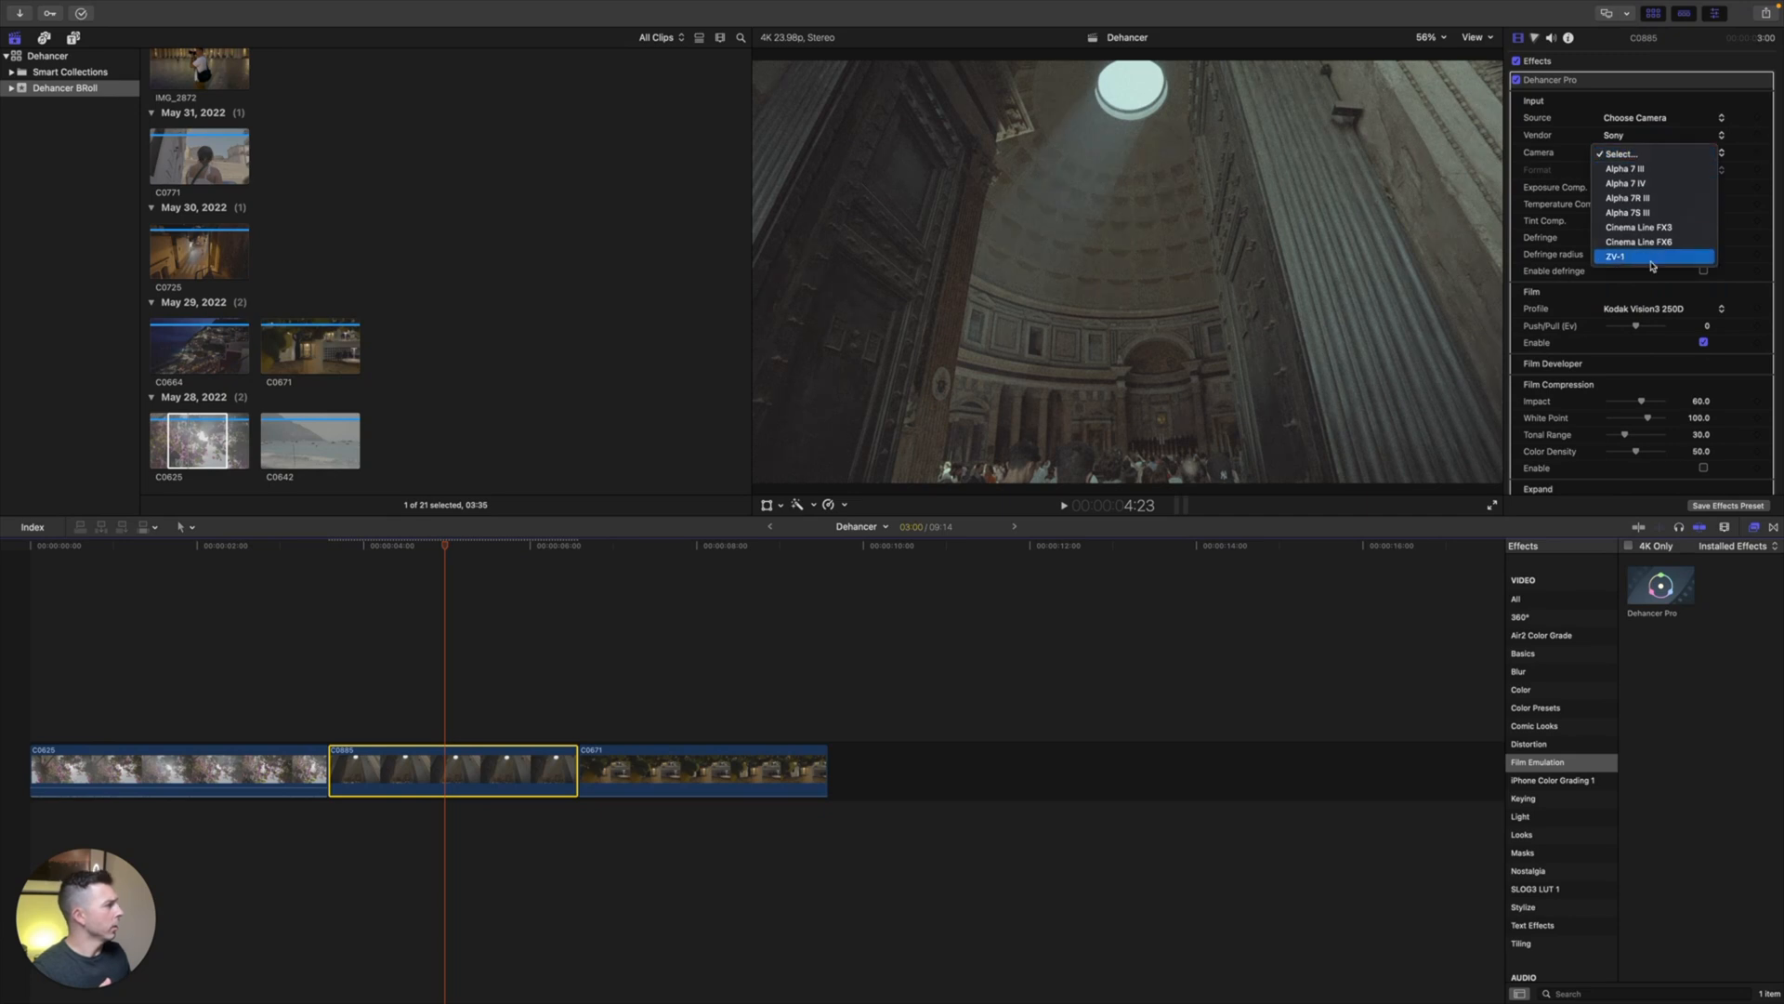
{"action": "left_click", "coordinate": [1624, 184]}
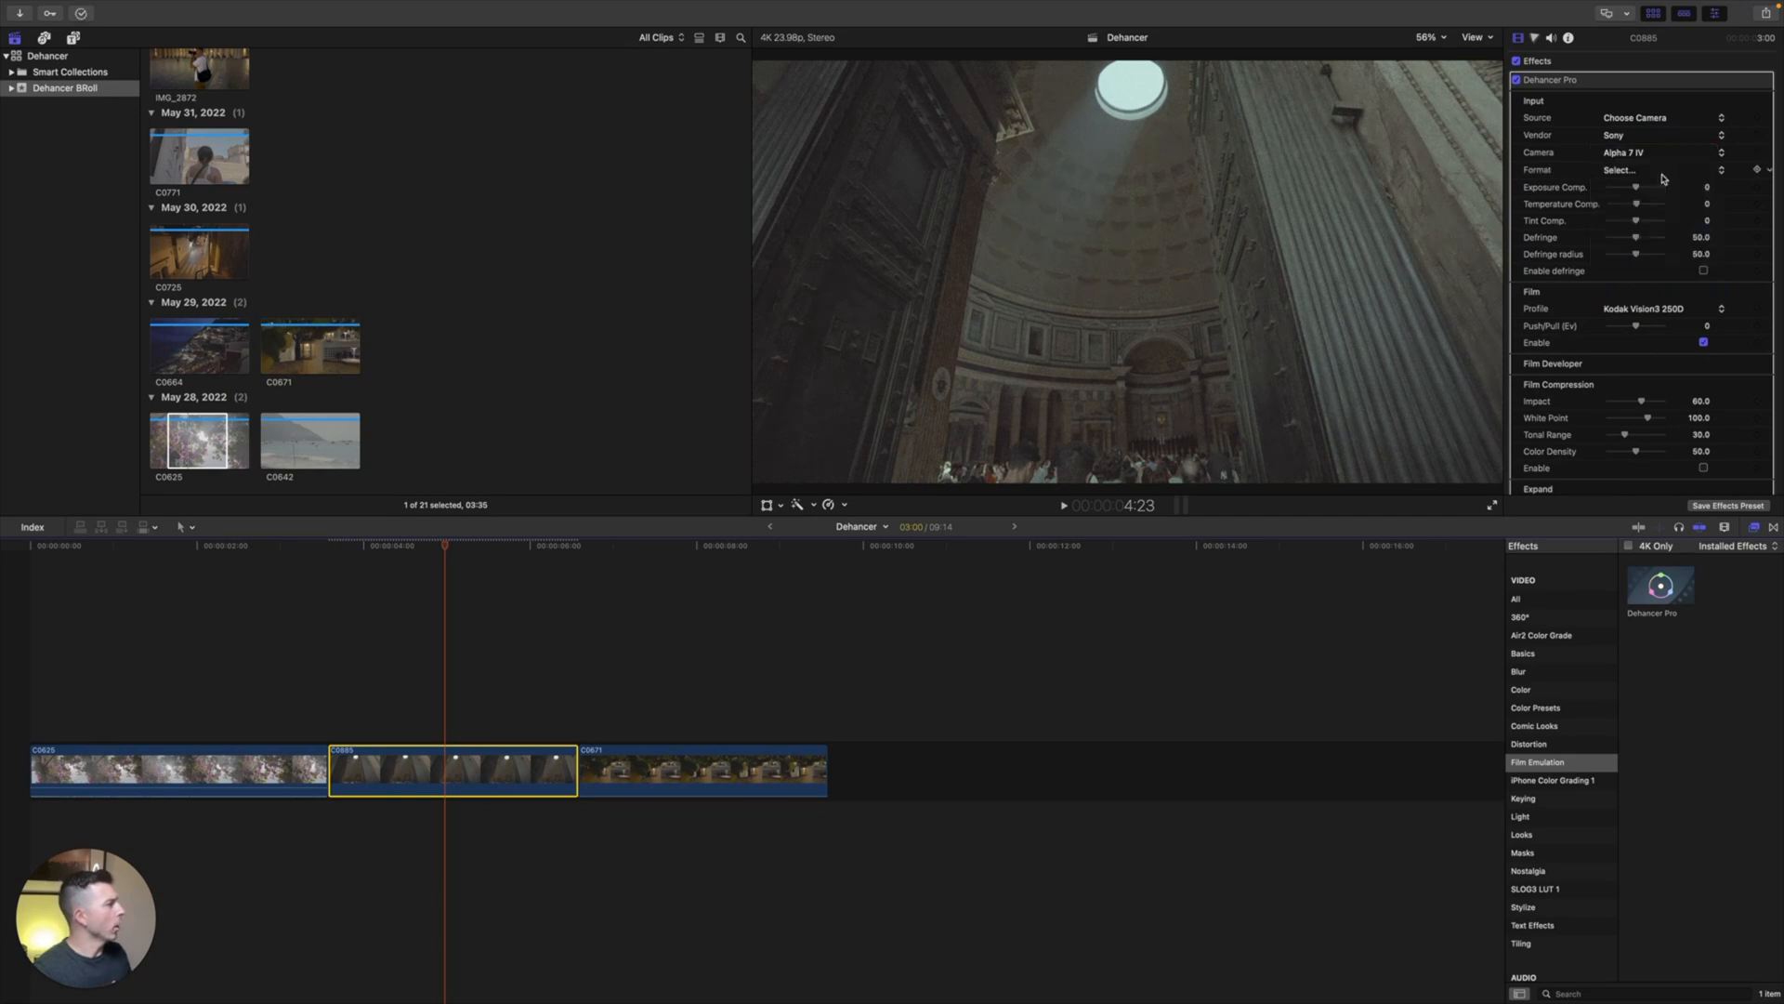
{"action": "left_click", "coordinate": [1661, 170]}
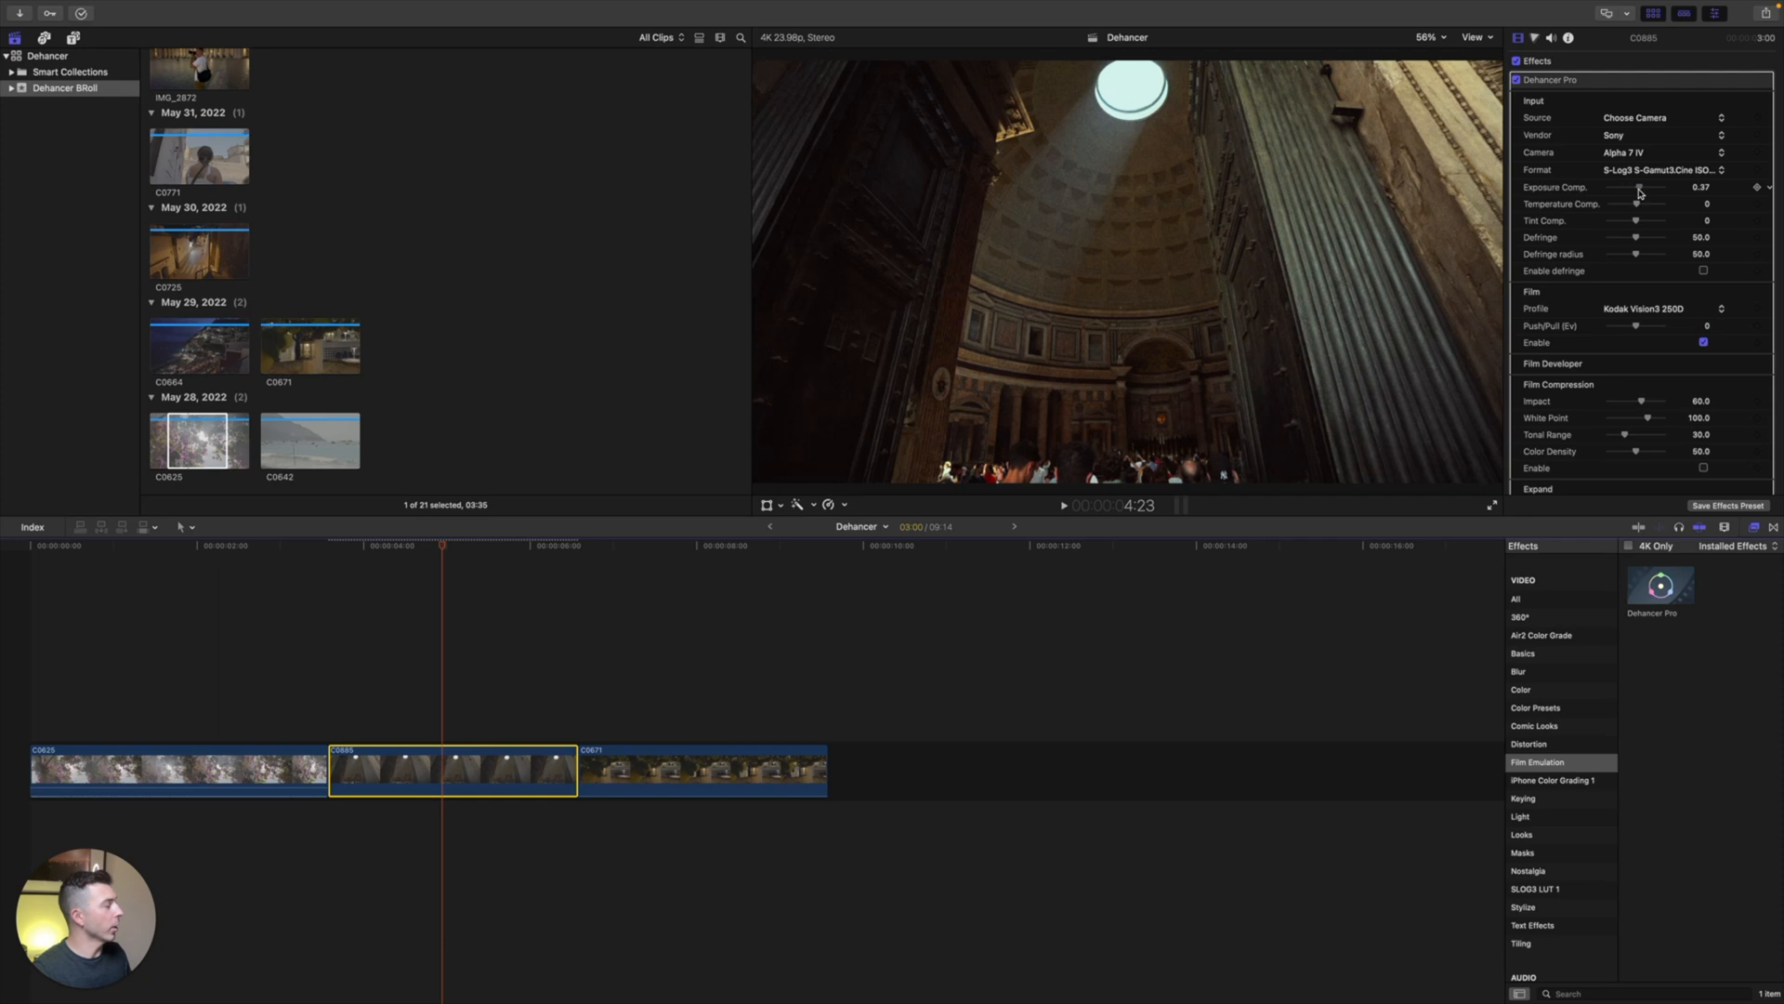
{"action": "mouse_move", "coordinate": [1639, 204]}
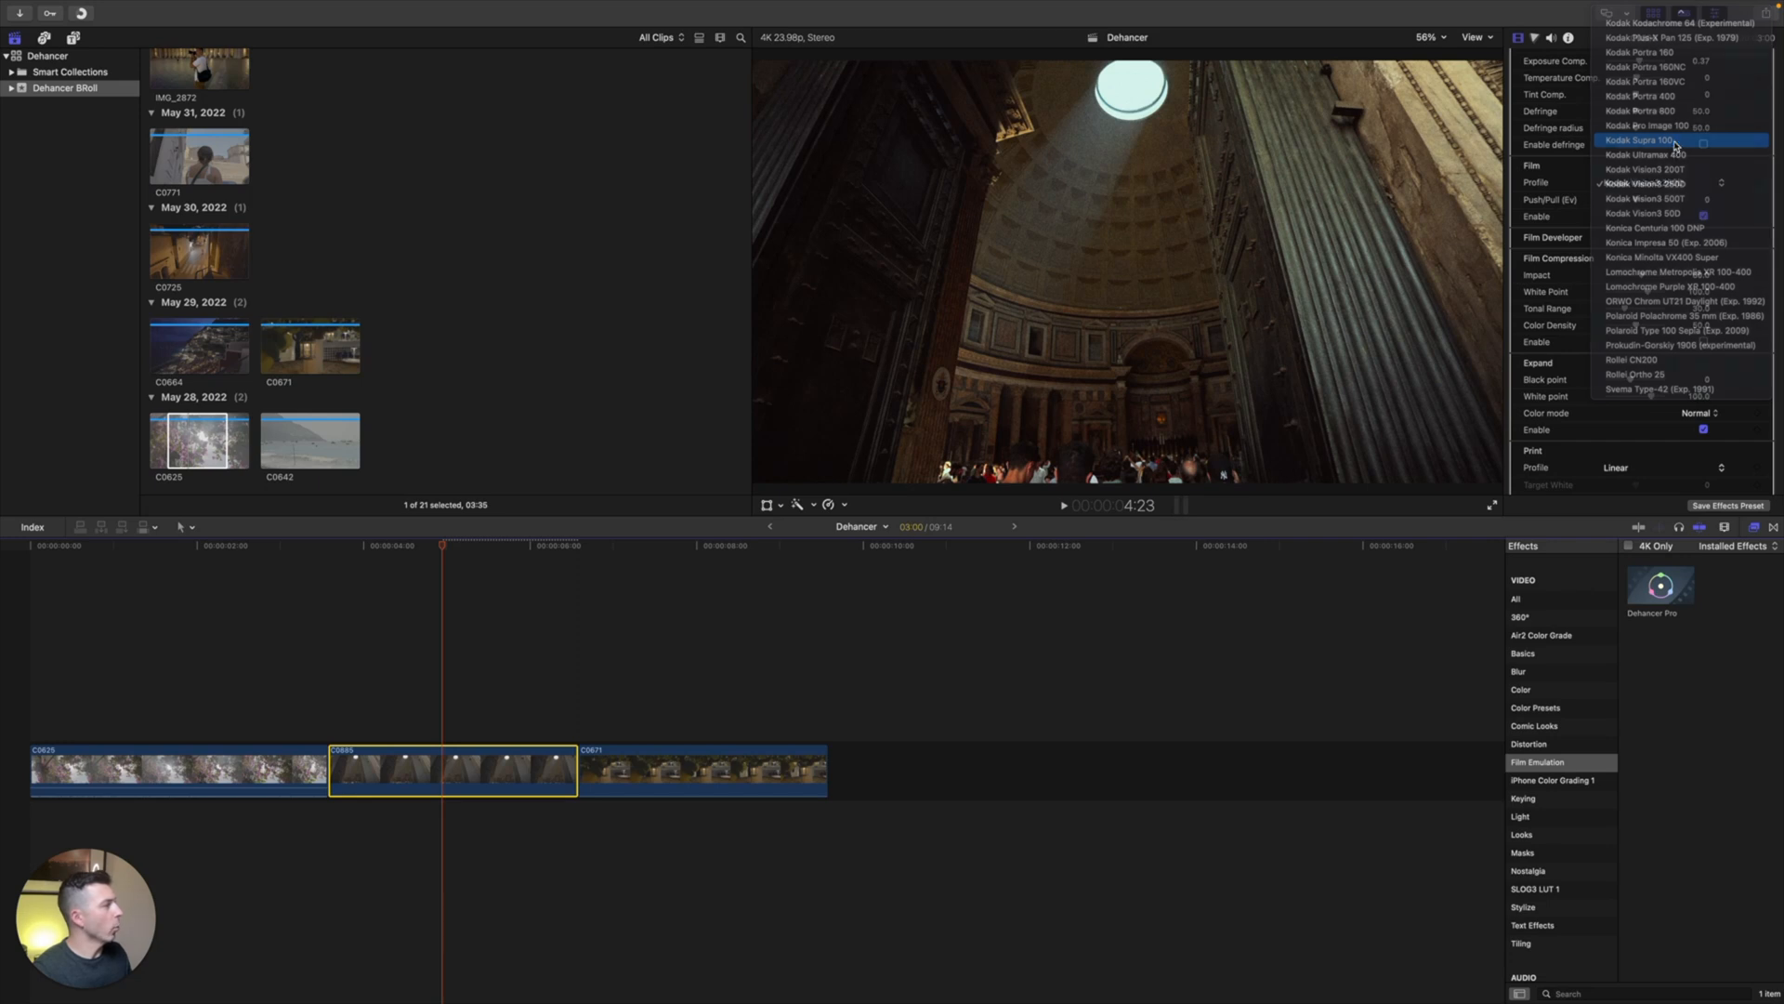
Step: Give the dome clip Kodak Supra 100 film, Kodak 2383 print and film grain size 3.0
{"action": "left_click", "coordinate": [1636, 139]}
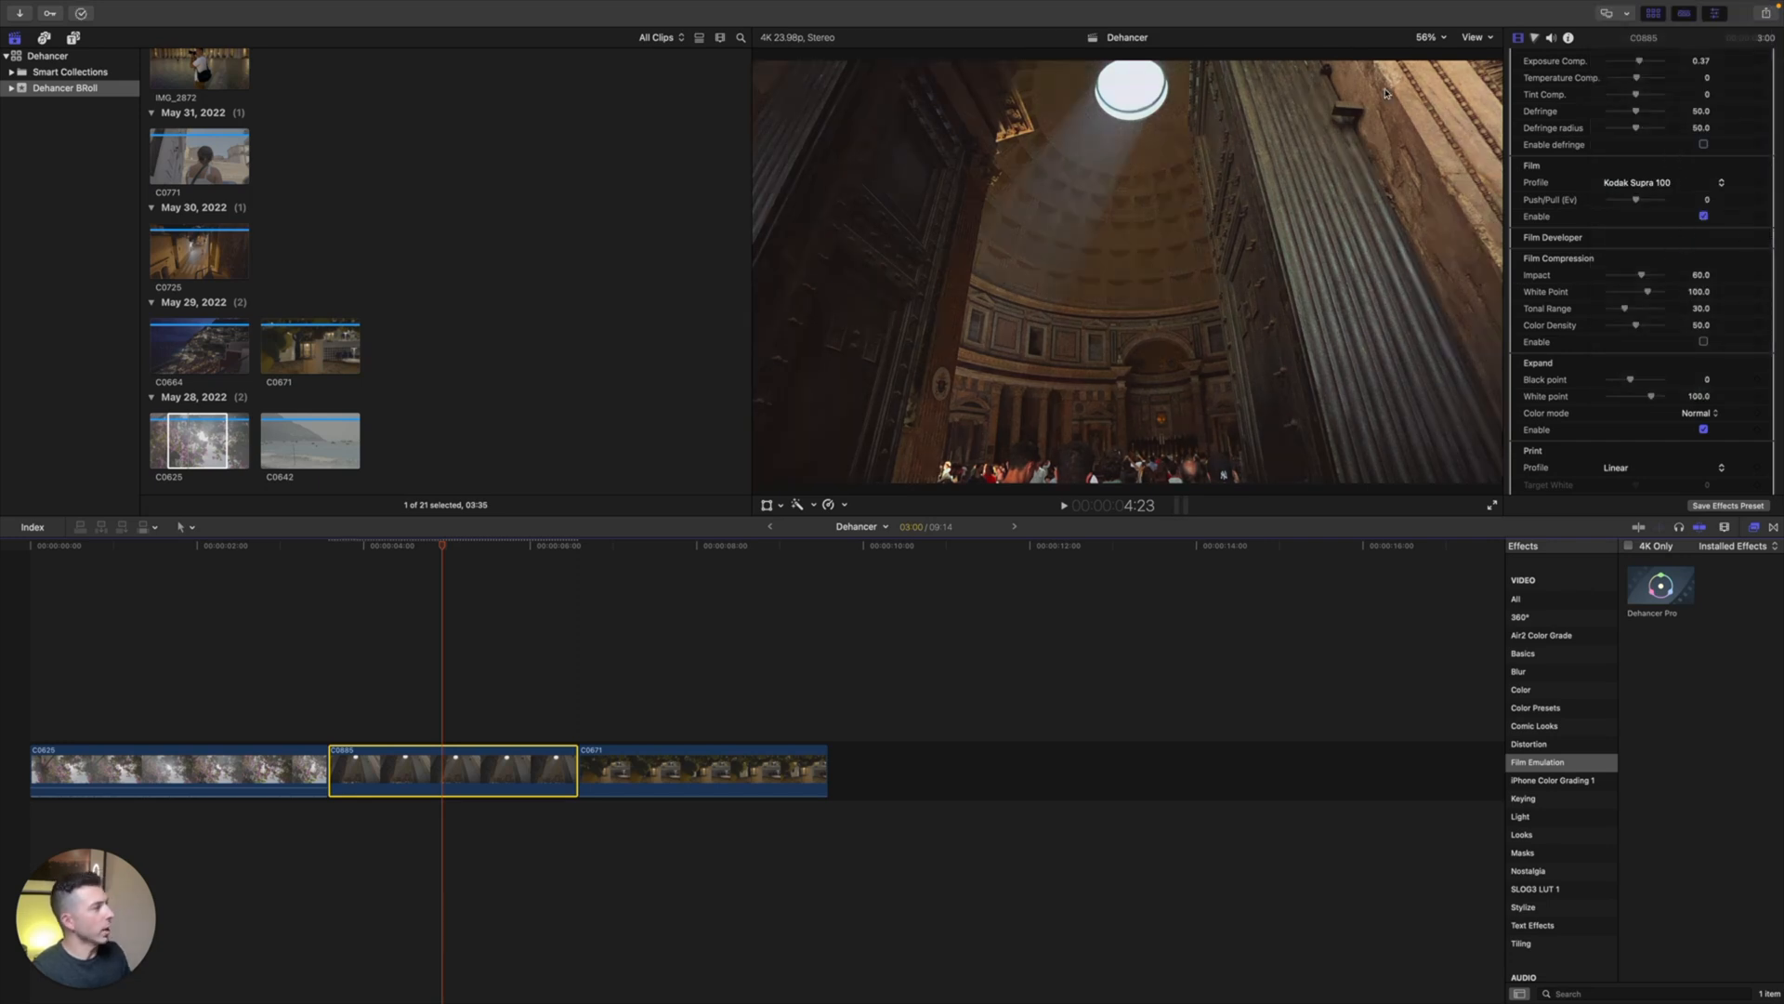
{"action": "mouse_move", "coordinate": [1604, 240]}
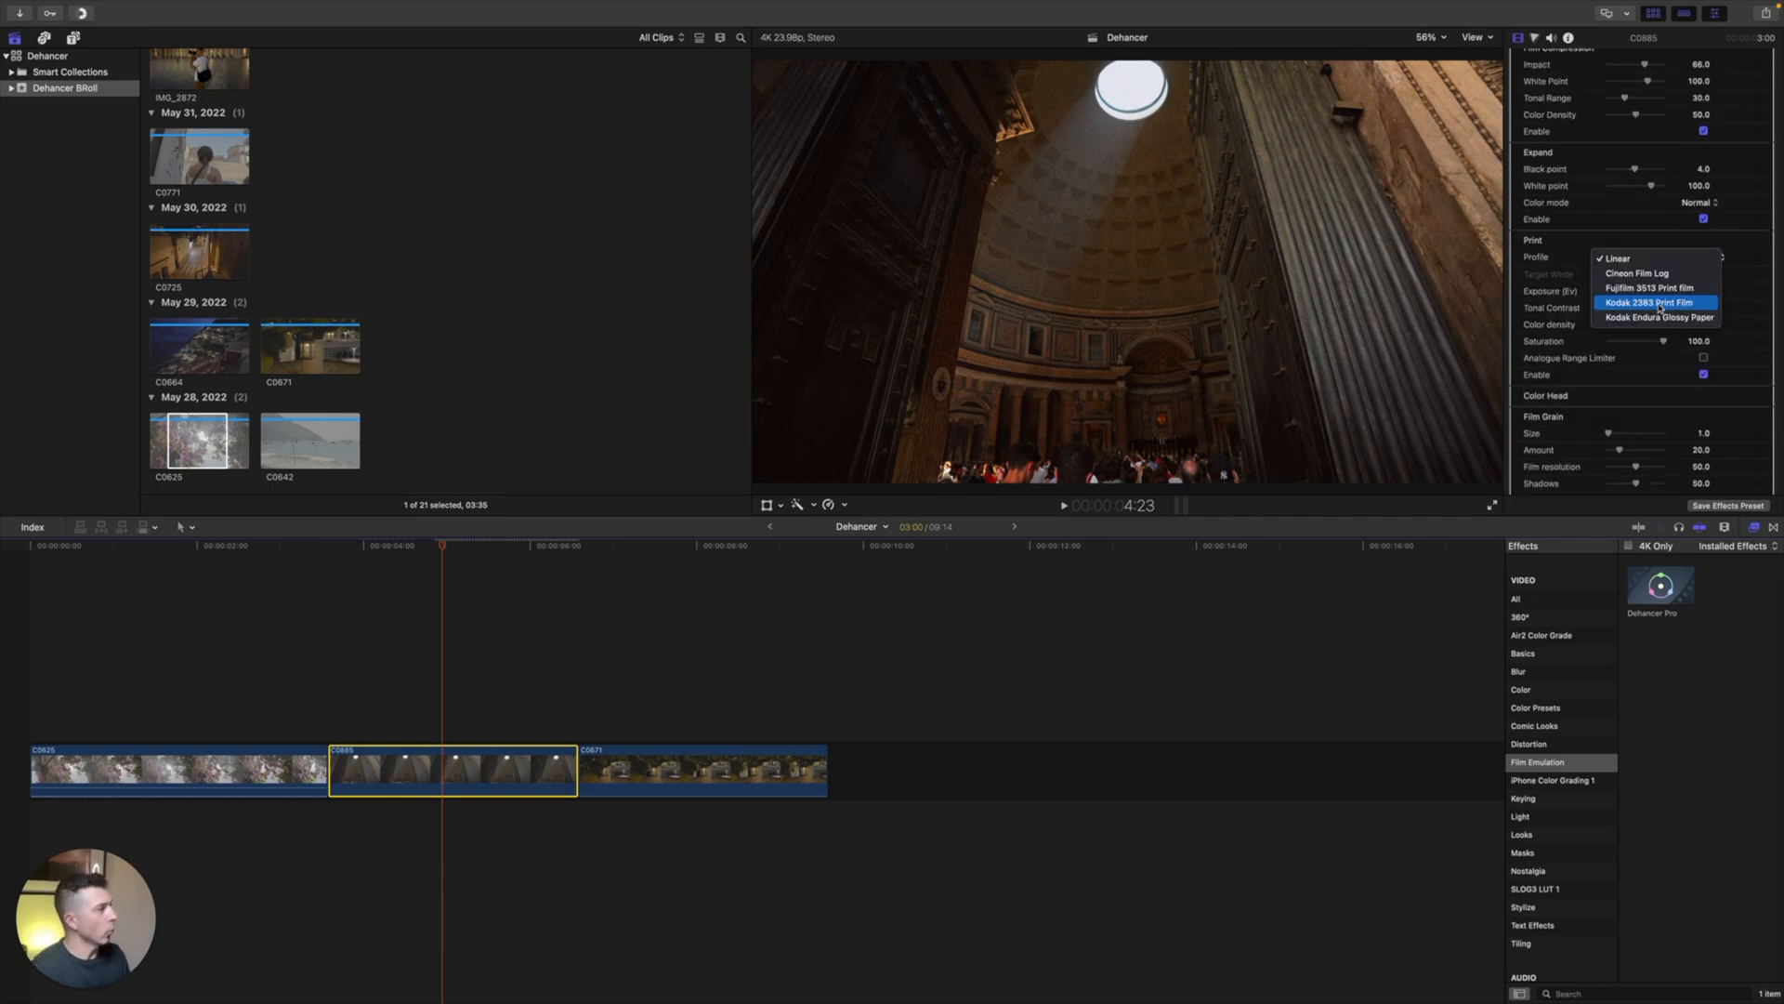
{"action": "left_click", "coordinate": [1645, 301]}
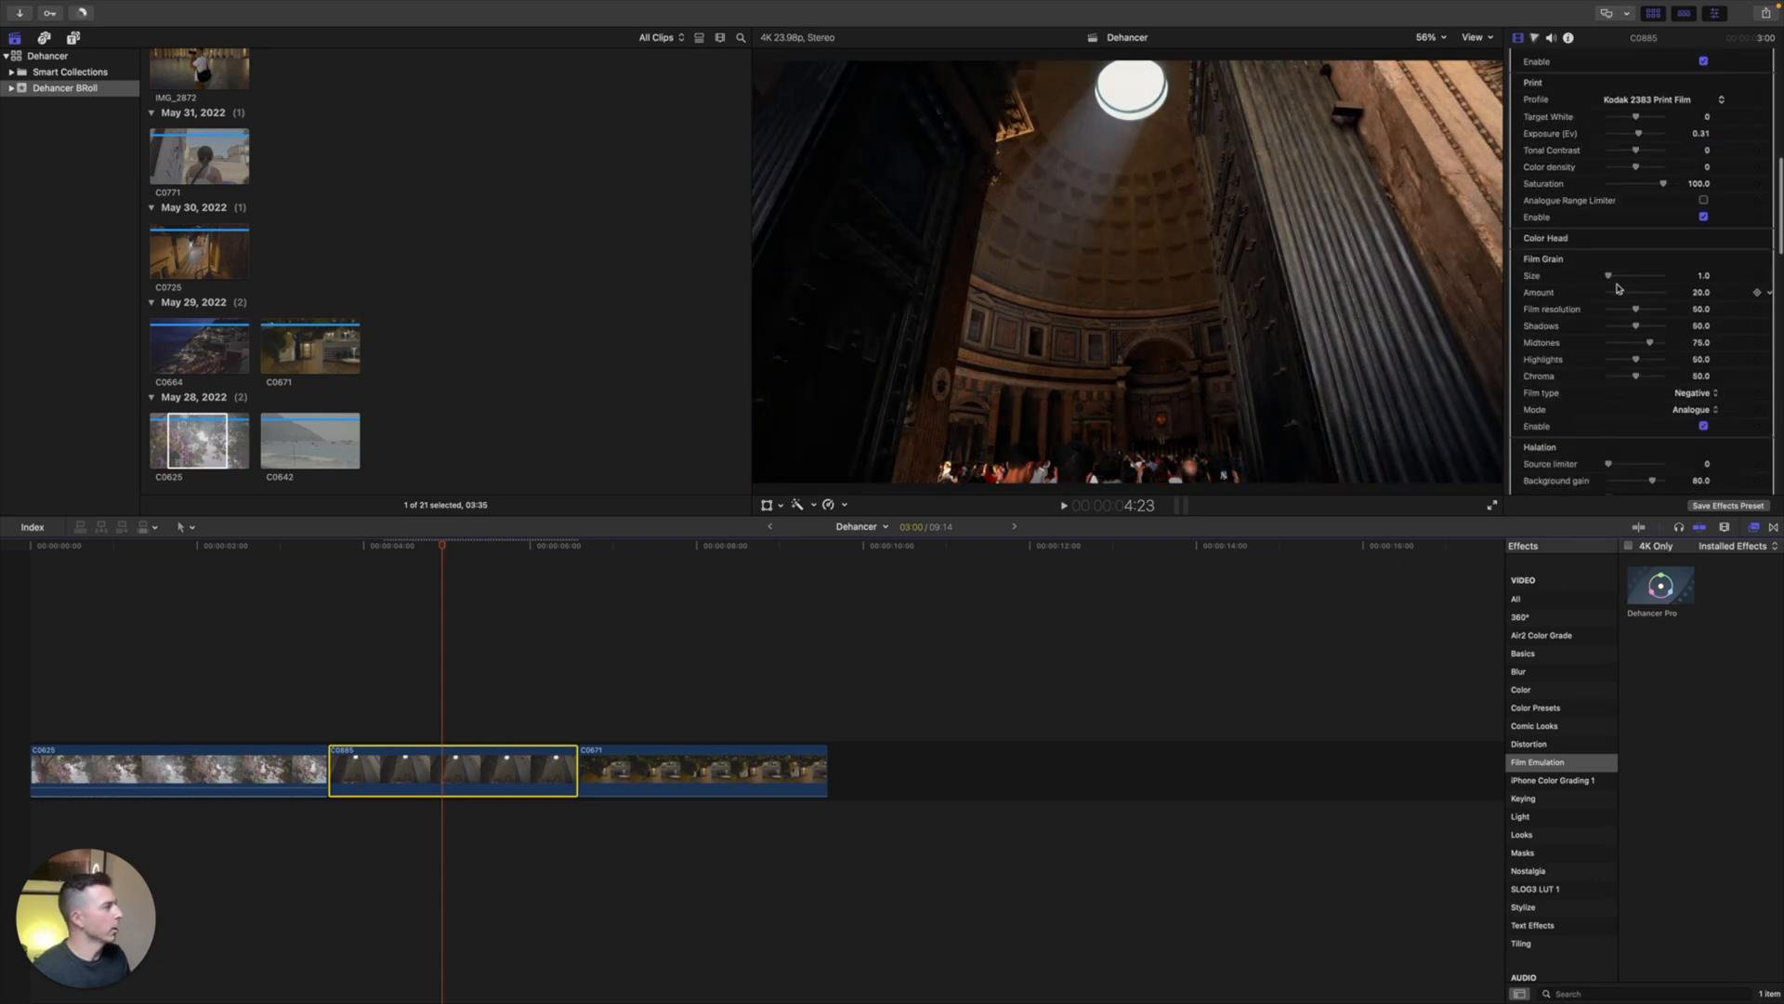
{"action": "left_click_drag", "start_coordinate": [1605, 275], "coordinate": [1613, 276]}
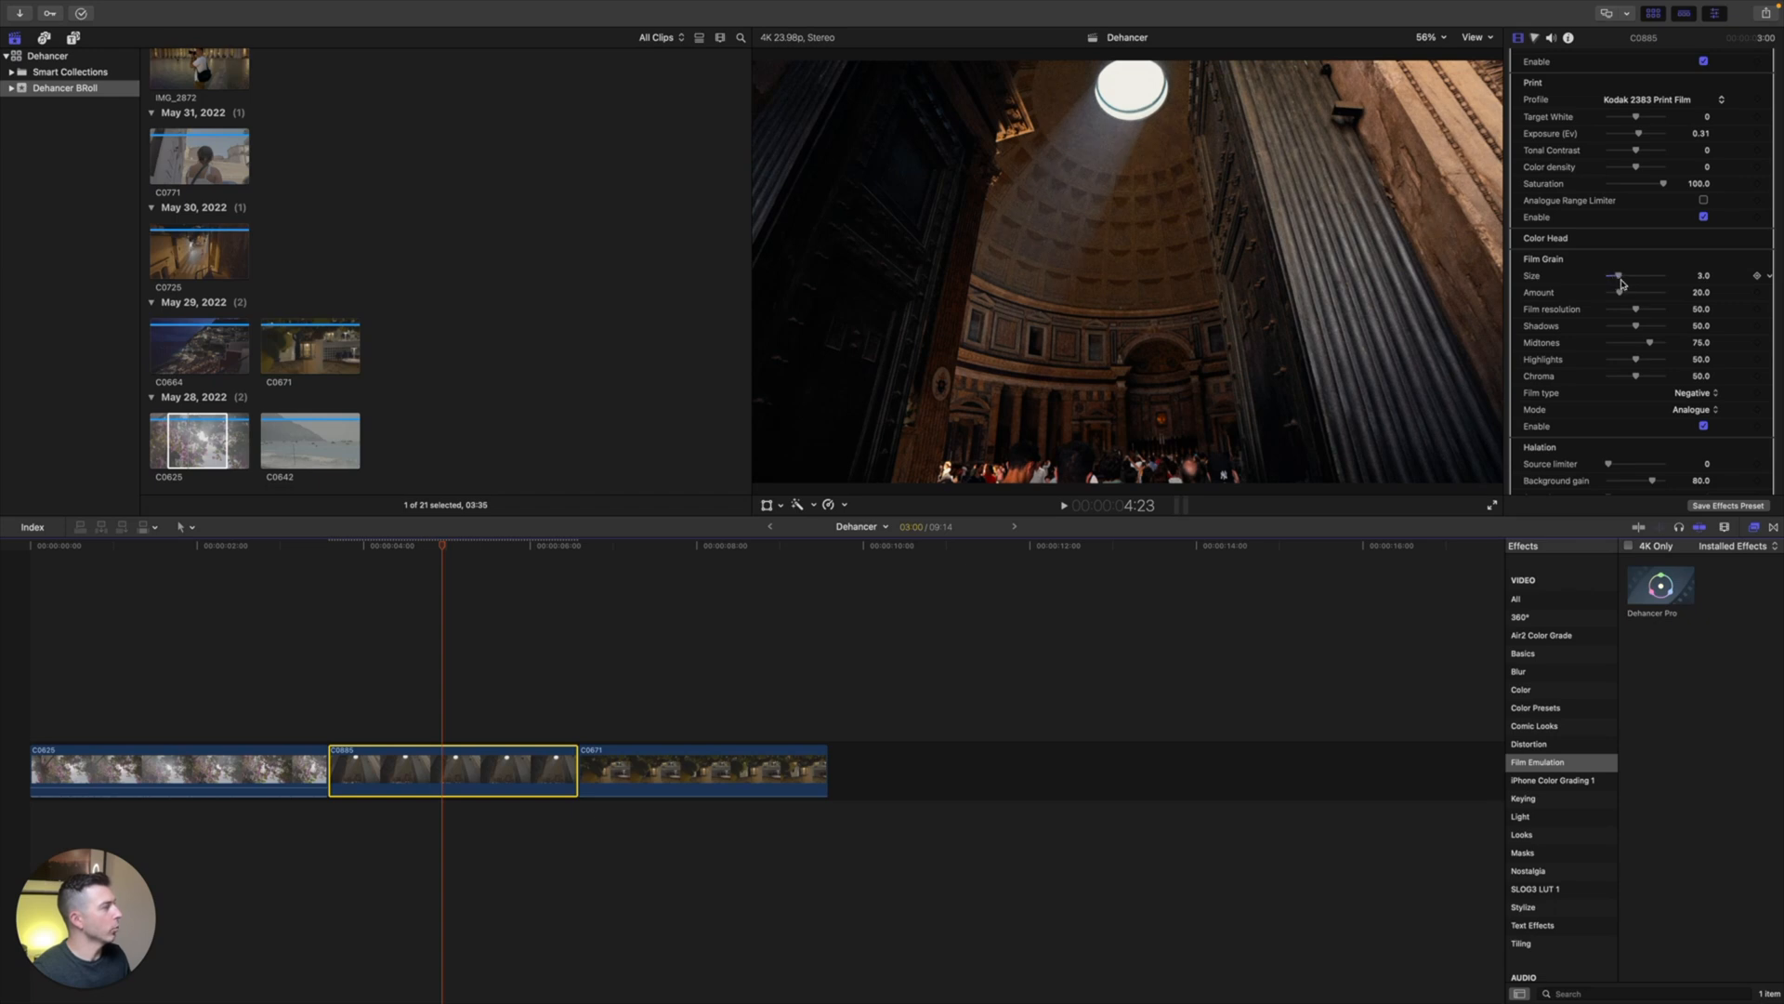
{"action": "scroll", "scroll_direction": "down", "scroll_amount": 3}
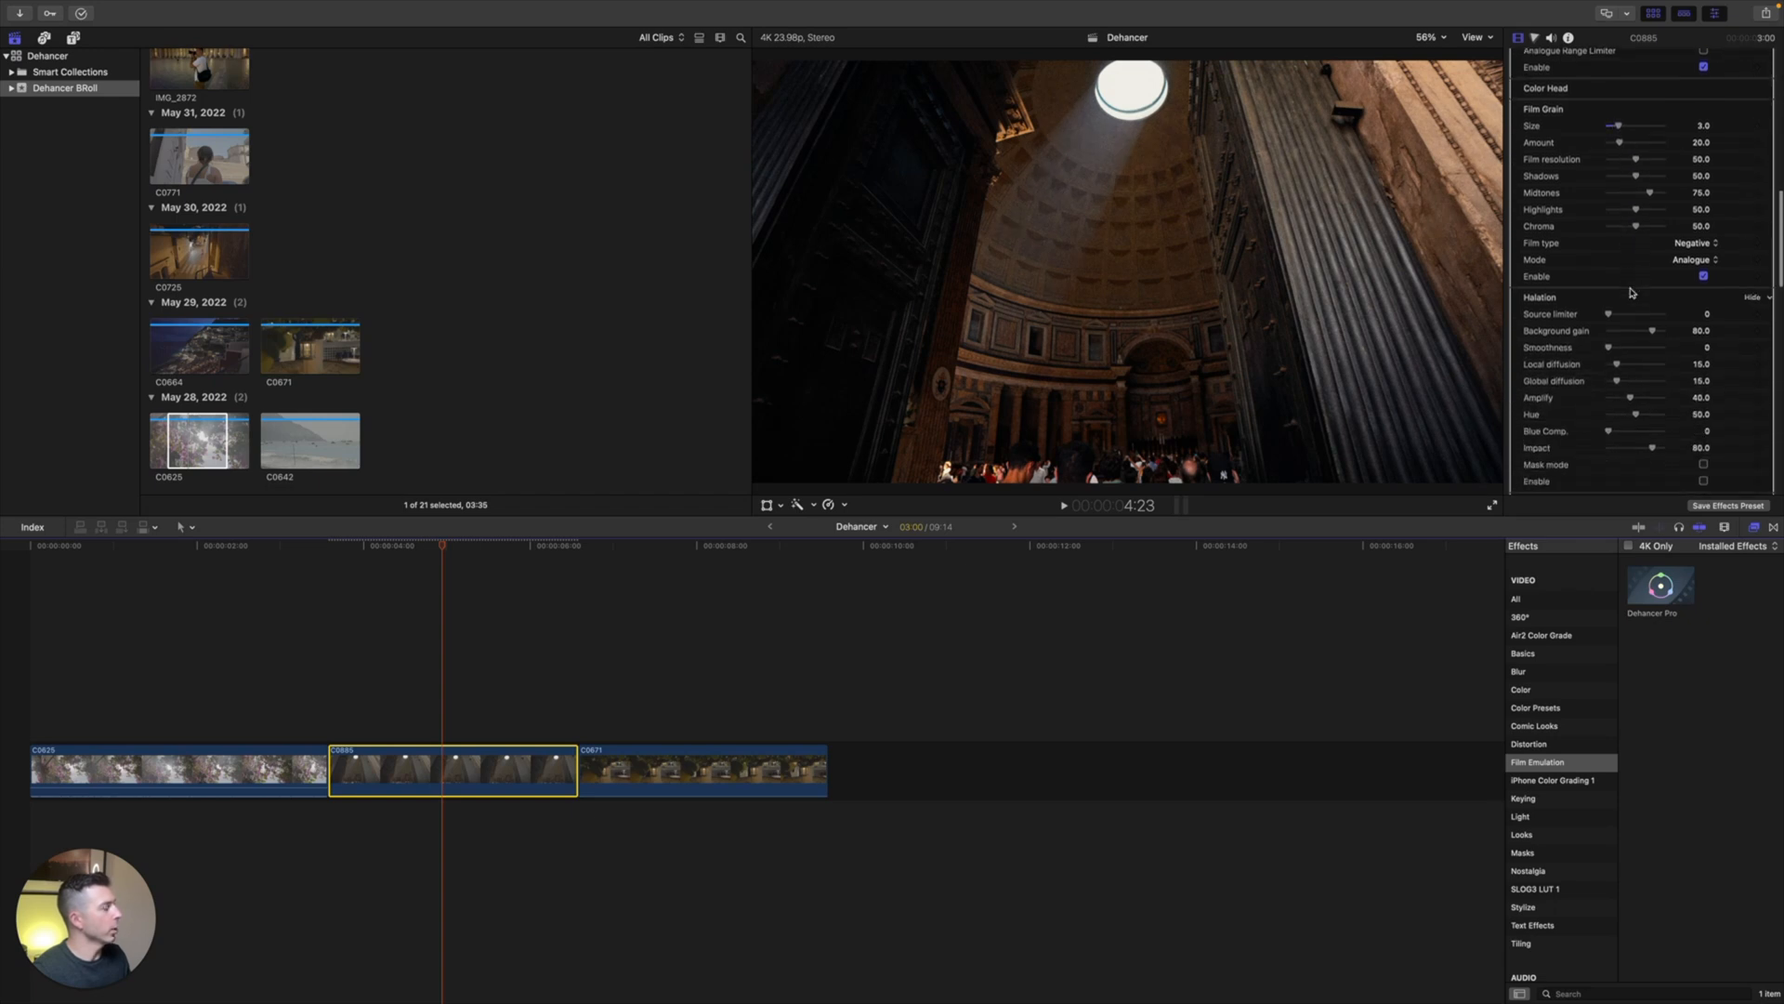
{"action": "scroll", "scroll_direction": "down", "scroll_amount": 3}
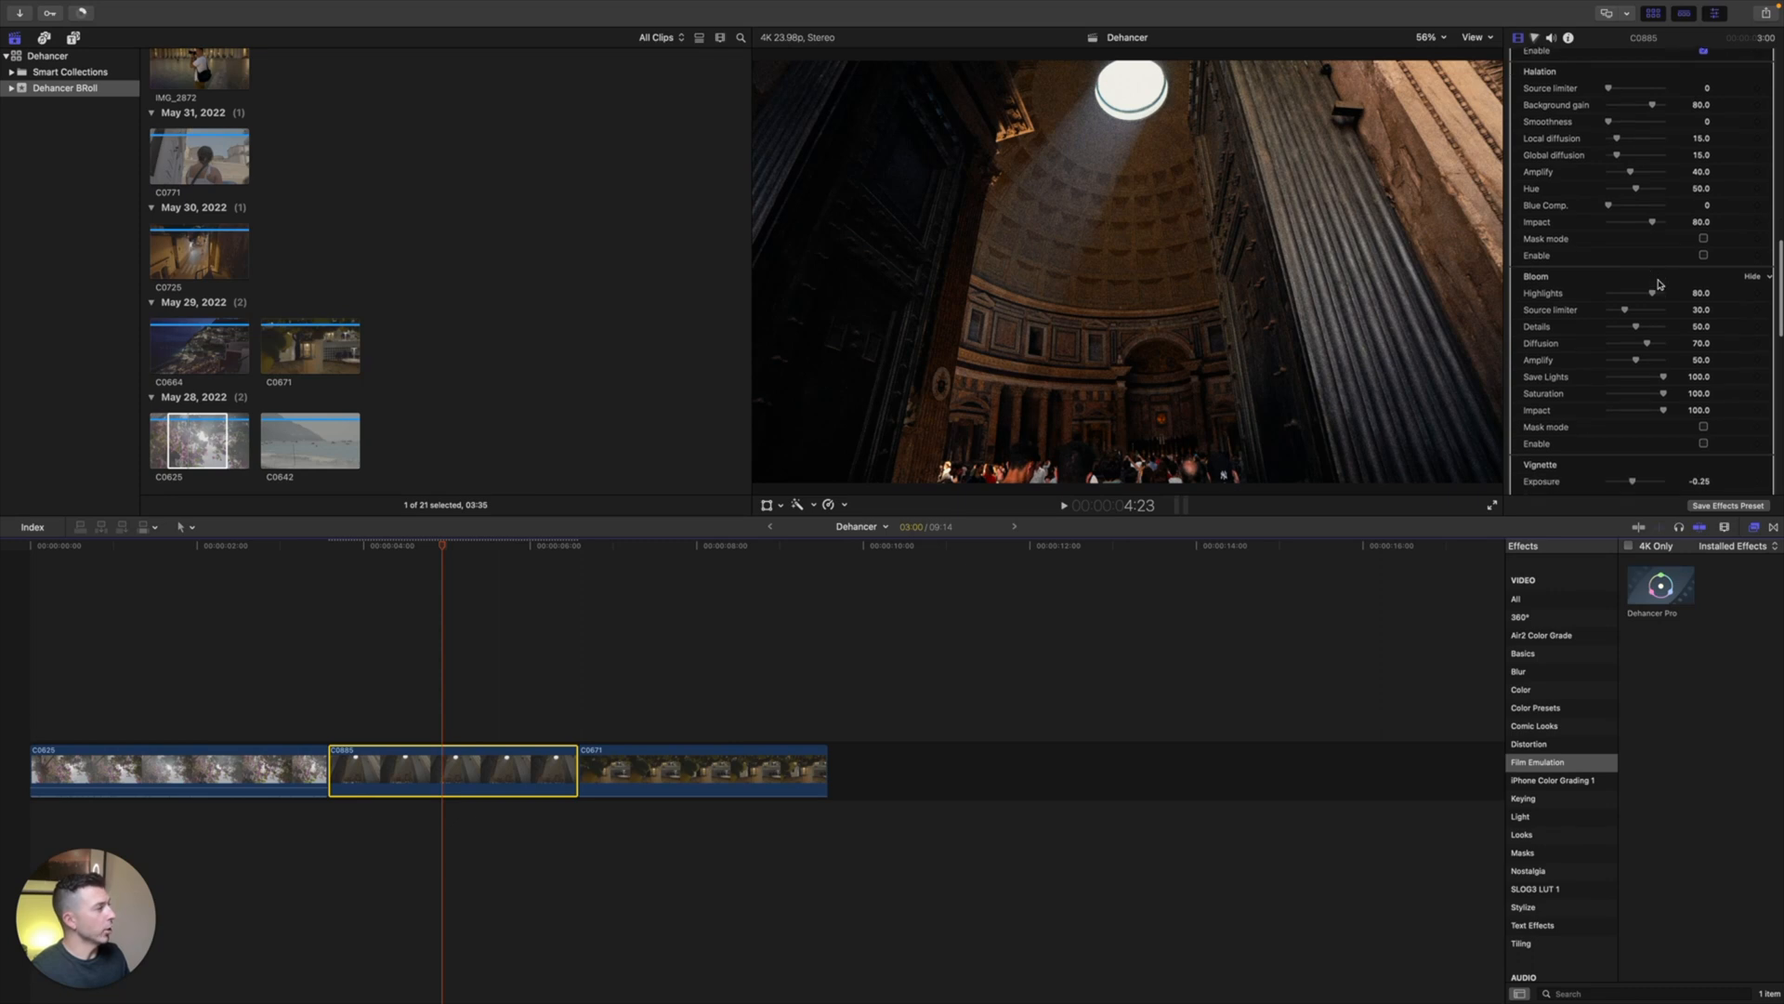
{"action": "scroll", "scroll_direction": "down", "scroll_amount": 3}
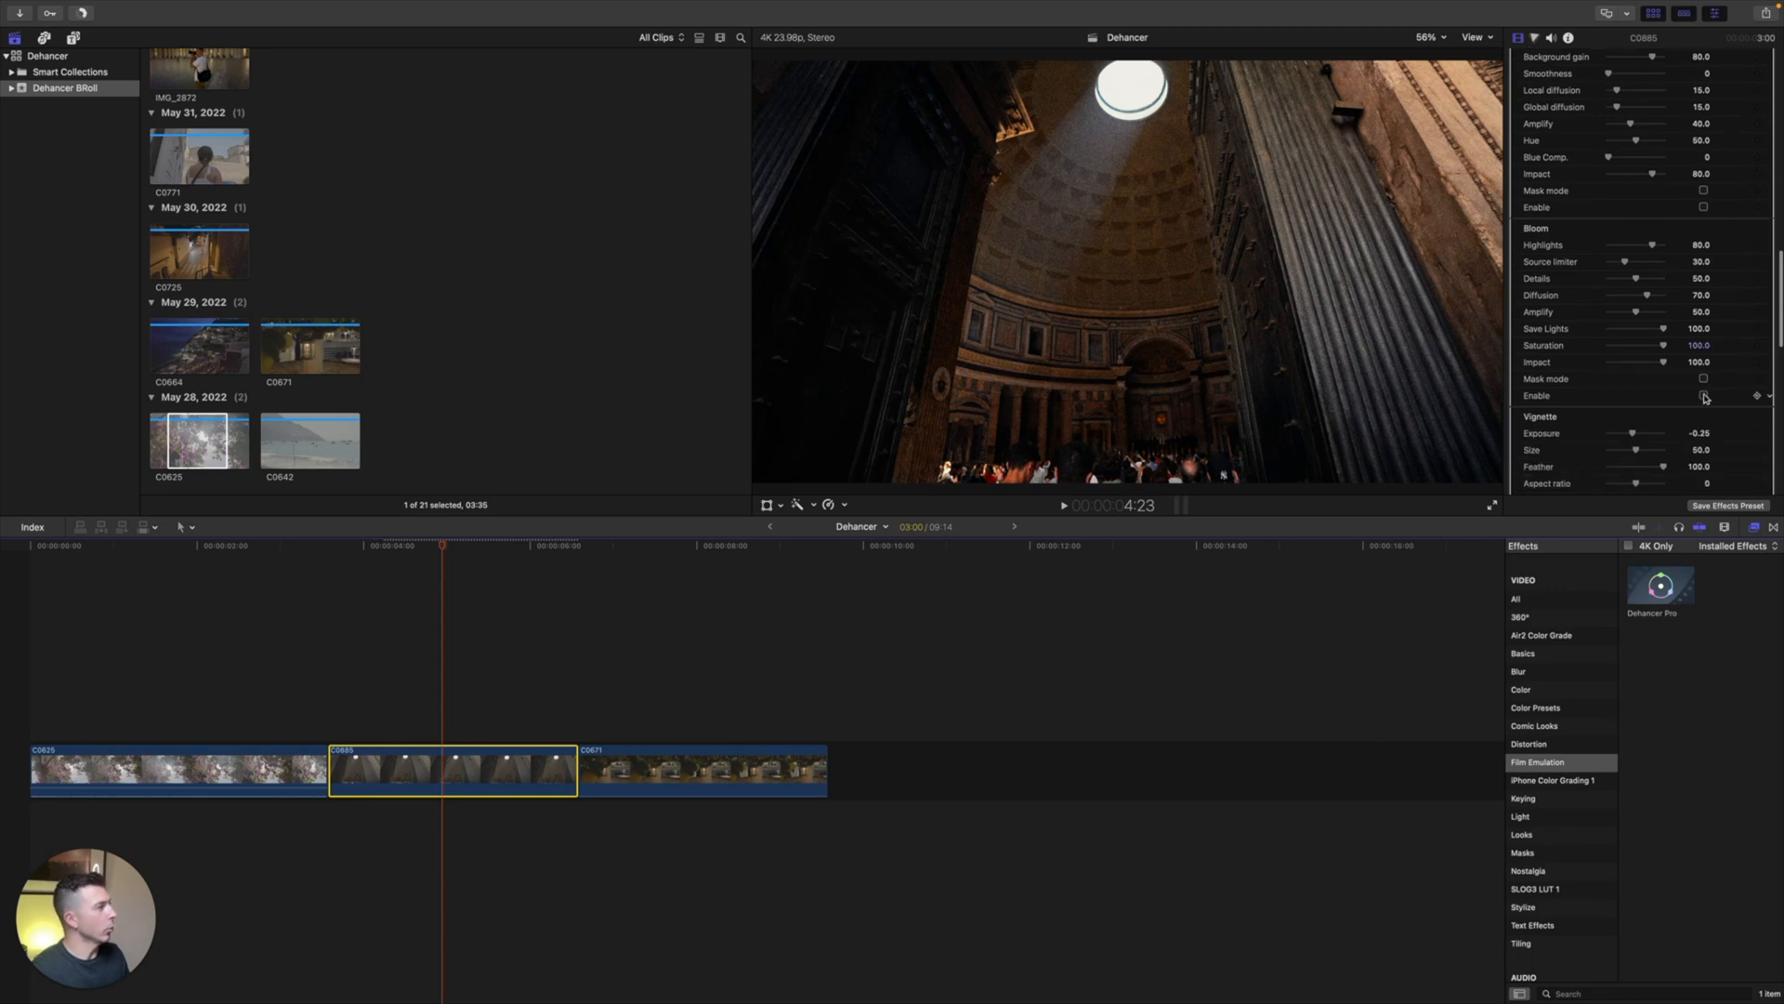
Step: Enable Bloom in Dehancer Pro on the Pantheon dome clip to brighten its highlights
{"action": "left_click", "coordinate": [1704, 394]}
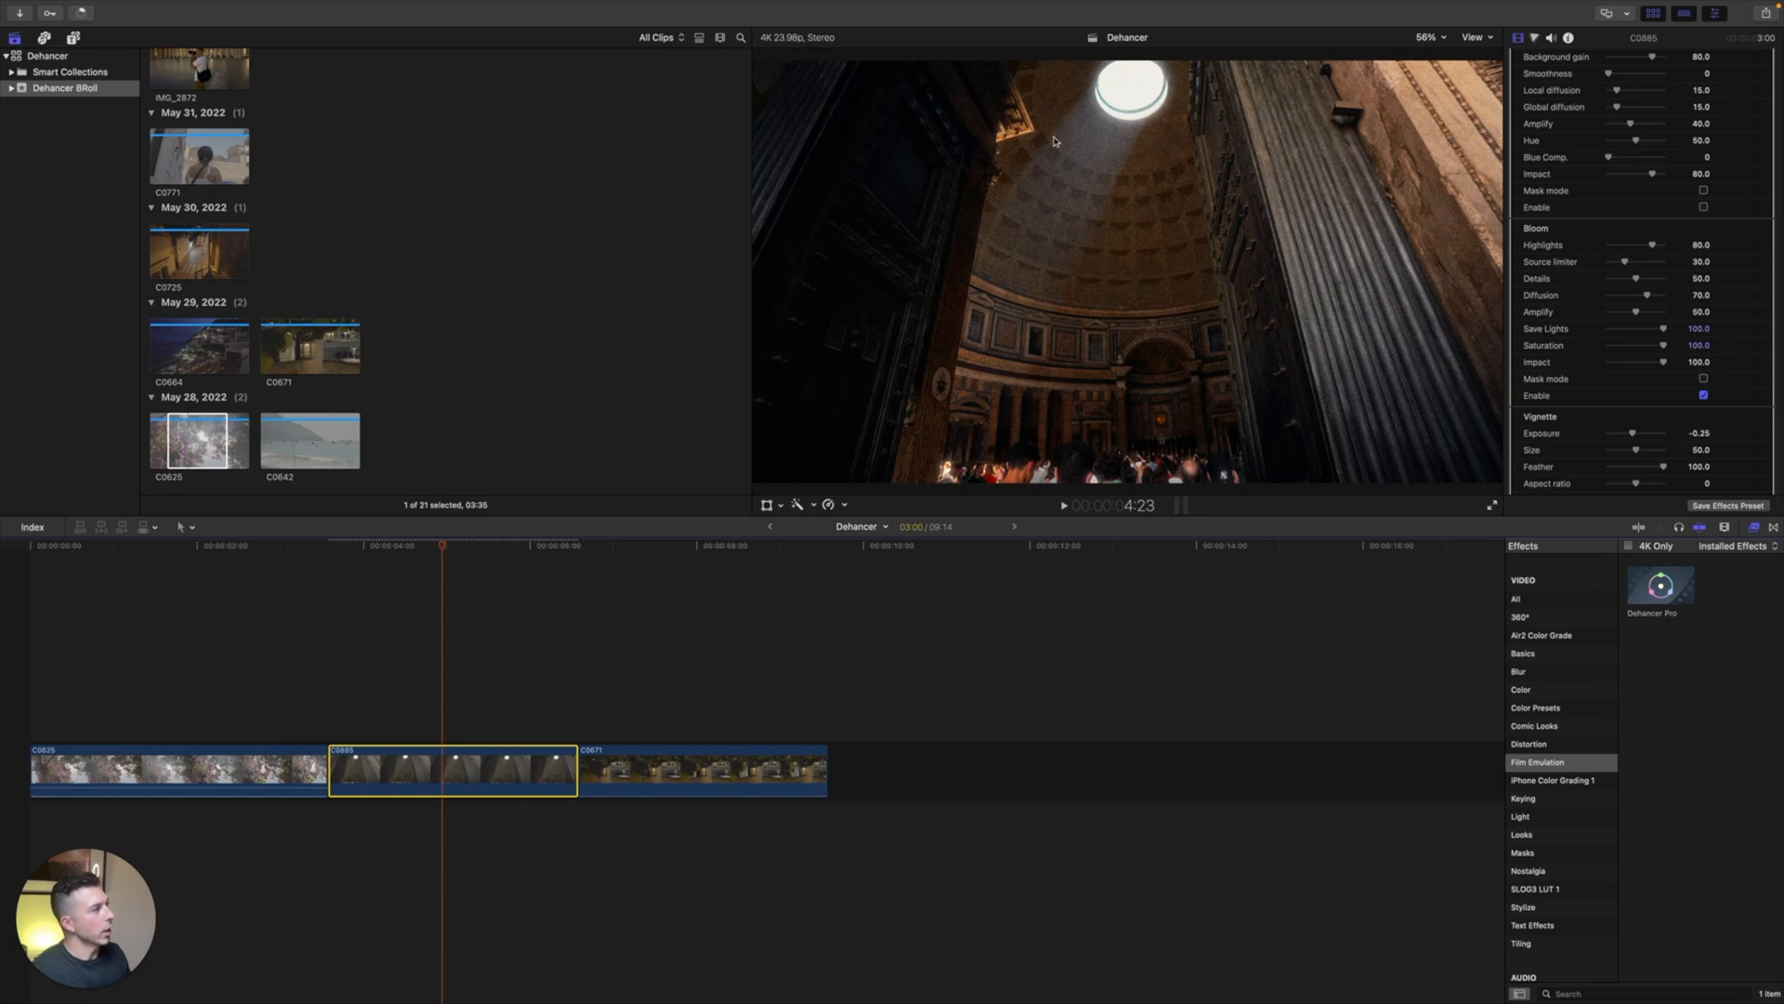
{"action": "mouse_move", "coordinate": [1098, 235]}
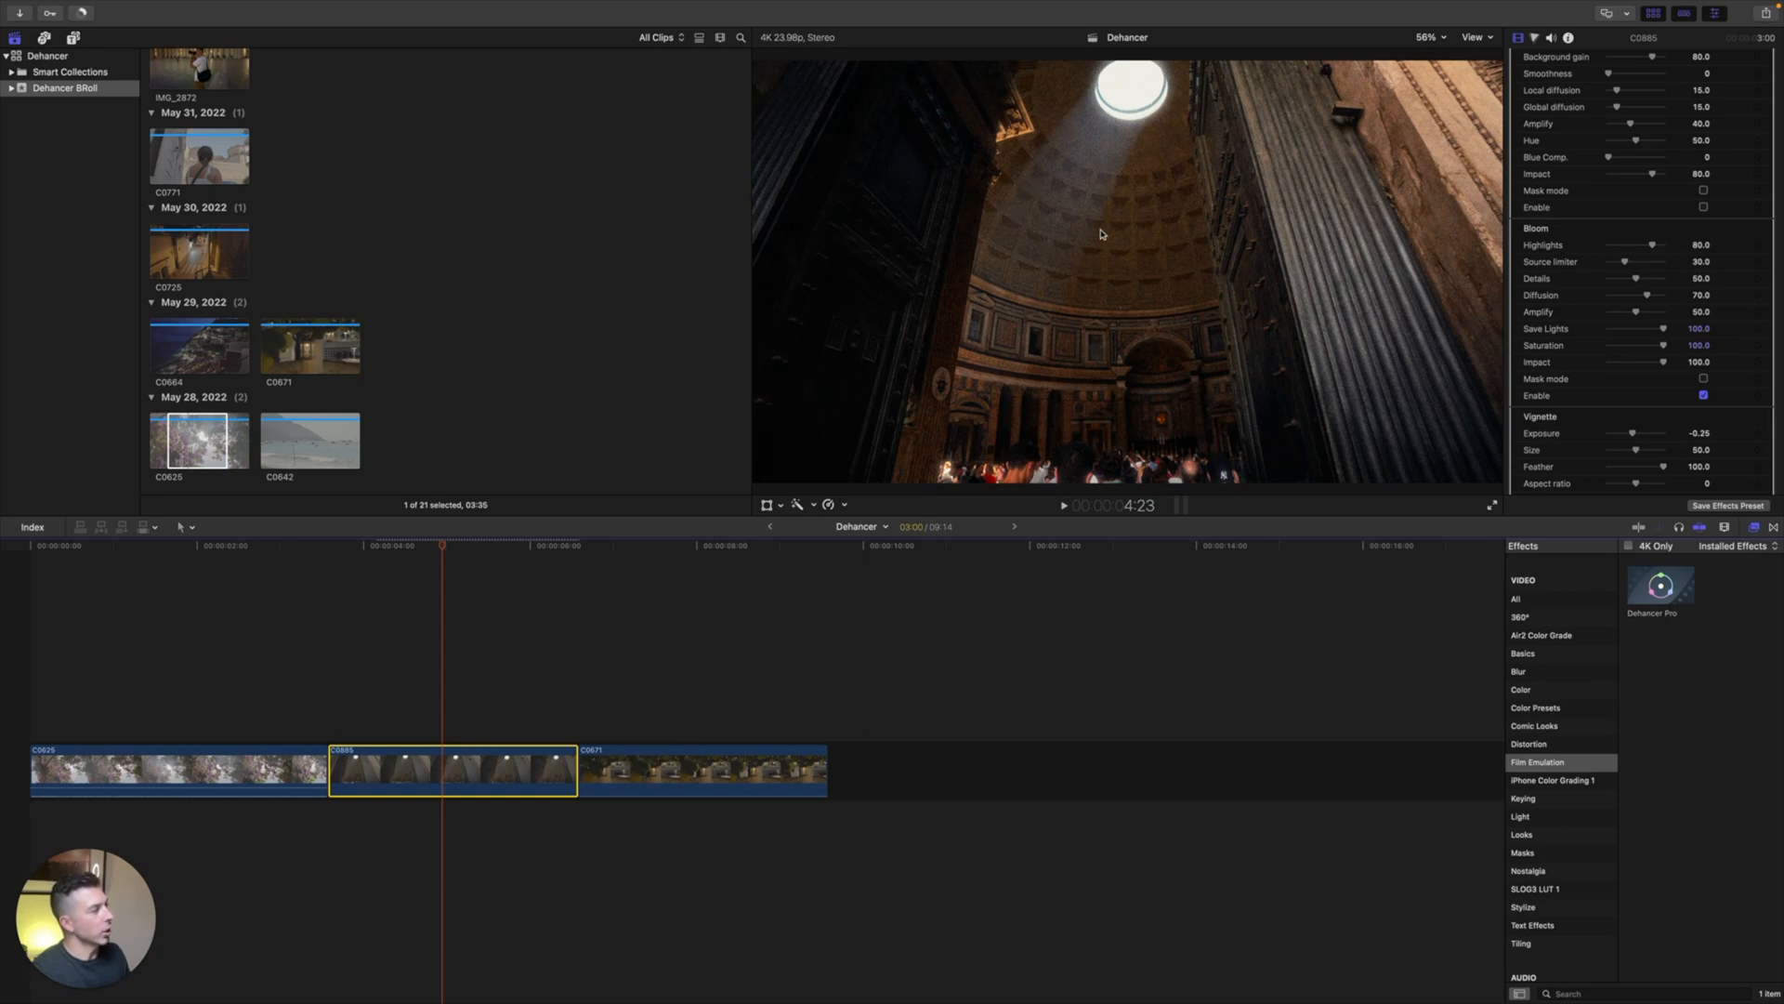
{"action": "mouse_move", "coordinate": [935, 478]}
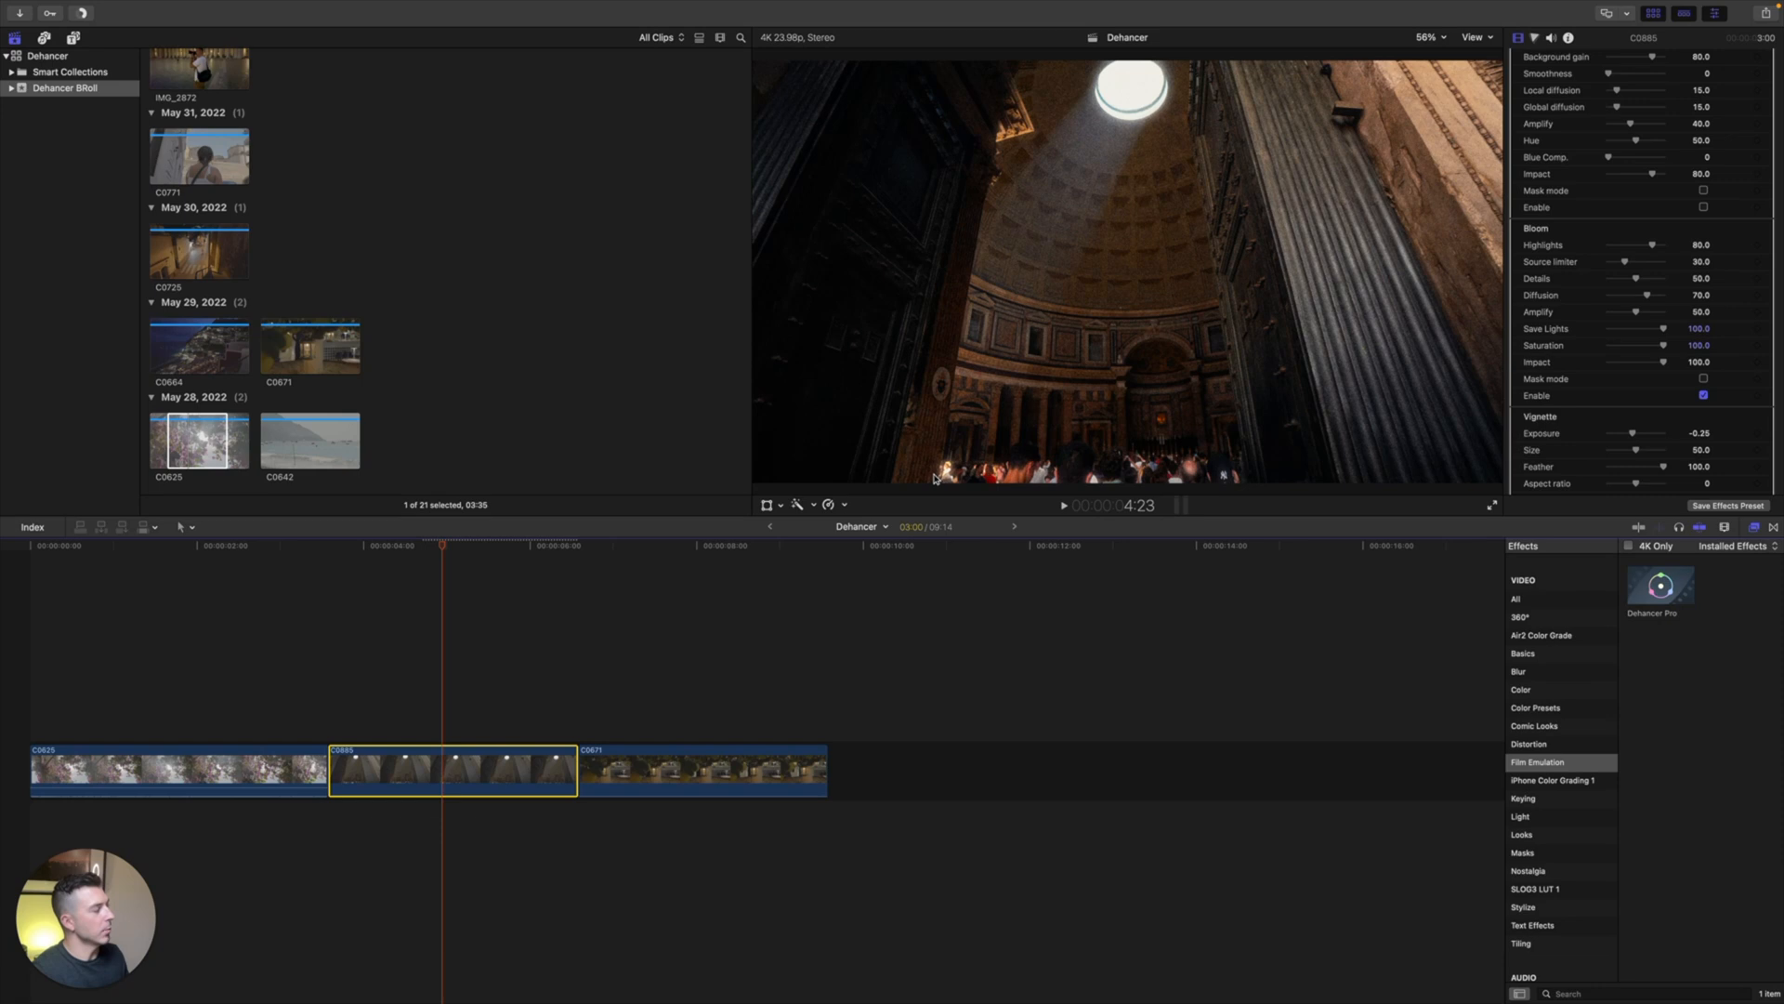
{"action": "mouse_move", "coordinate": [951, 478]}
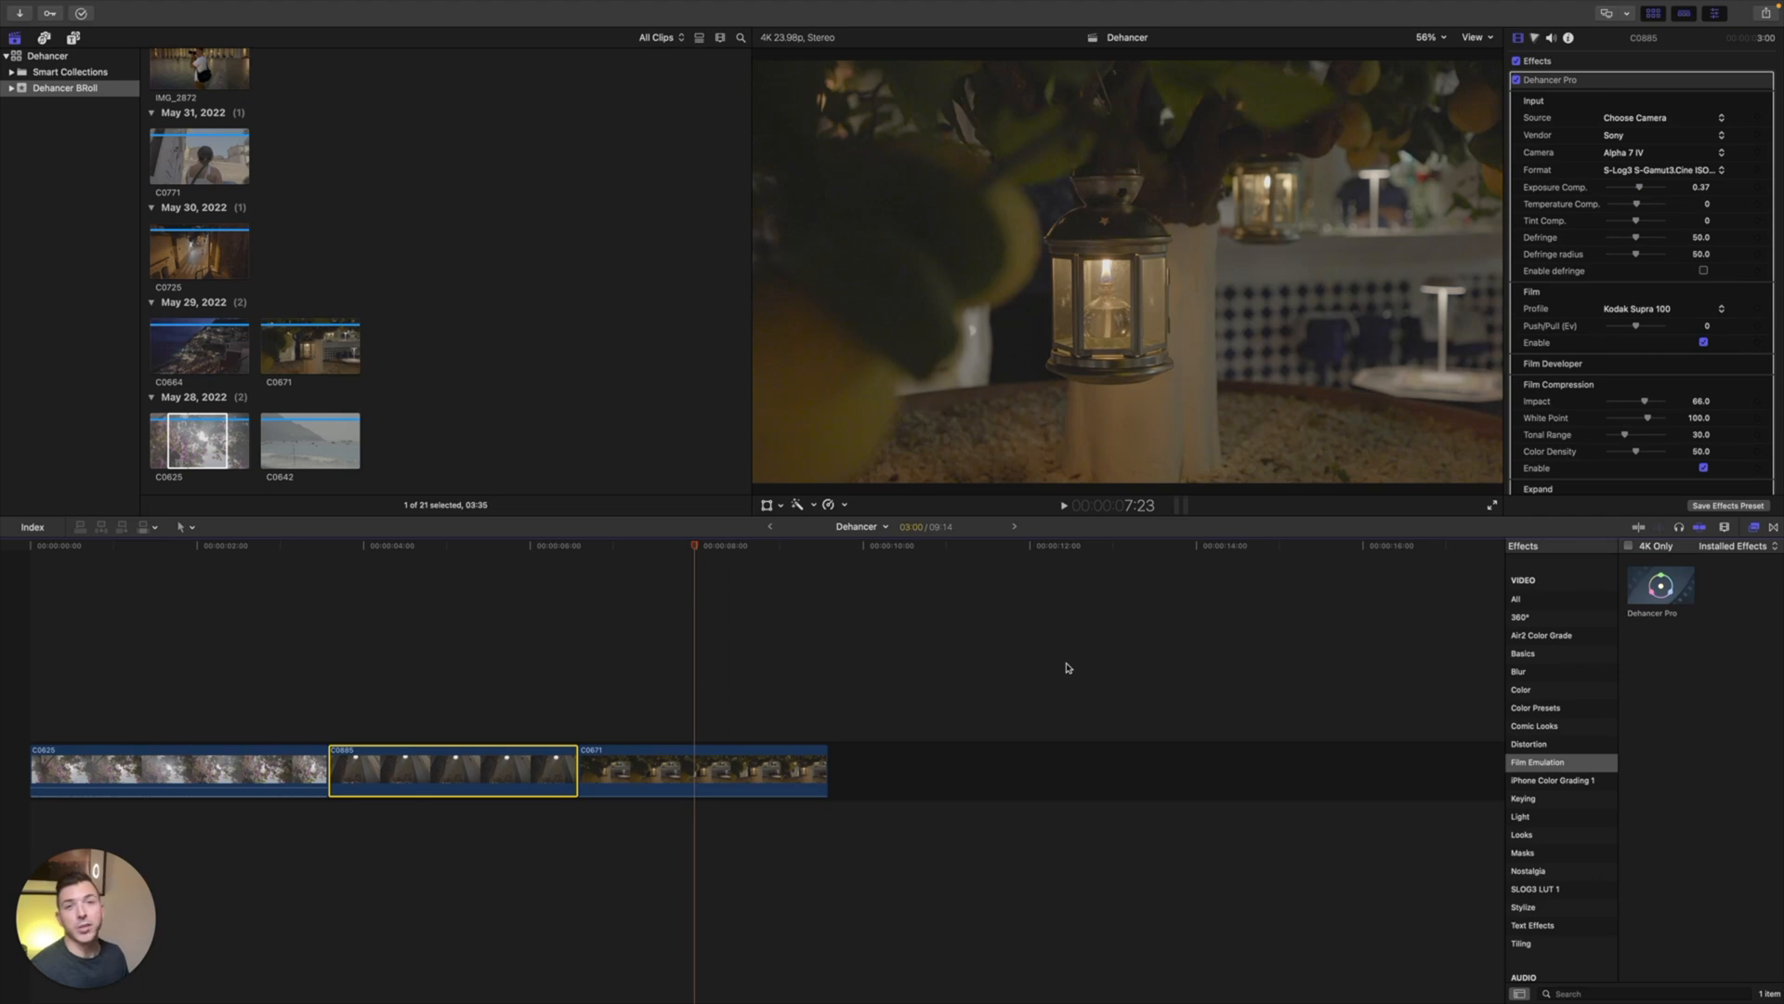
{"action": "mouse_move", "coordinate": [1411, 458]}
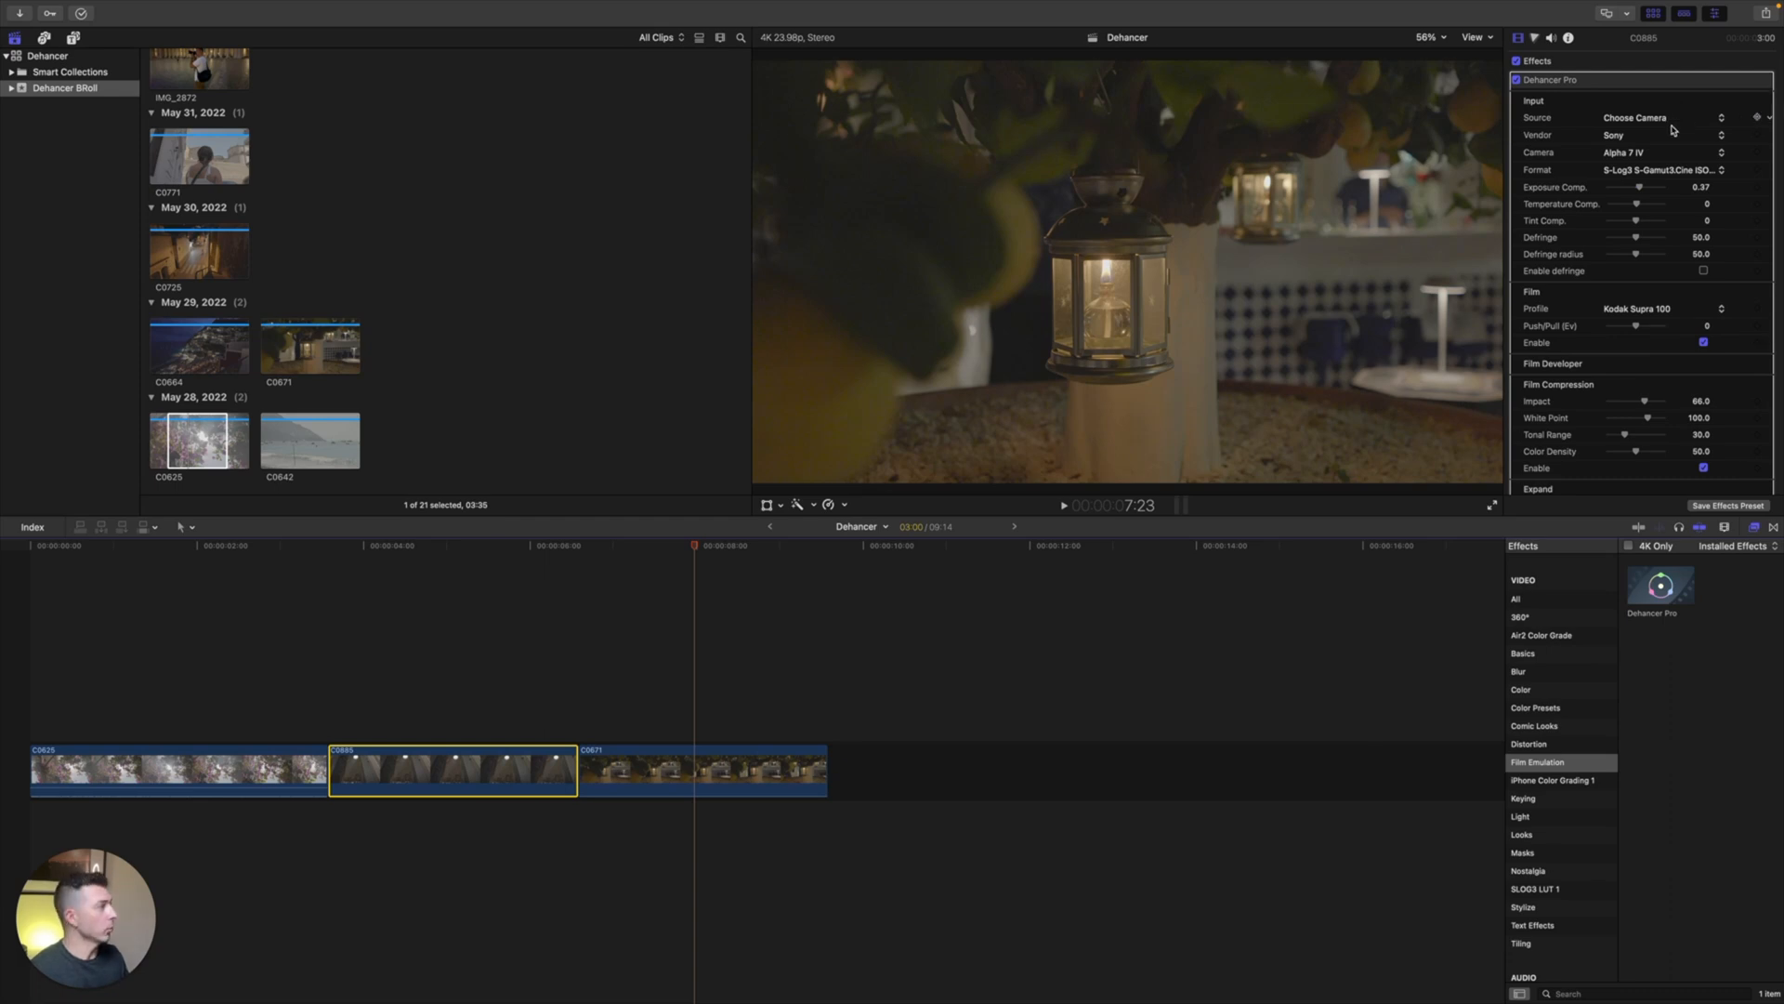
Step: Select clip C0671 and set its Dehancer input to Sony Alpha 7 IV, S-Log3, exposure comp 0.31
{"action": "left_click", "coordinate": [703, 767]}
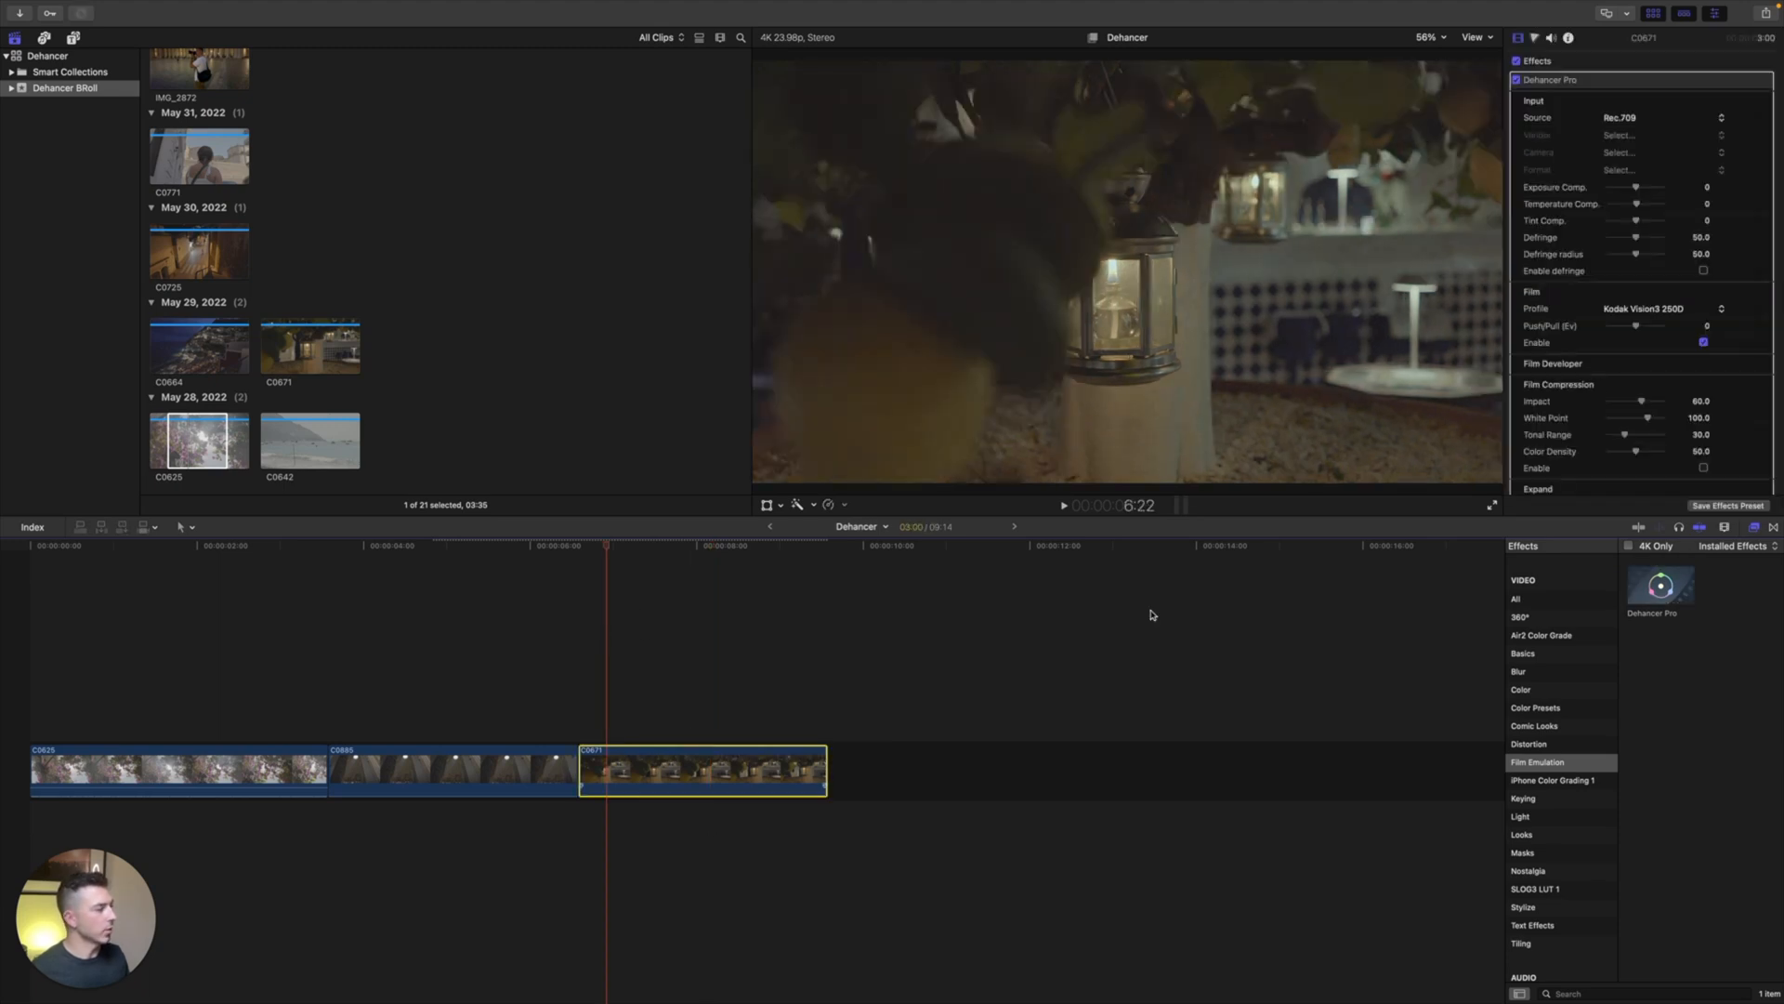
{"action": "left_click", "coordinate": [1662, 118]}
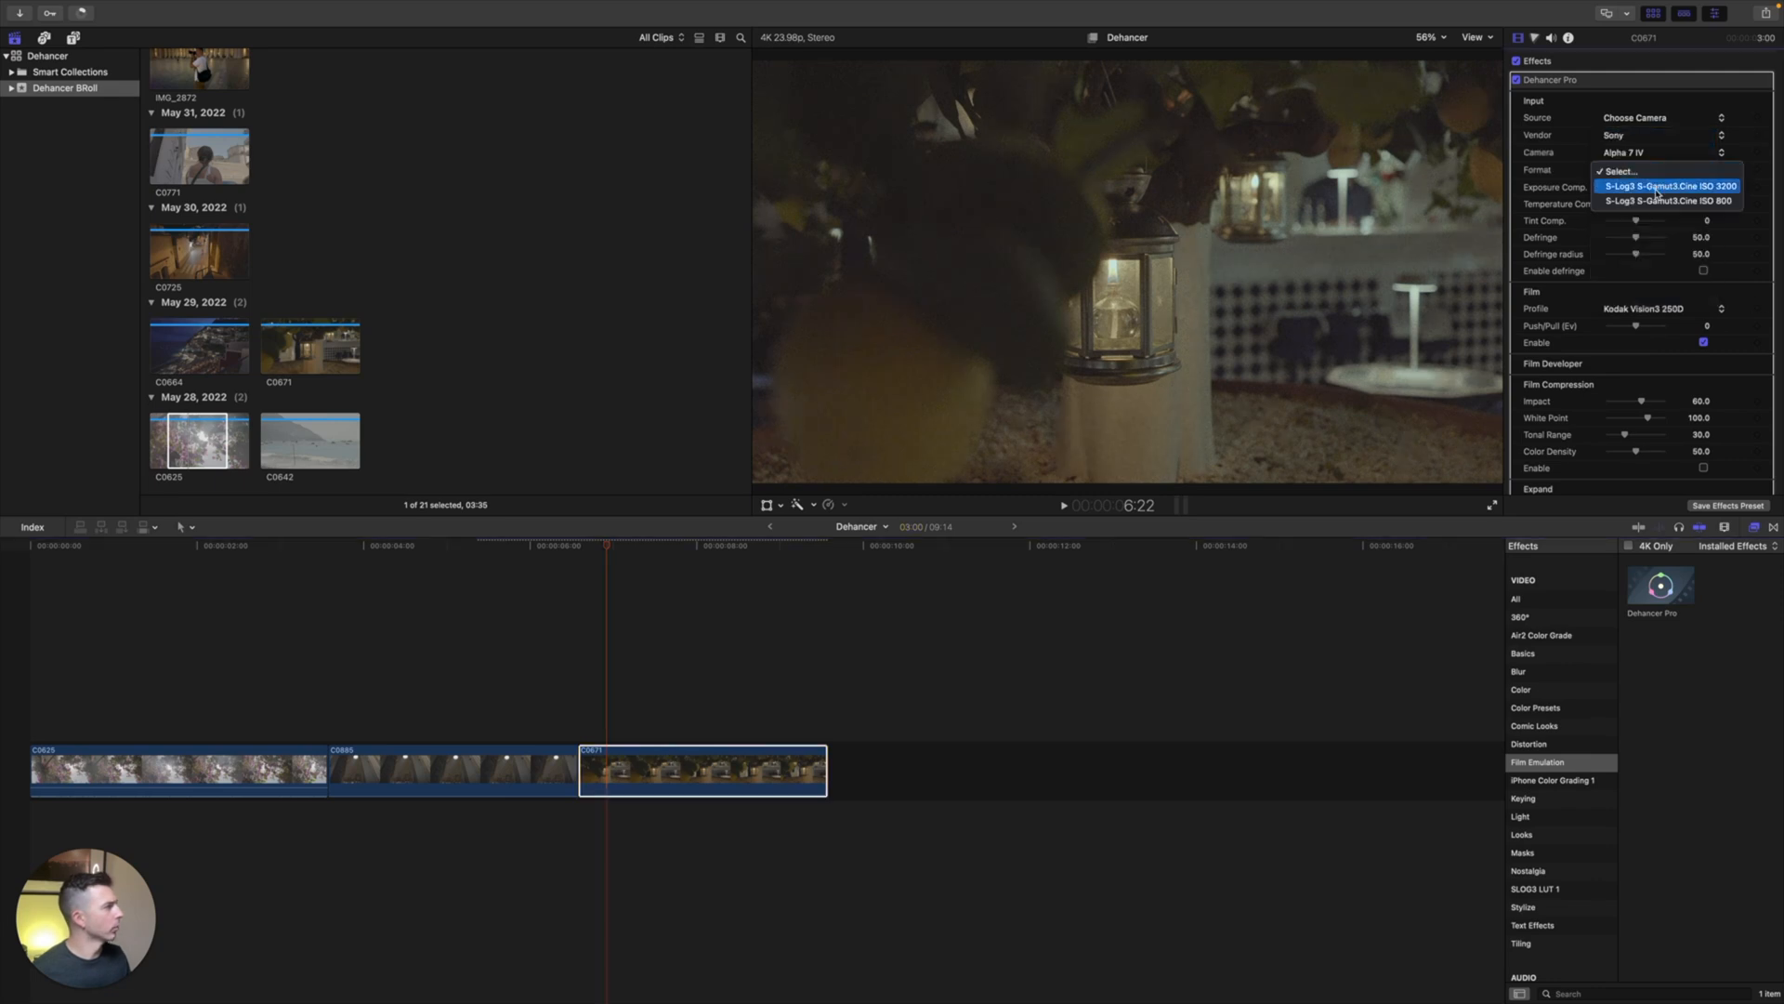
{"action": "left_click", "coordinate": [1668, 186]}
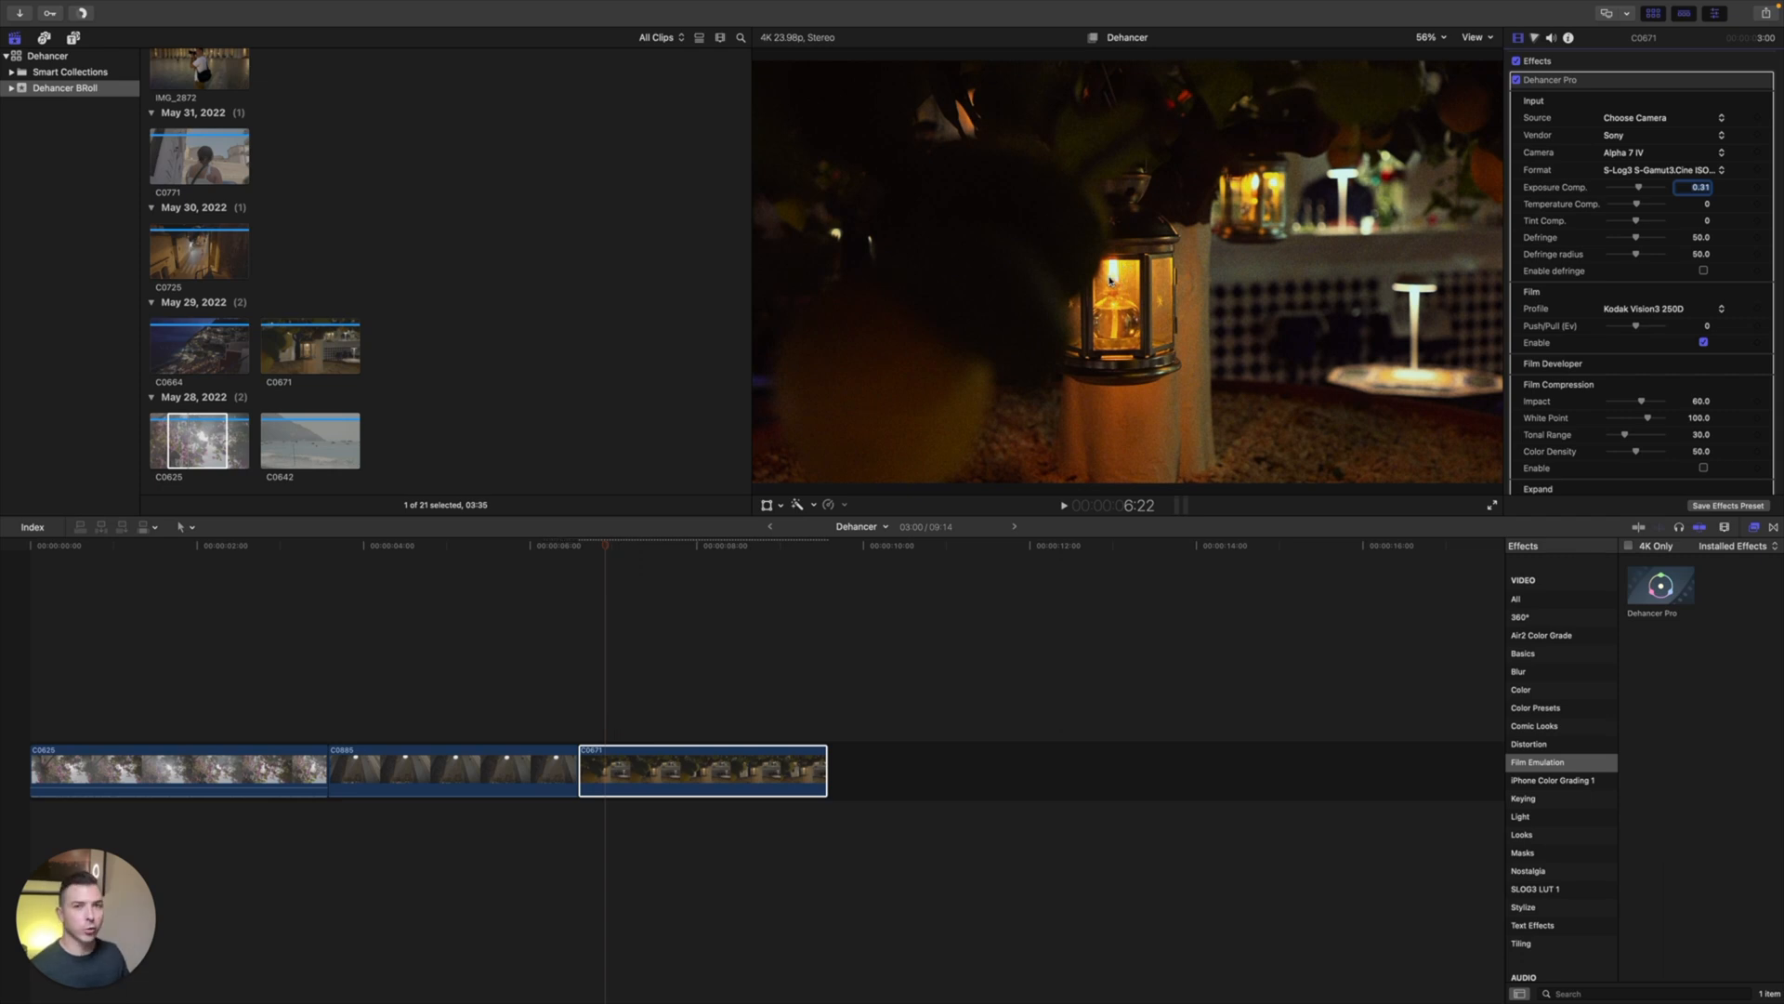
{"action": "mouse_move", "coordinate": [1402, 312]}
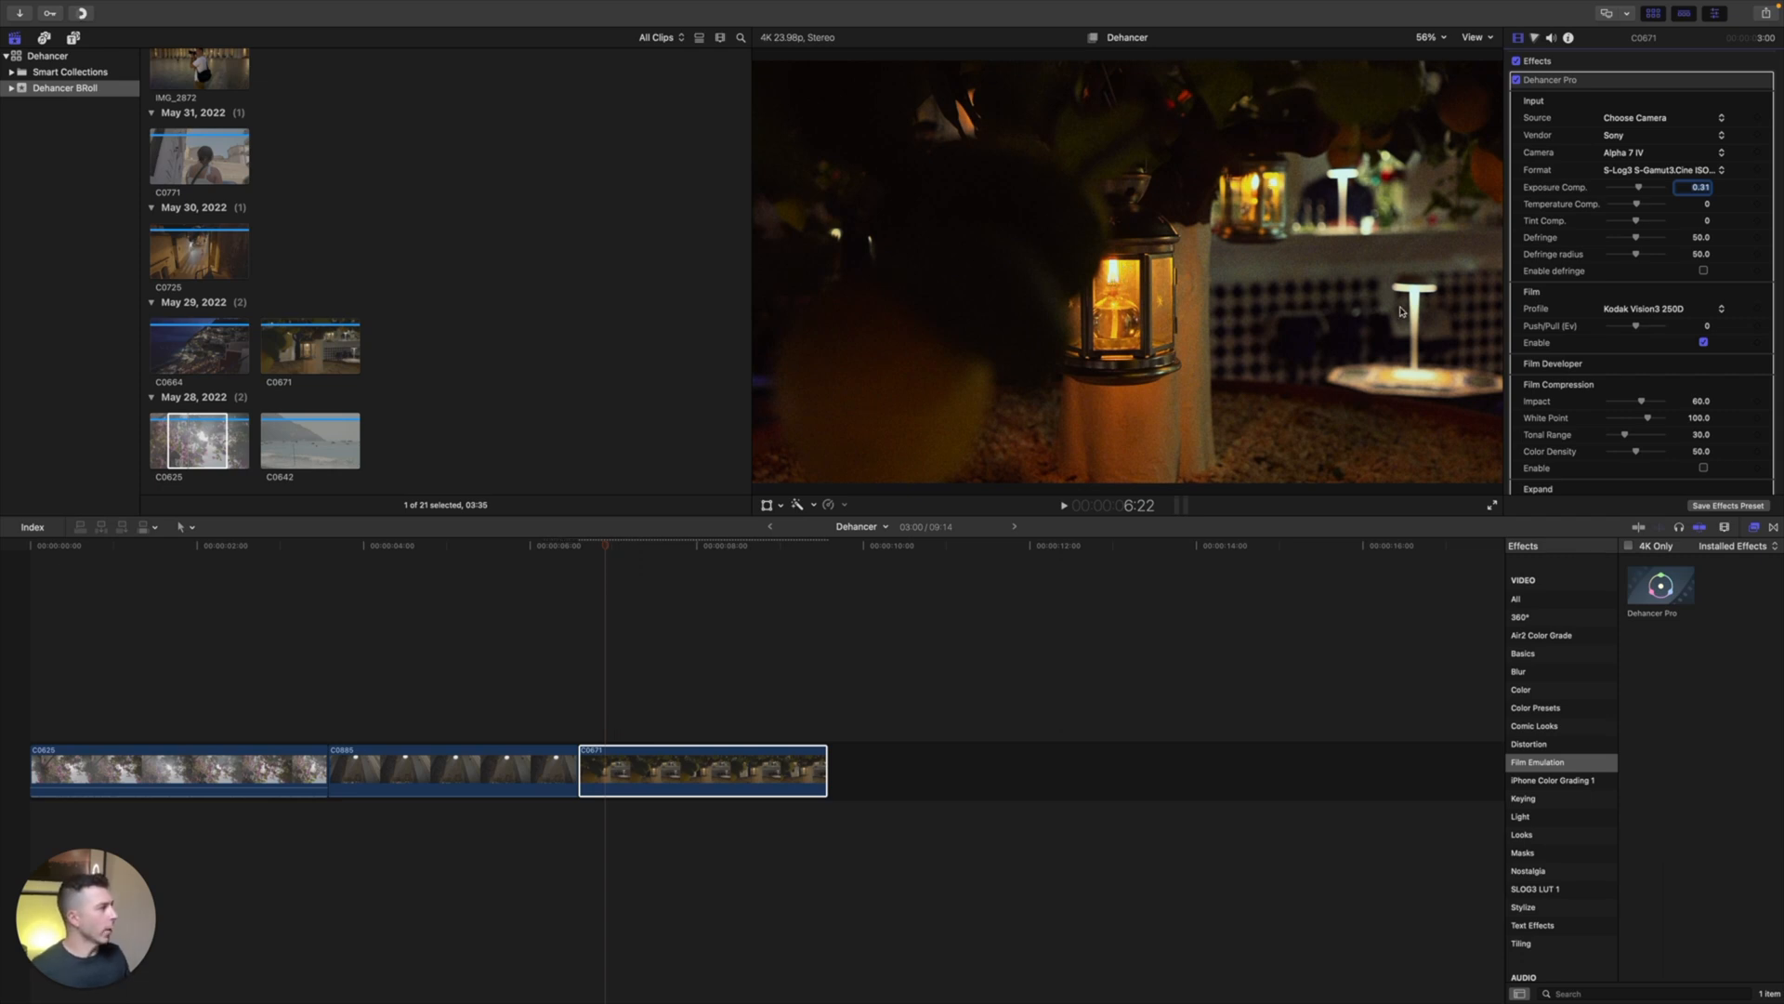
{"action": "left_click", "coordinate": [1643, 309]}
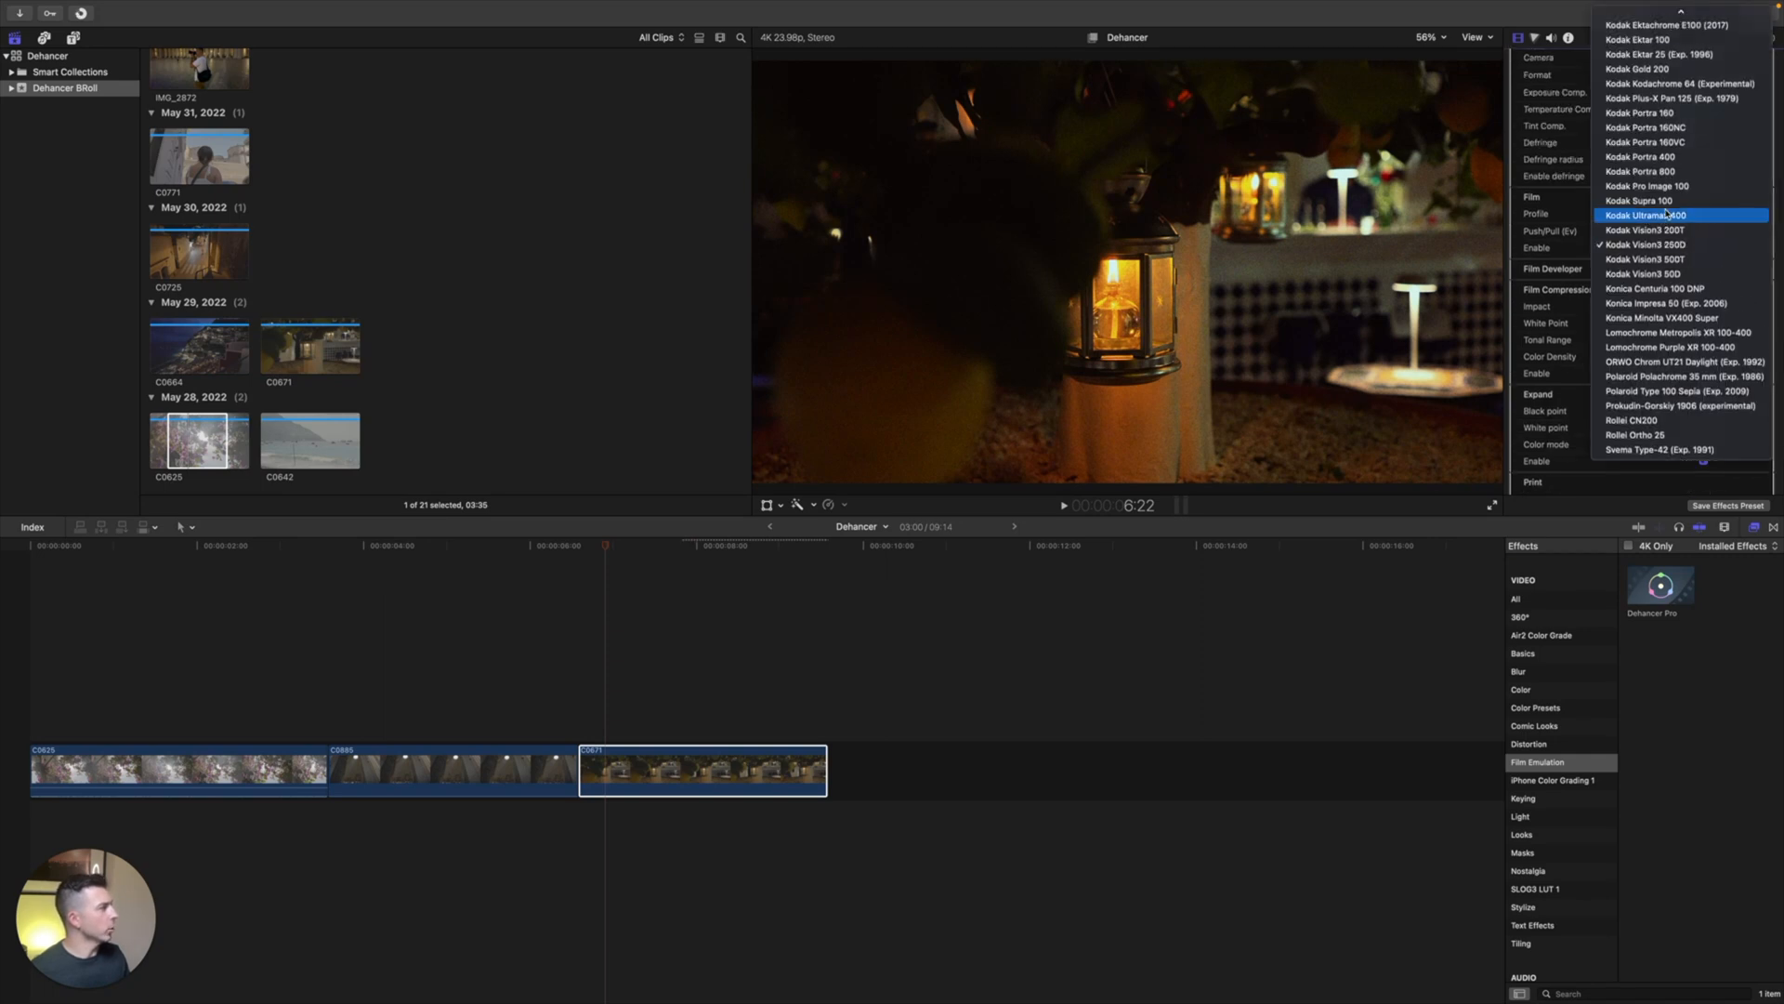
Step: Set film to Kodak Portra 400, print profile to Kodak 2383 Print Film, and grain size to 3
{"action": "left_click", "coordinate": [1639, 156]}
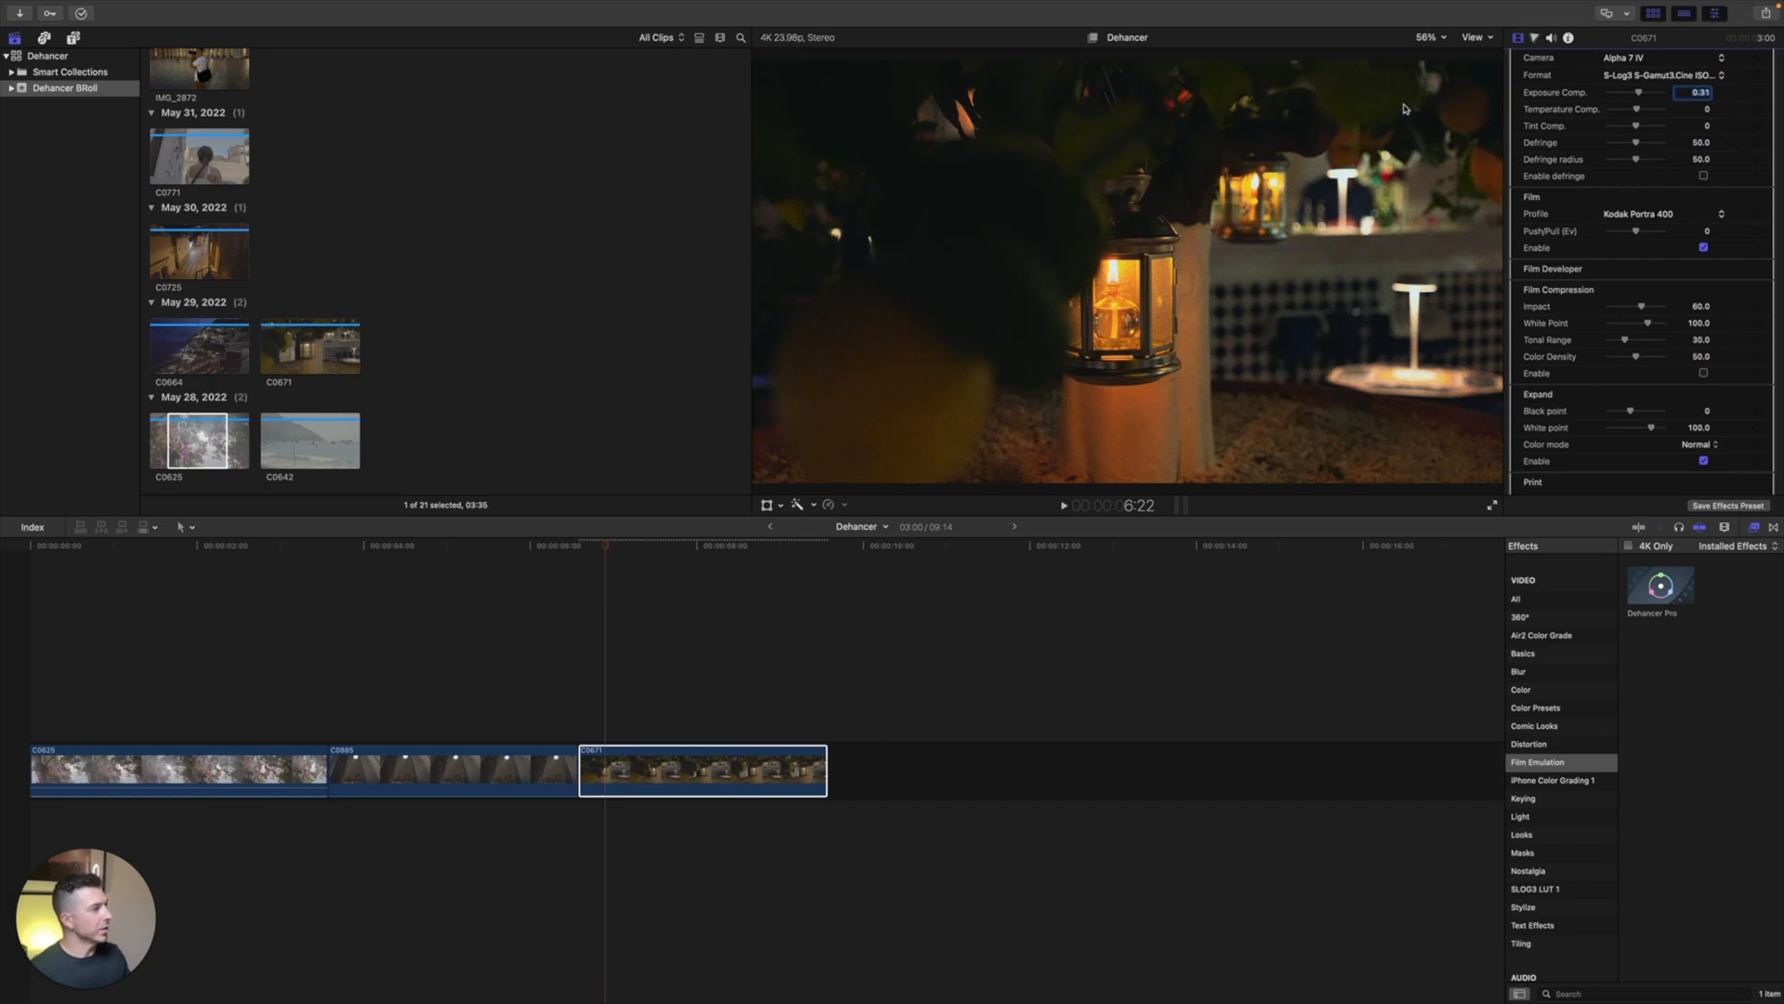
{"action": "mouse_move", "coordinate": [1042, 272]}
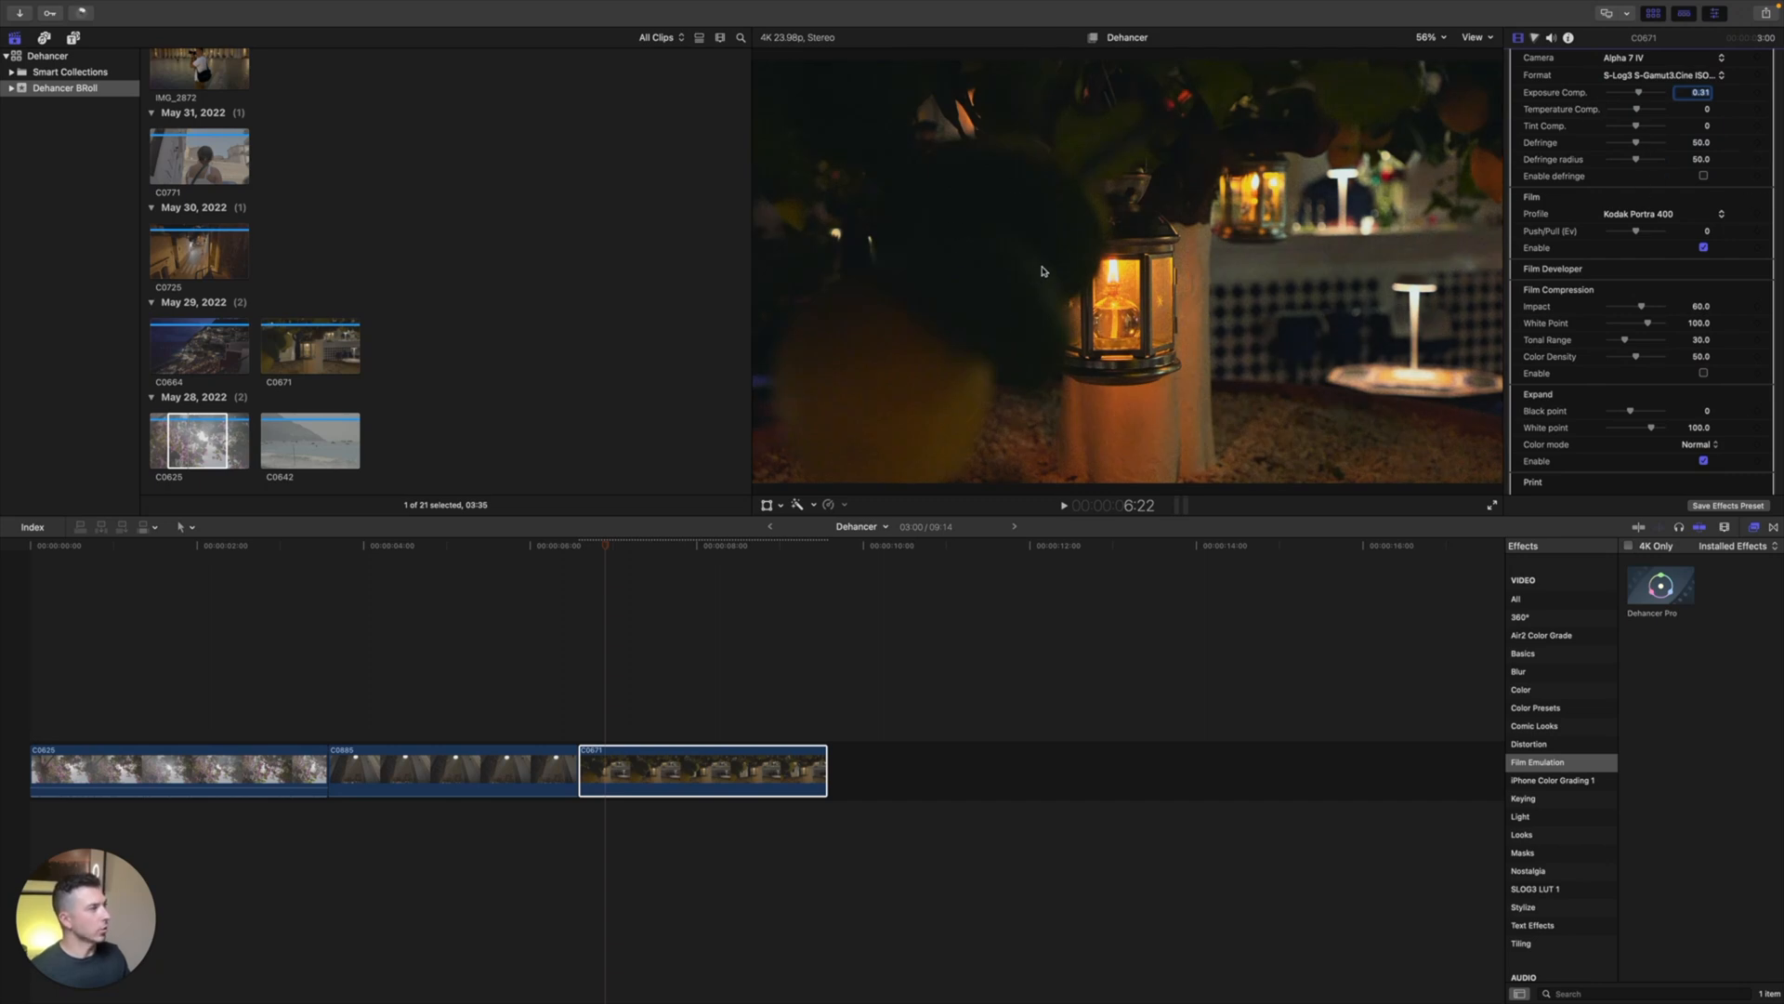
{"action": "mouse_move", "coordinate": [1232, 136]}
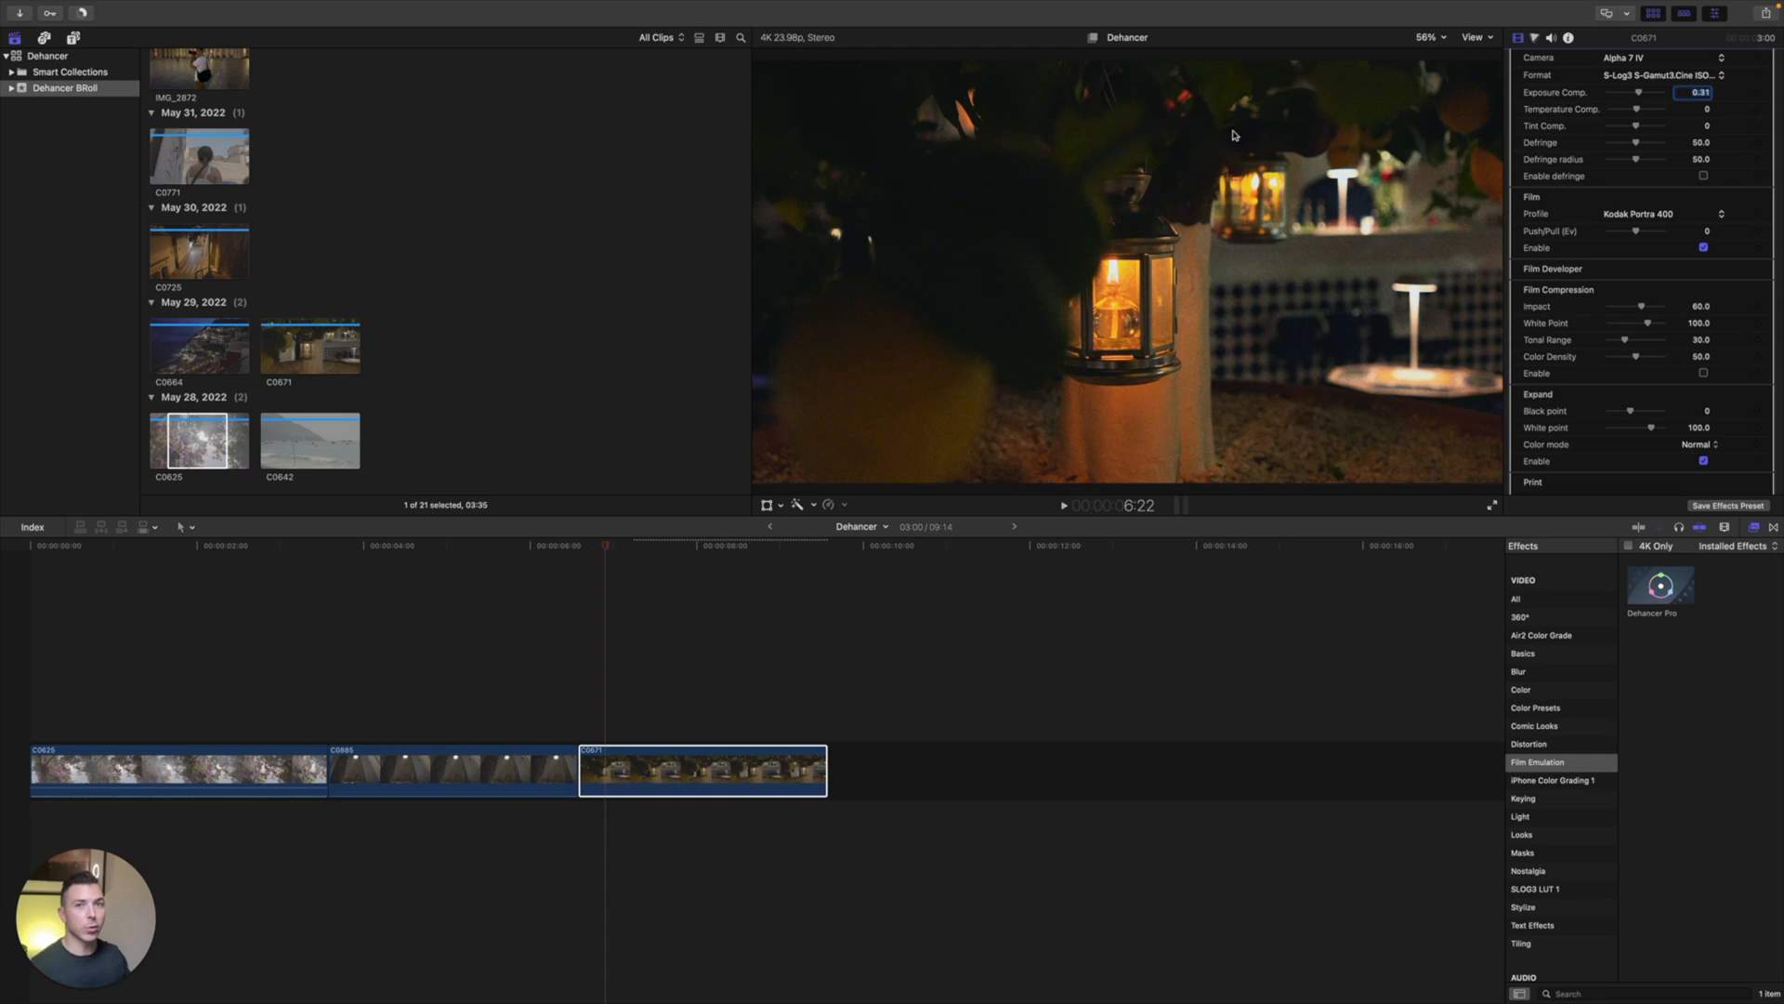
{"action": "scroll", "scroll_direction": "down", "scroll_amount": 3}
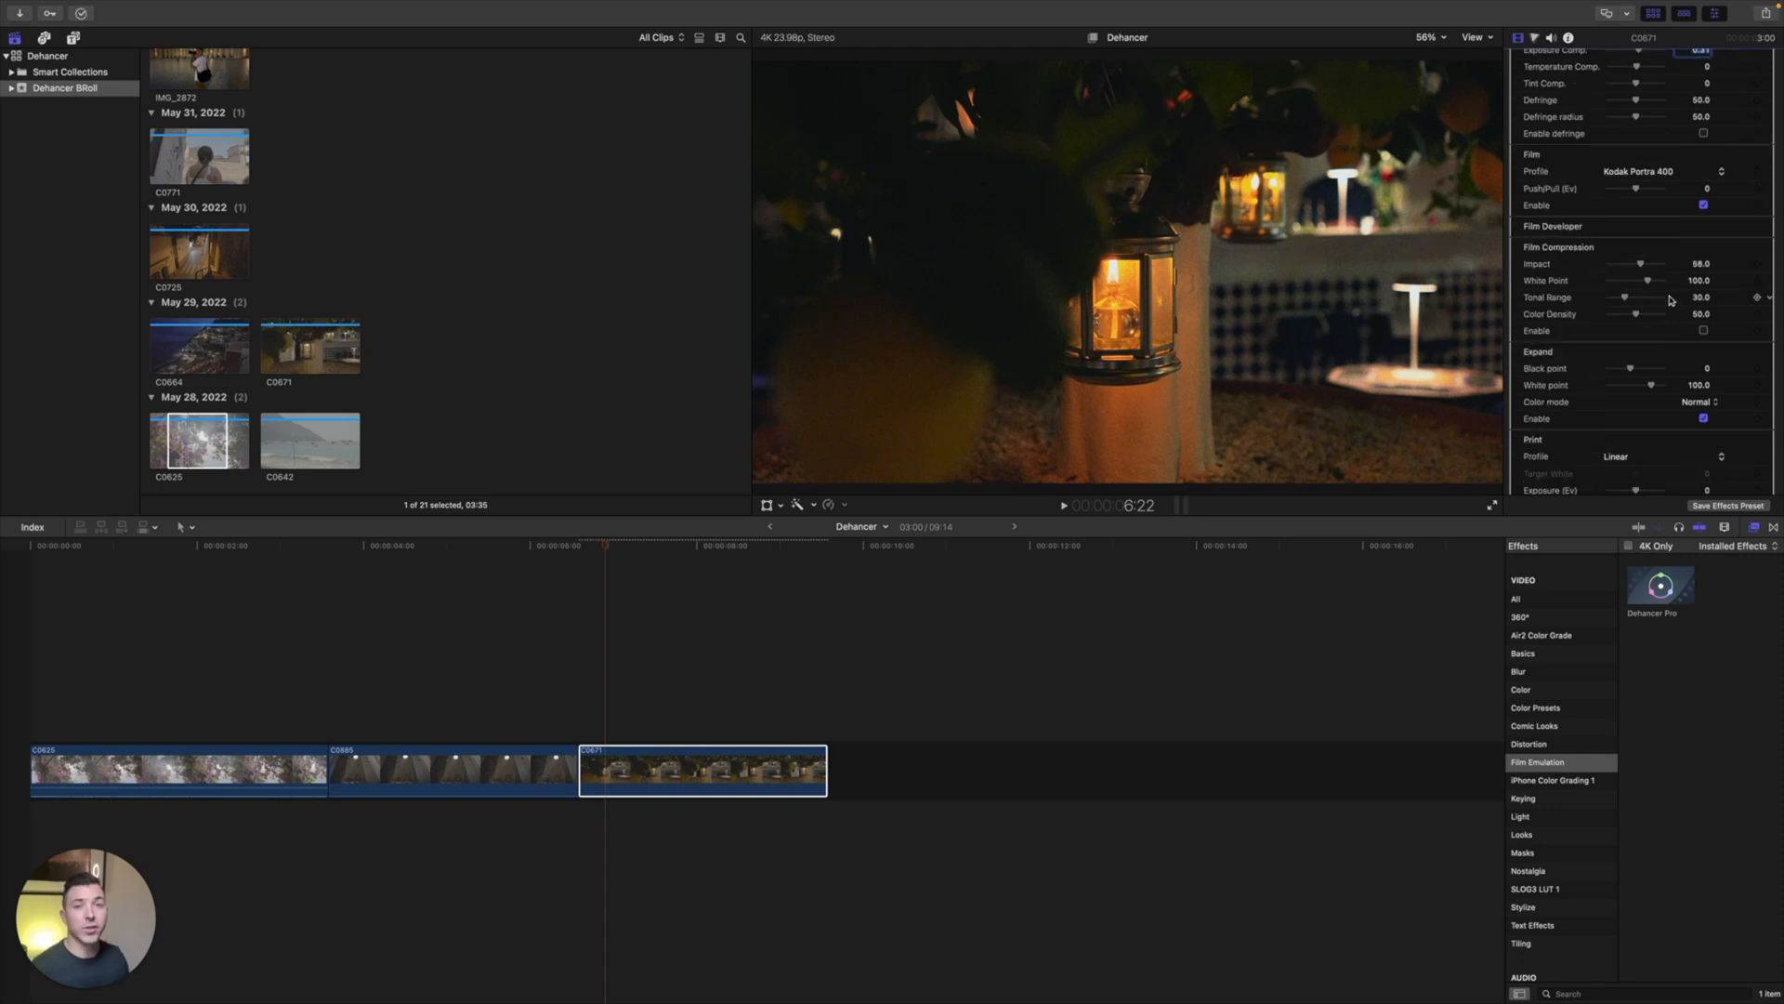
{"action": "scroll", "scroll_direction": "down", "scroll_amount": 3}
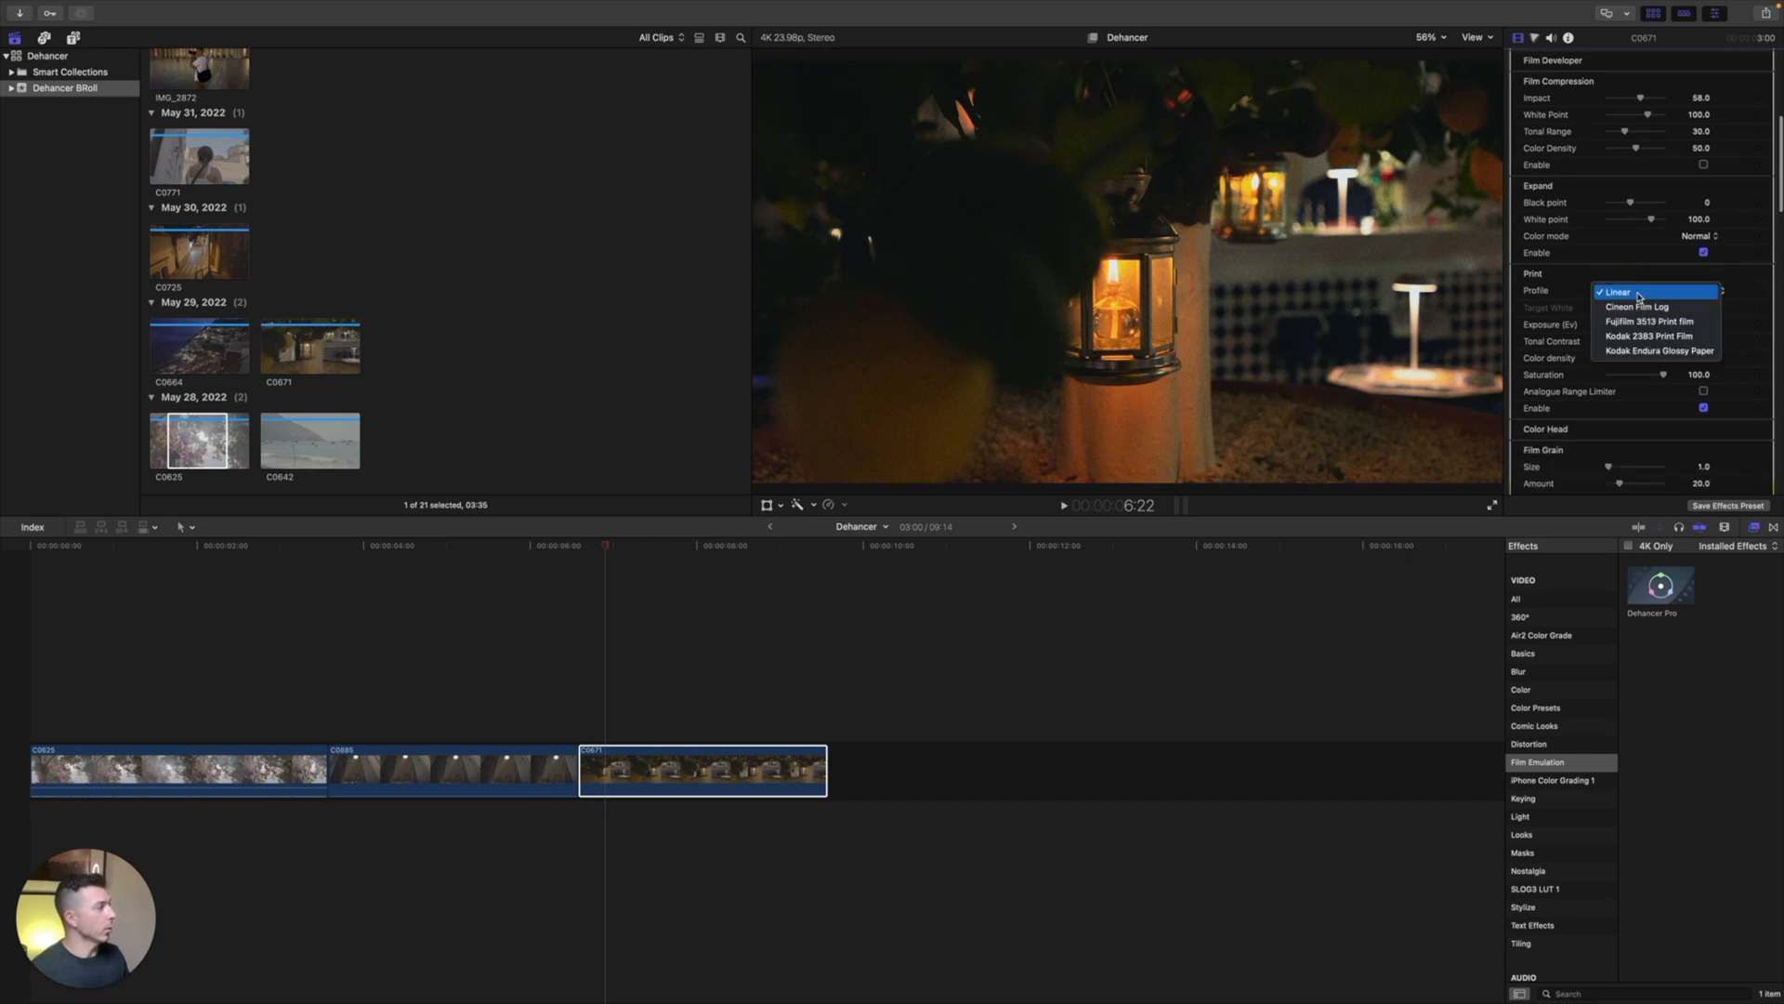
{"action": "left_click", "coordinate": [1648, 336]}
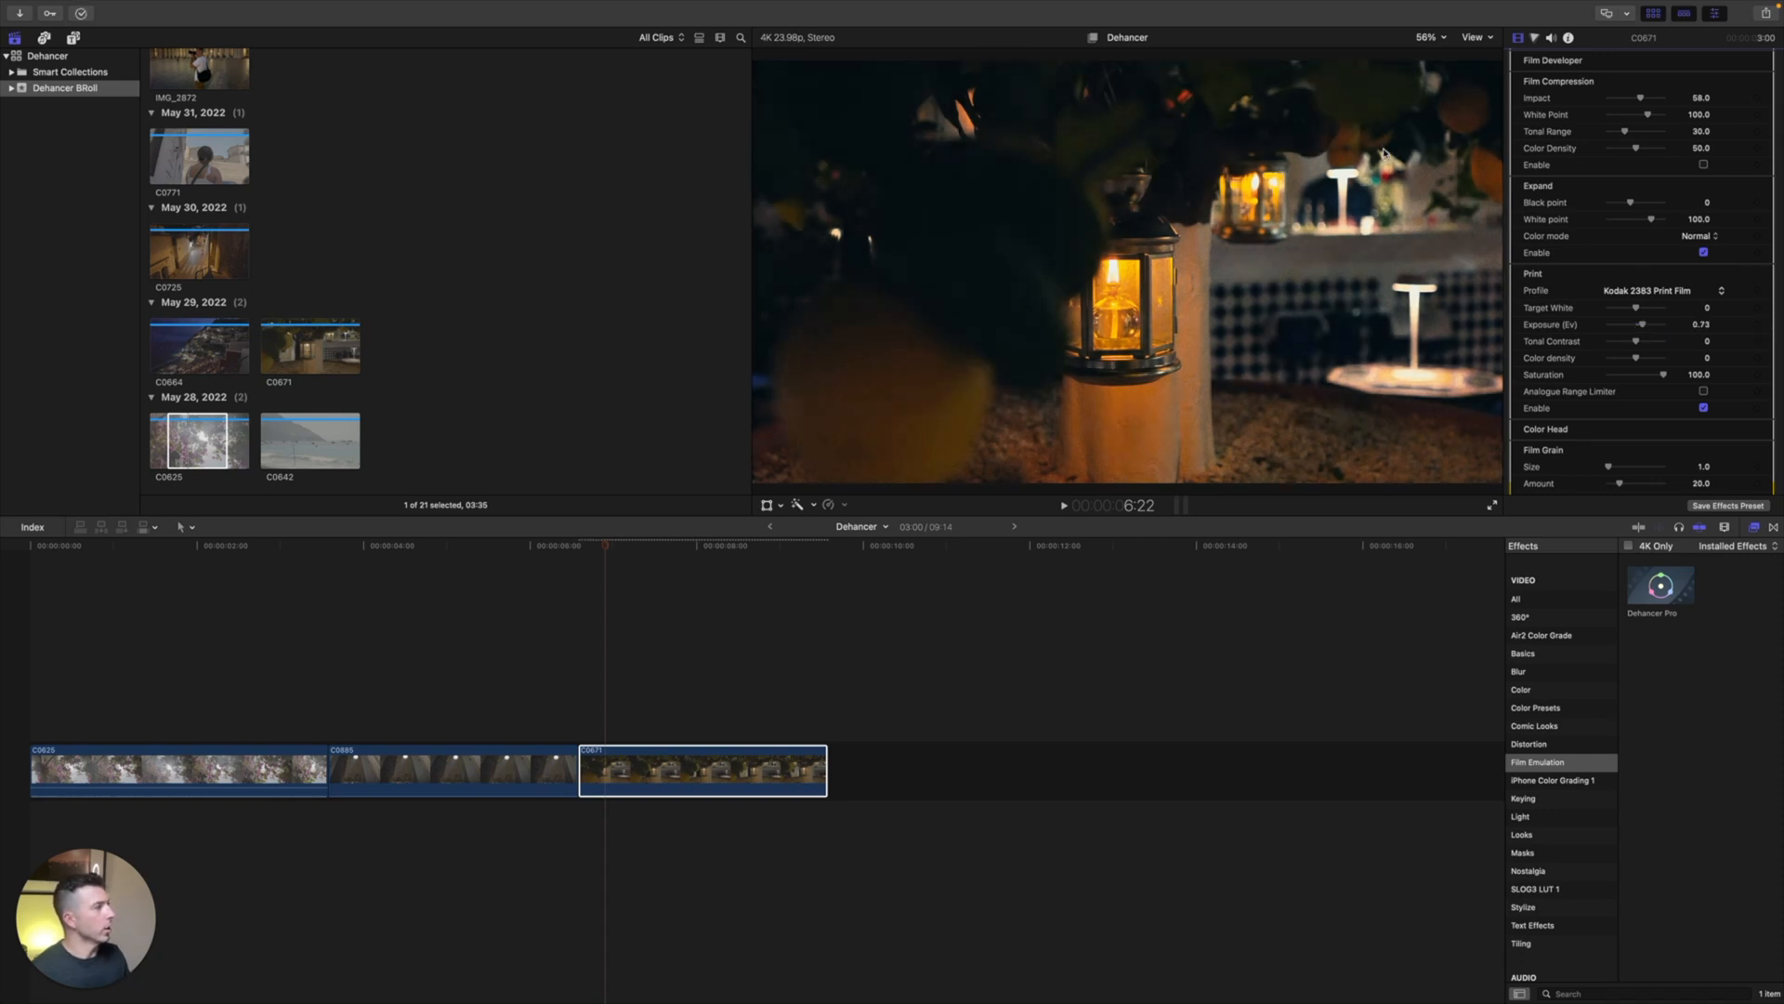
{"action": "scroll", "scroll_direction": "down", "scroll_amount": 3}
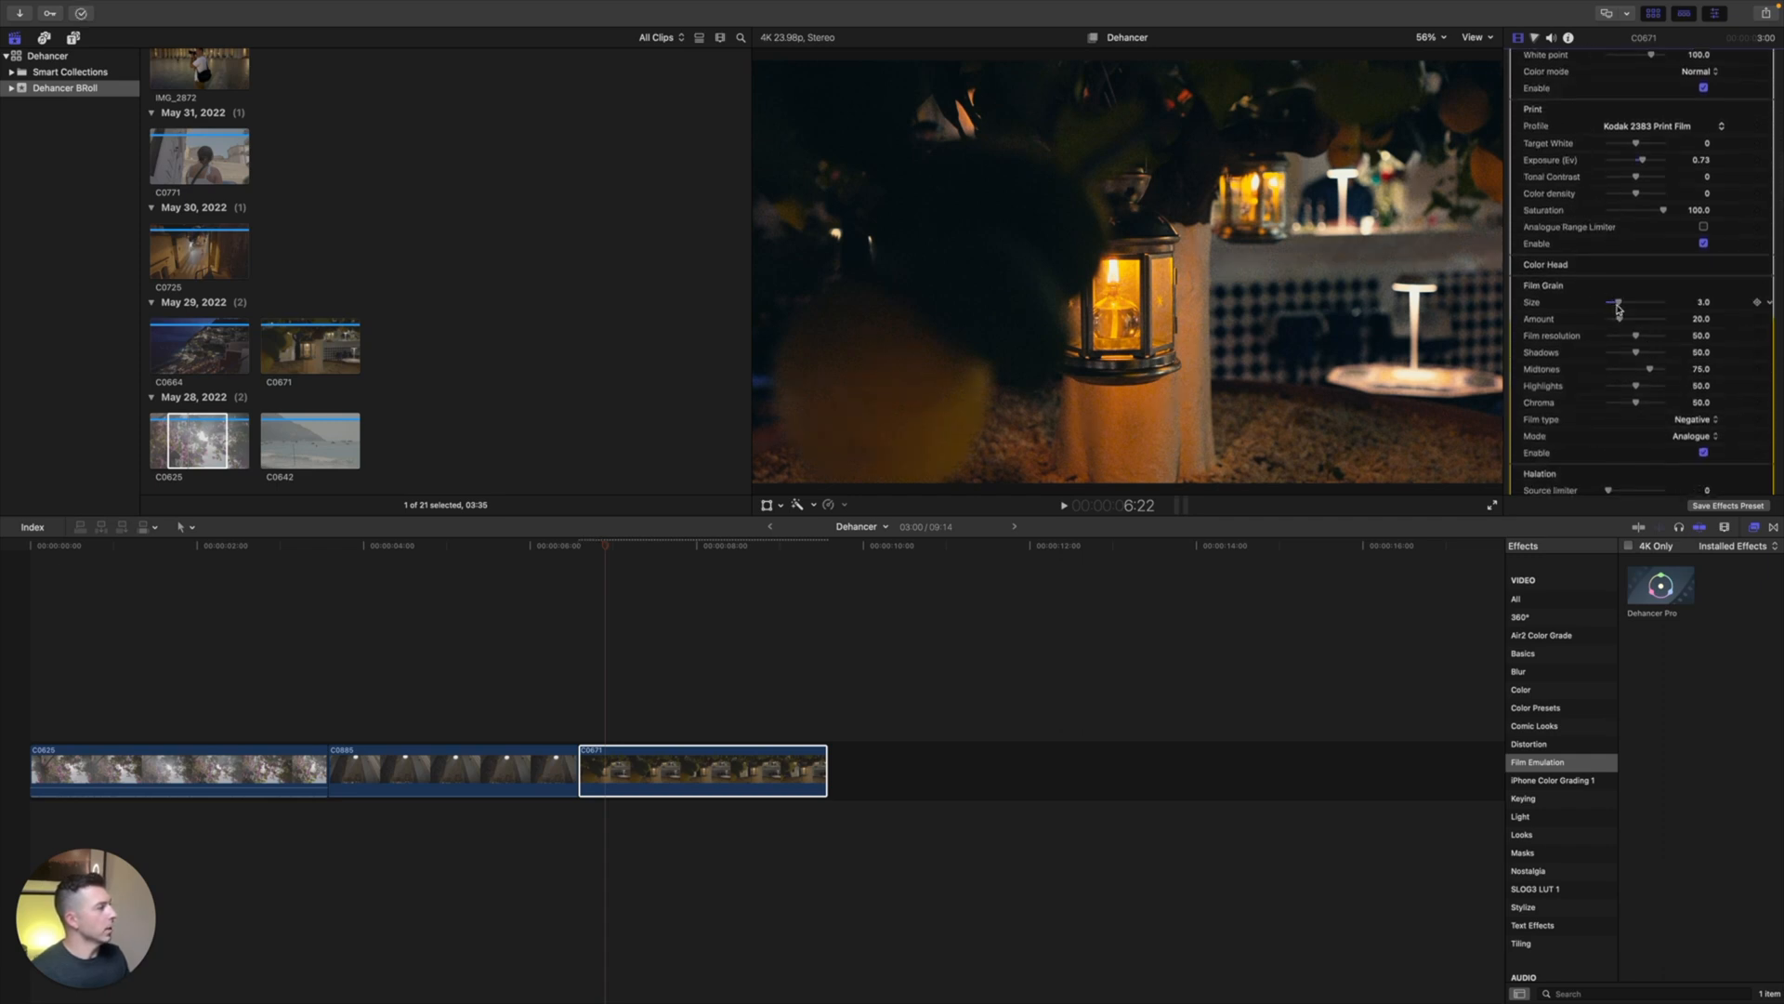
{"action": "scroll", "scroll_direction": "down", "scroll_amount": 3}
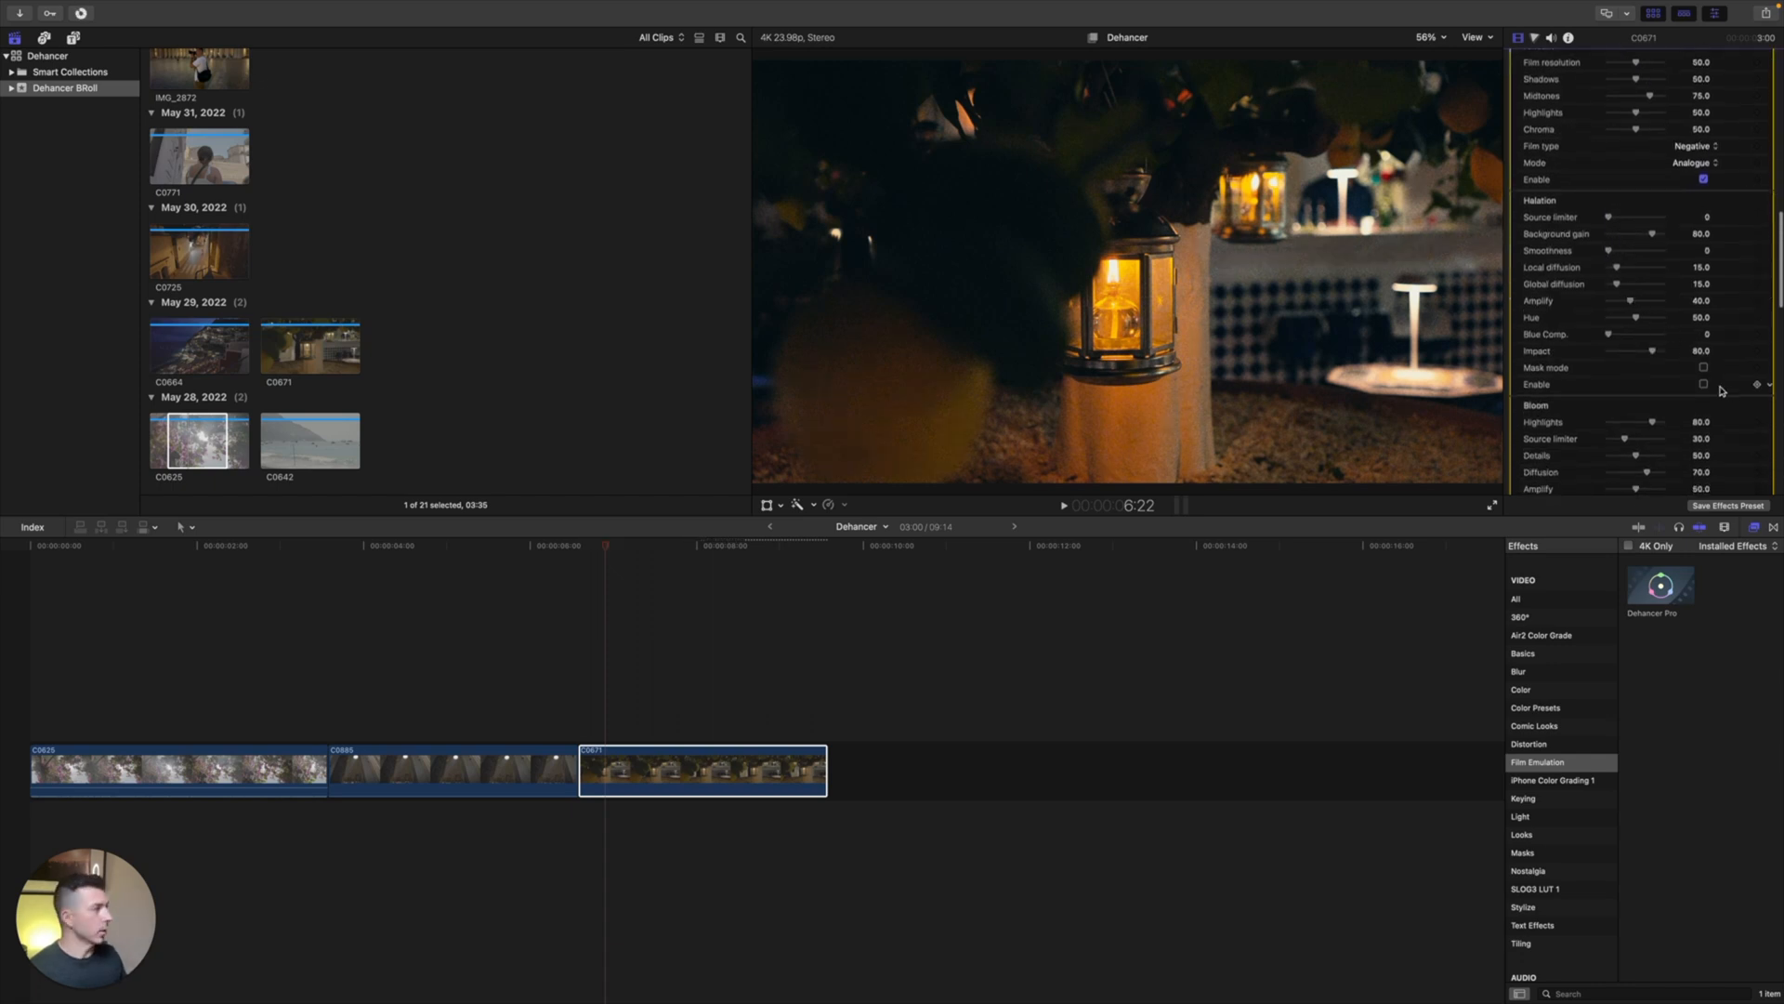
Step: Enable Halation on the lantern clip, raise Global diffusion to 60, and show its mask
{"action": "left_click", "coordinate": [1704, 383]}
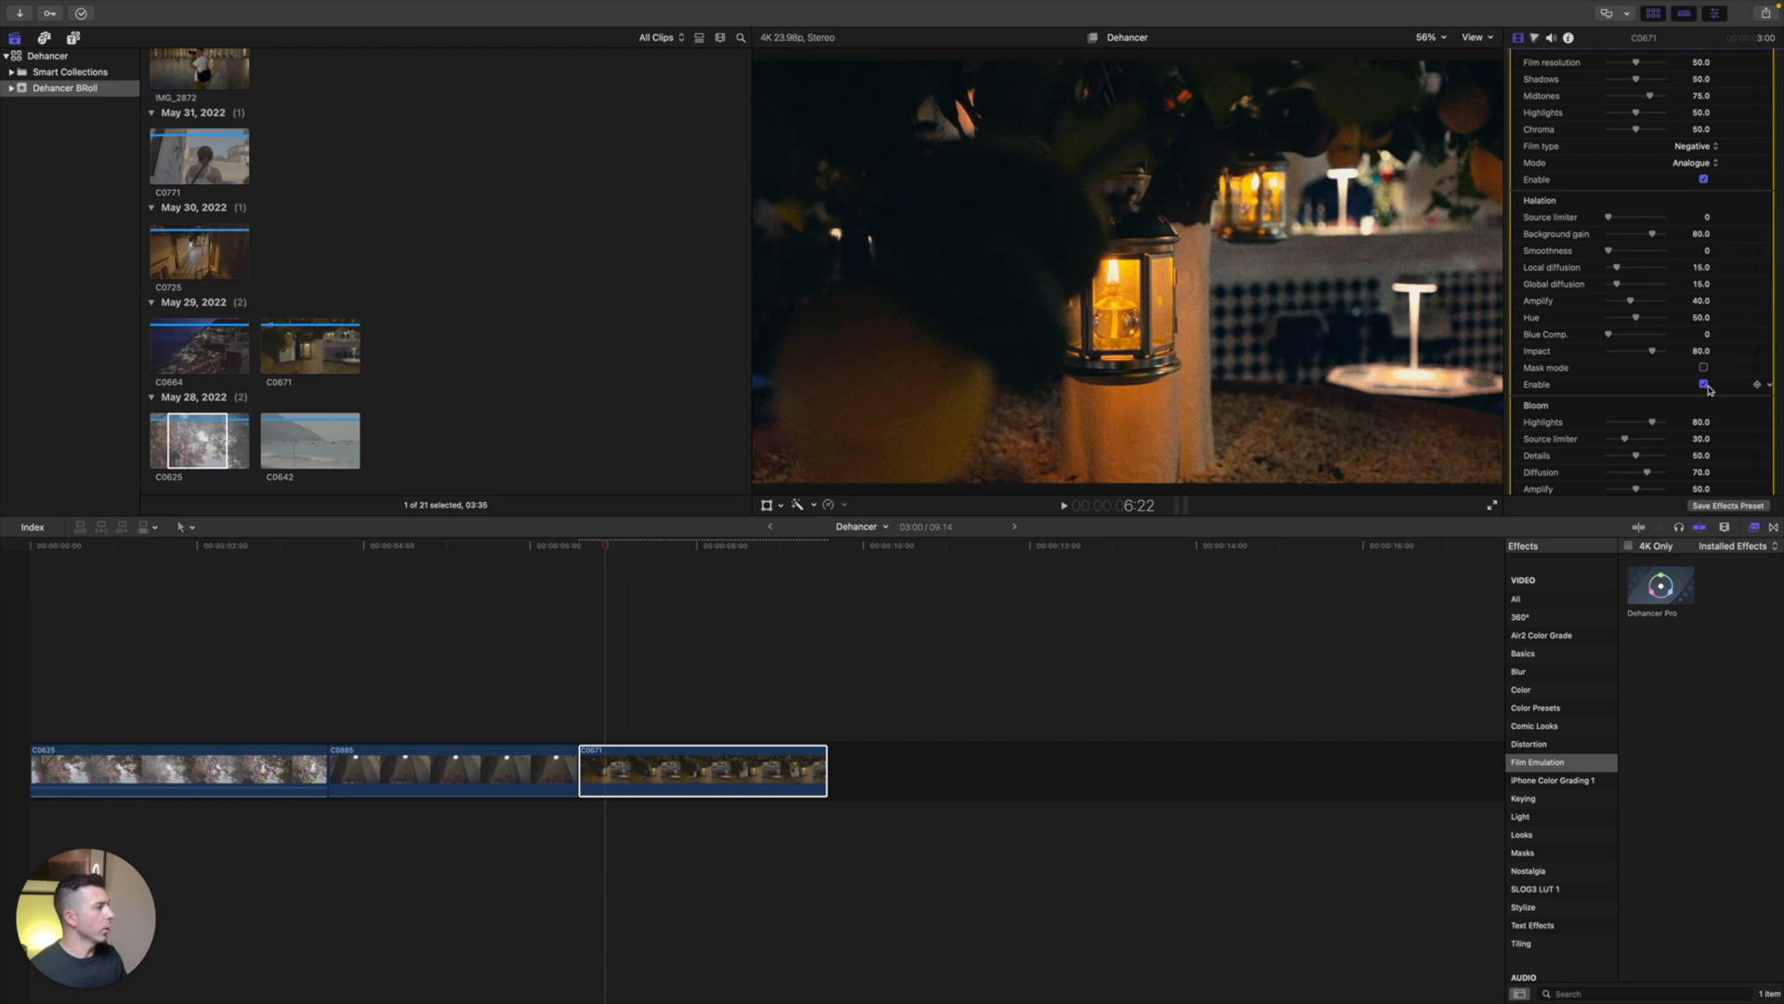
{"action": "left_click", "coordinate": [1705, 368]}
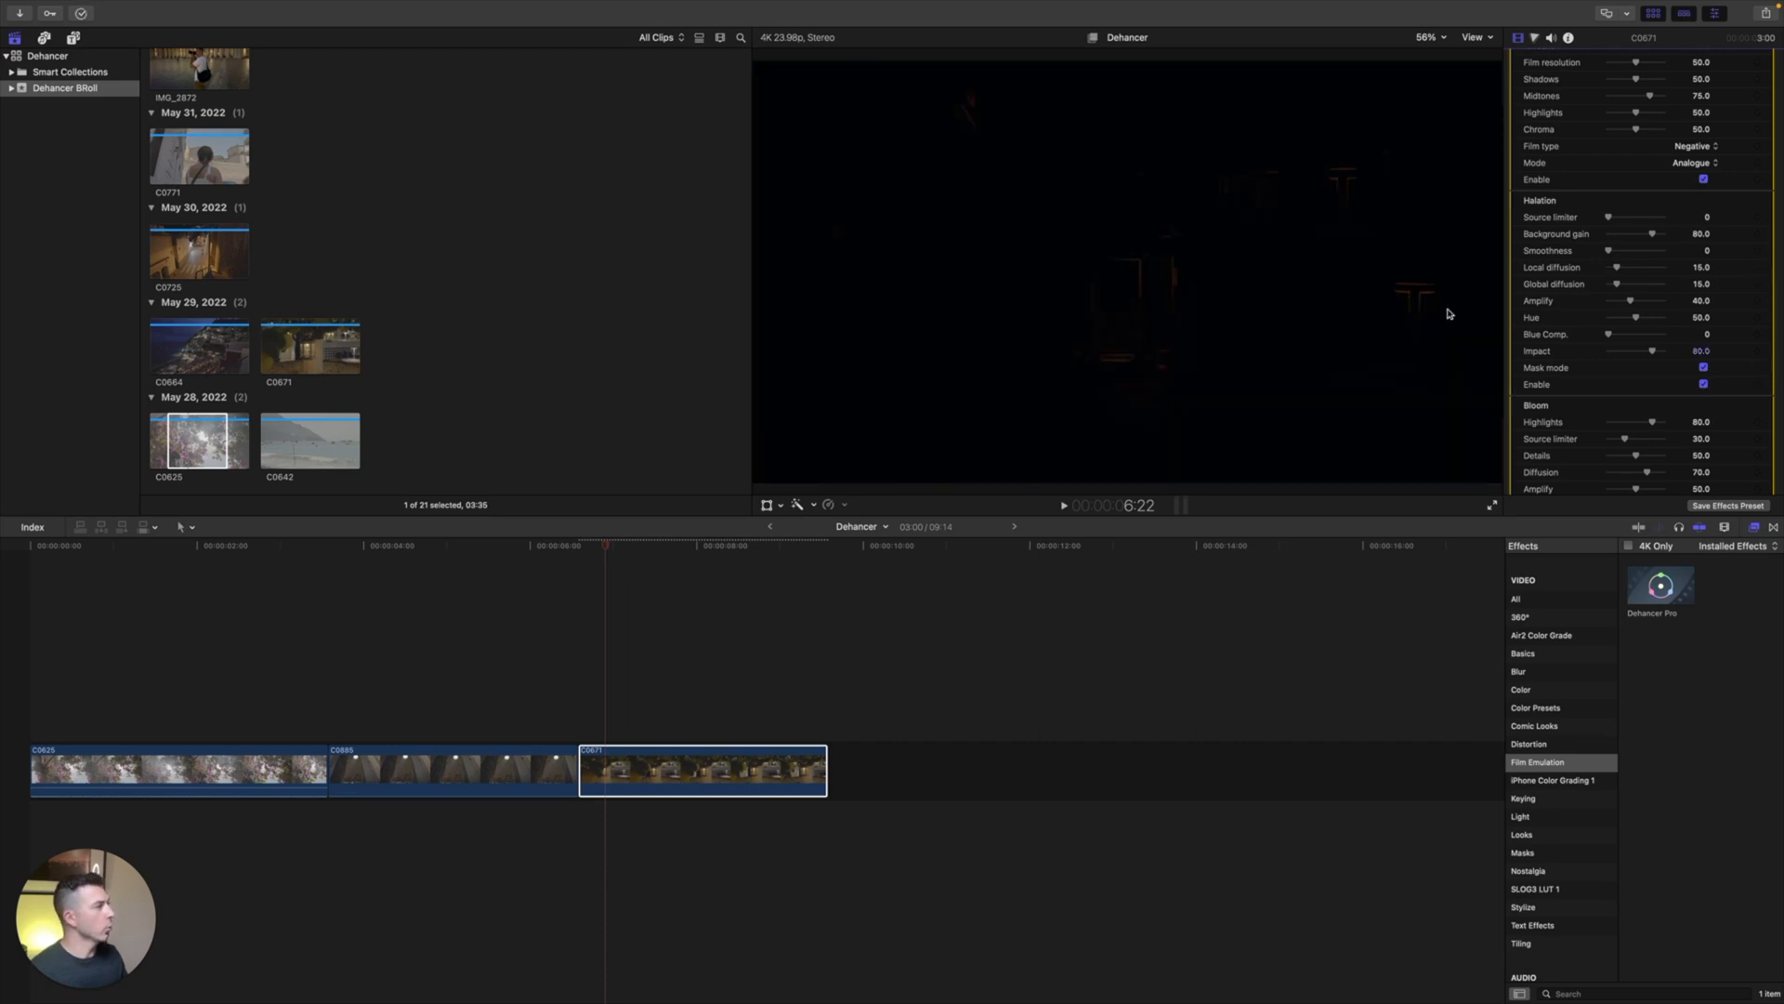
{"action": "mouse_move", "coordinate": [1619, 383]}
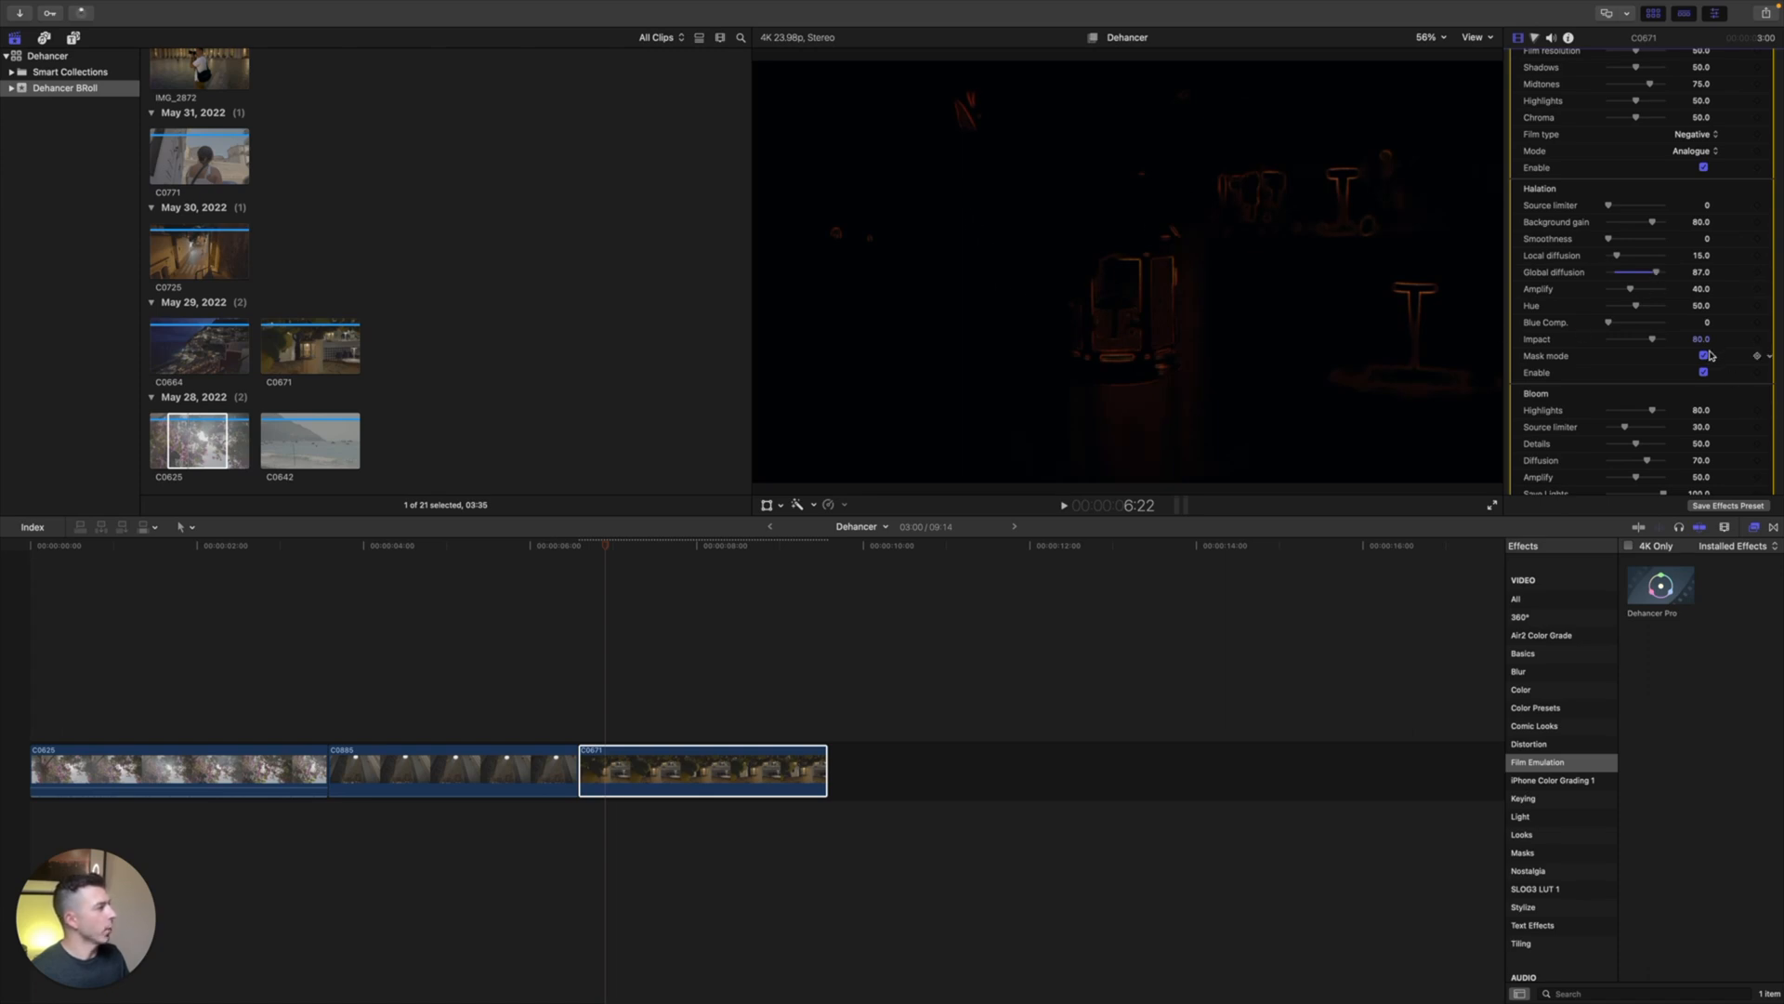
{"action": "left_click", "coordinate": [1704, 355]}
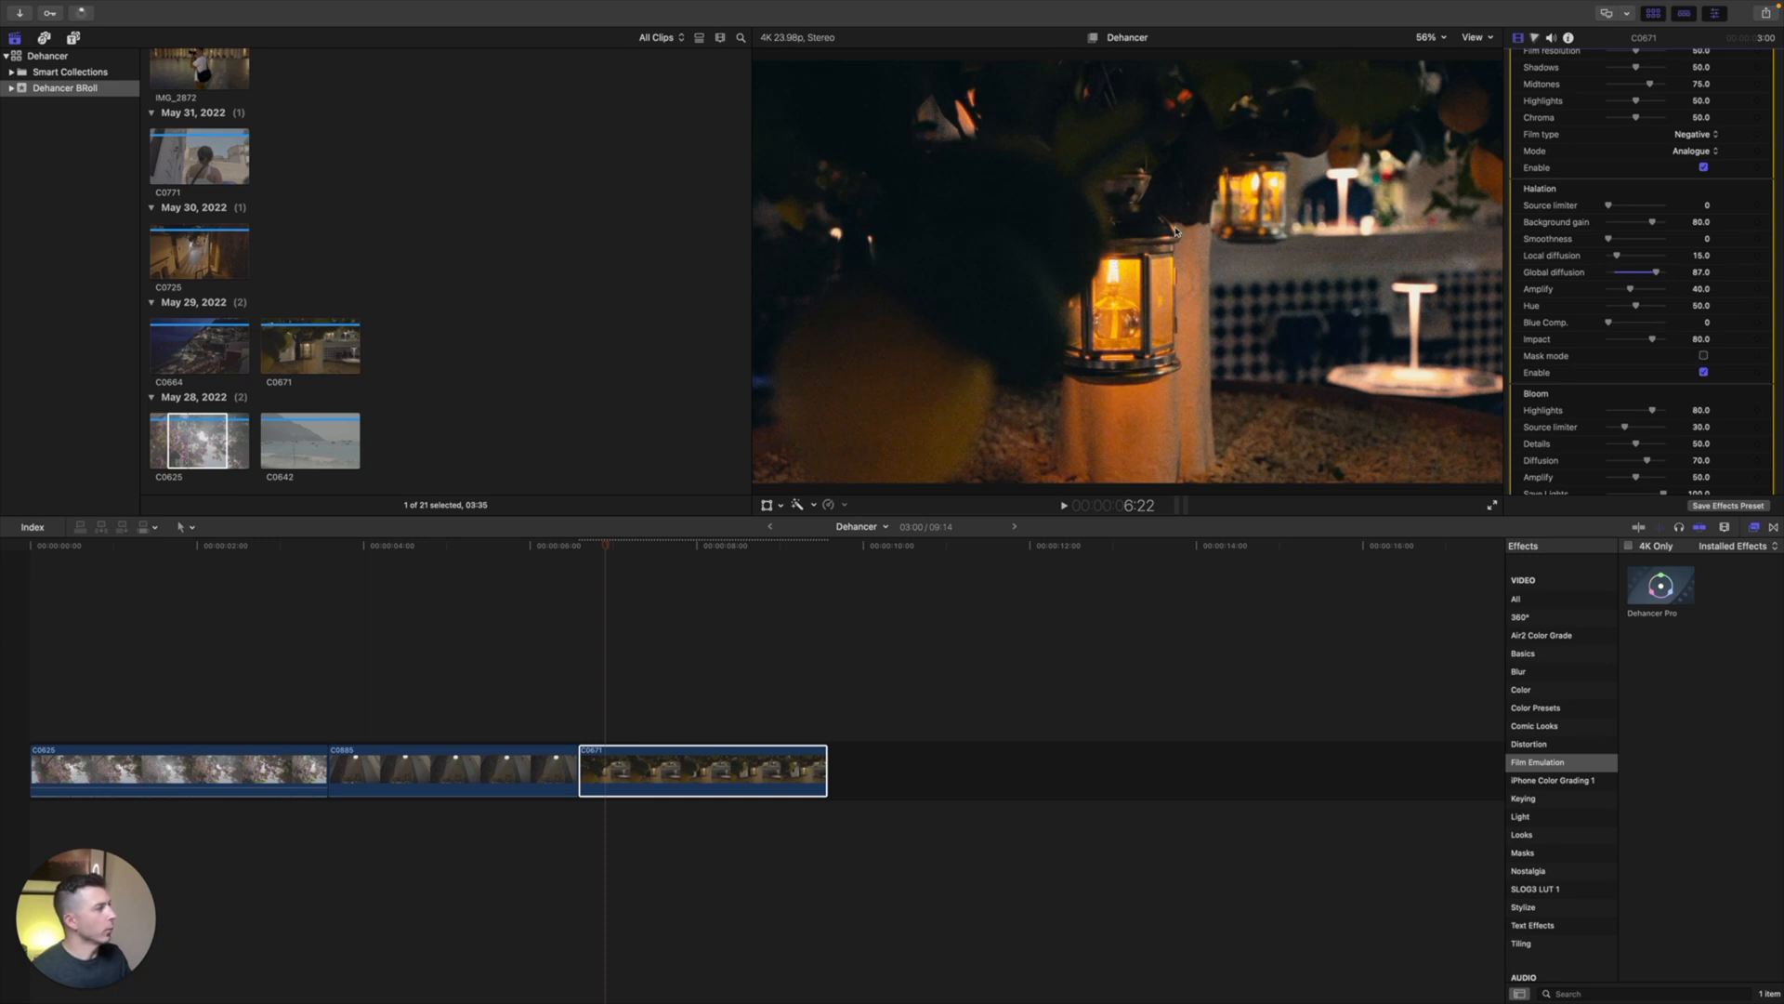
{"action": "mouse_move", "coordinate": [1645, 315]}
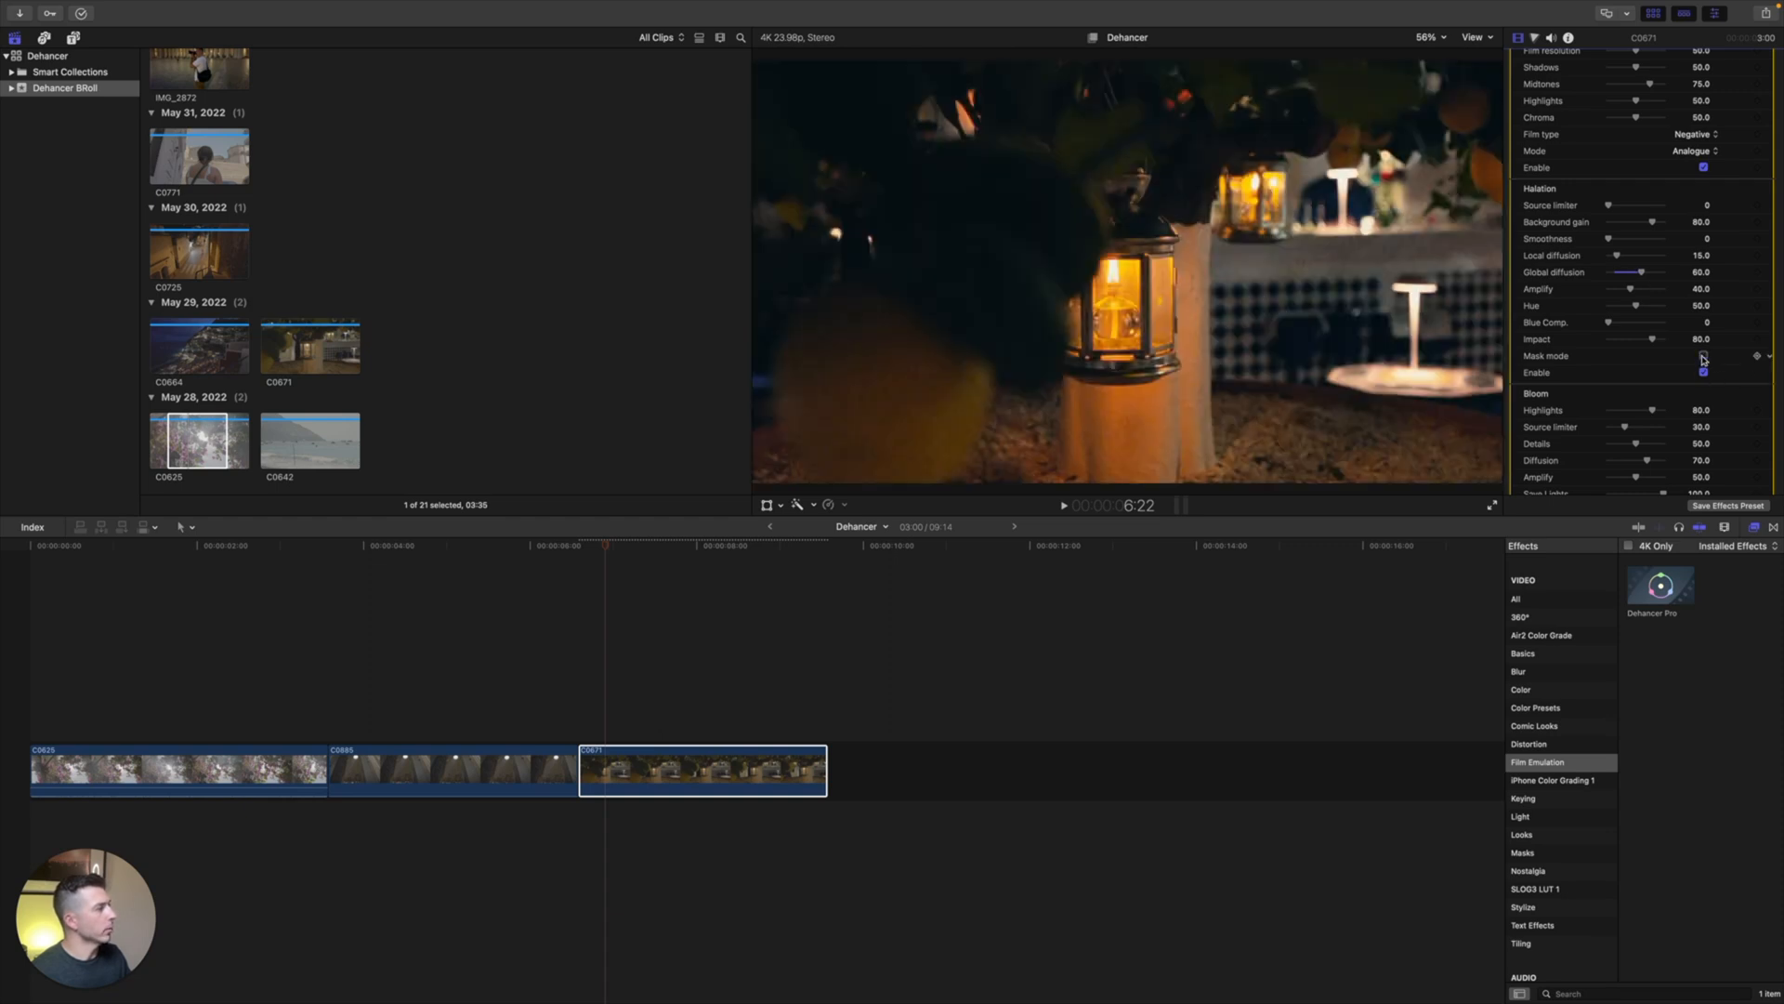
{"action": "left_click", "coordinate": [1705, 355]}
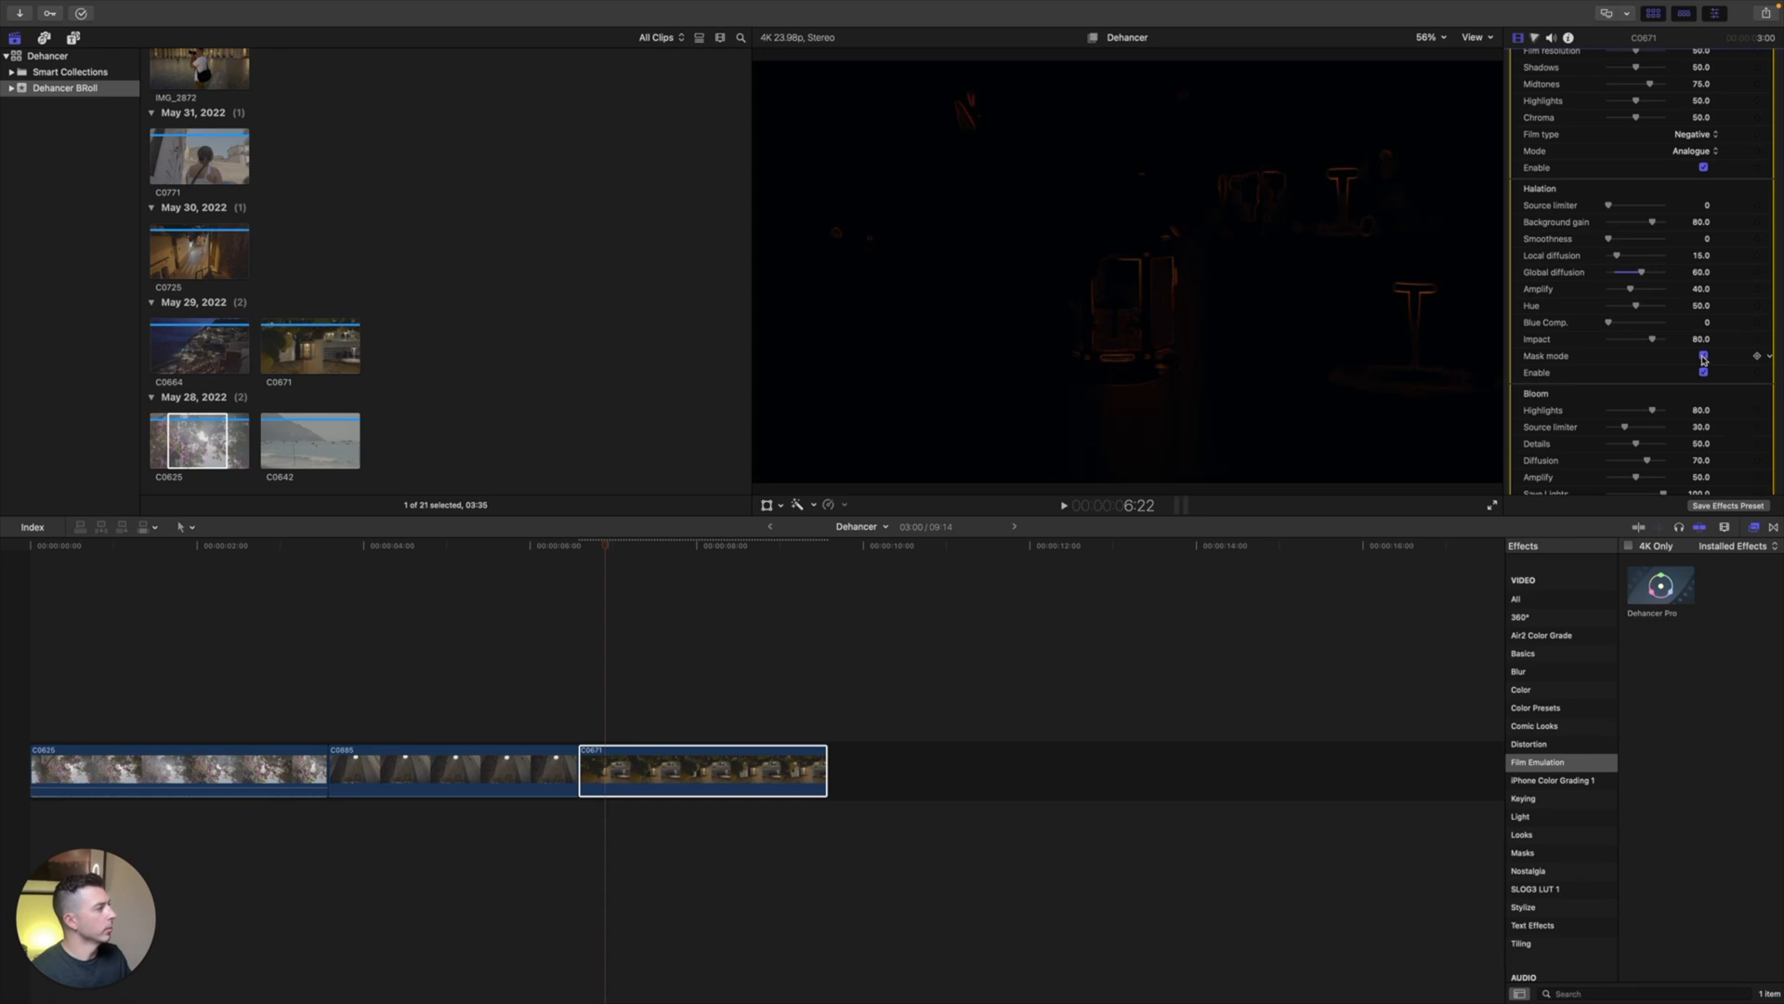
{"action": "scroll", "scroll_direction": "down", "scroll_amount": 3}
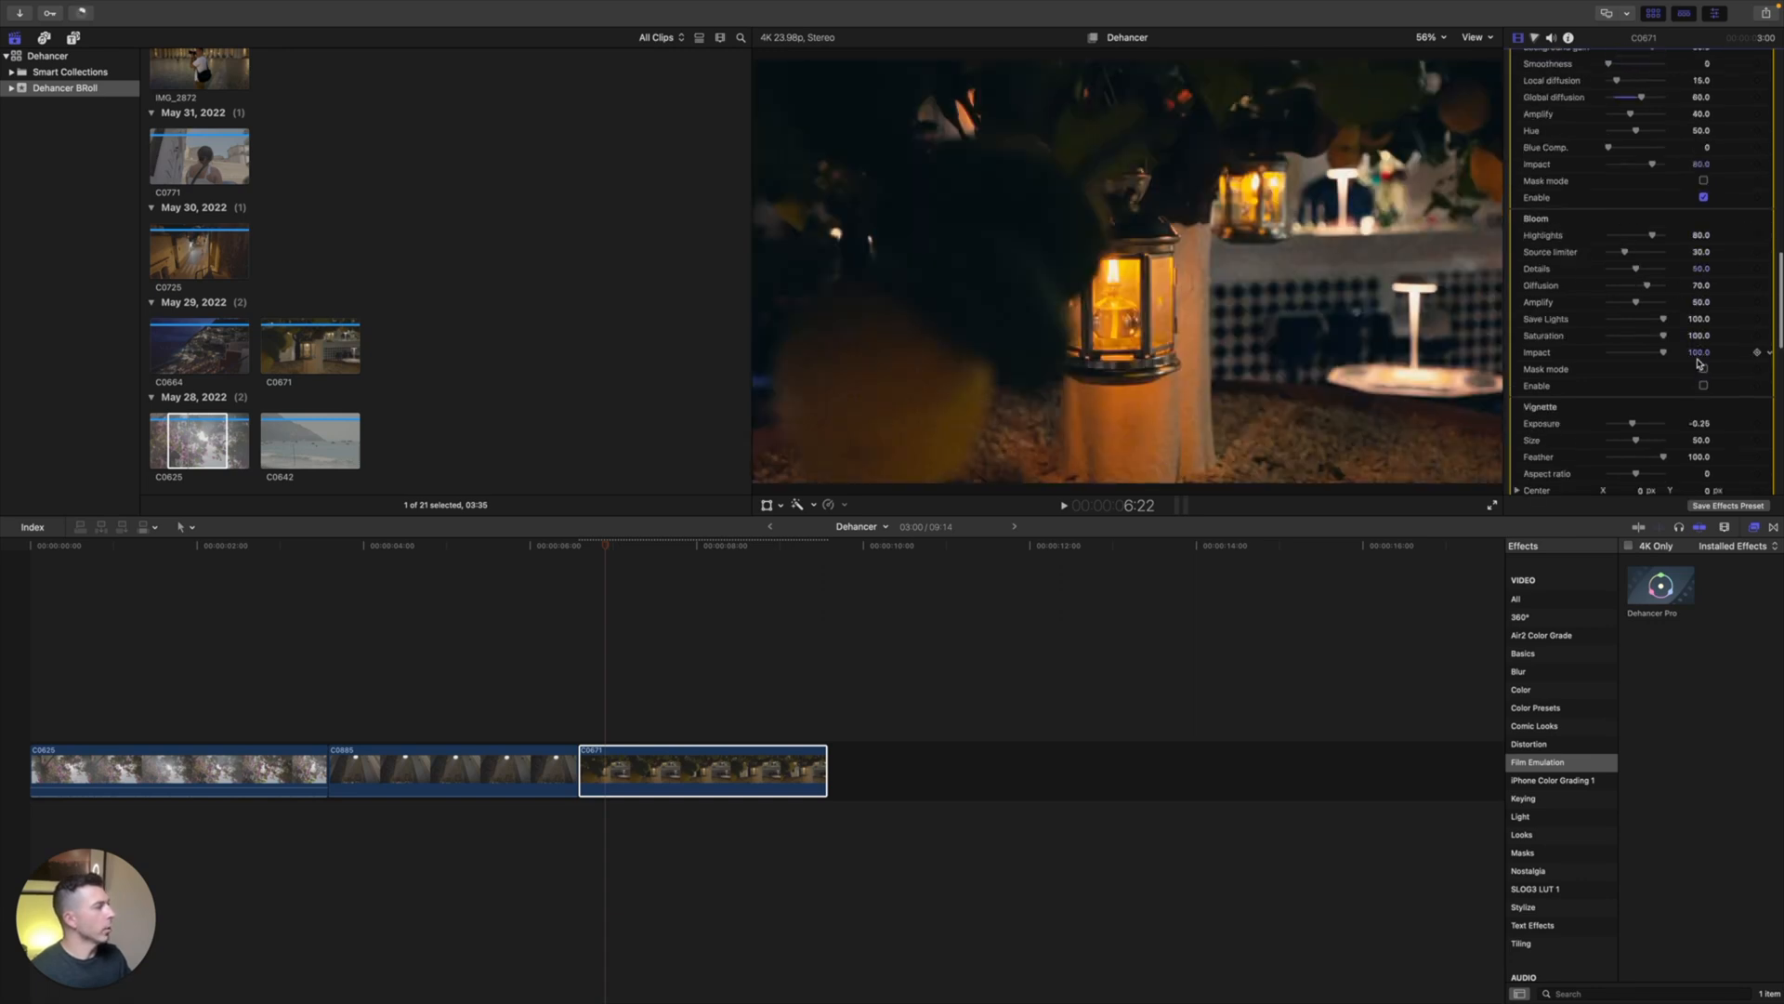
Step: Enable Bloom on the lantern clip and display its bloom mask
{"action": "left_click", "coordinate": [1705, 387]}
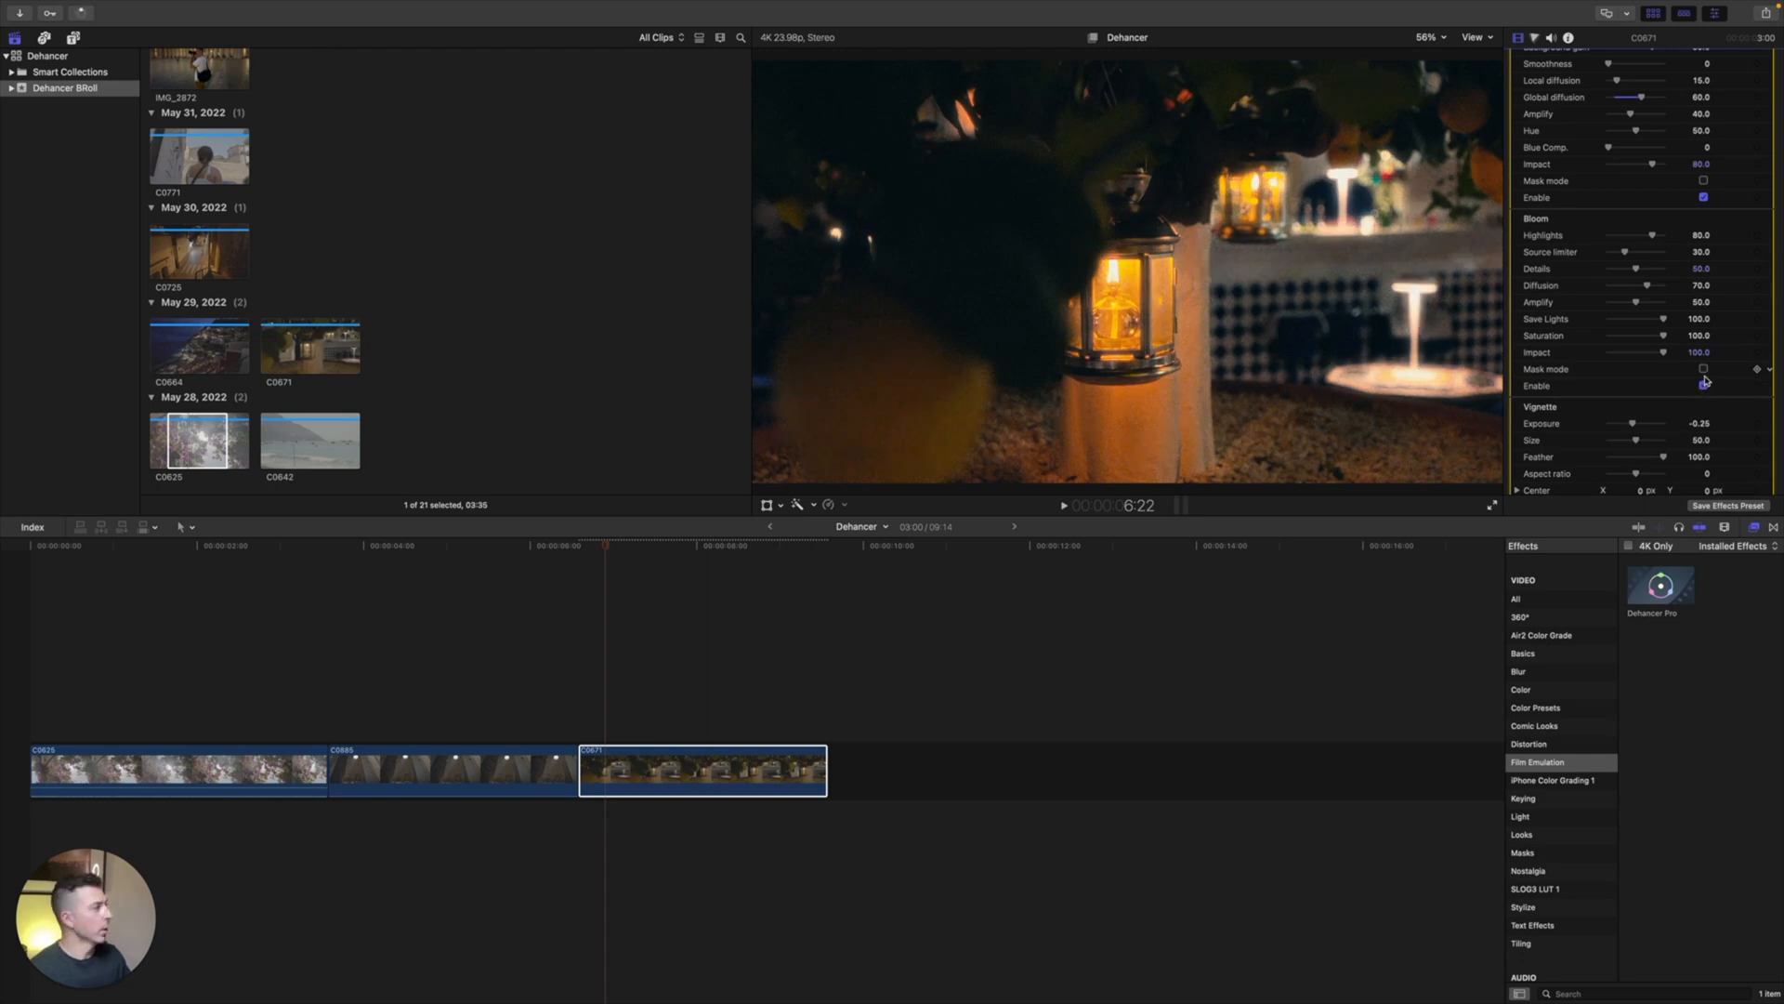
{"action": "left_click", "coordinate": [1705, 368]}
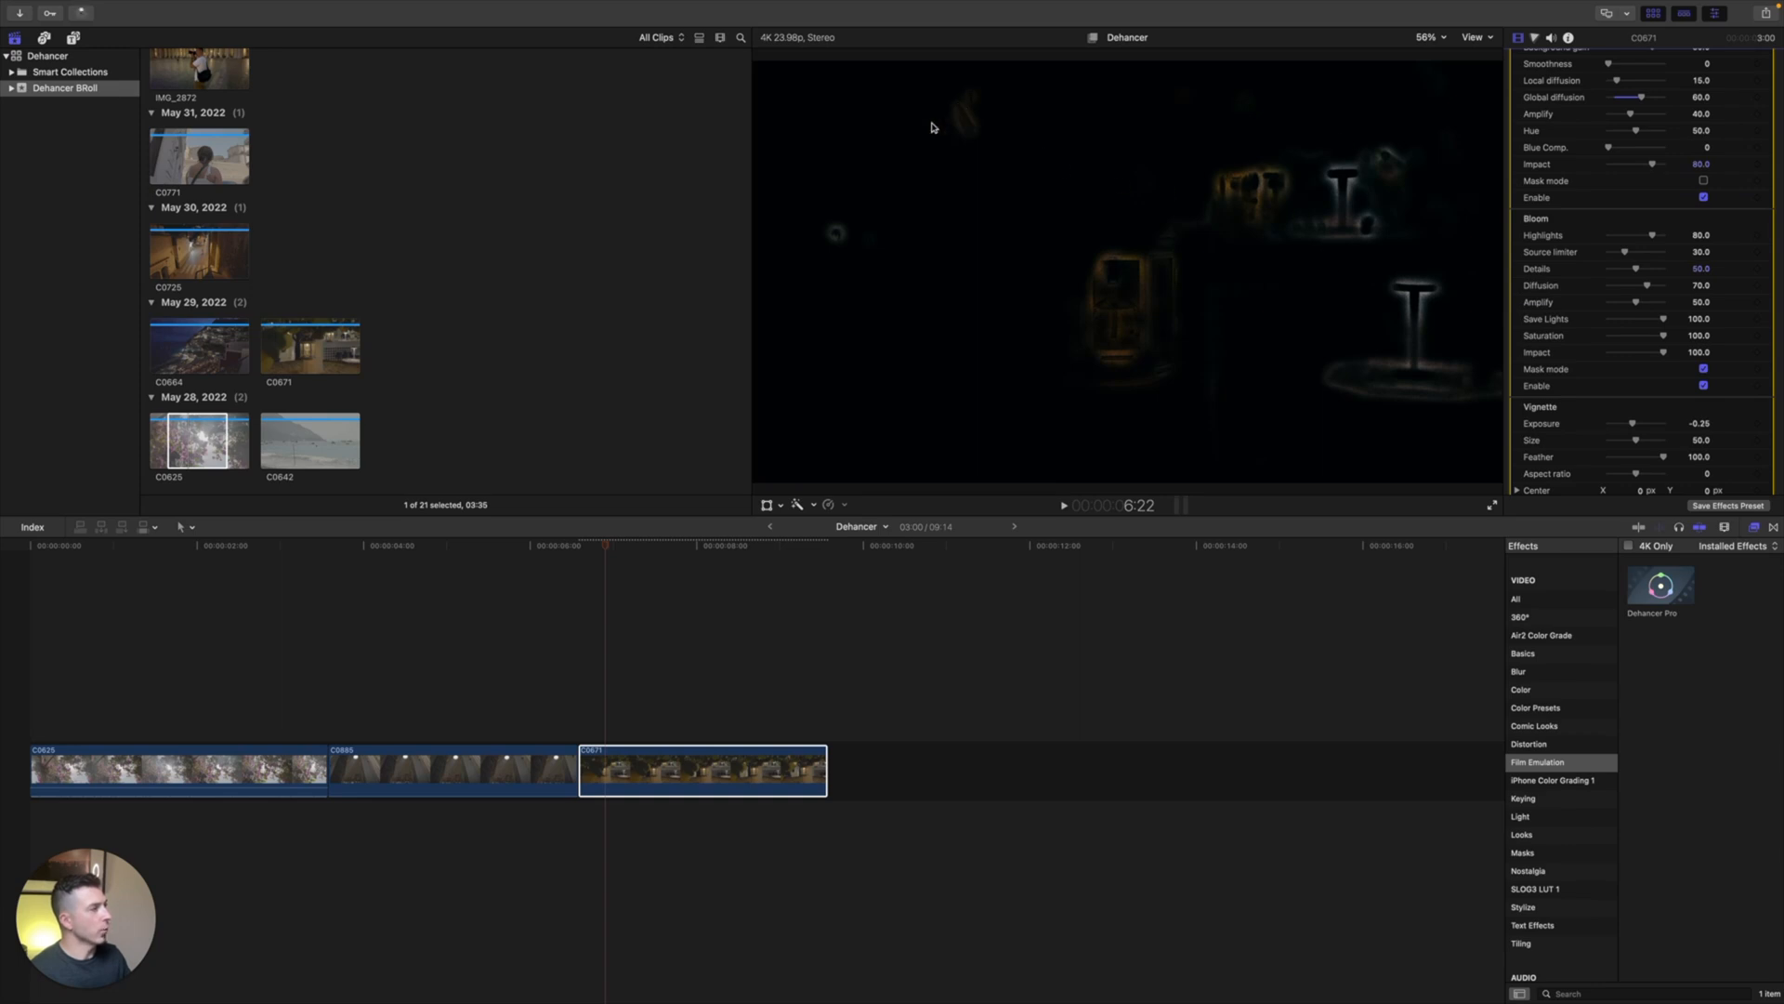
{"action": "mouse_move", "coordinate": [1642, 306]}
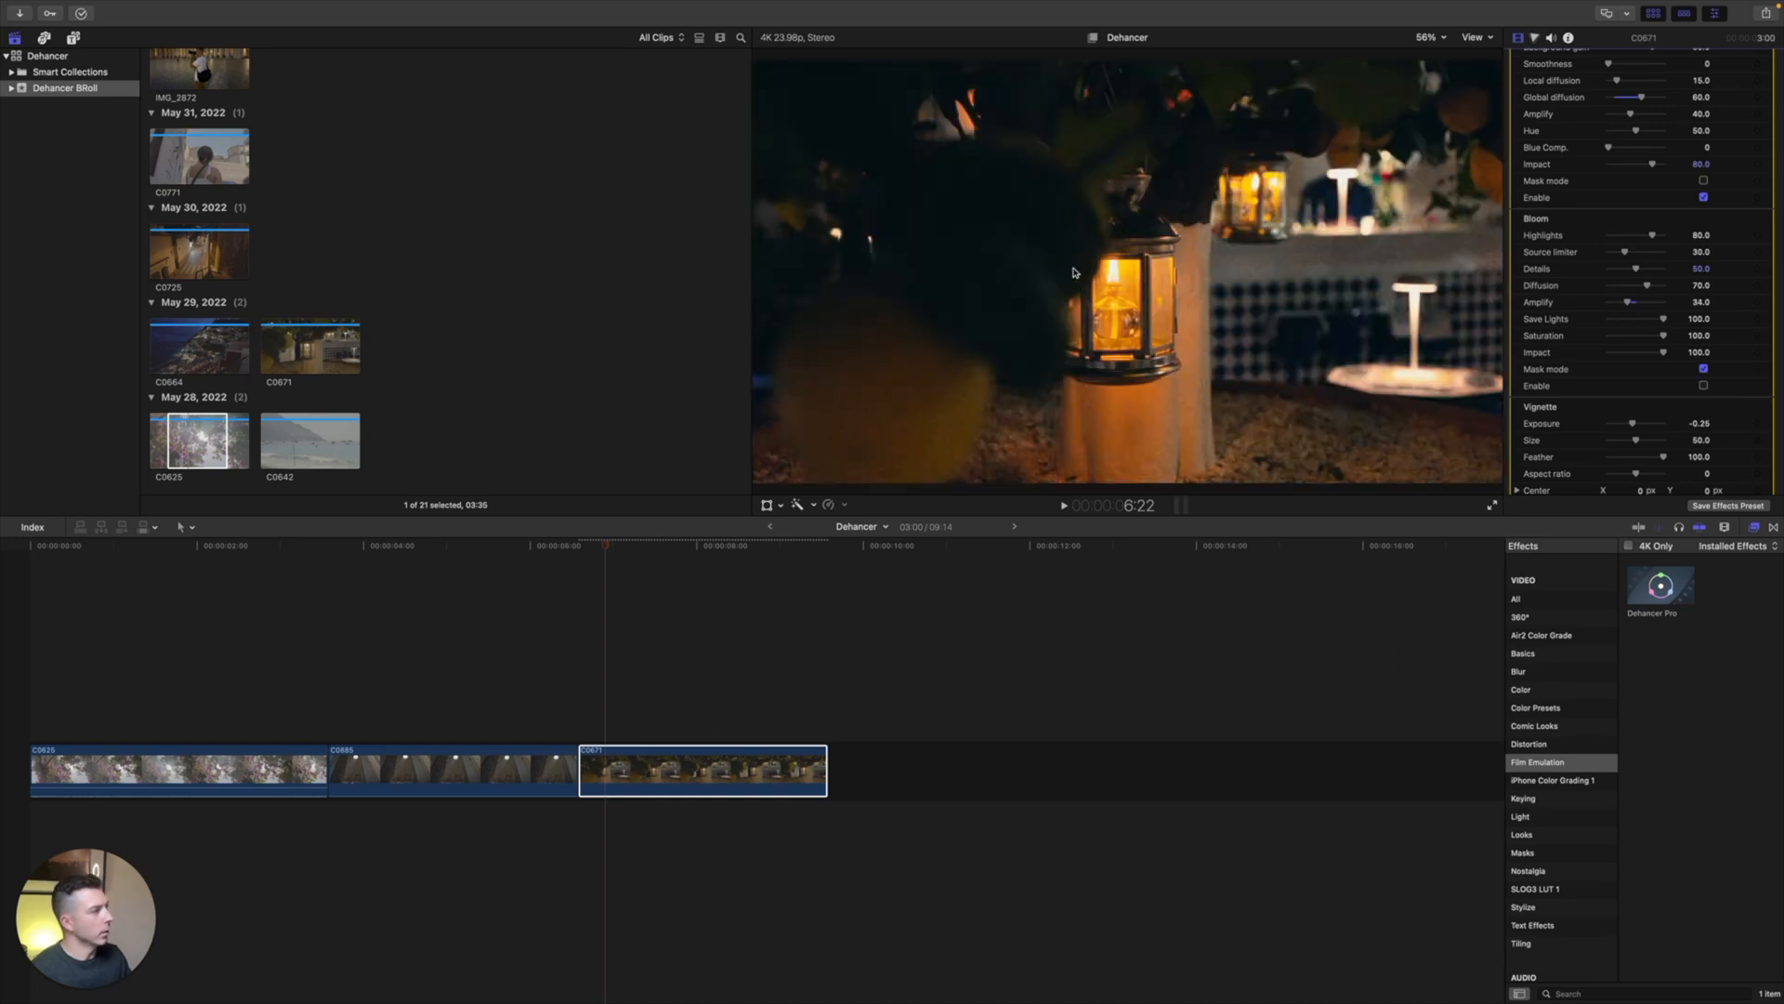
{"action": "mouse_move", "coordinate": [1210, 292]}
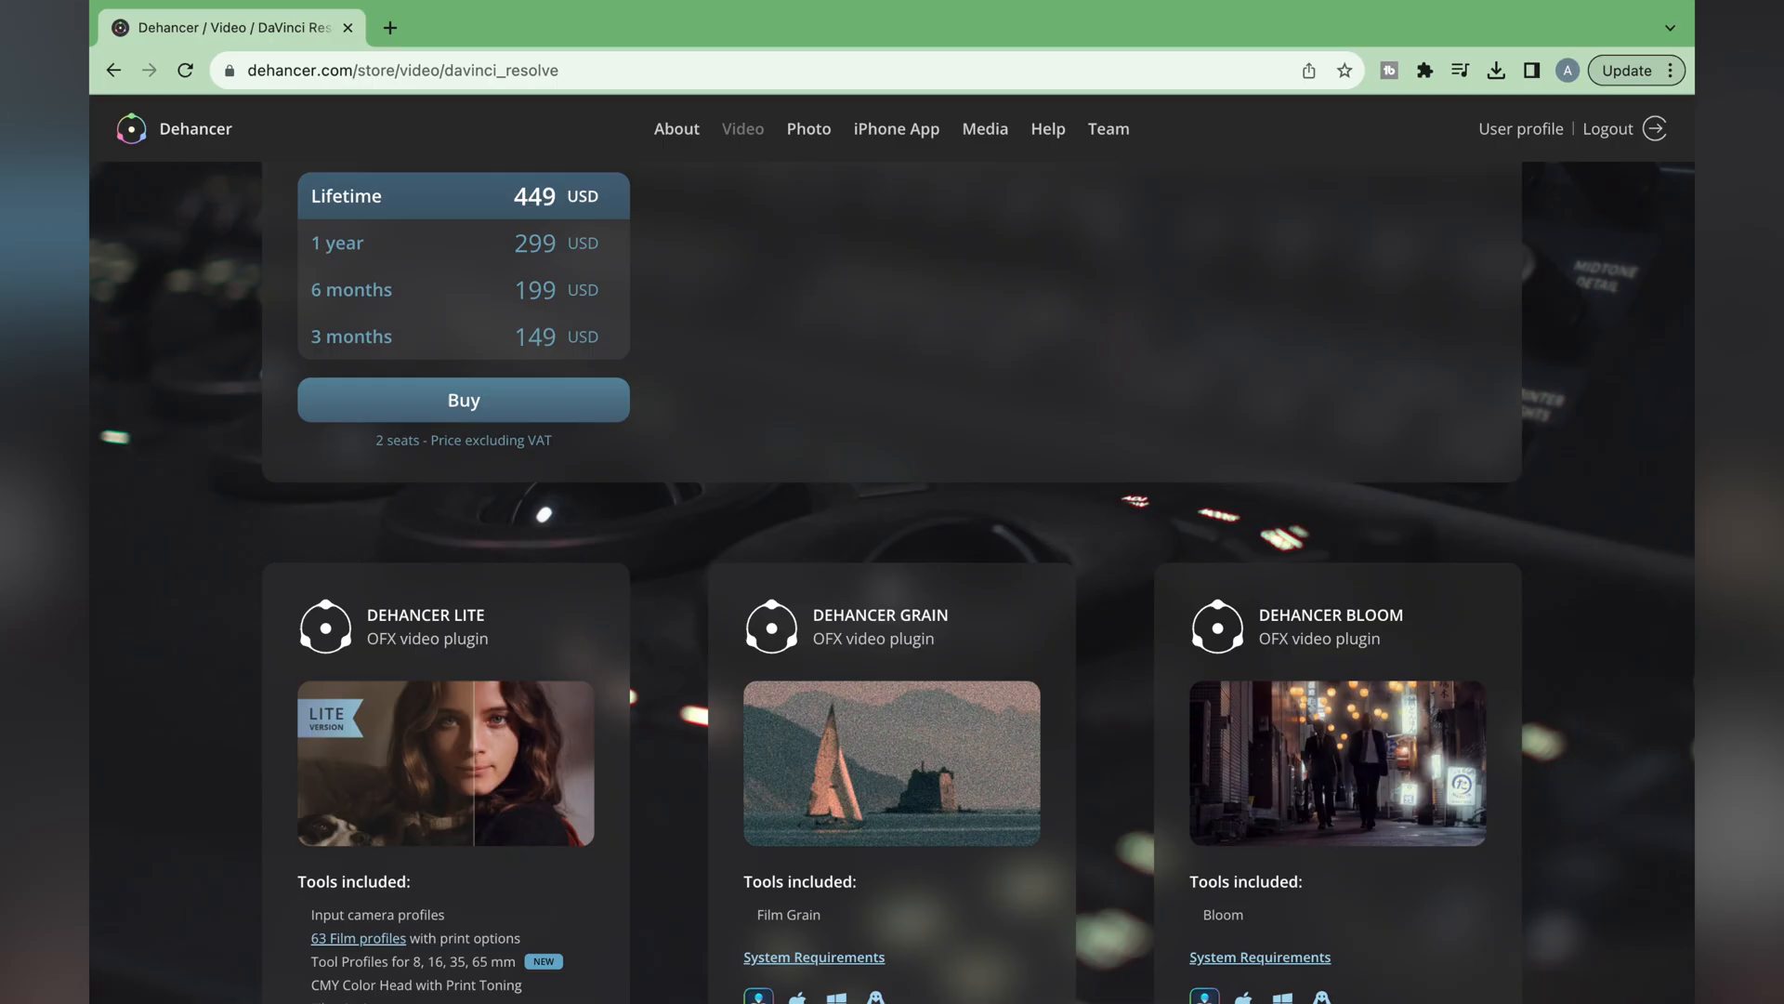
Step: Scroll the Dehancer store page down to the Lite, Grain and Bloom pricing cards
{"action": "scroll", "scroll_direction": "down", "scroll_amount": 3}
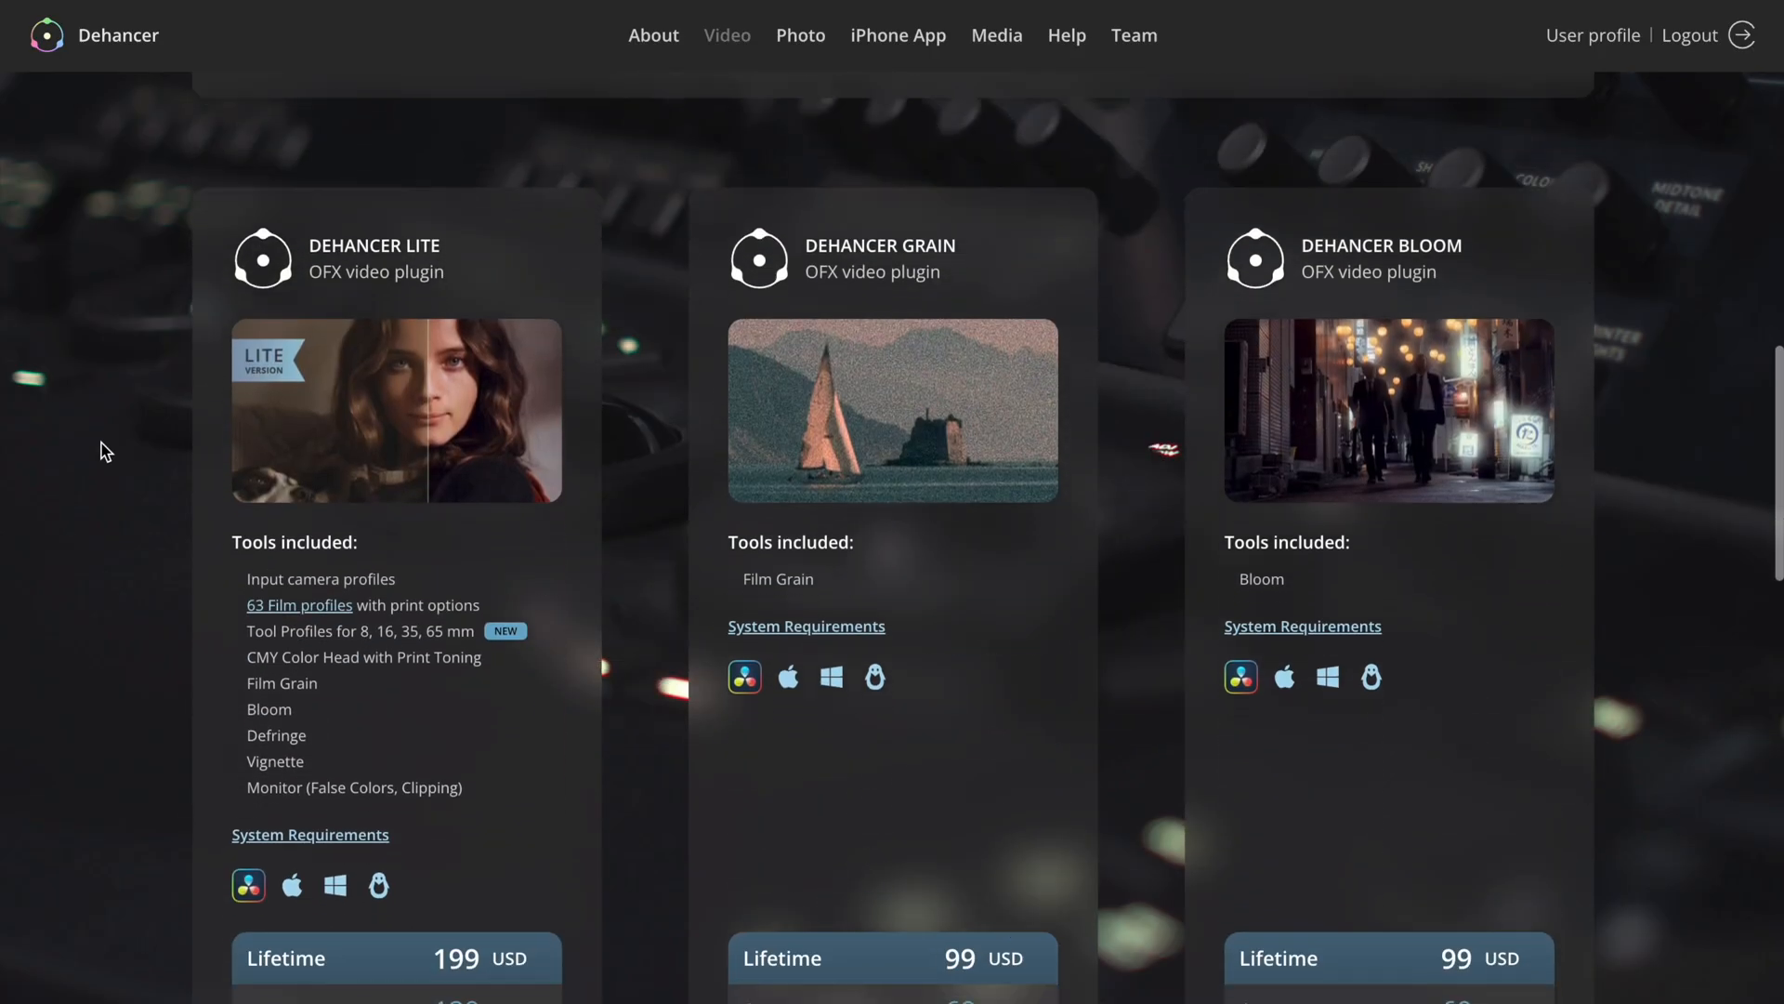
{"action": "scroll", "scroll_direction": "down", "scroll_amount": 3}
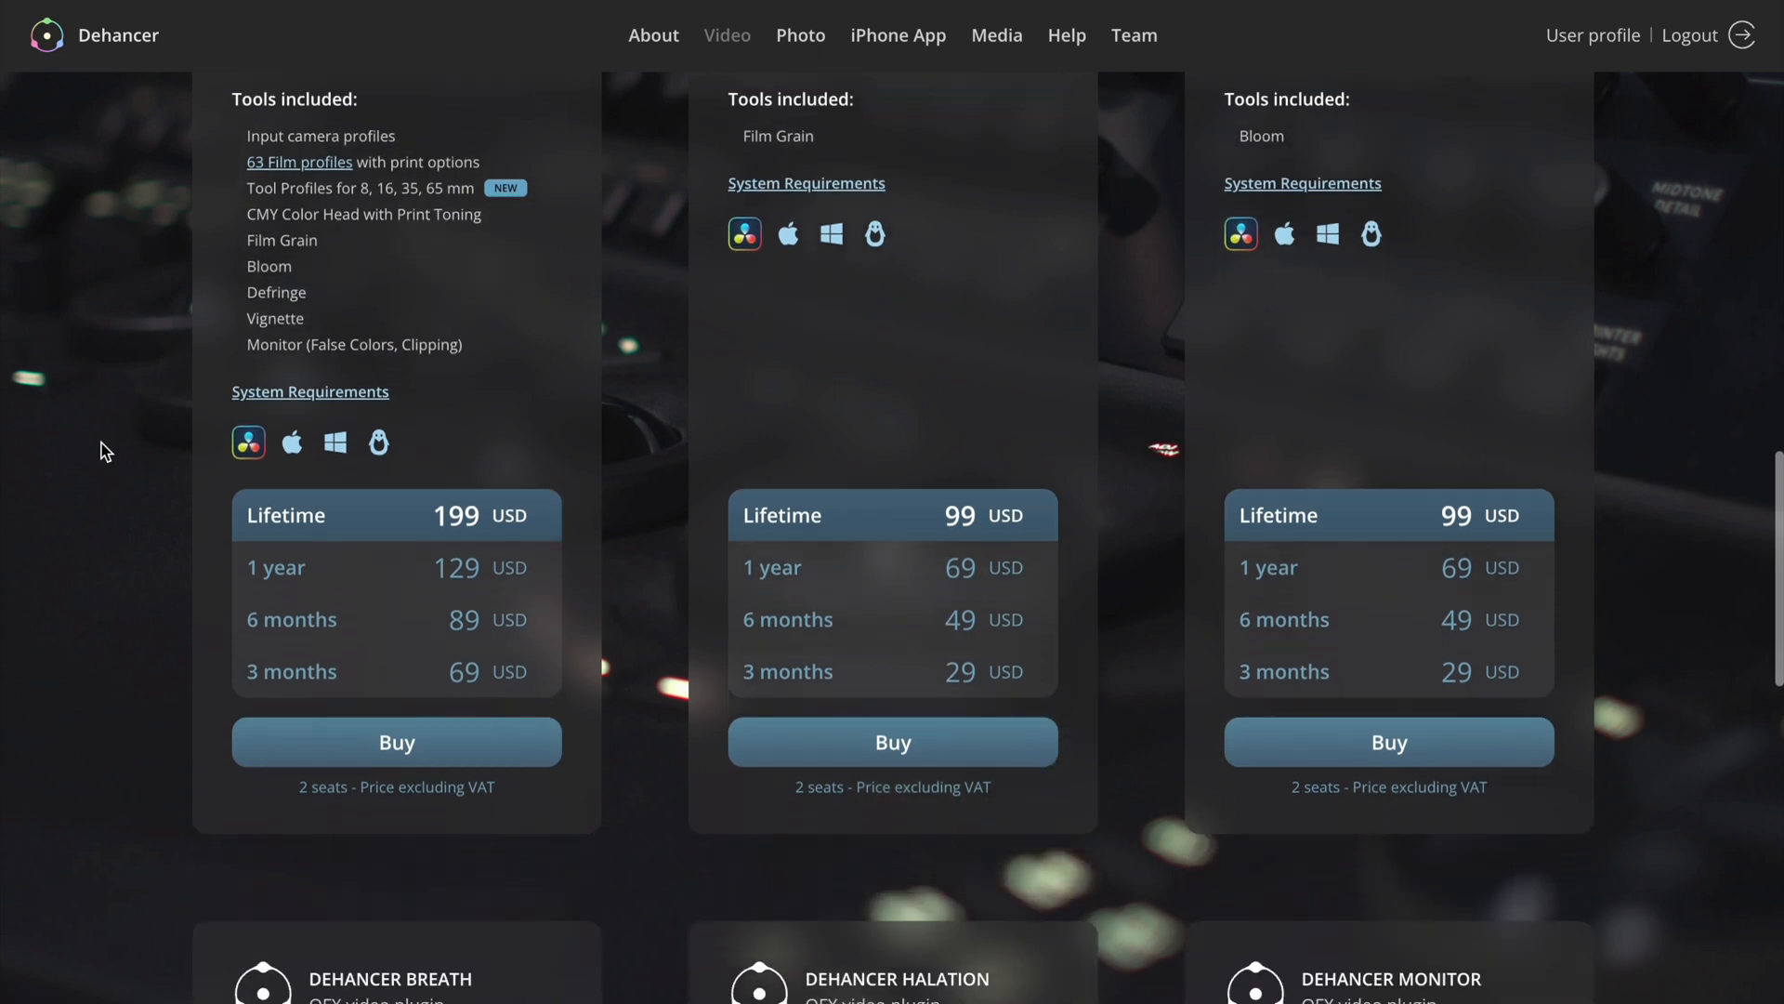
{"action": "scroll", "scroll_direction": "down", "scroll_amount": 3}
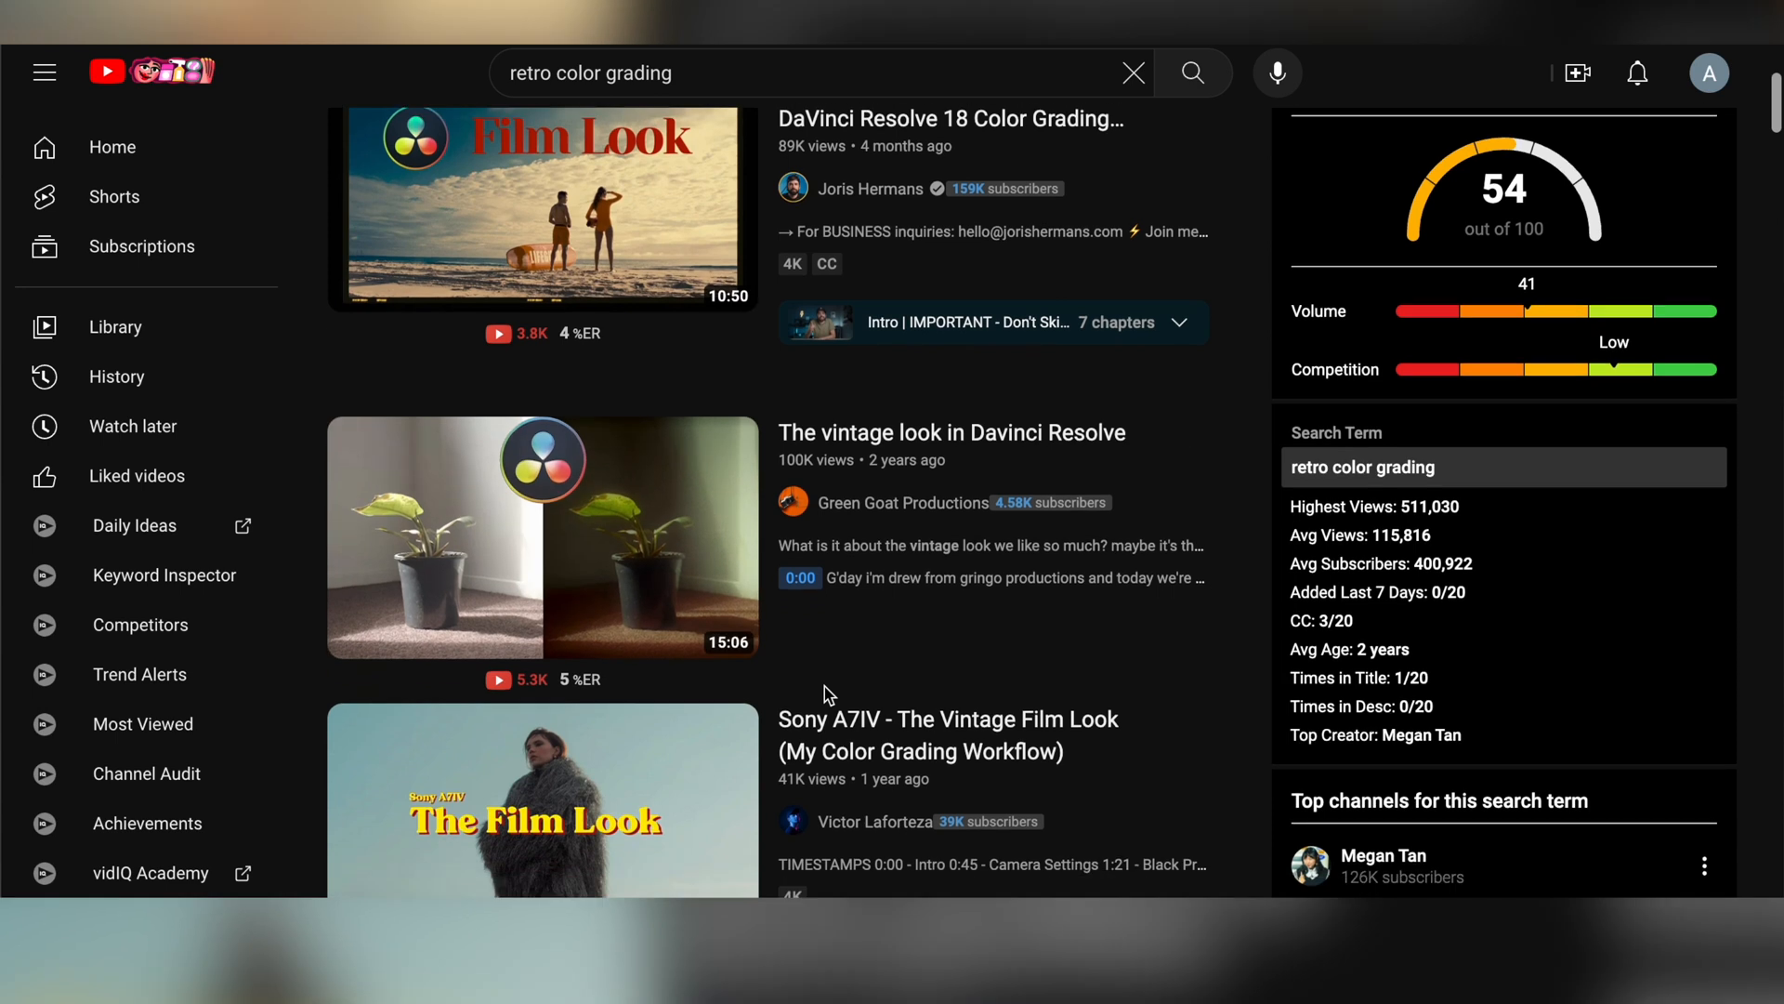
Step: Scroll further through the YouTube results for the retro color grading search
{"action": "scroll", "scroll_direction": "down", "scroll_amount": 3}
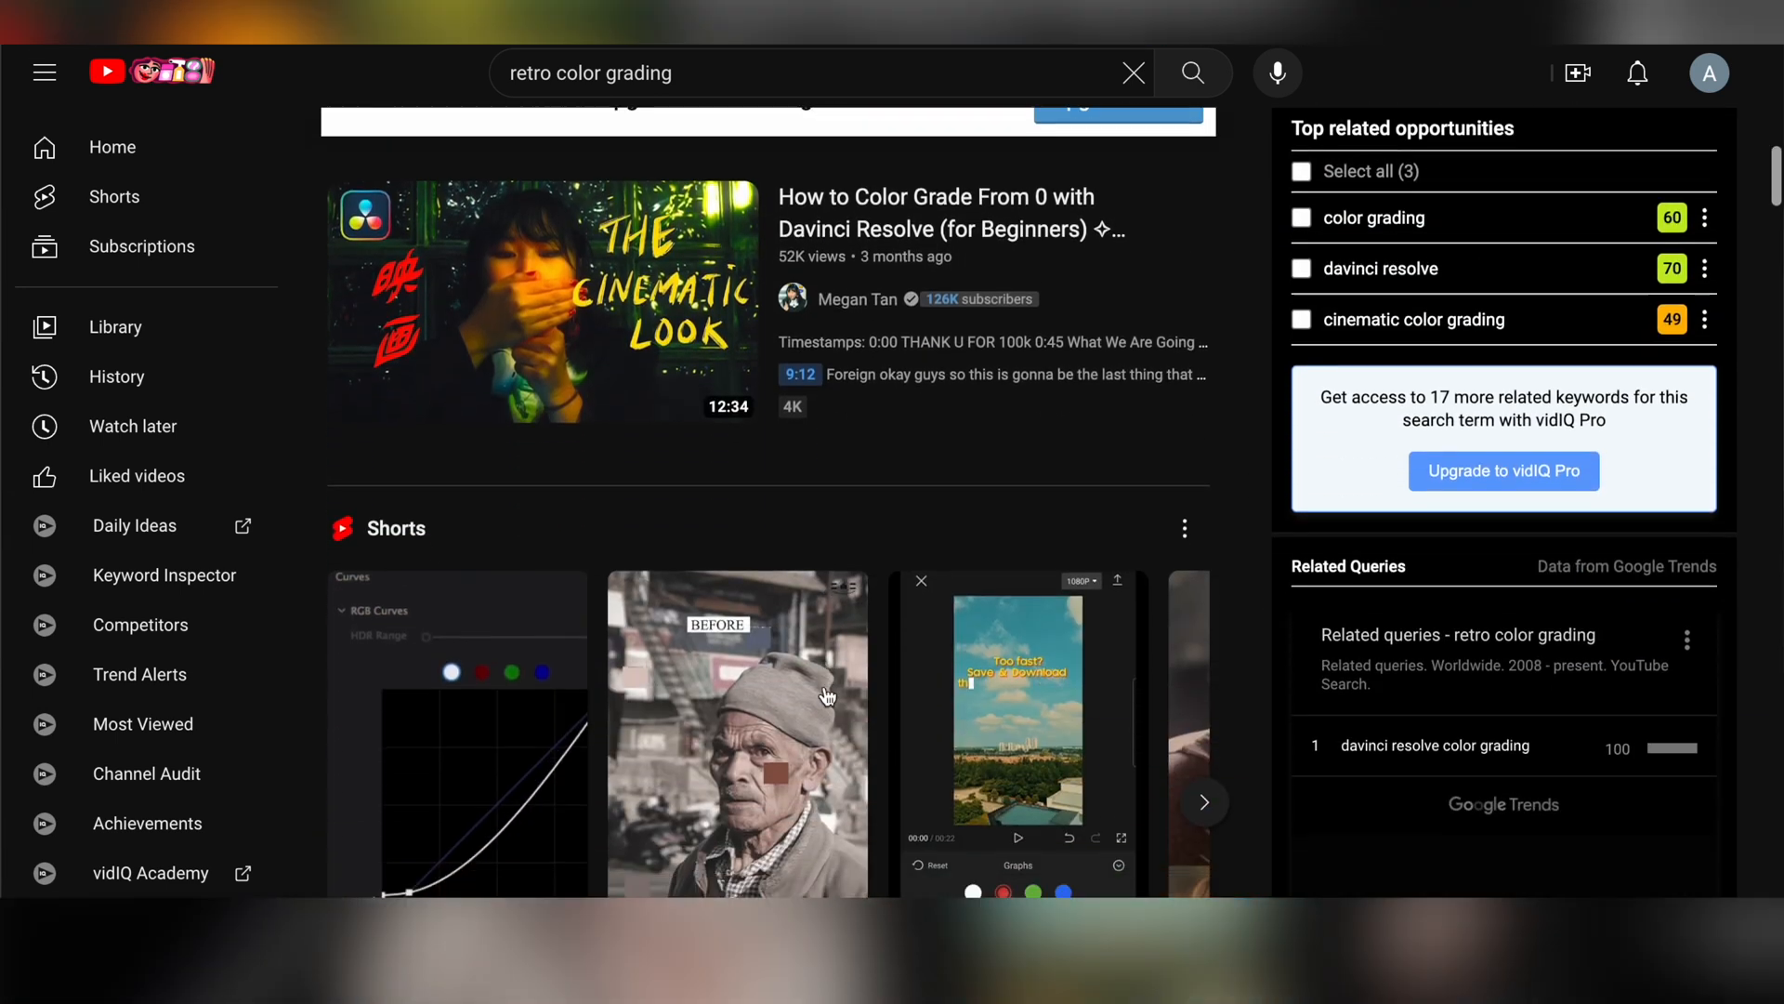
{"action": "scroll", "scroll_direction": "down", "scroll_amount": 3}
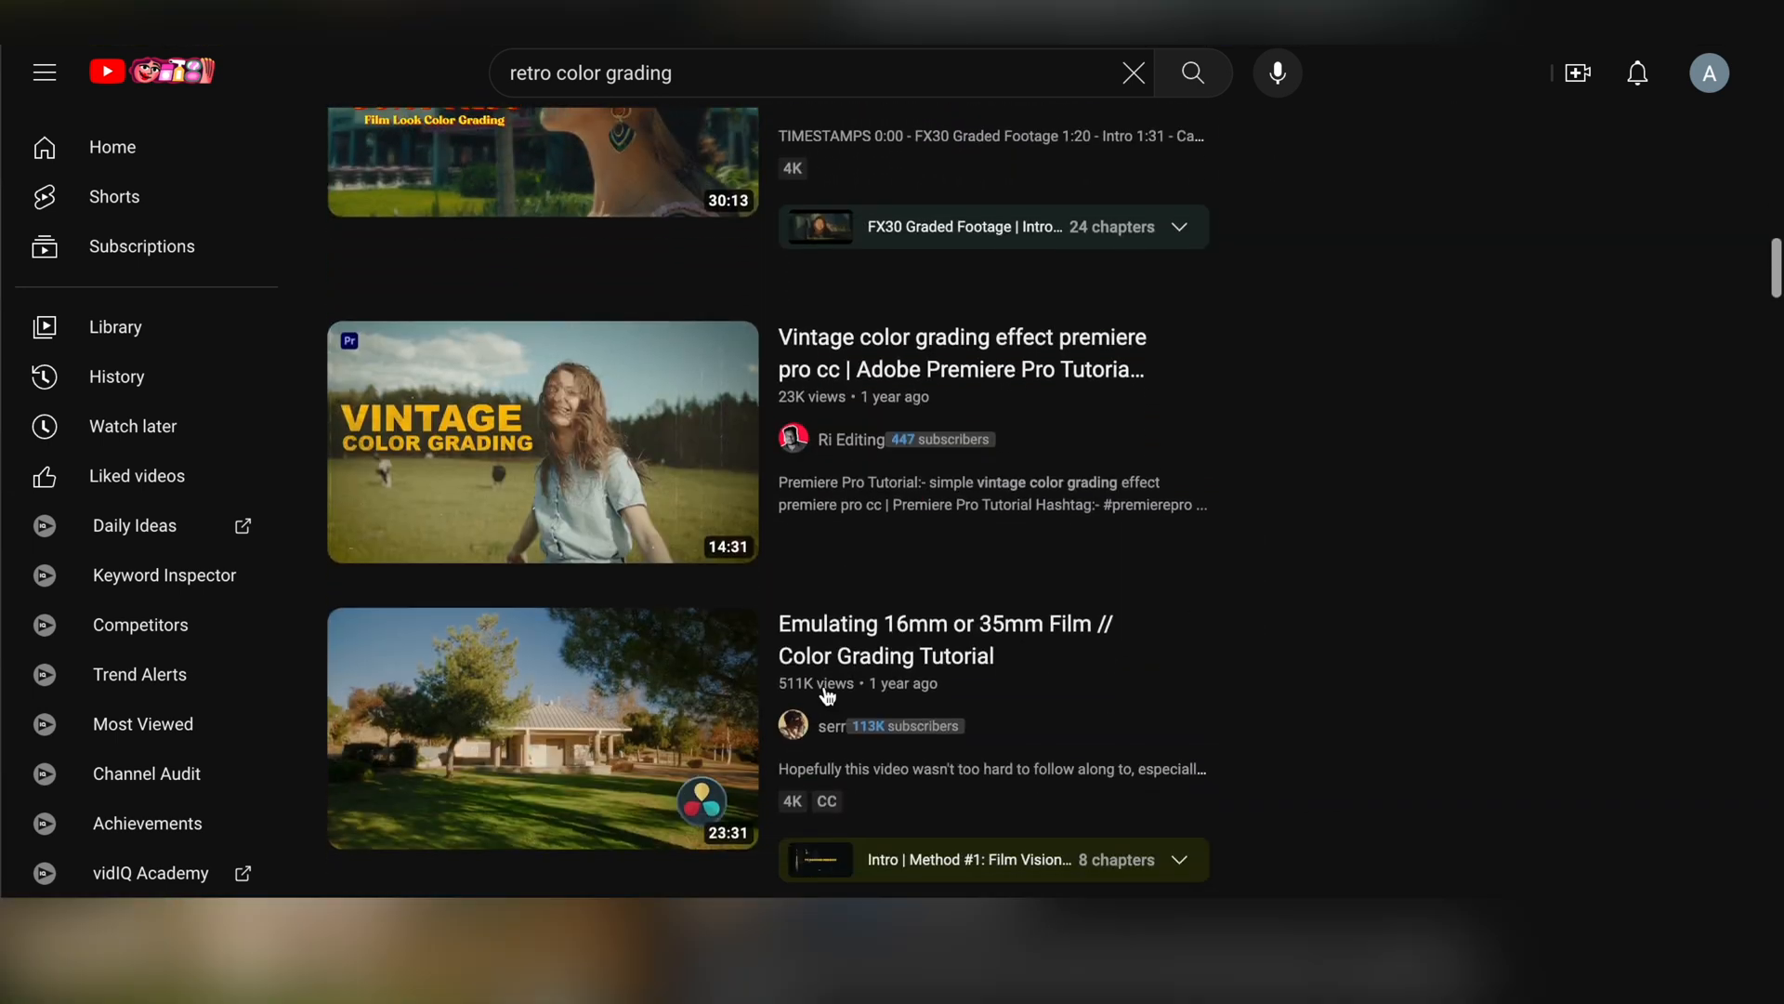
{"action": "scroll", "scroll_direction": "down", "scroll_amount": 3}
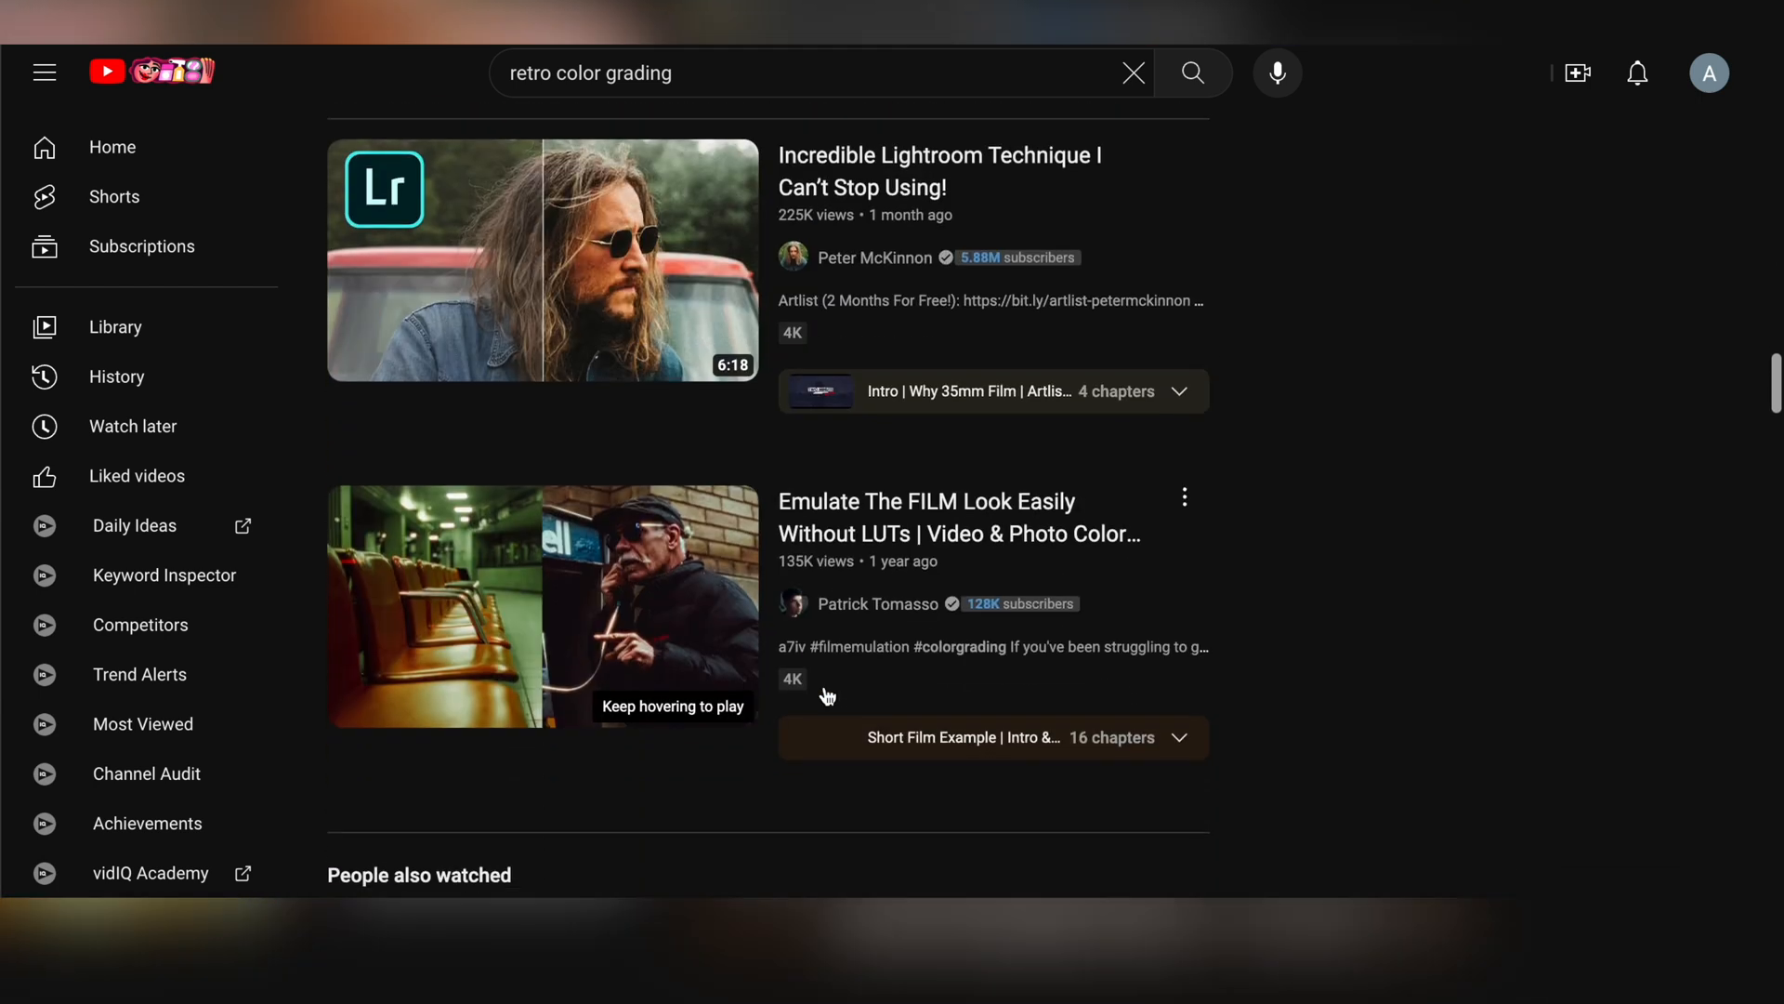
{"action": "scroll", "scroll_direction": "down", "scroll_amount": 3}
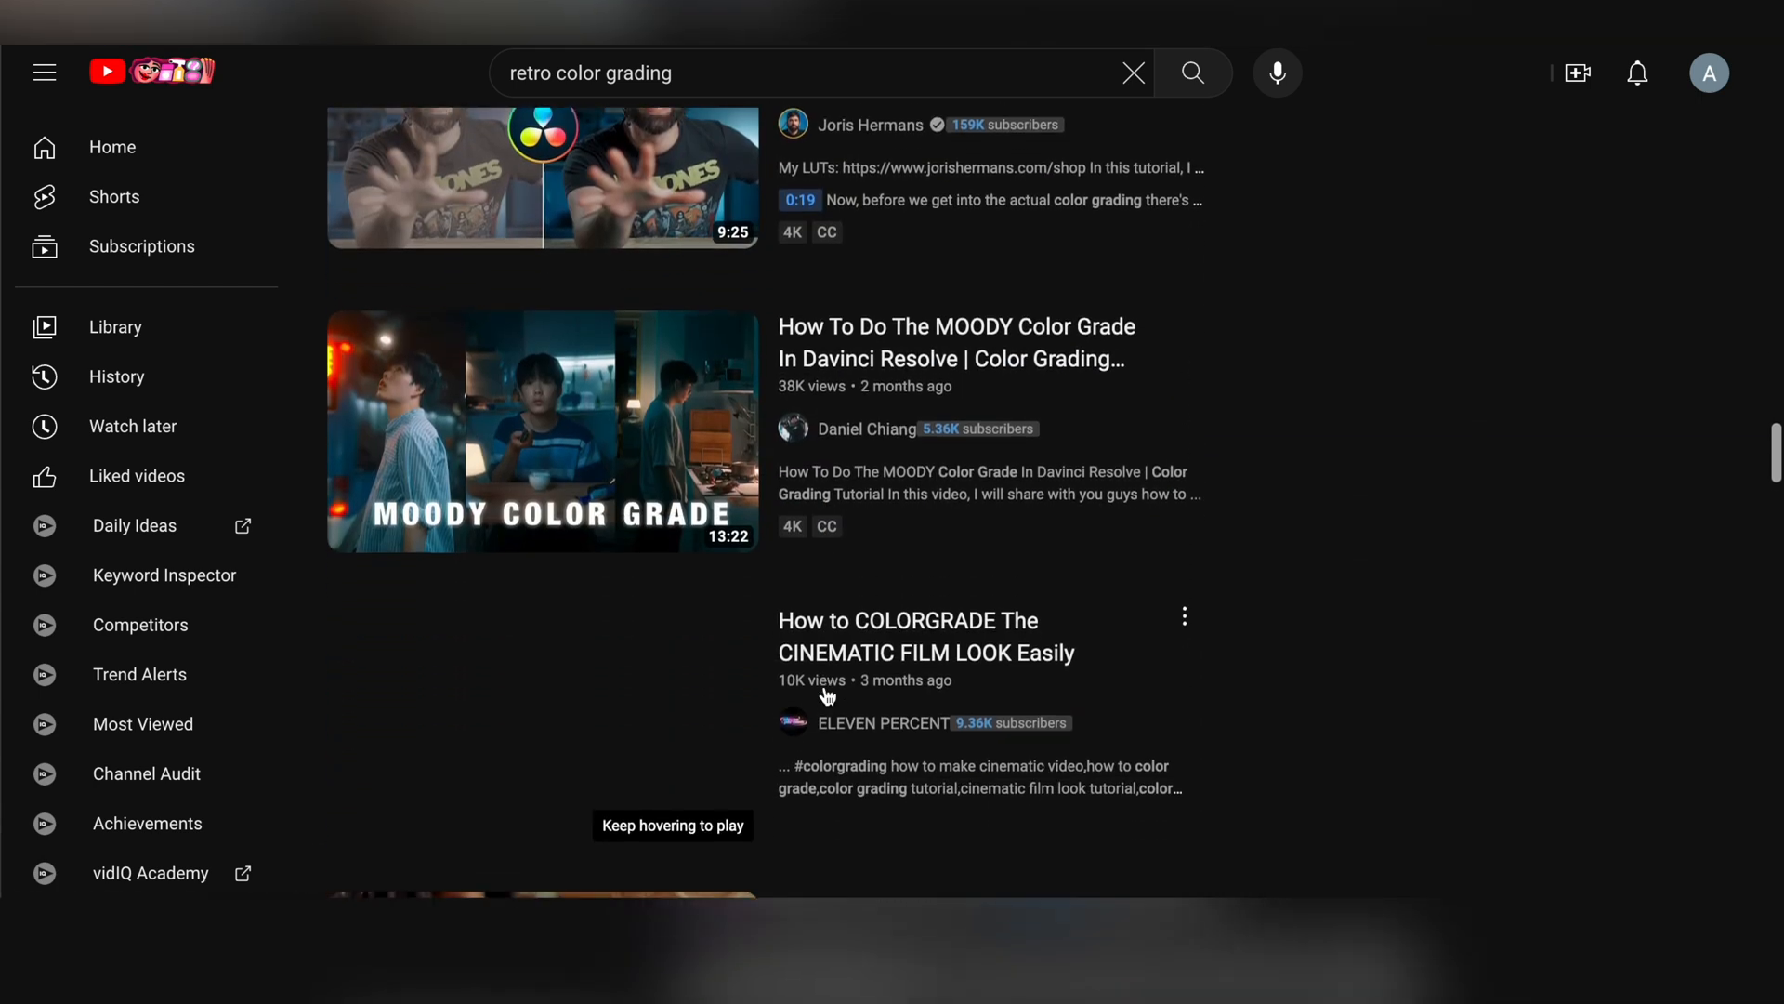
{"action": "scroll", "scroll_direction": "down", "scroll_amount": 3}
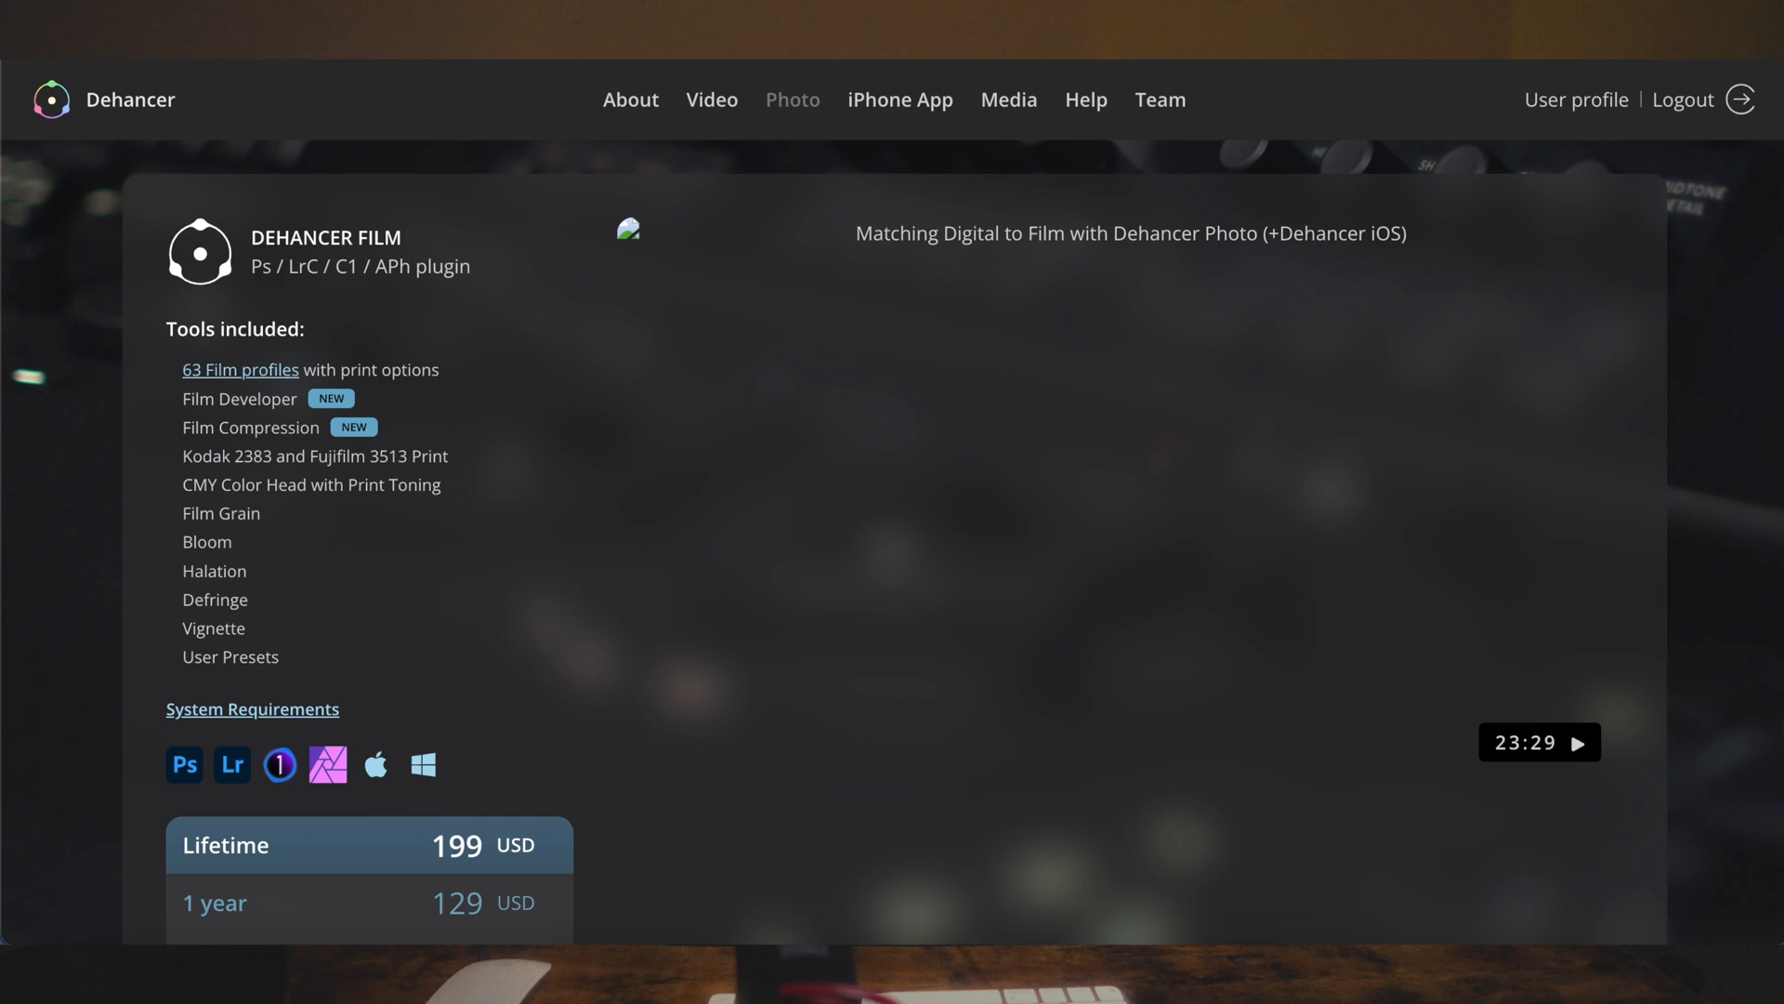
Step: Play the Dehancer Photo iOS demo video of the Golden Gate Bridge with Kodak 2383 print
{"action": "left_click", "coordinate": [899, 99]}
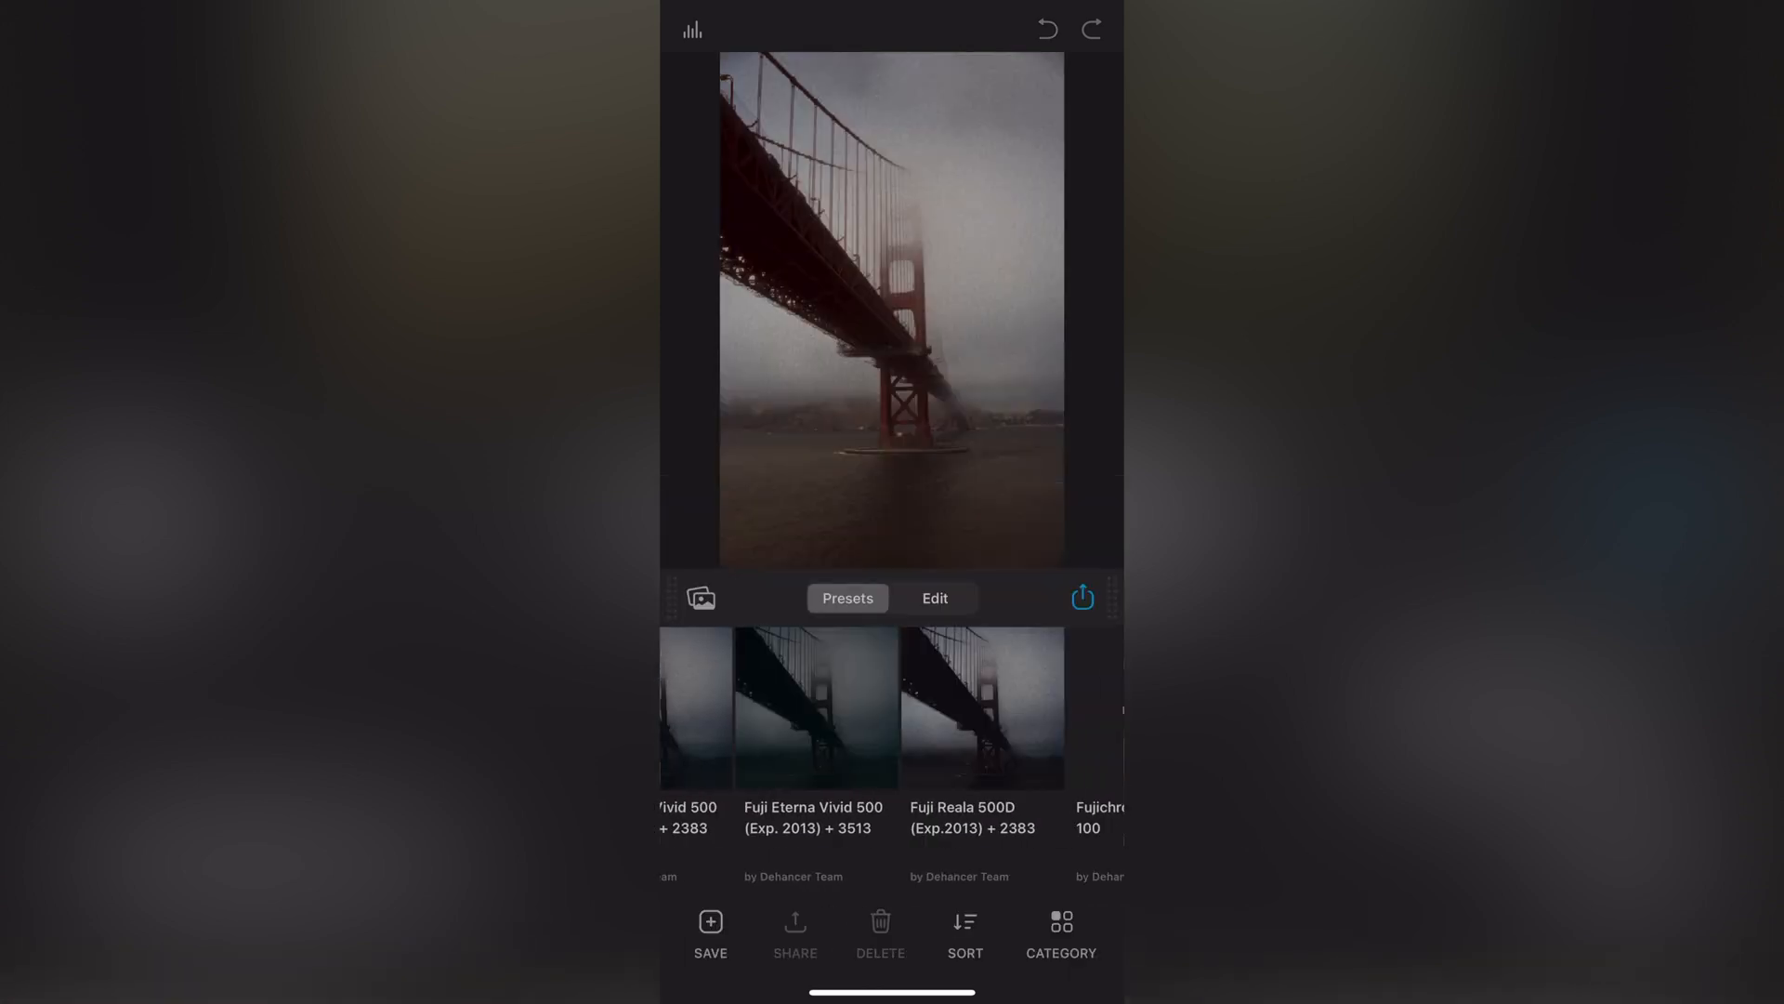
{"action": "left_click", "coordinate": [935, 597]}
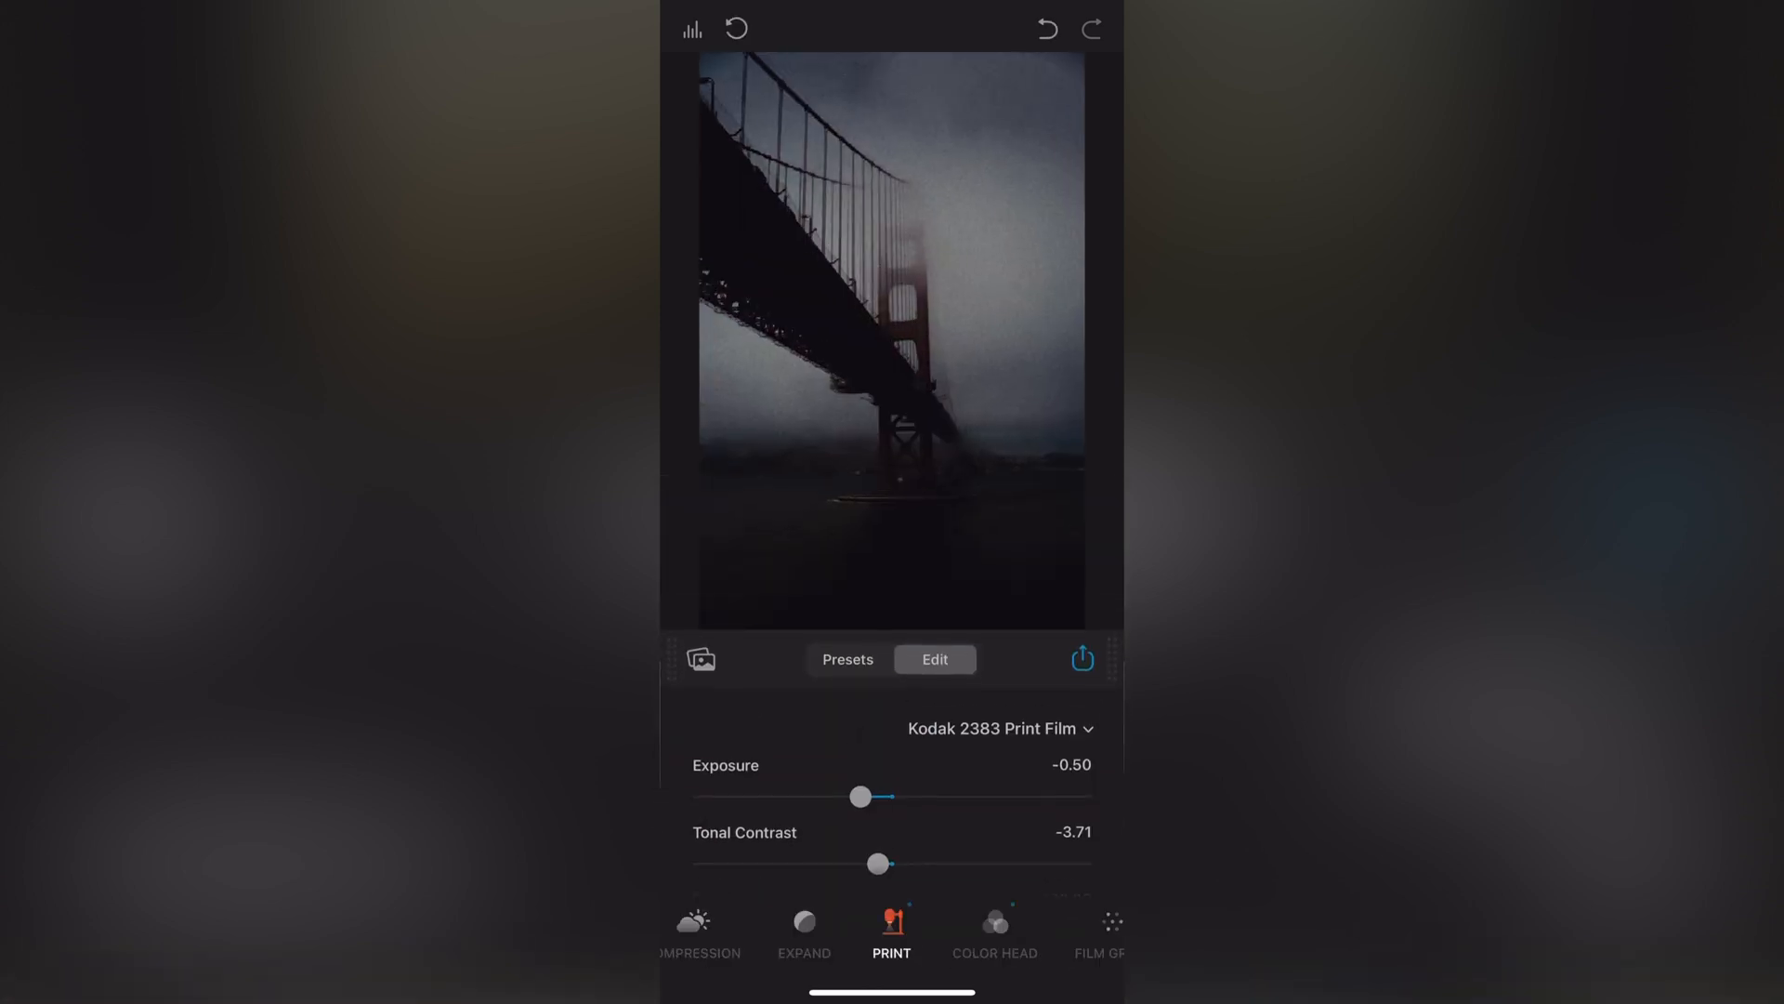